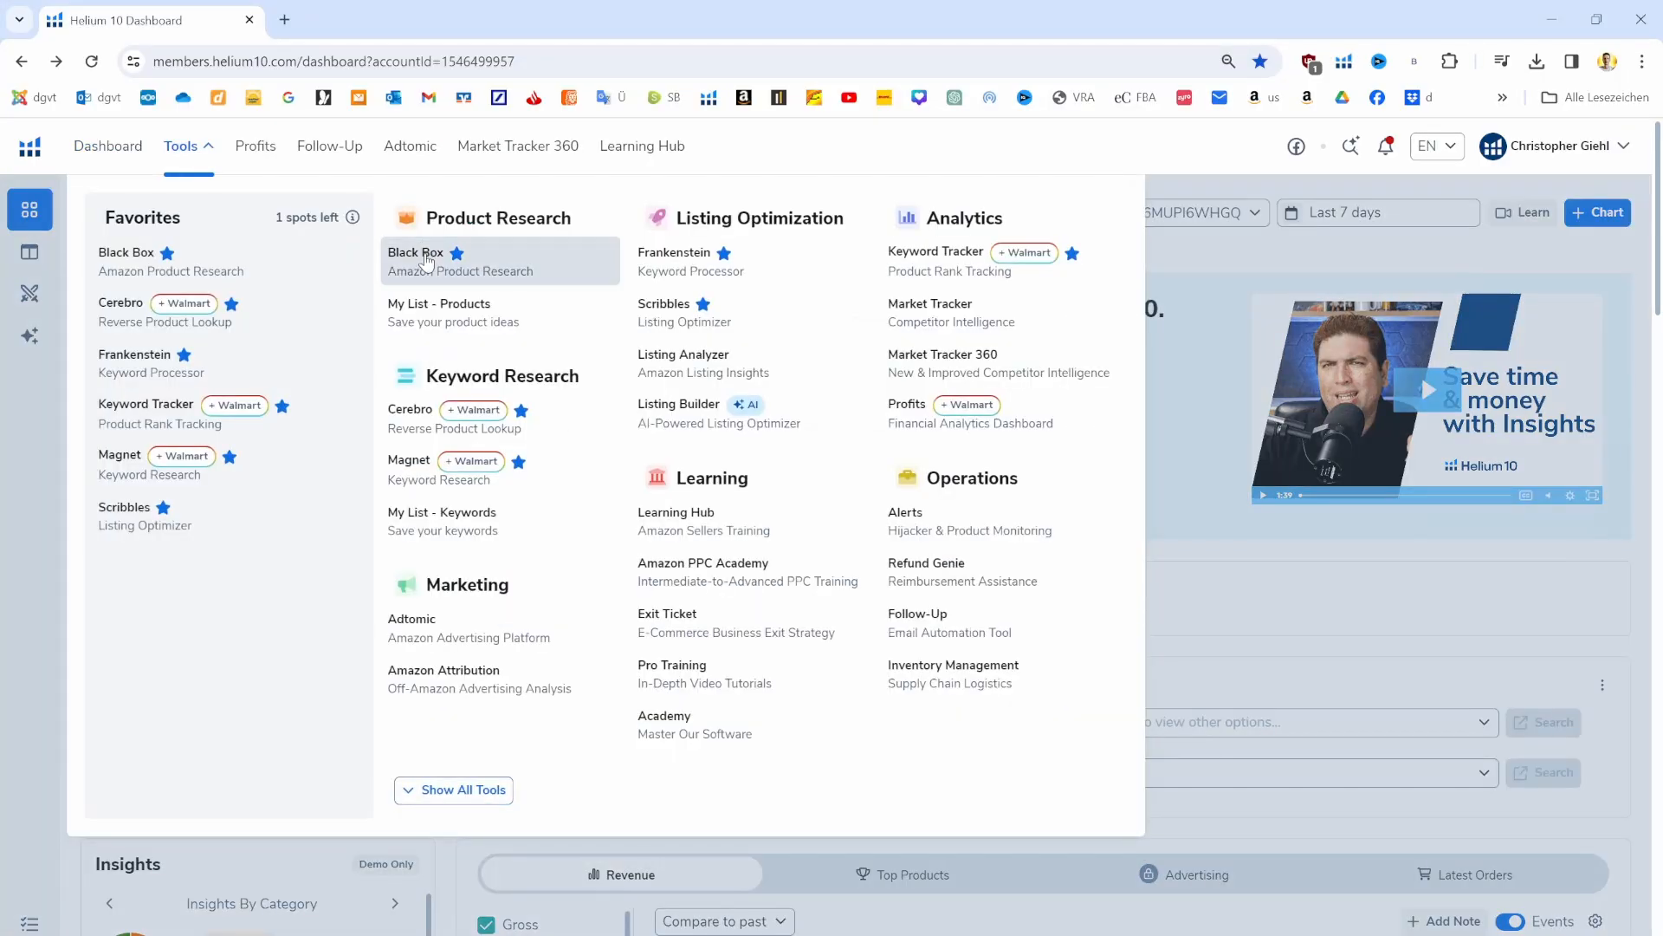
Launch the Black Box product research tool from the Tools menu
left_click(416, 253)
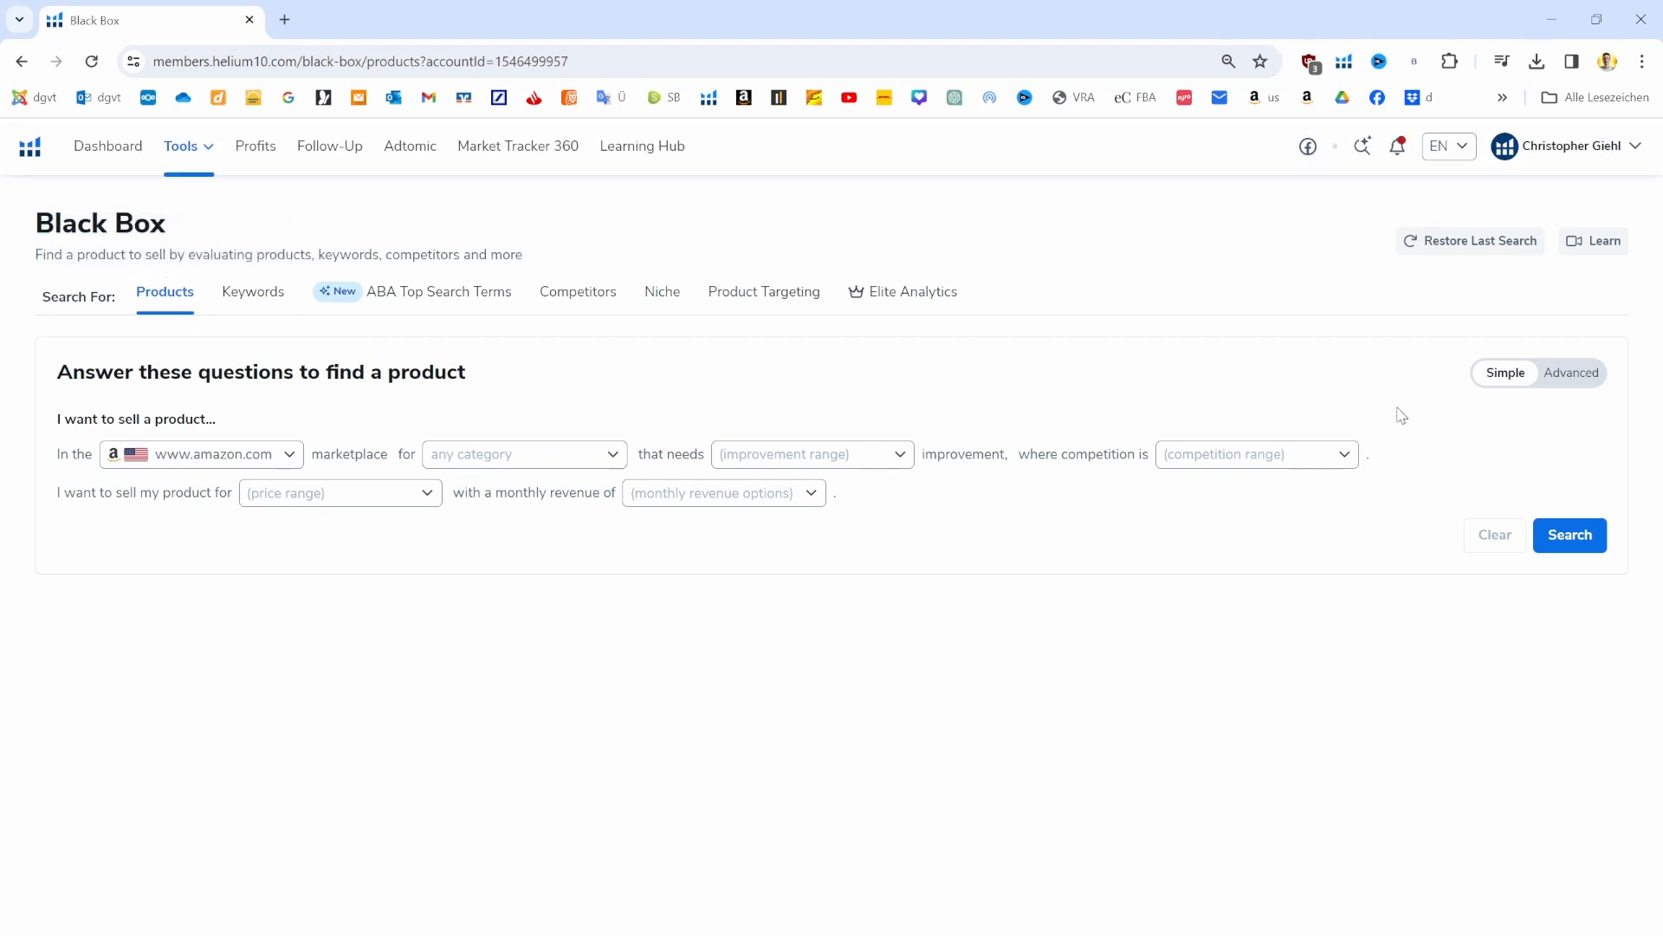
mouse_move(1227, 440)
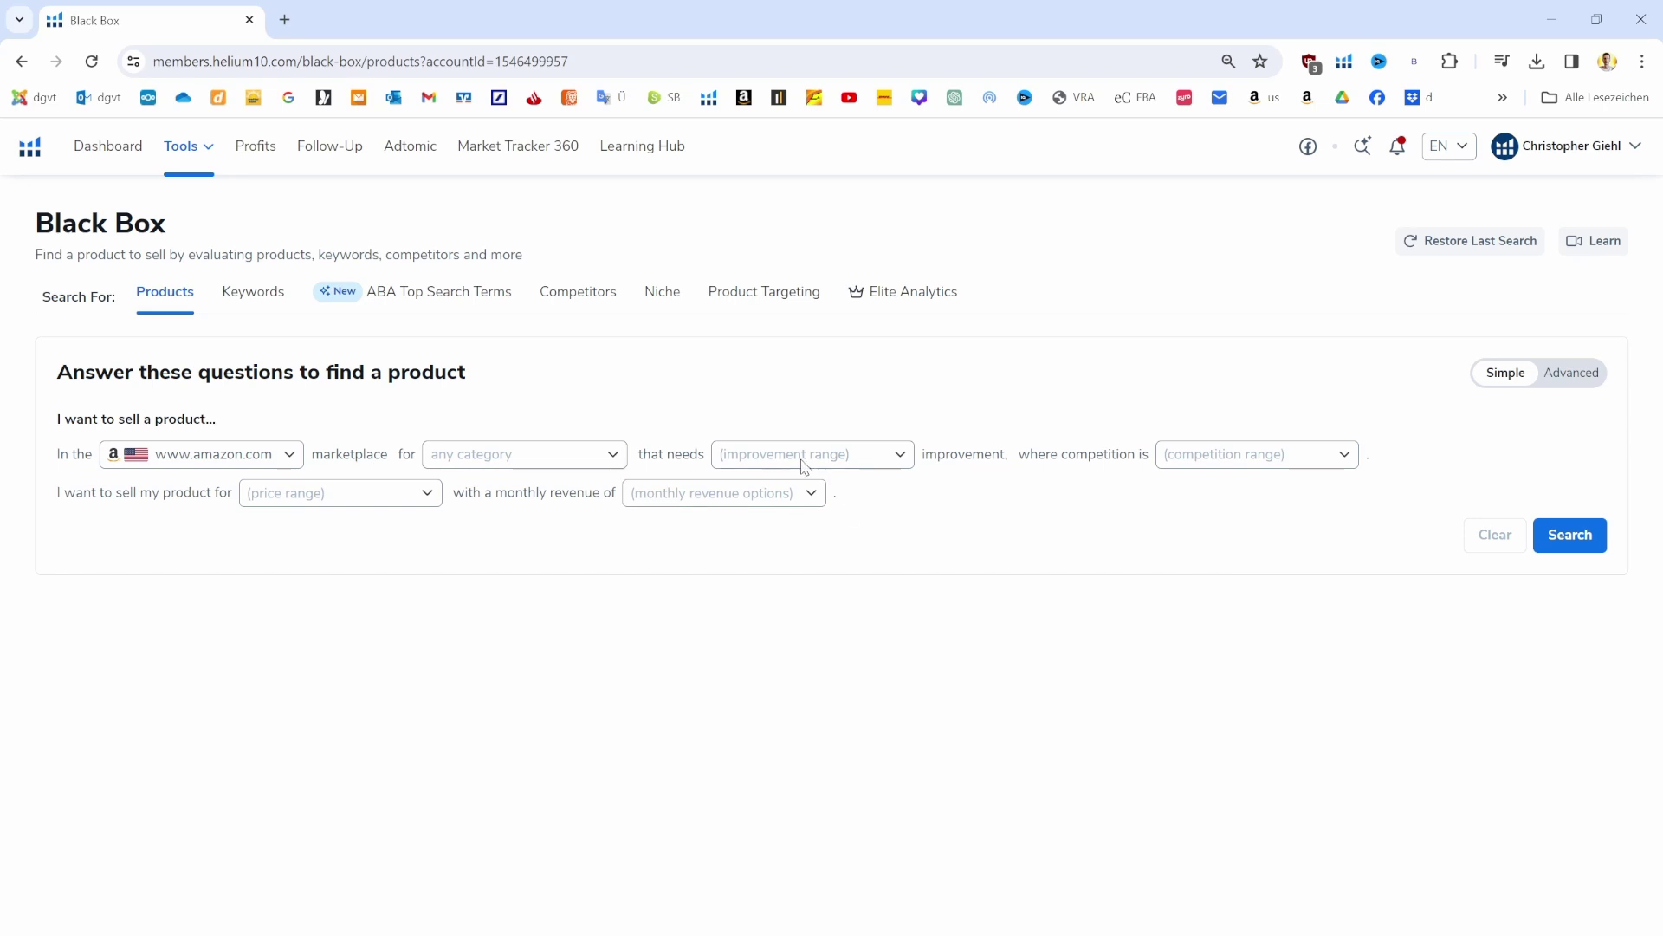
mouse_move(1461, 427)
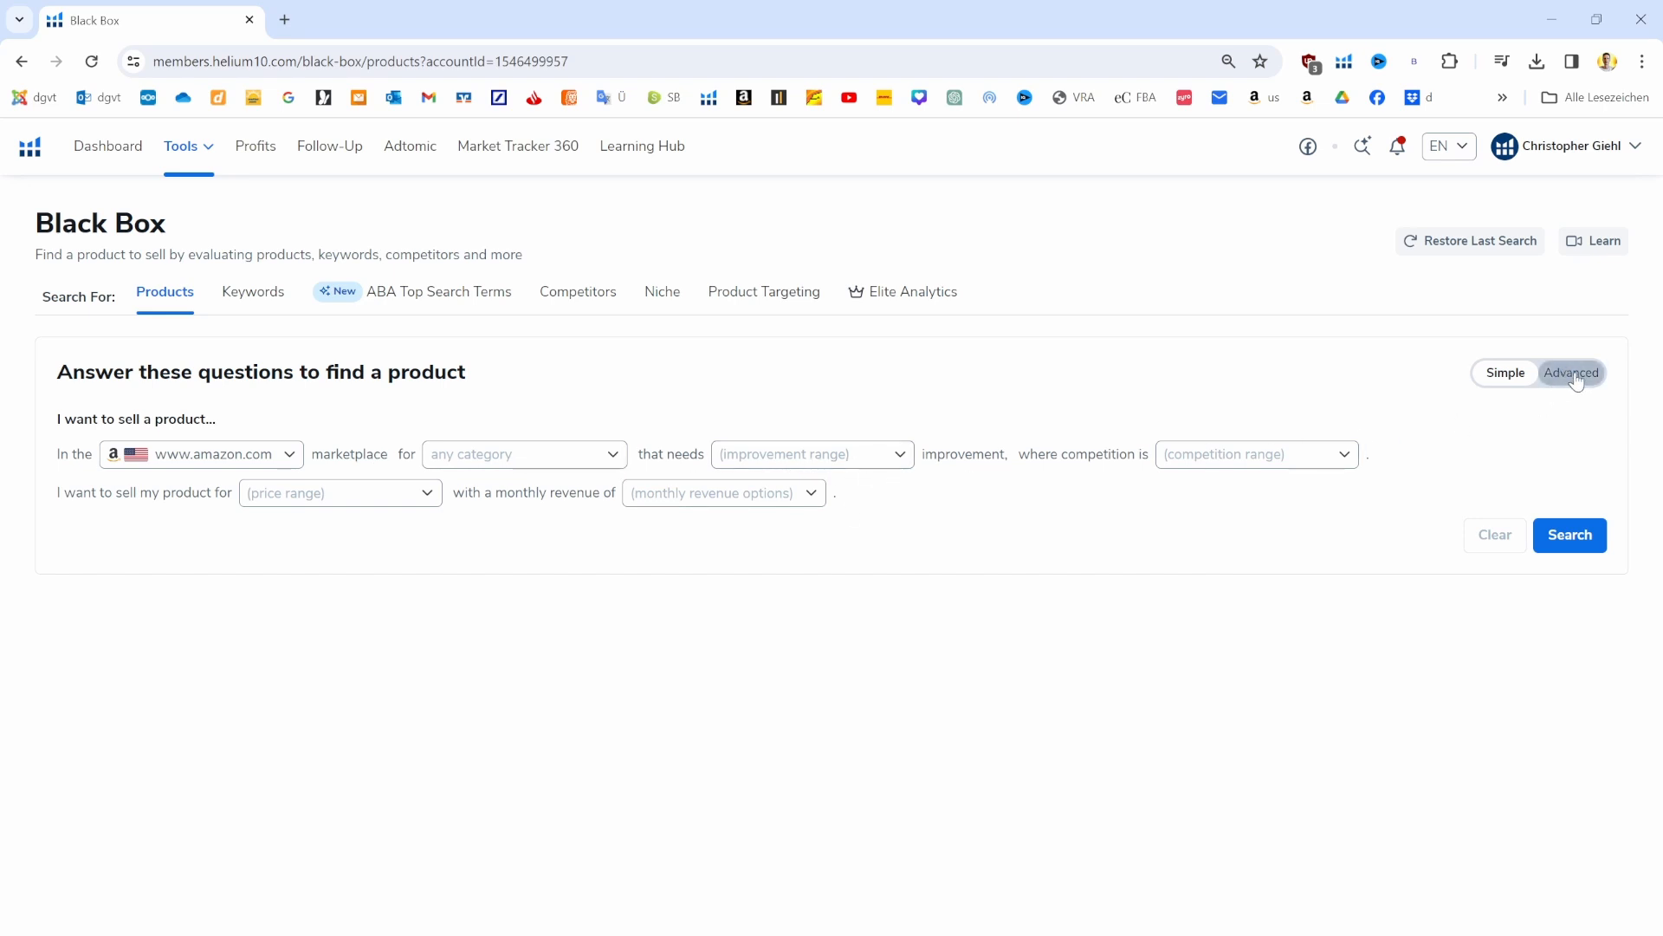
Switch to Advanced filters and choose Sports & Outdoors as the category
left_click(1572, 373)
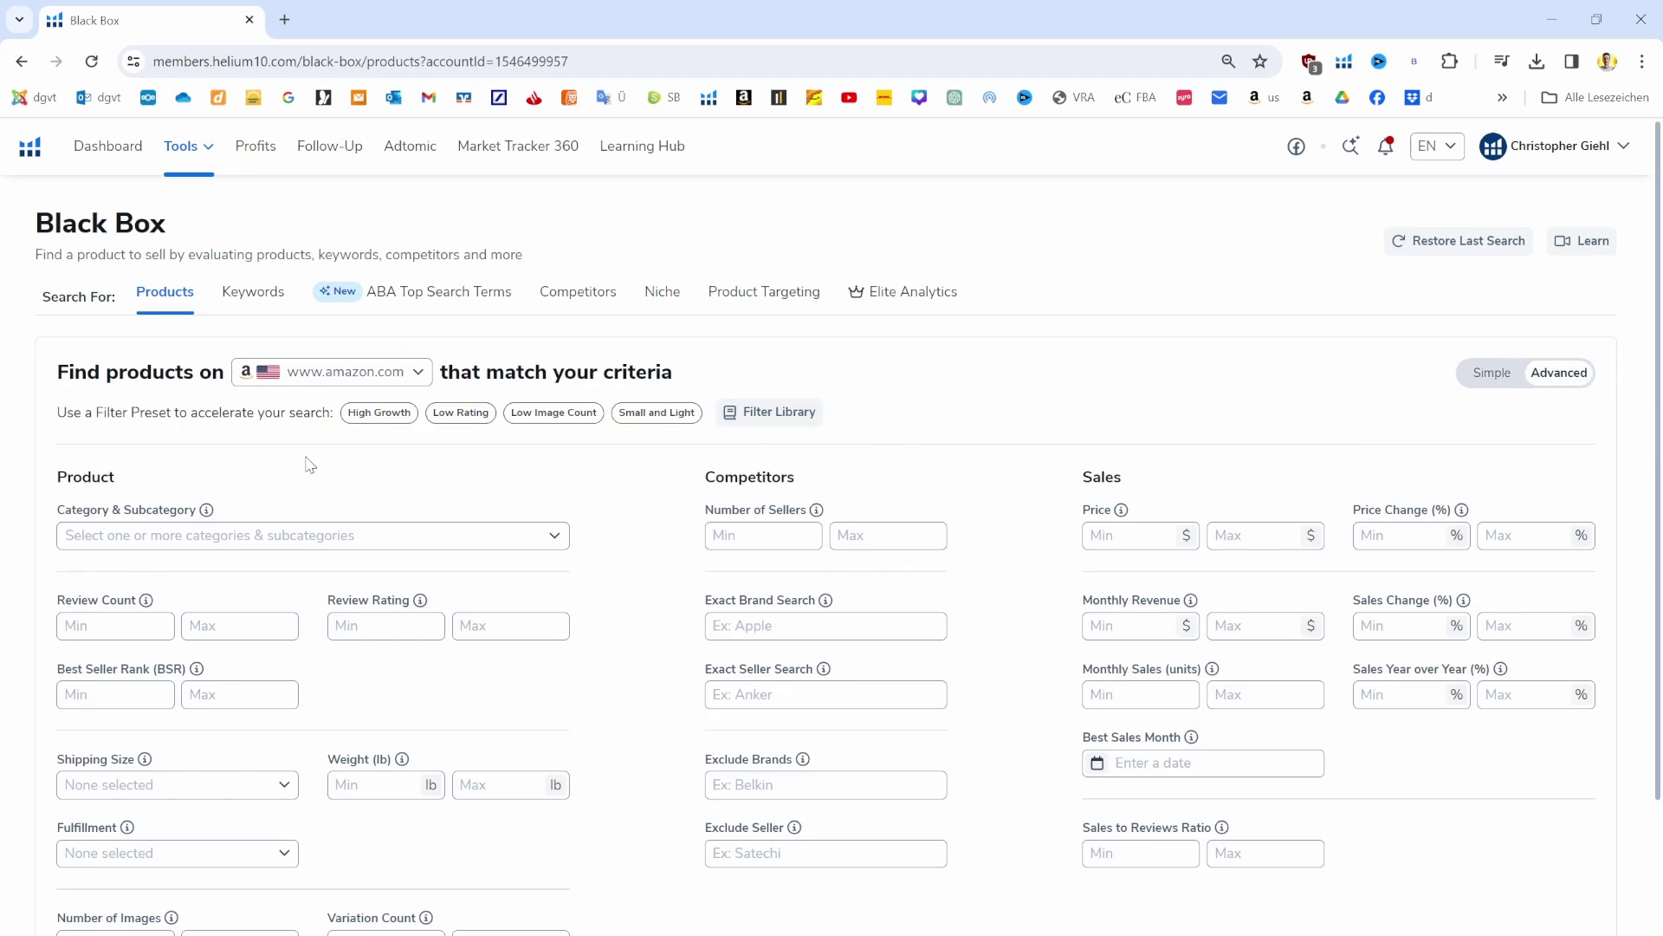
mouse_move(349, 479)
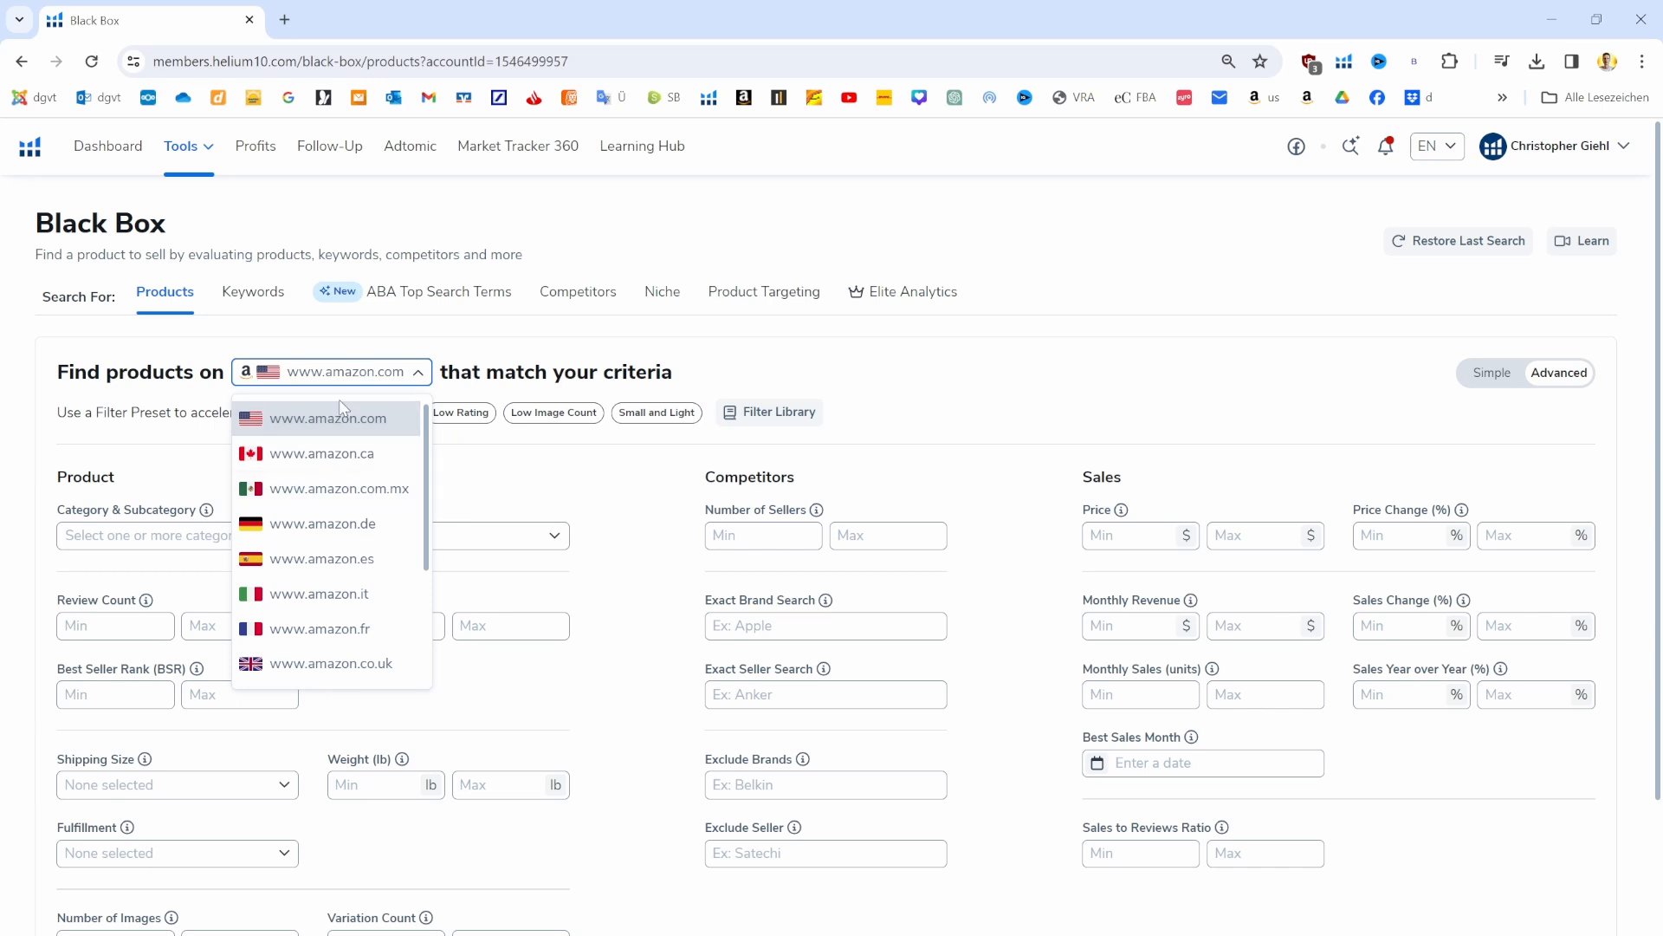
mouse_move(367, 406)
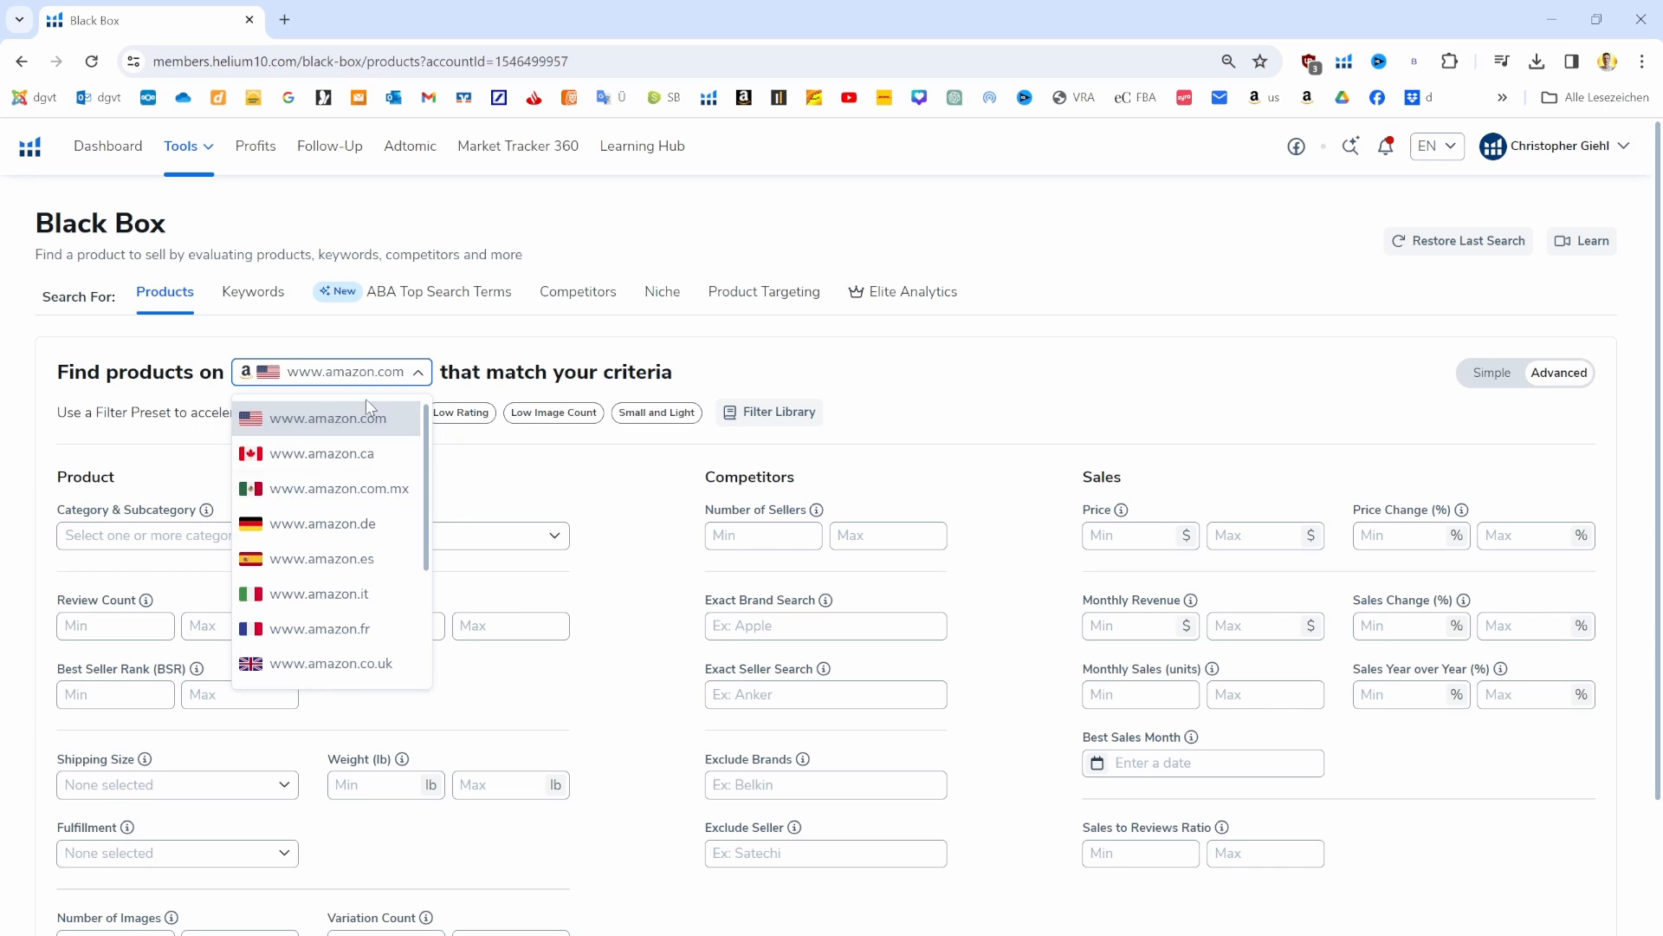
mouse_move(343, 419)
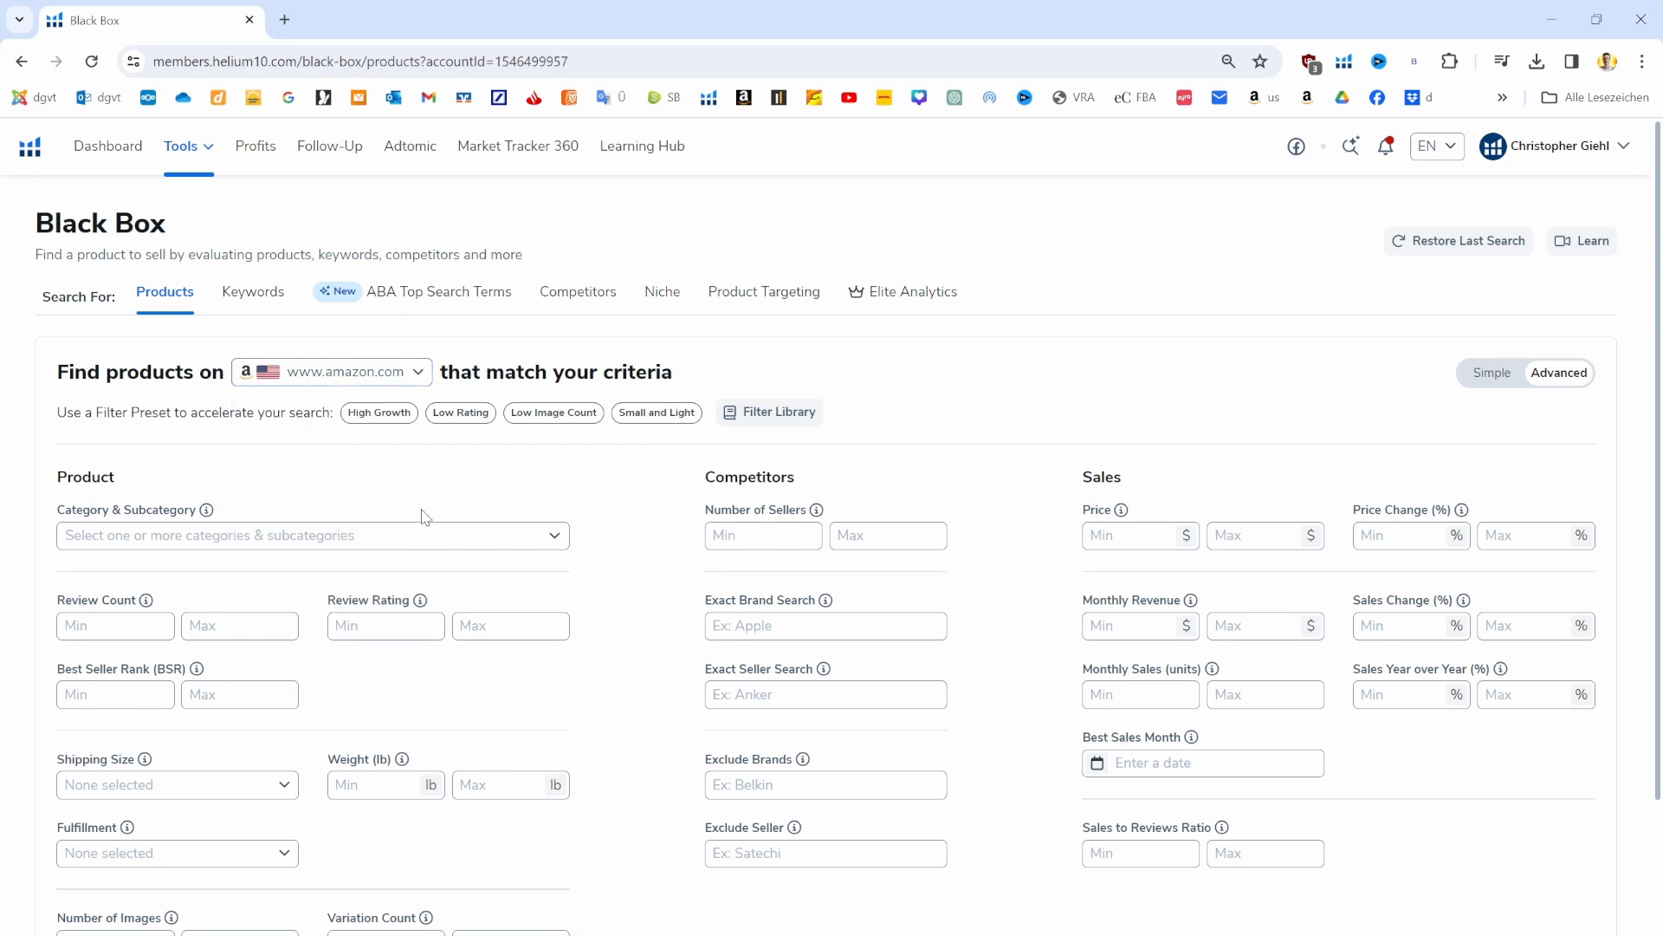
left_click(312, 535)
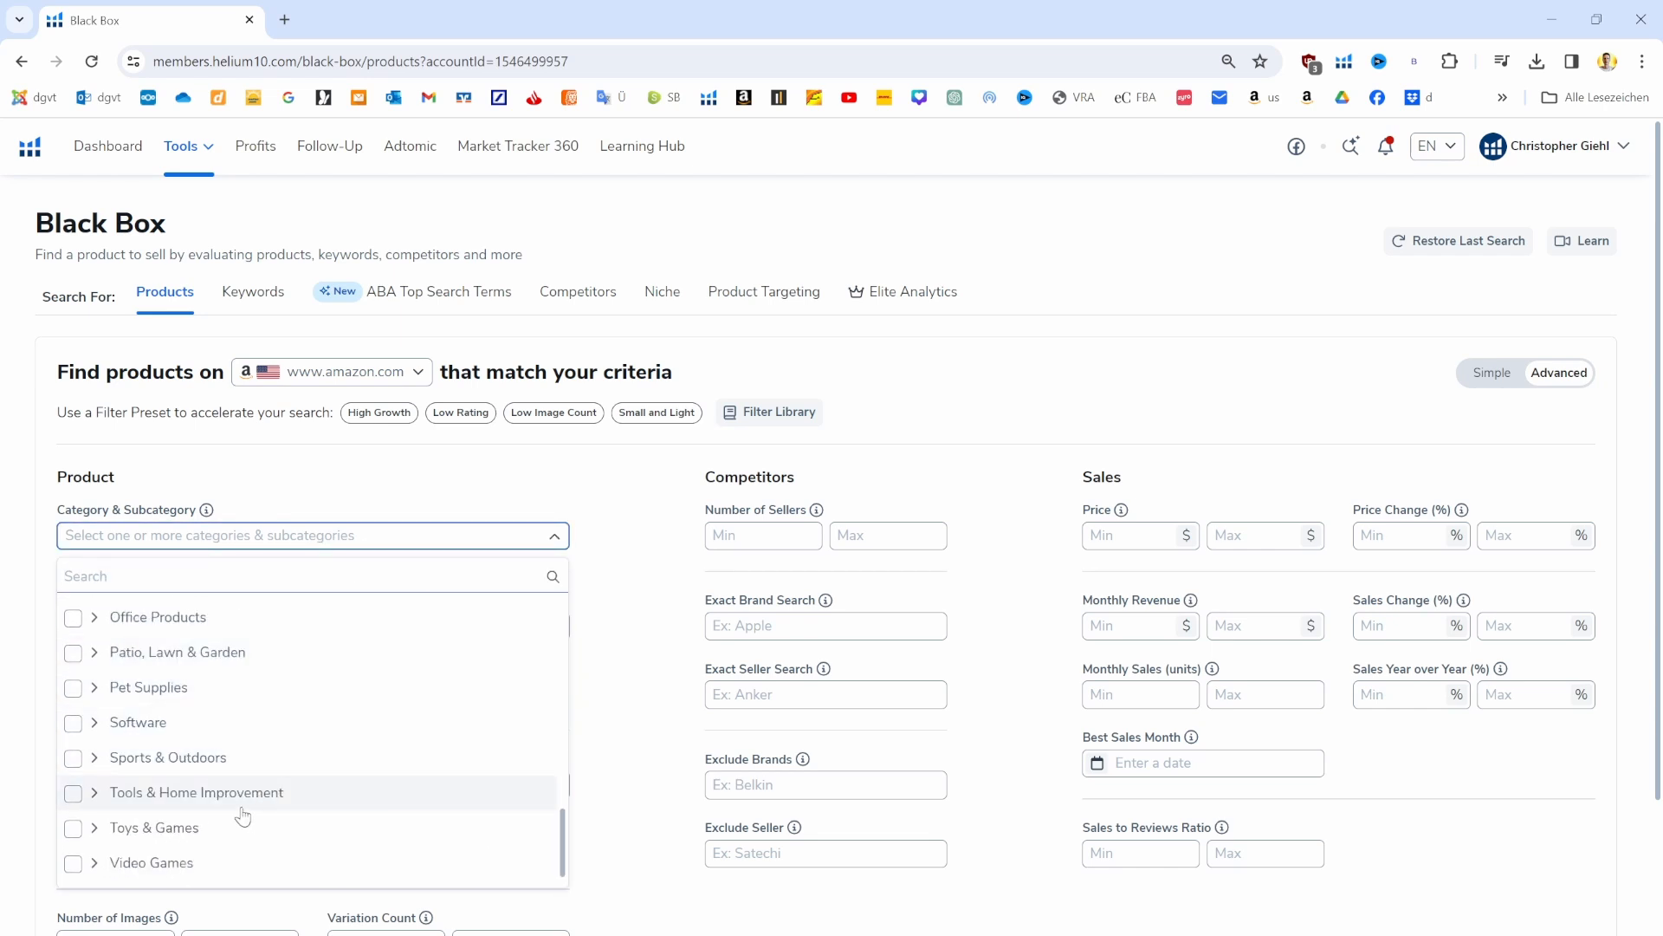
left_click(73, 759)
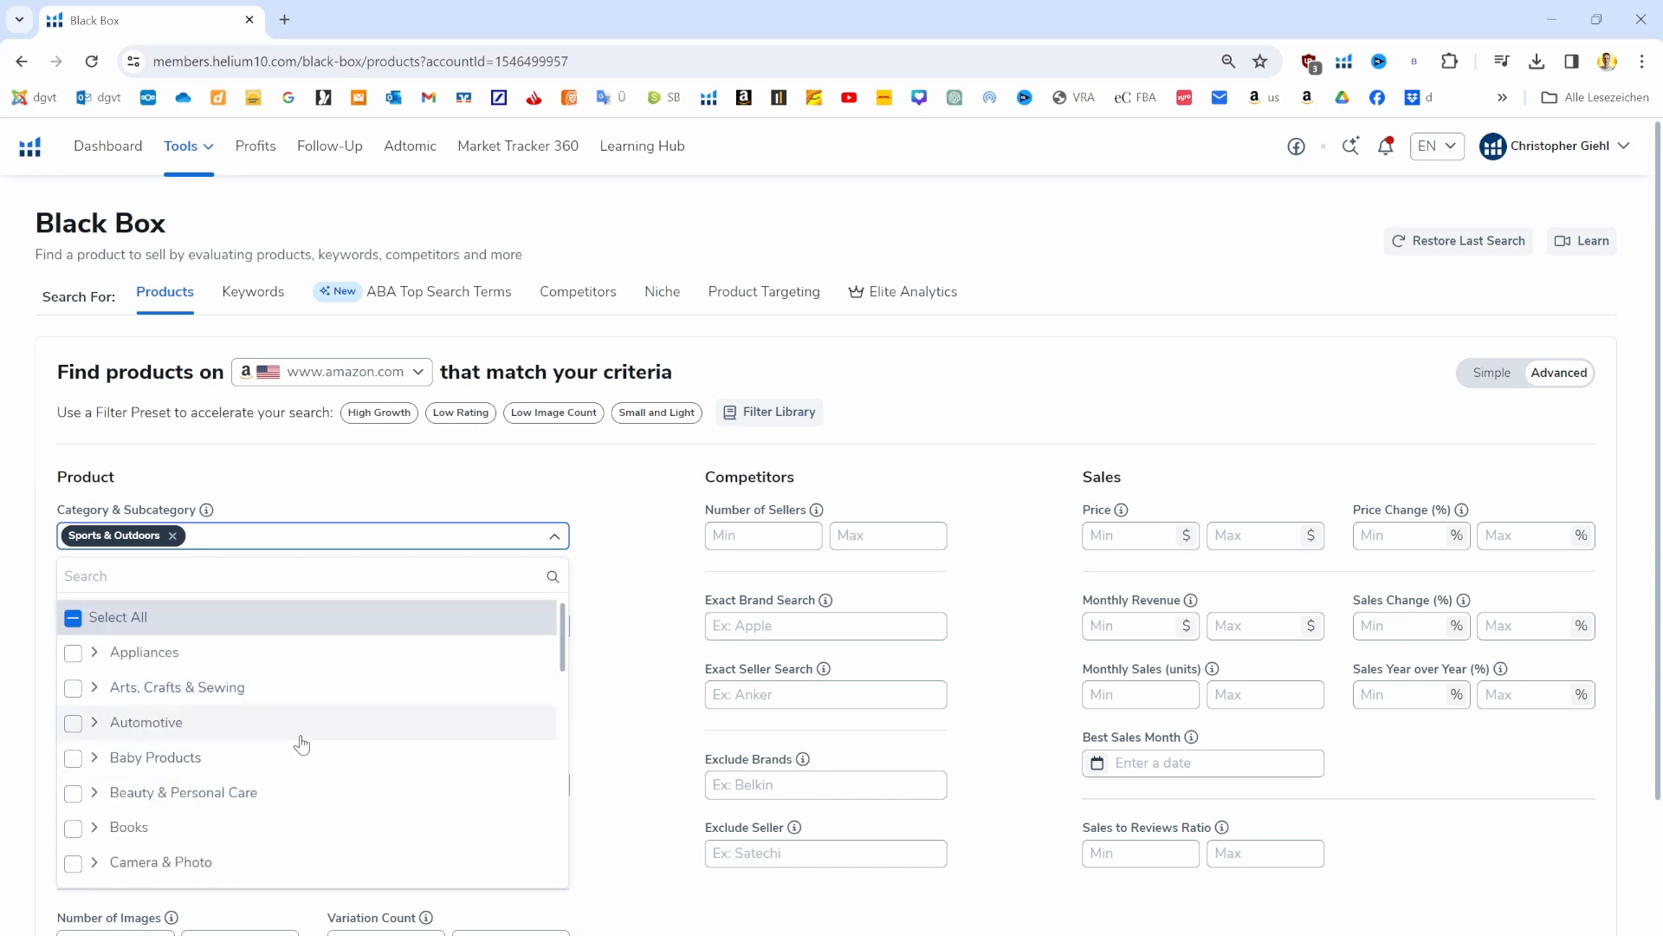
mouse_move(605, 577)
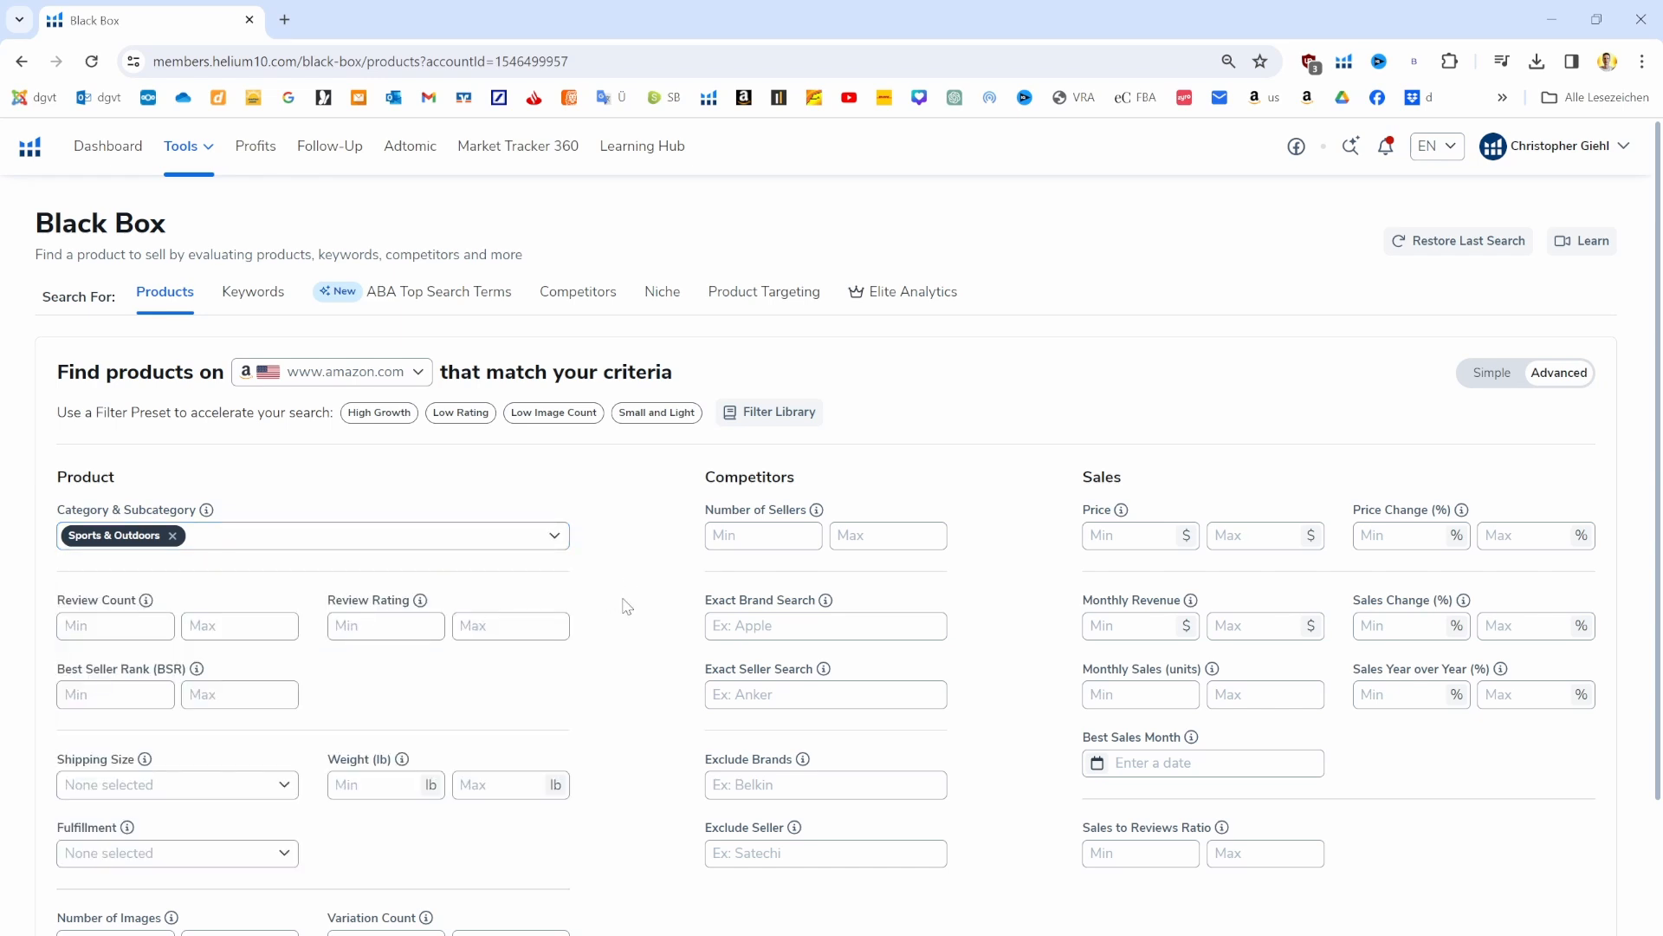
mouse_move(1171, 503)
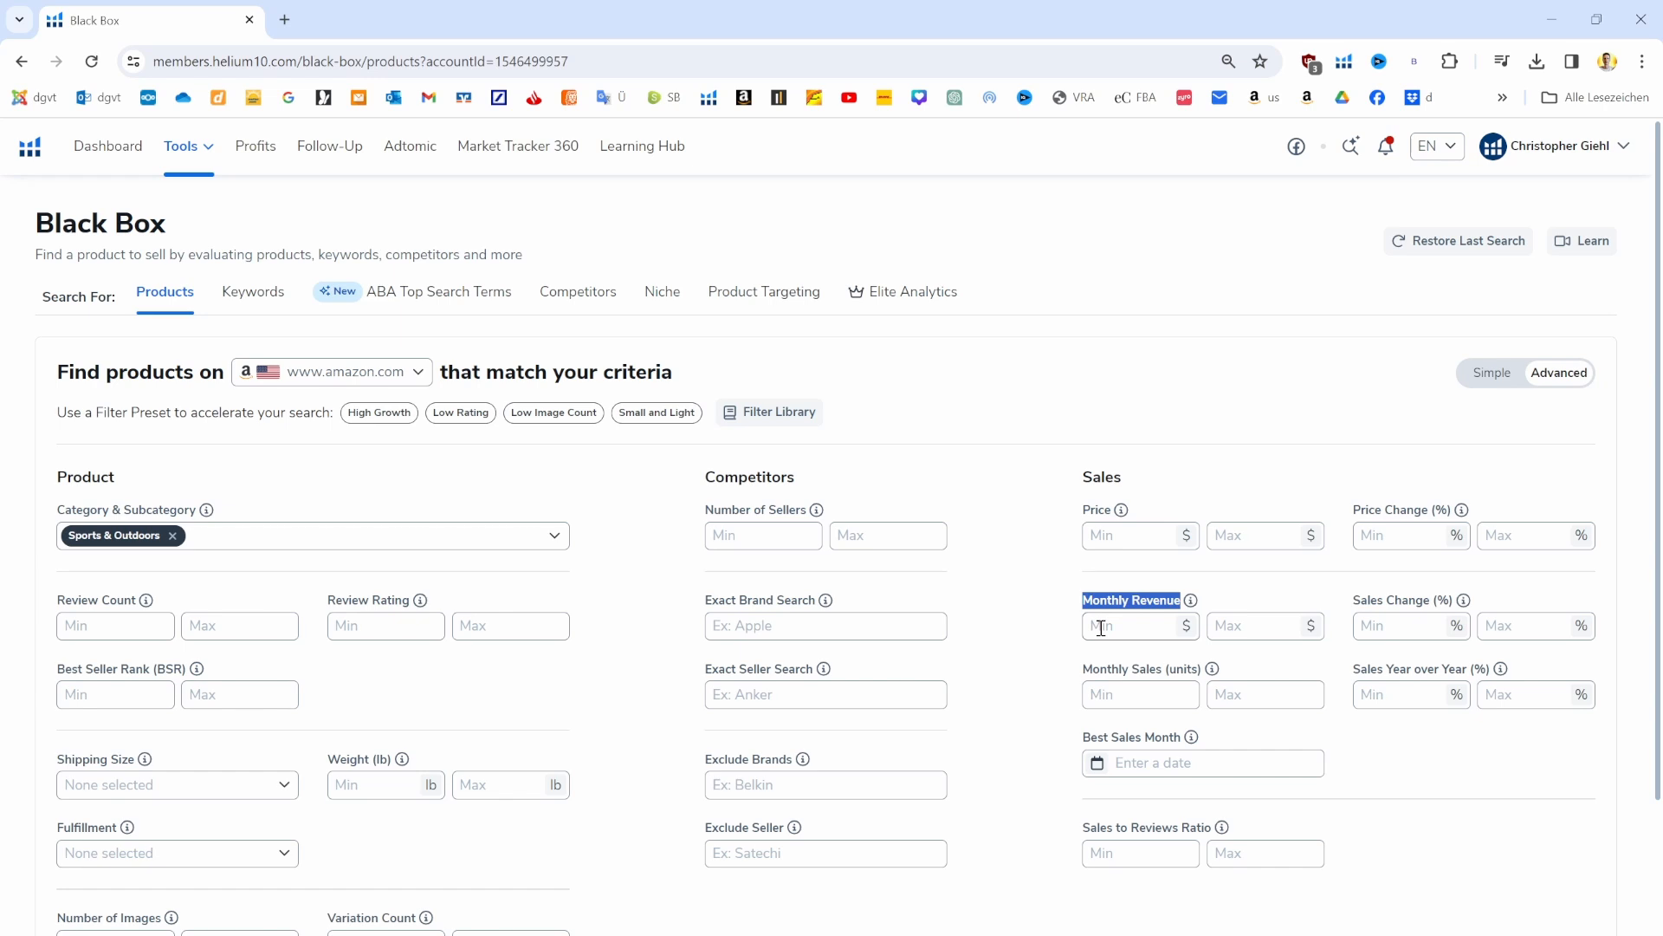
Set Monthly Revenue Min to 10000 and move to the Number of Images Max field
type("100000")
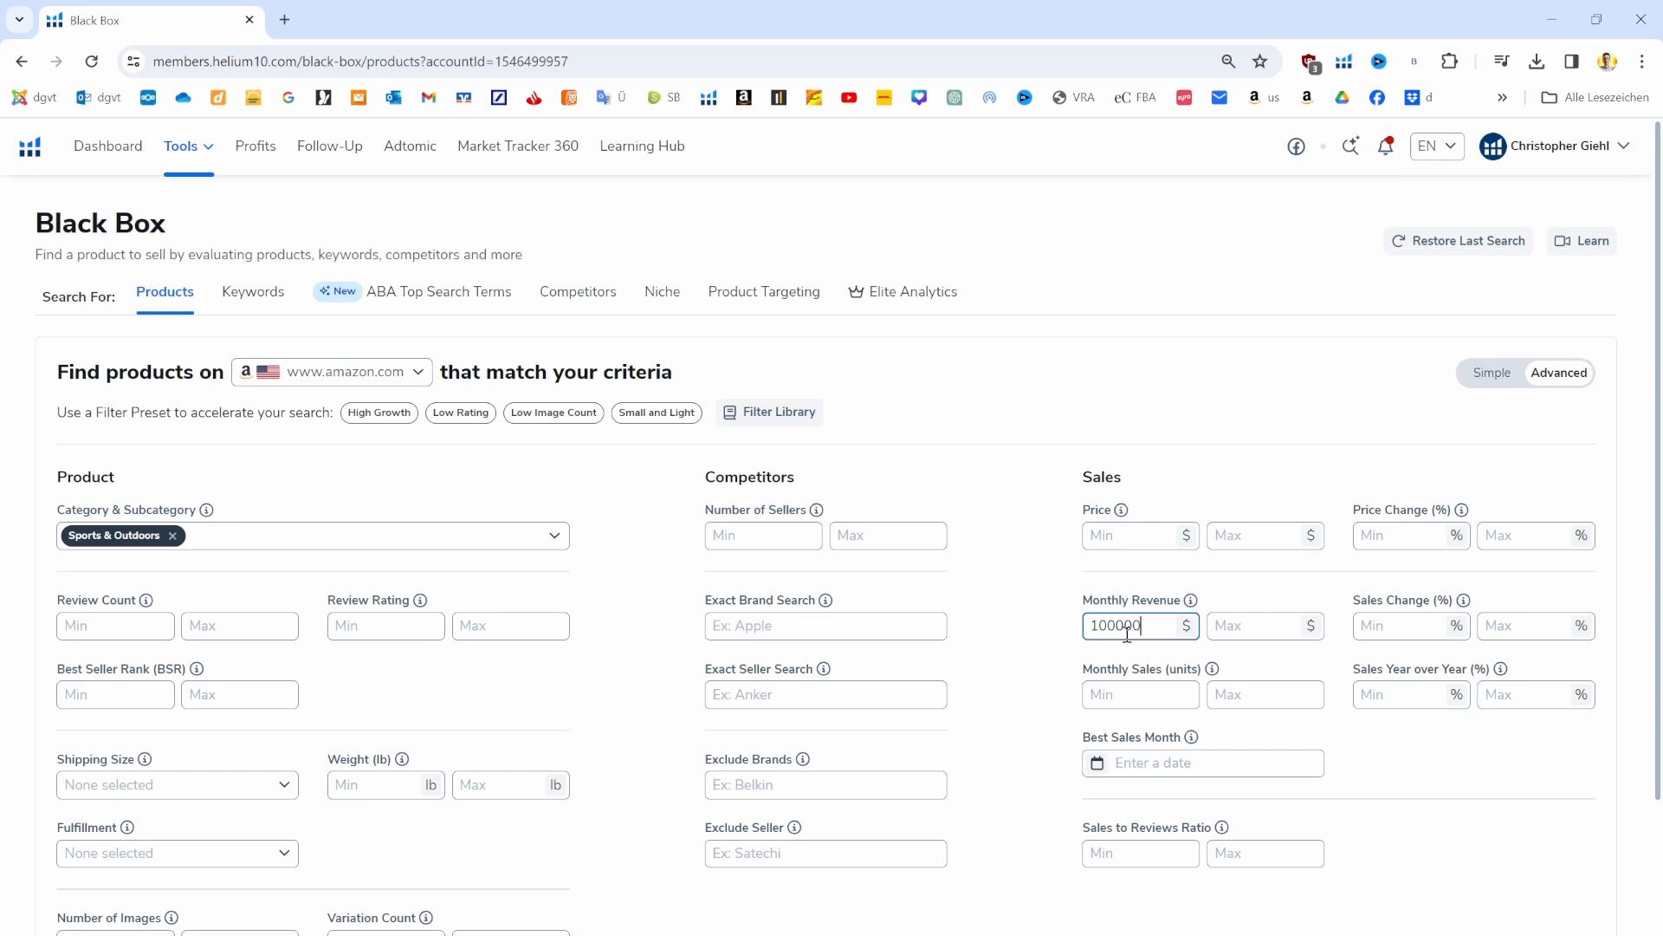
key("Backspace")
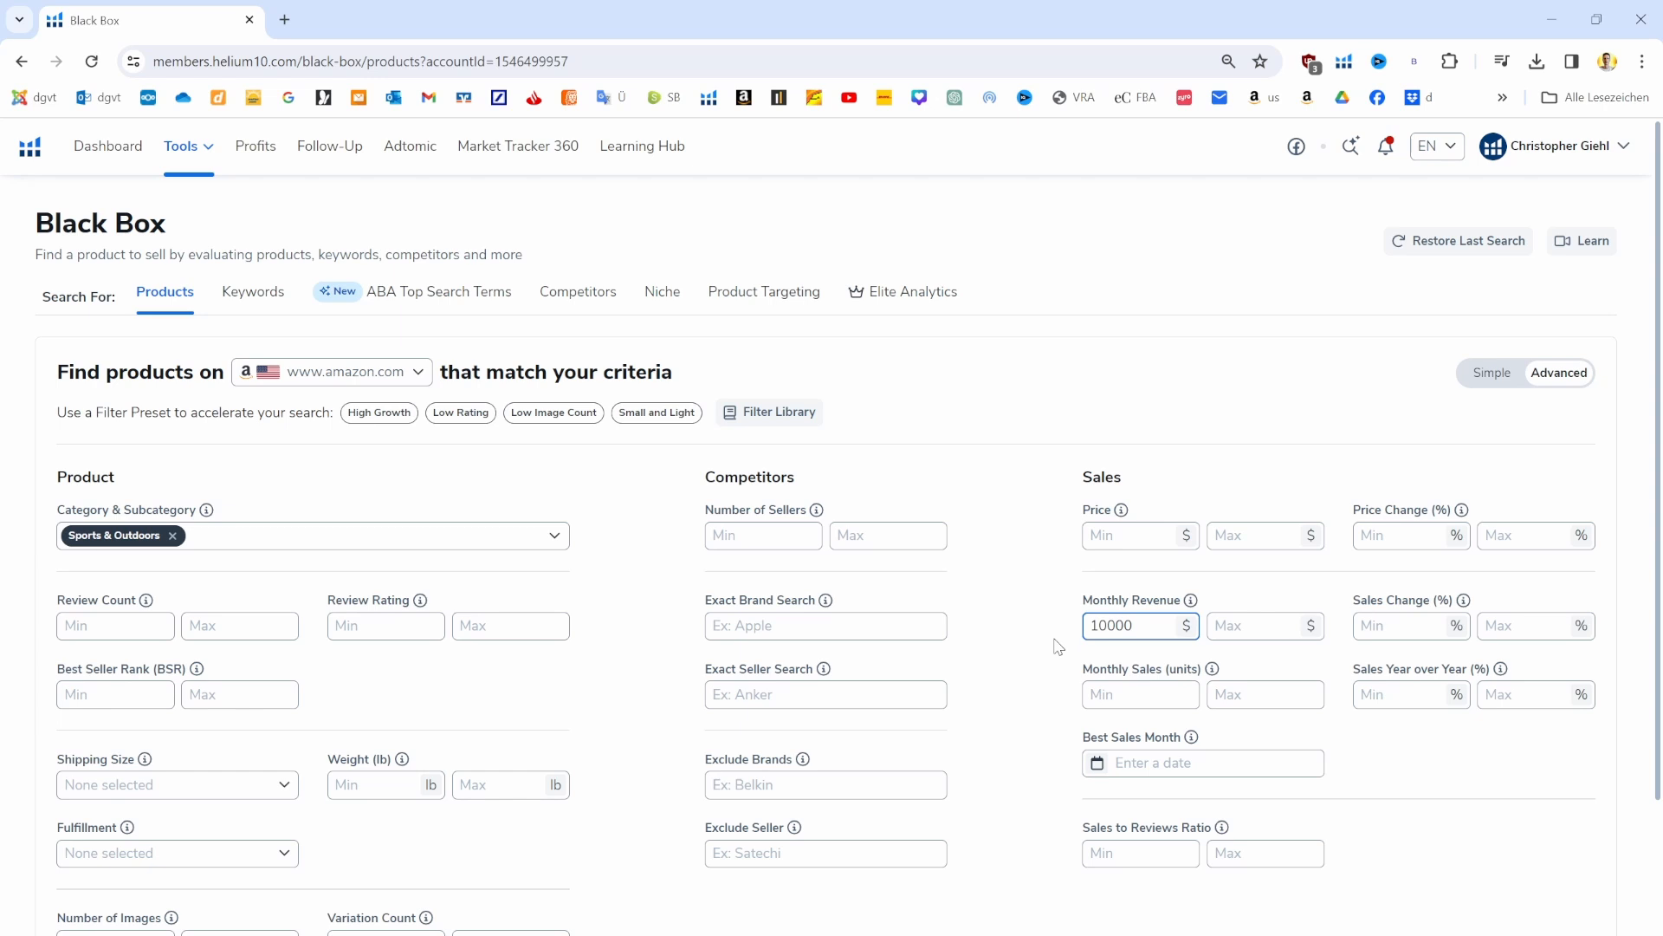
mouse_move(1061, 651)
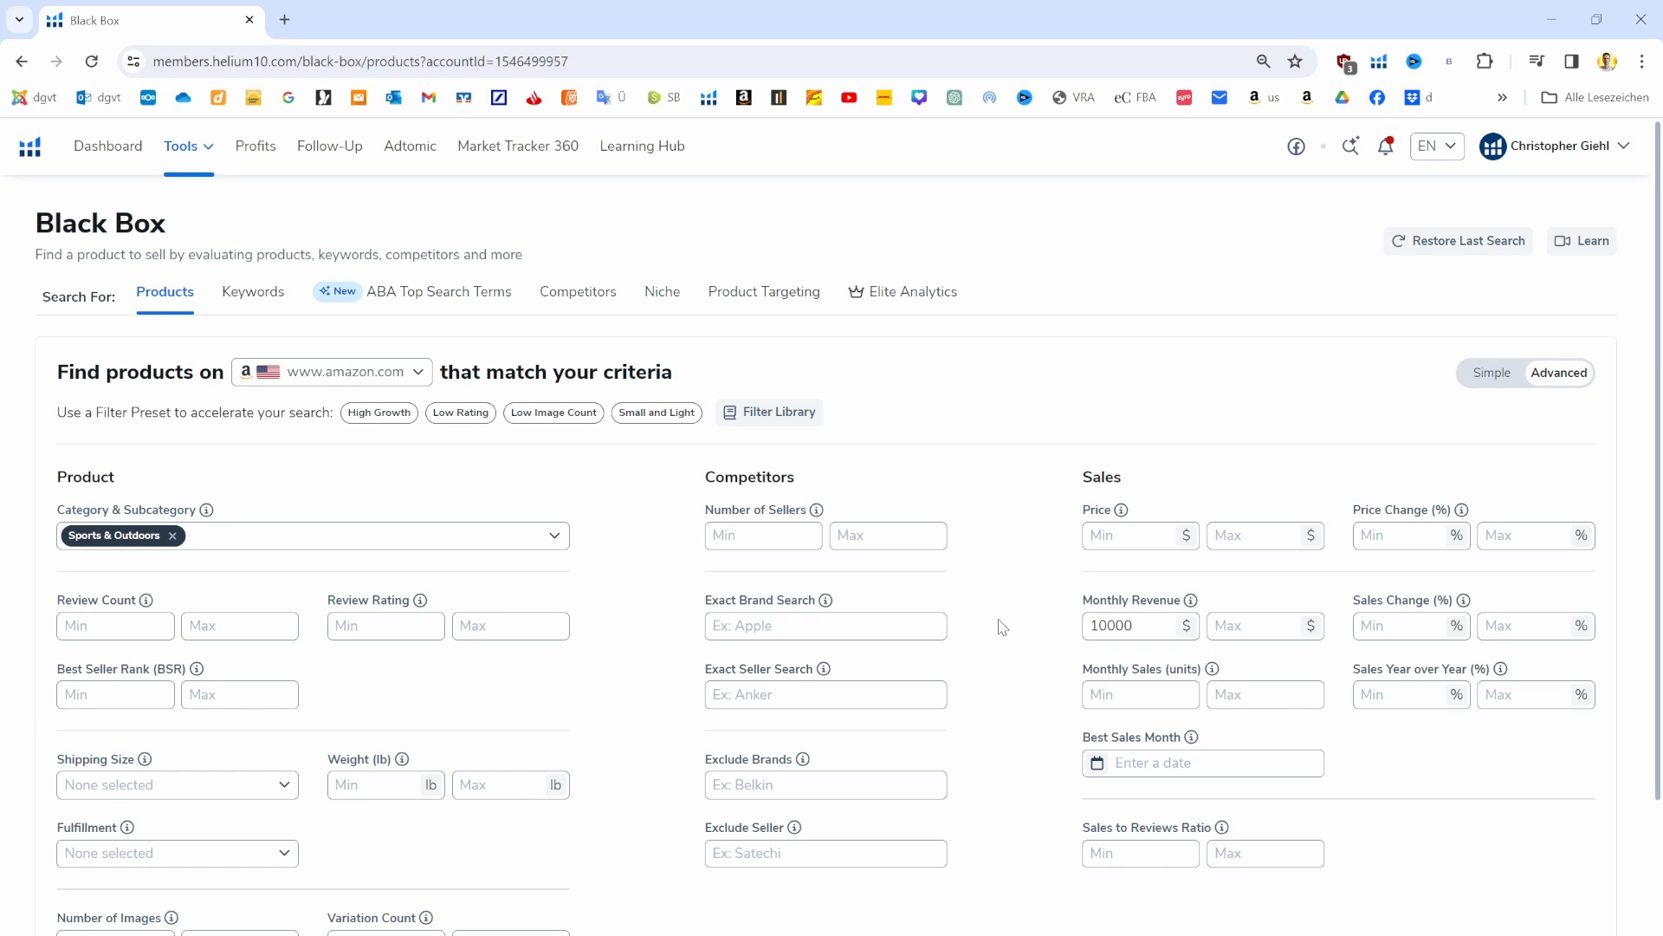
scroll("down", 3)
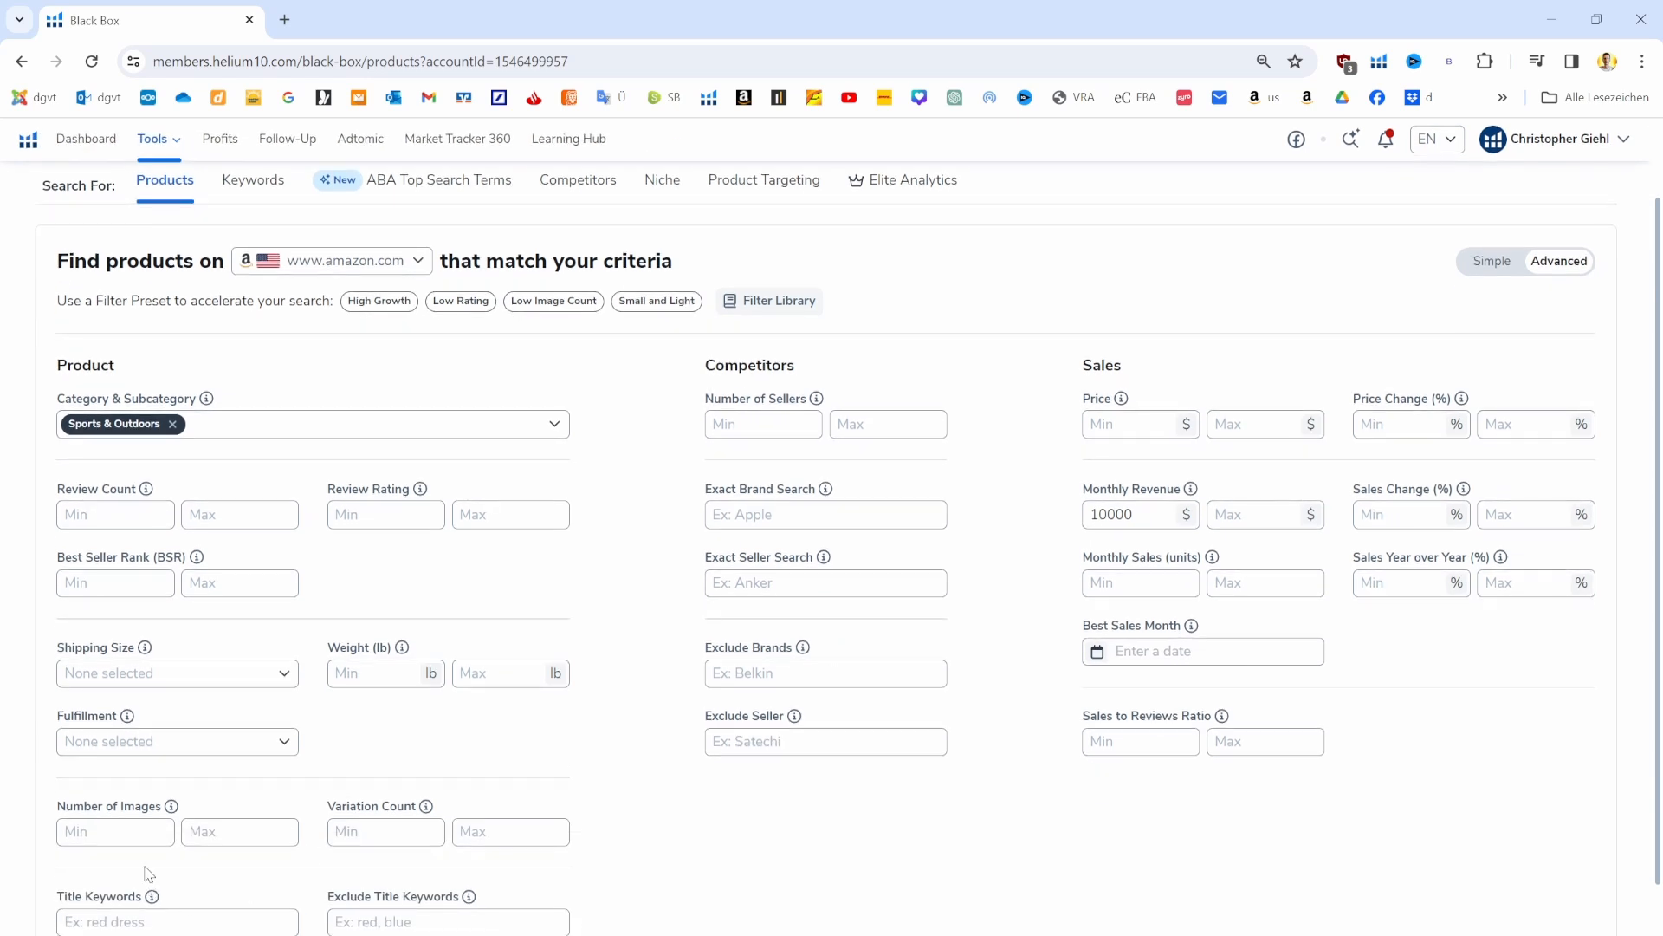
left_click(239, 832)
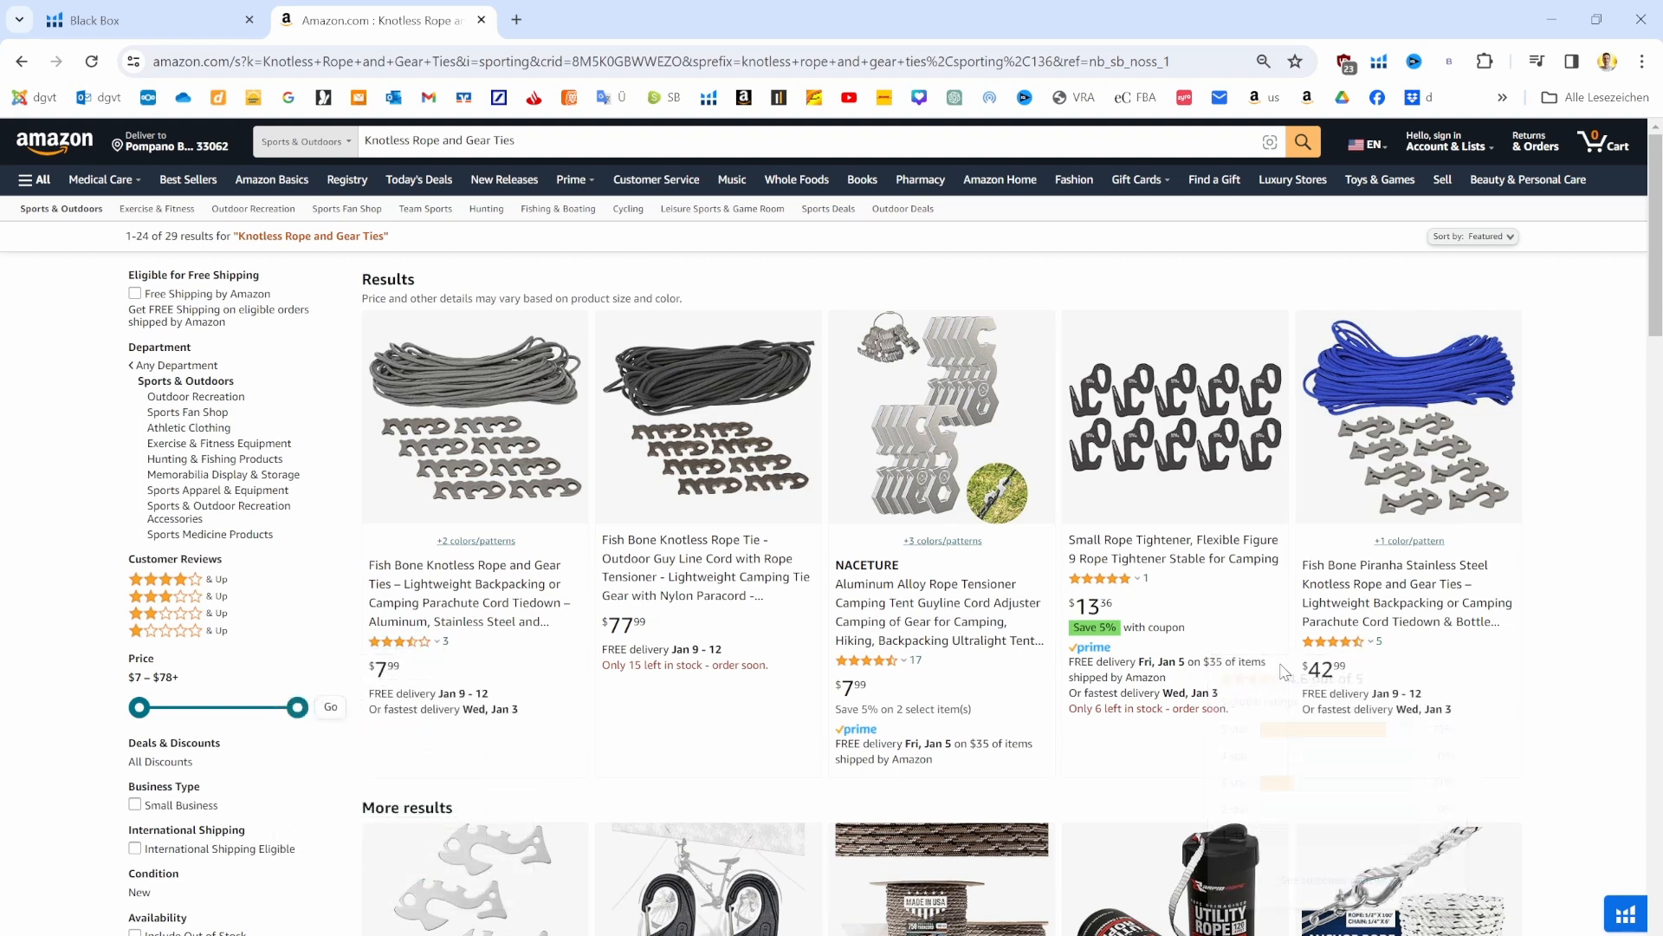
scroll("down", 3)
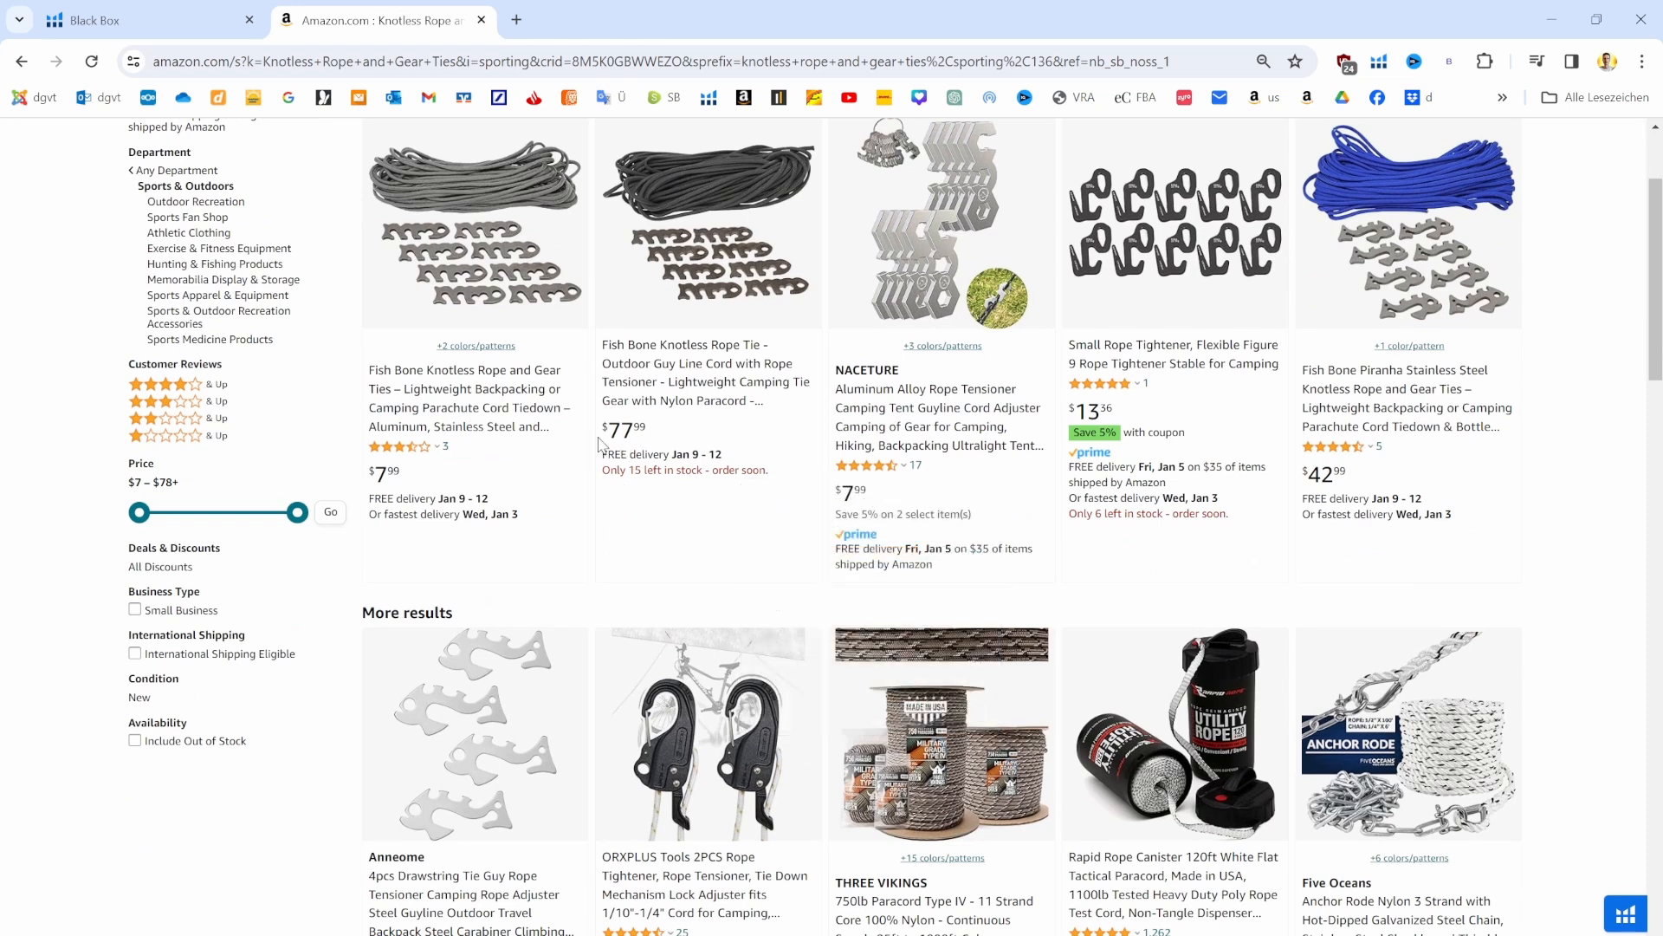
scroll("down", 3)
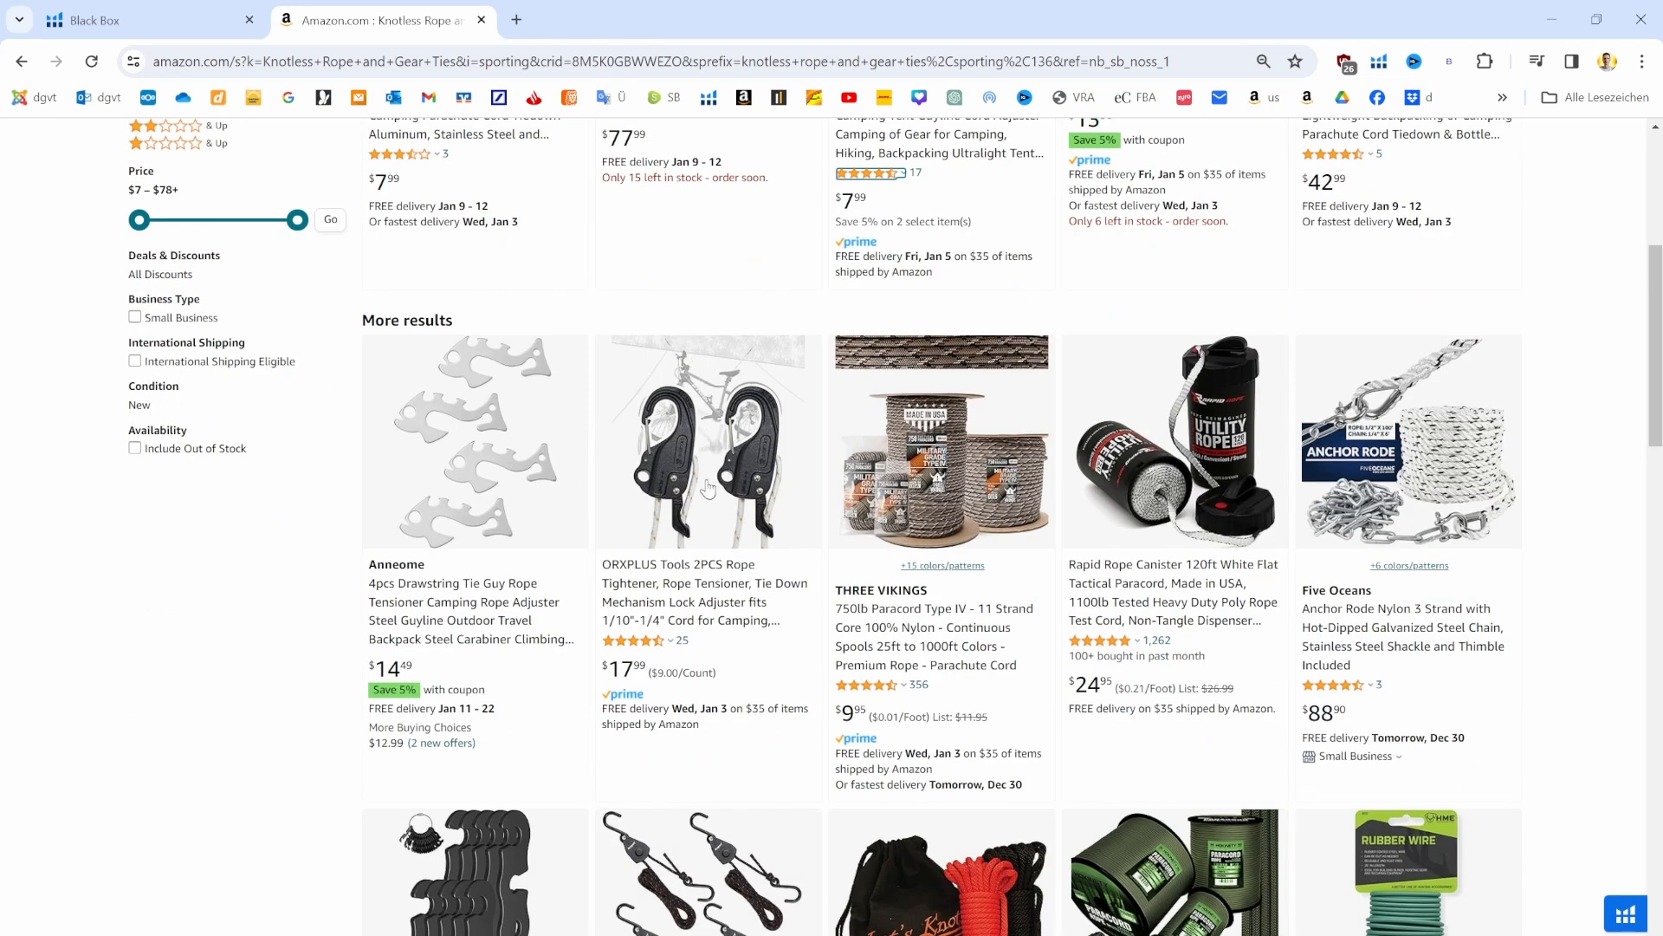
scroll("down", 3)
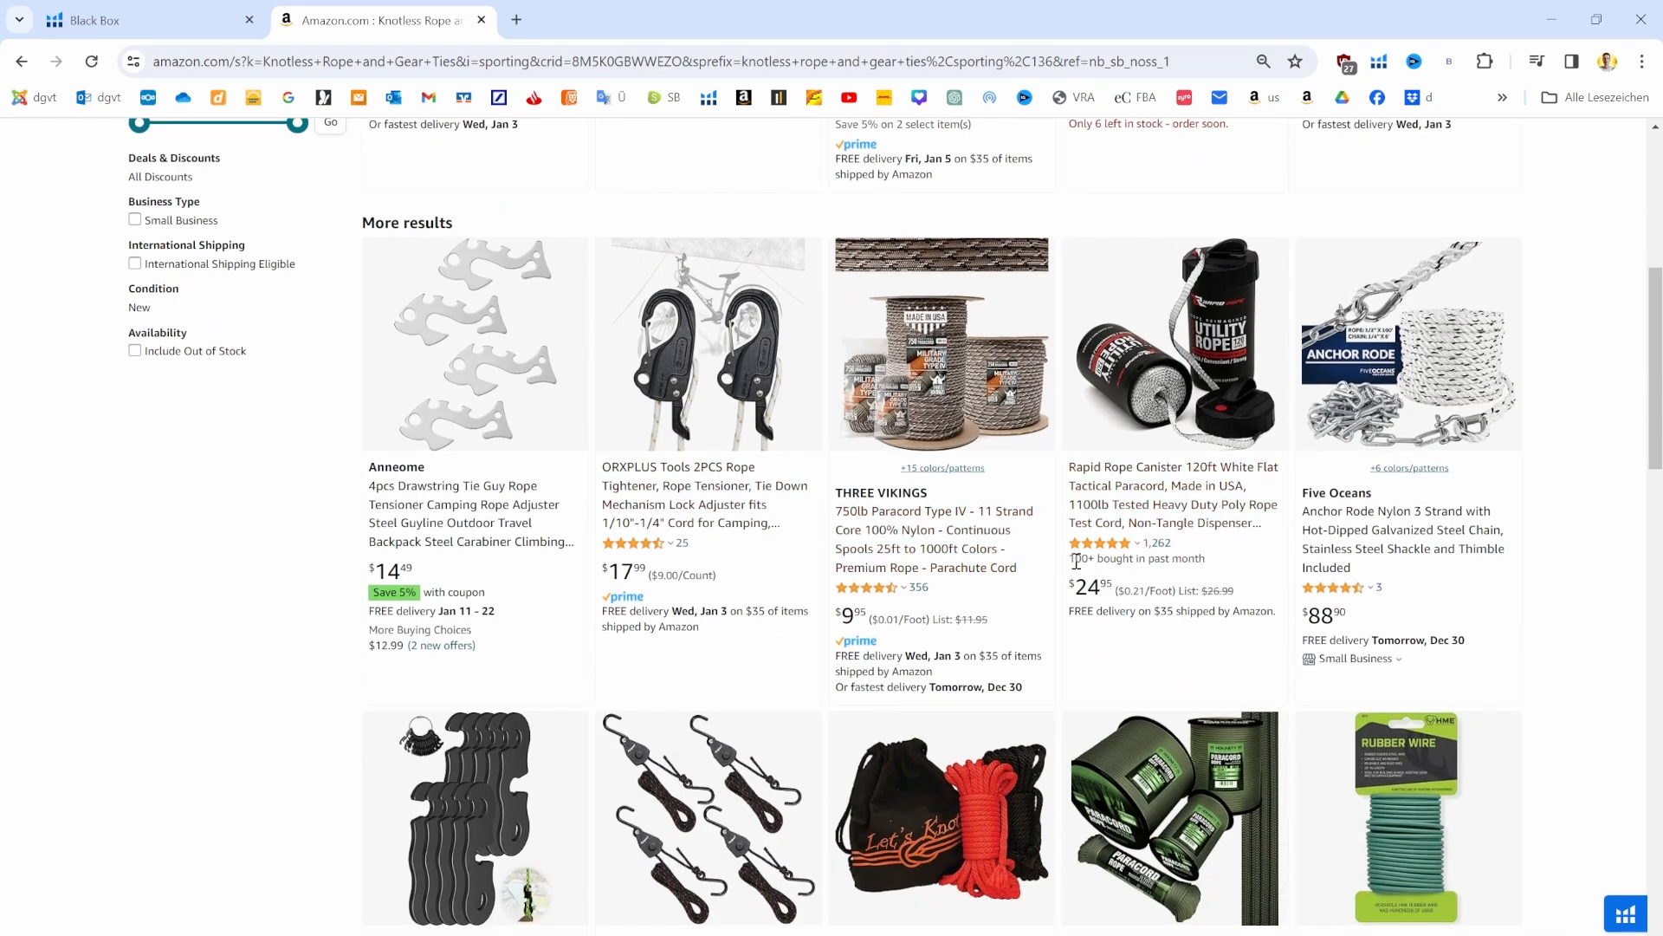
mouse_move(1332, 587)
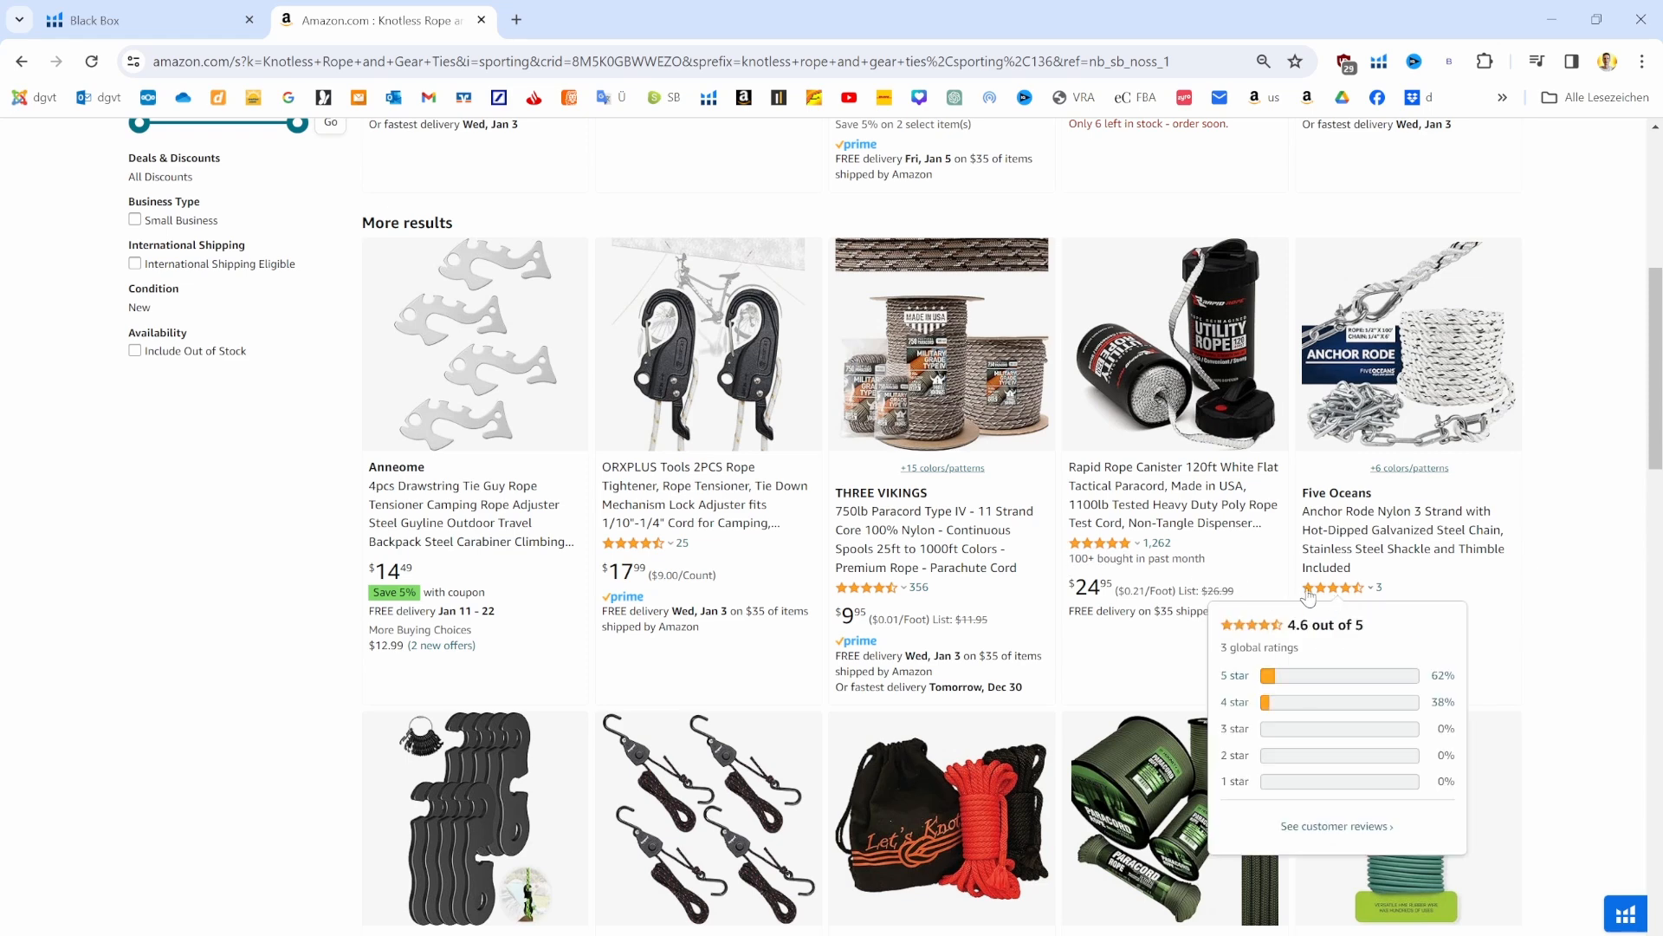
left_click(130, 20)
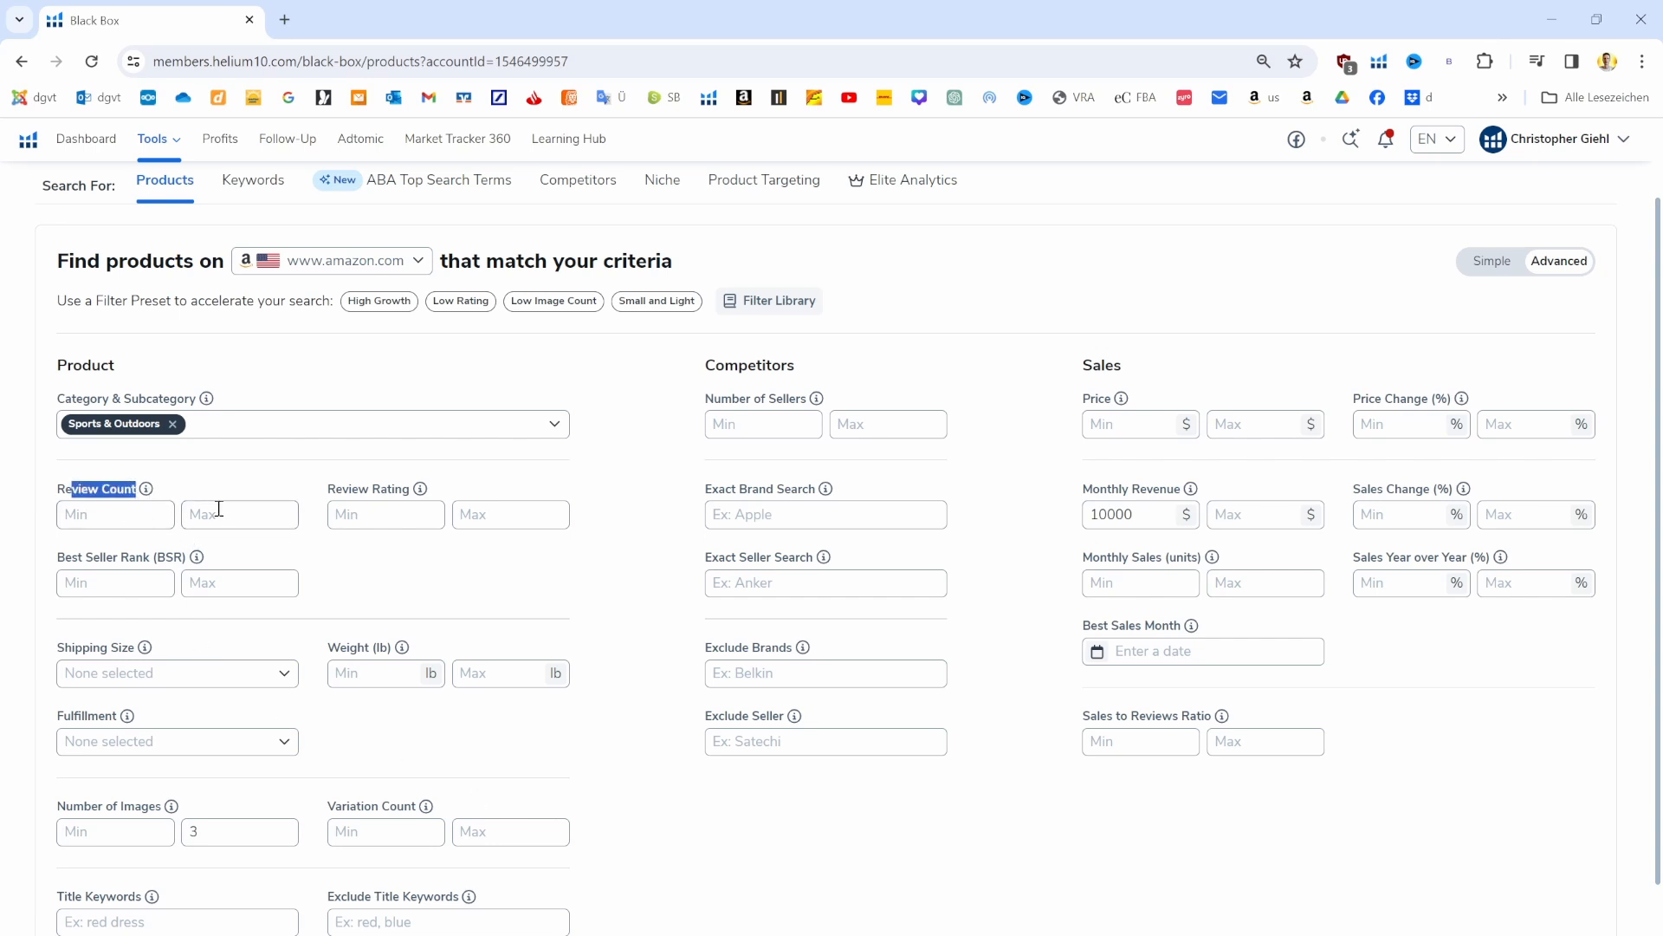
Set Review Count Max to 200
left_click(239, 515)
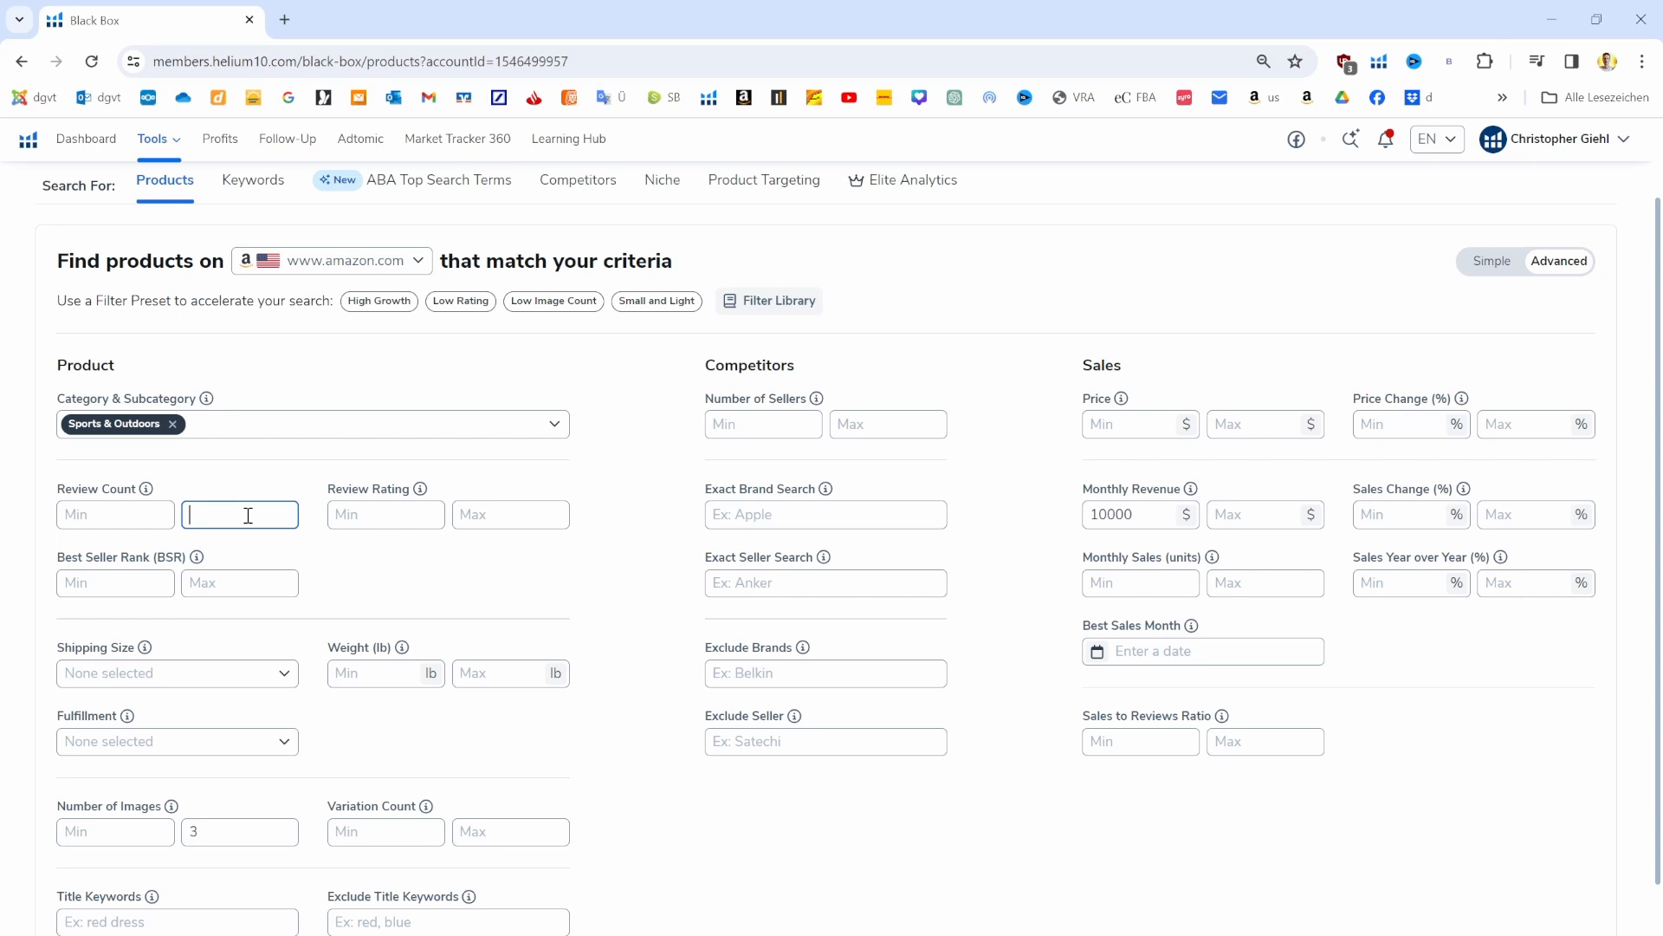
type("200")
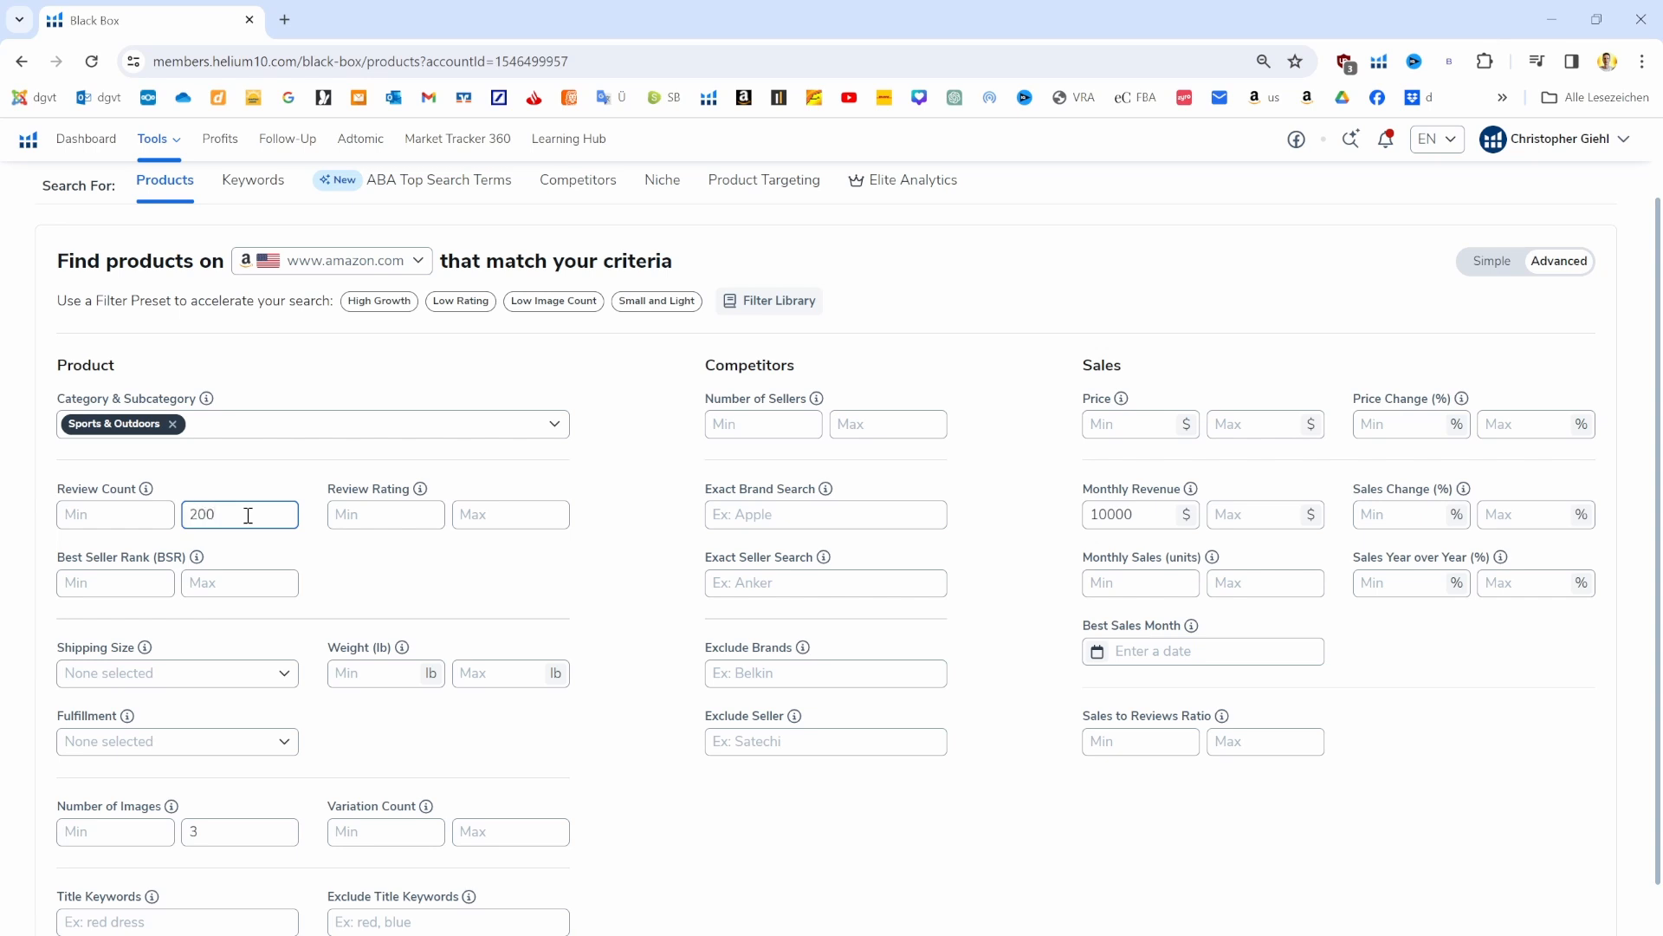
double_click(204, 515)
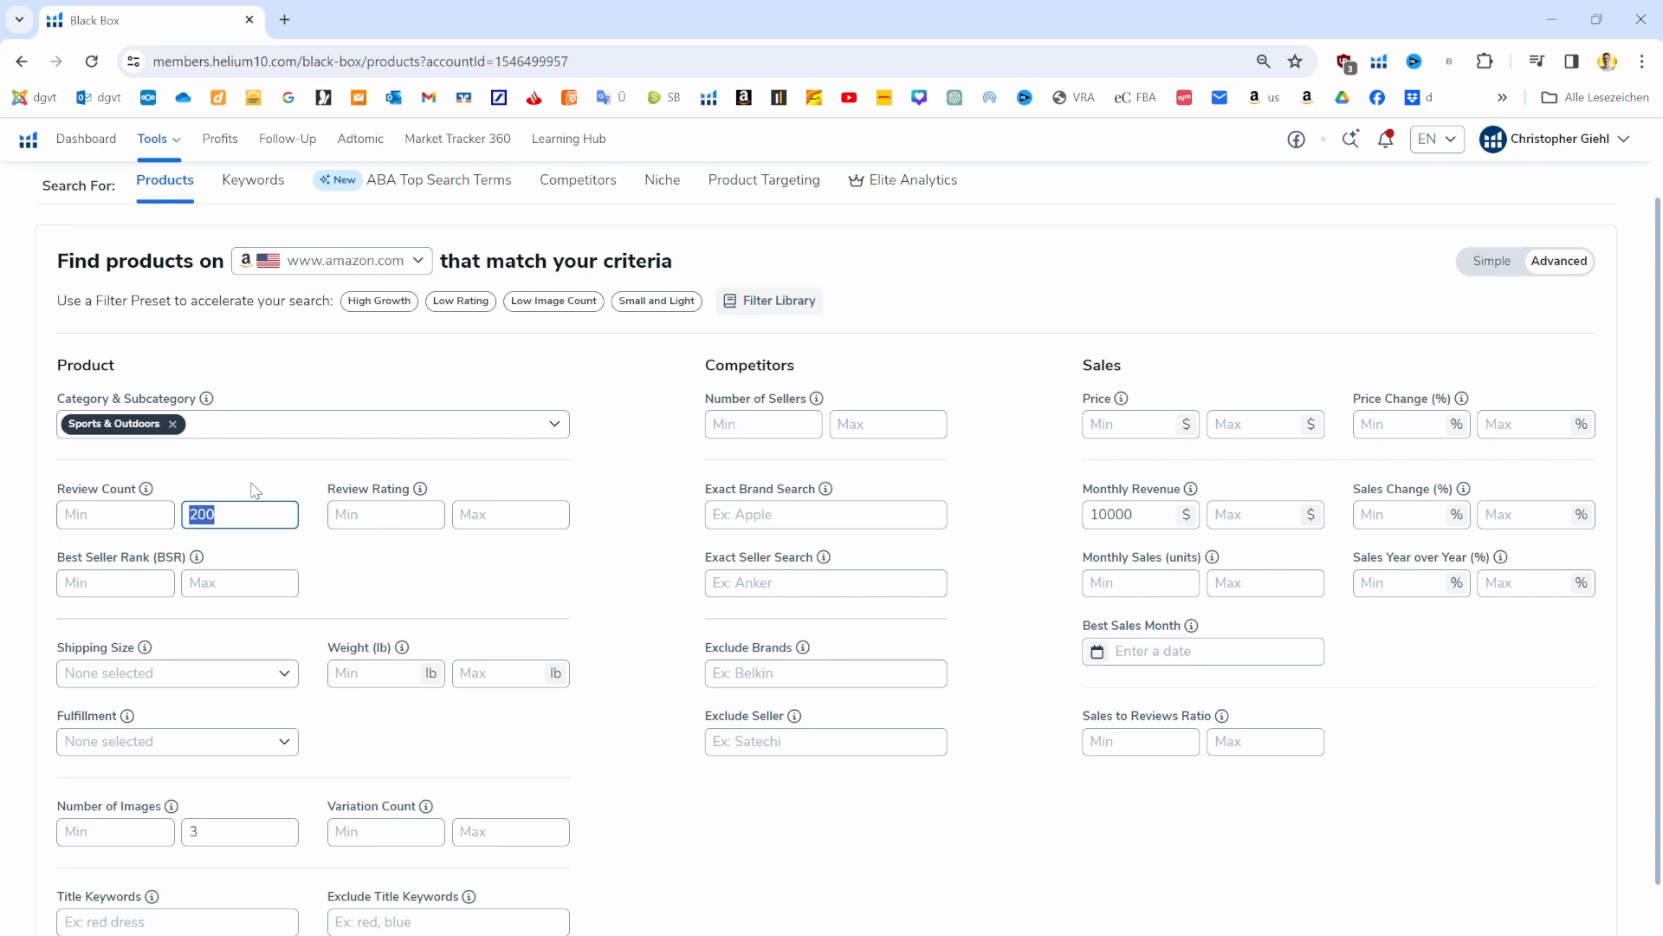
left_click(239, 515)
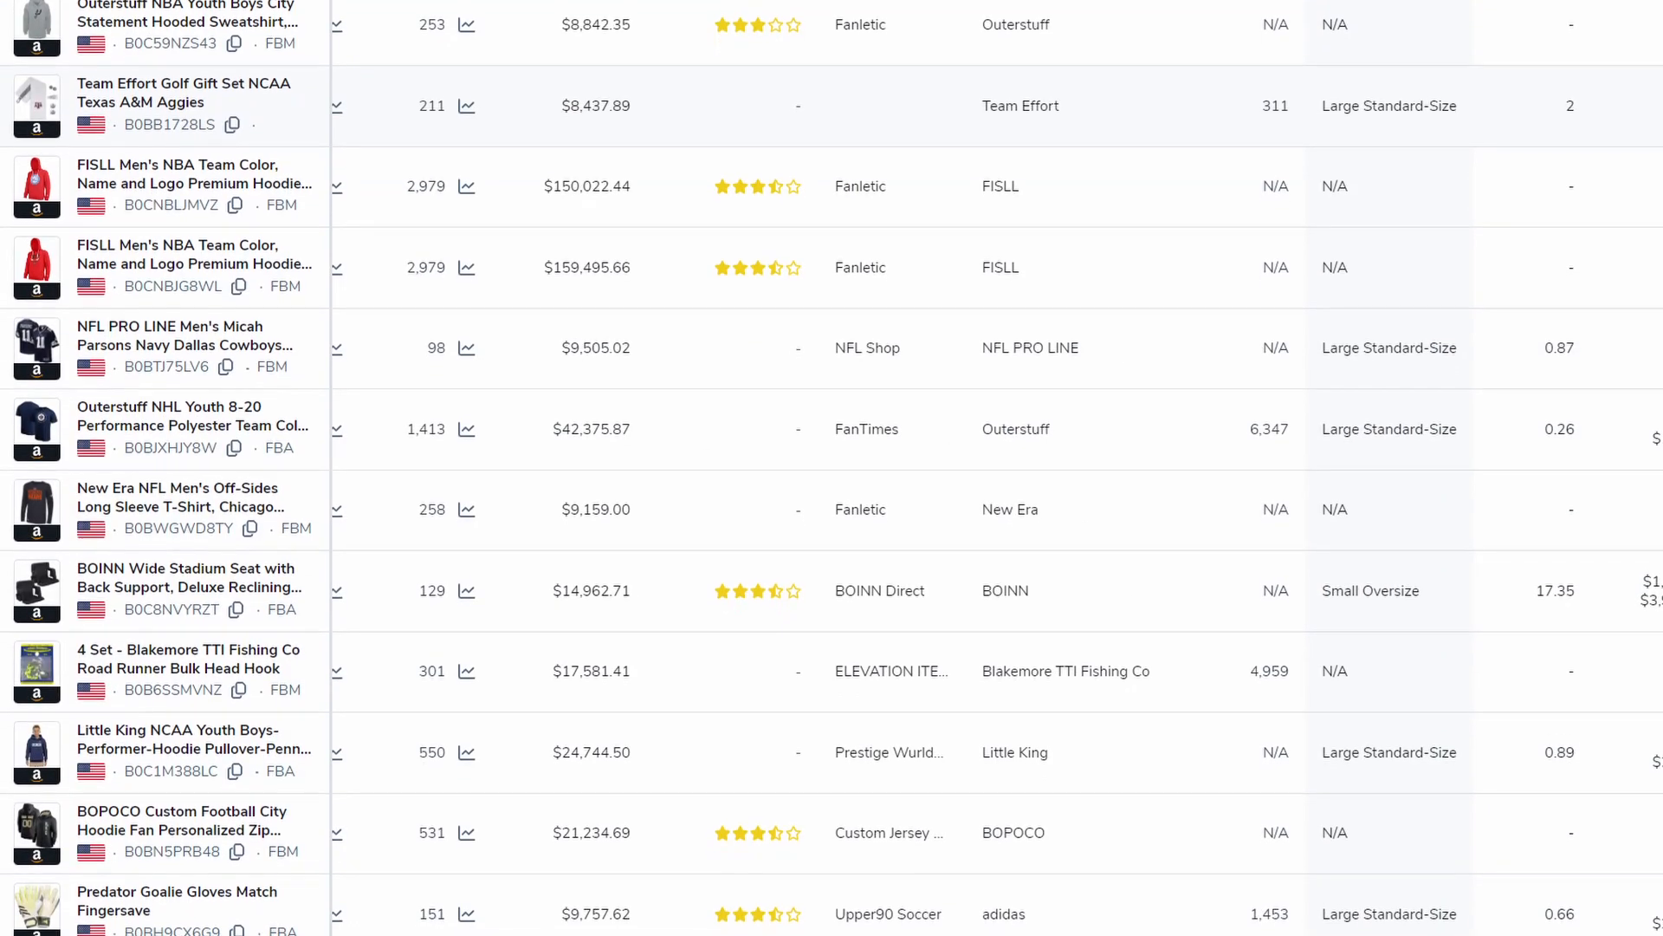
Scroll through the Black Box results table of matching products
scroll("down", 3)
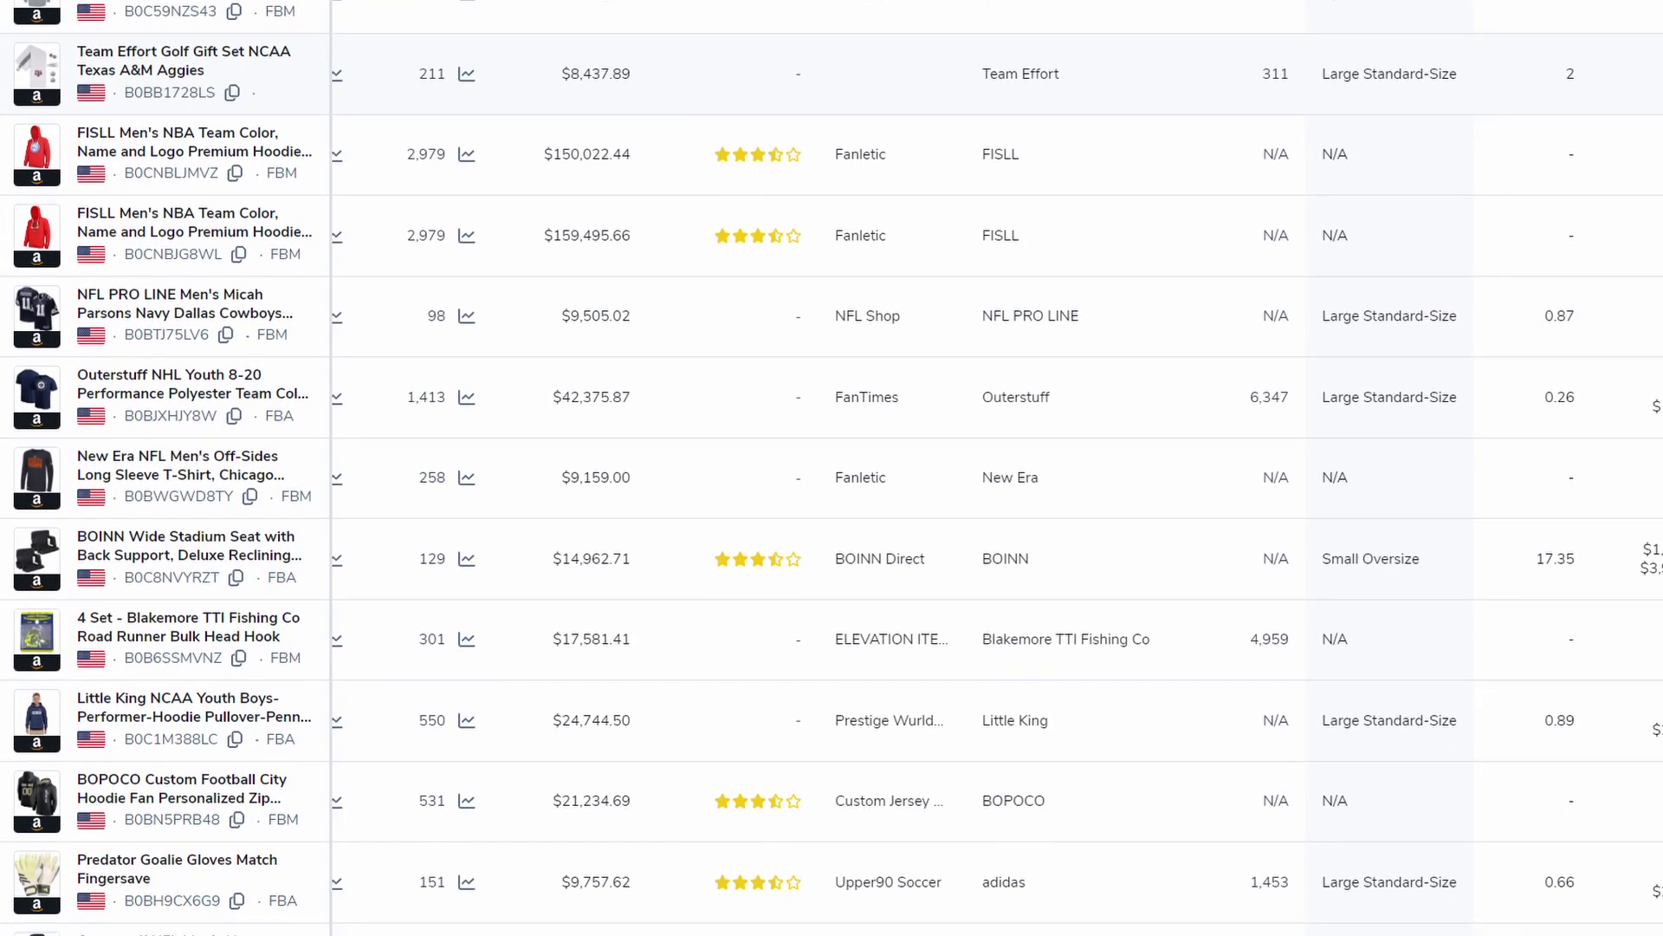
scroll("down", 3)
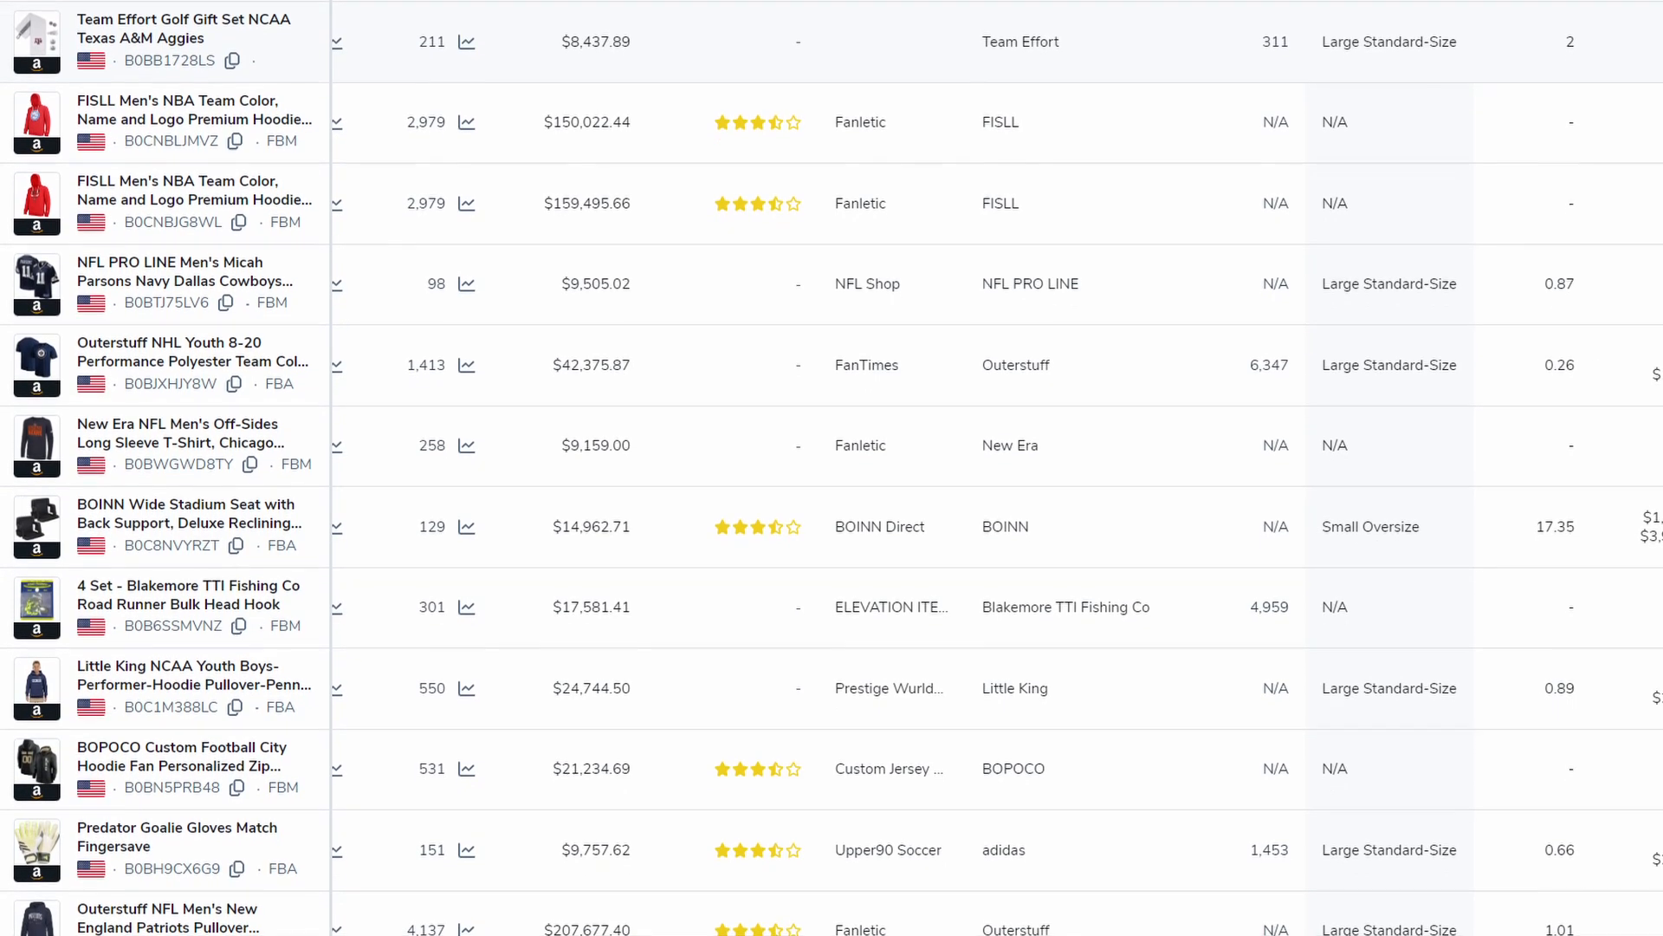
scroll("down", 3)
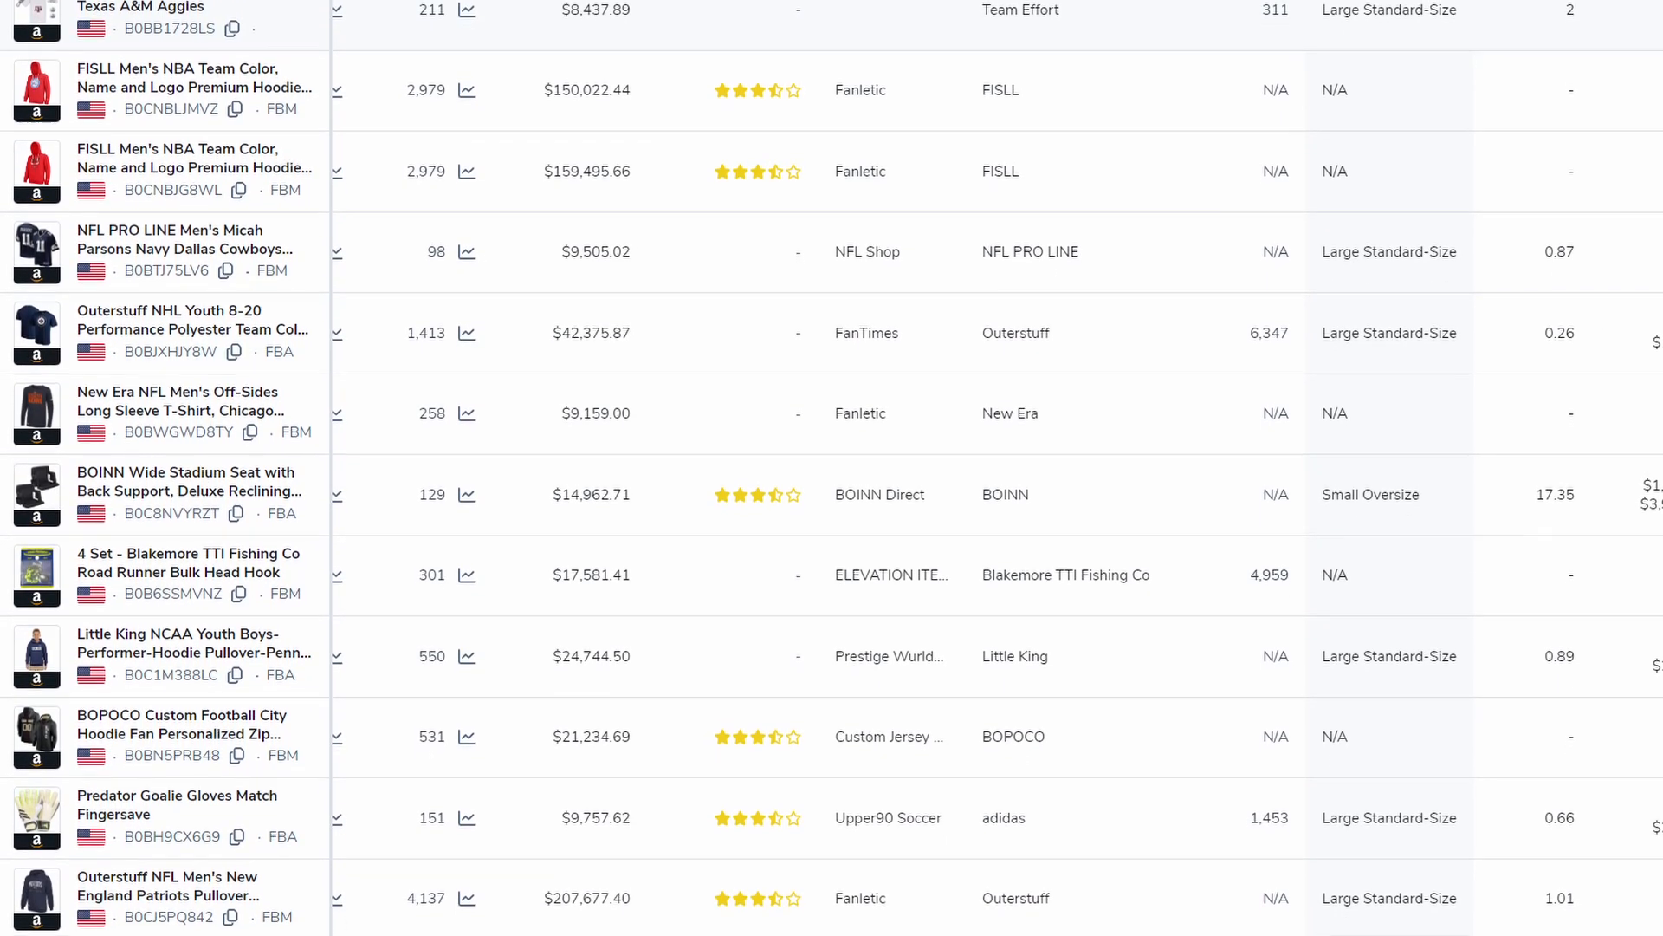
scroll("down", 3)
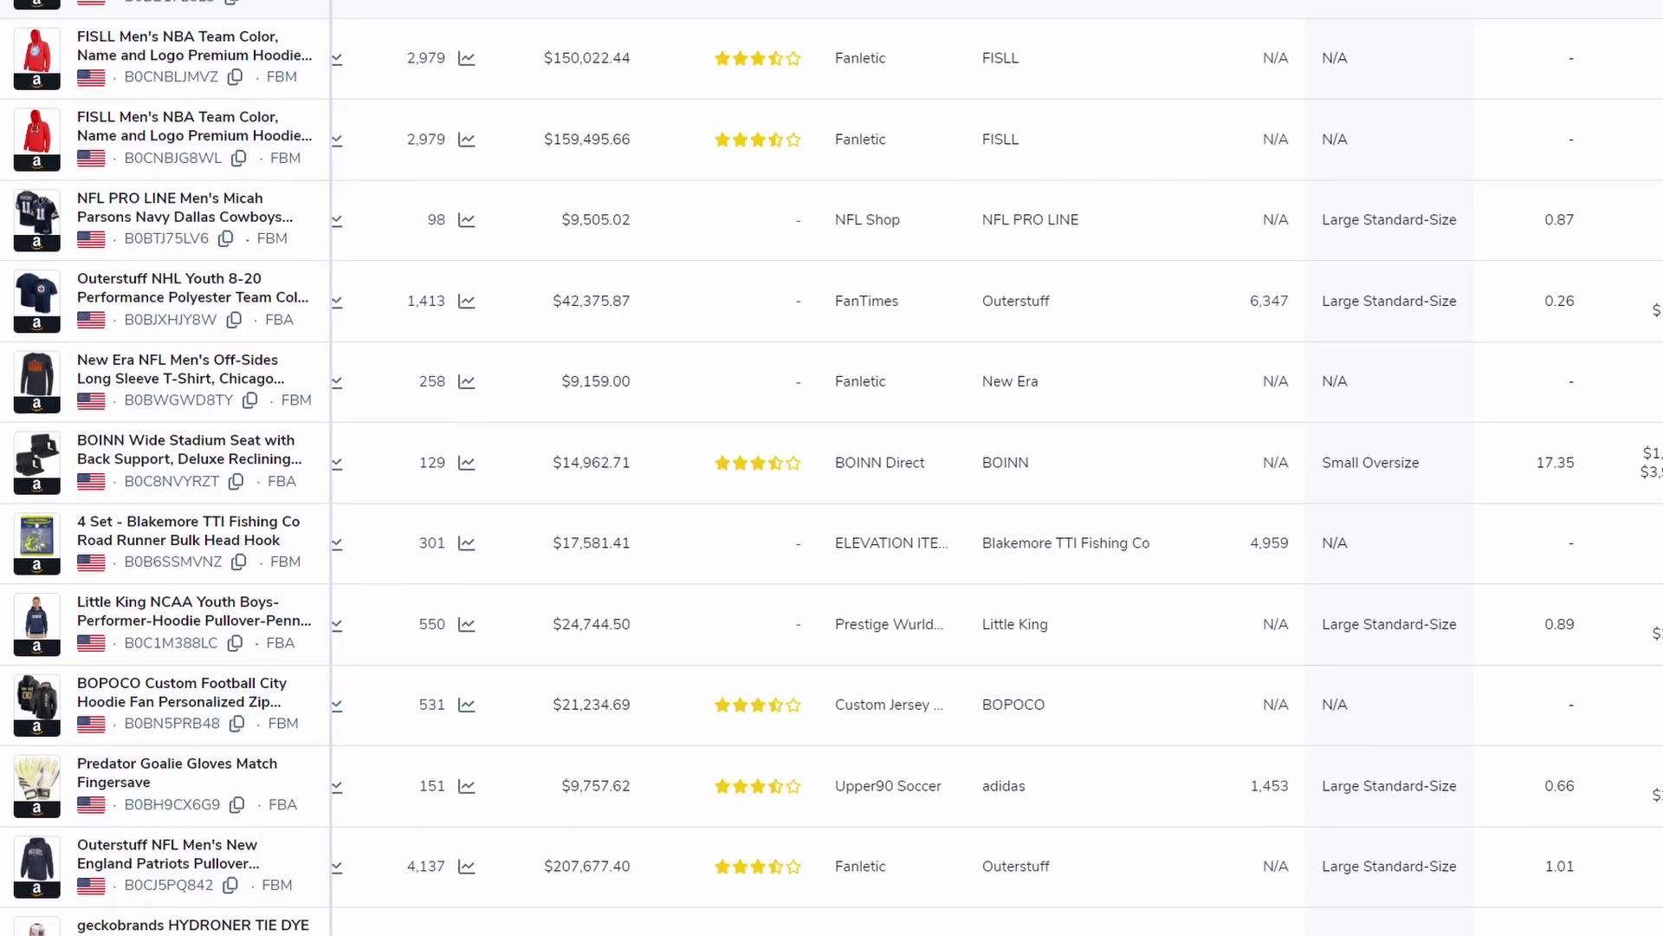
scroll("down", 3)
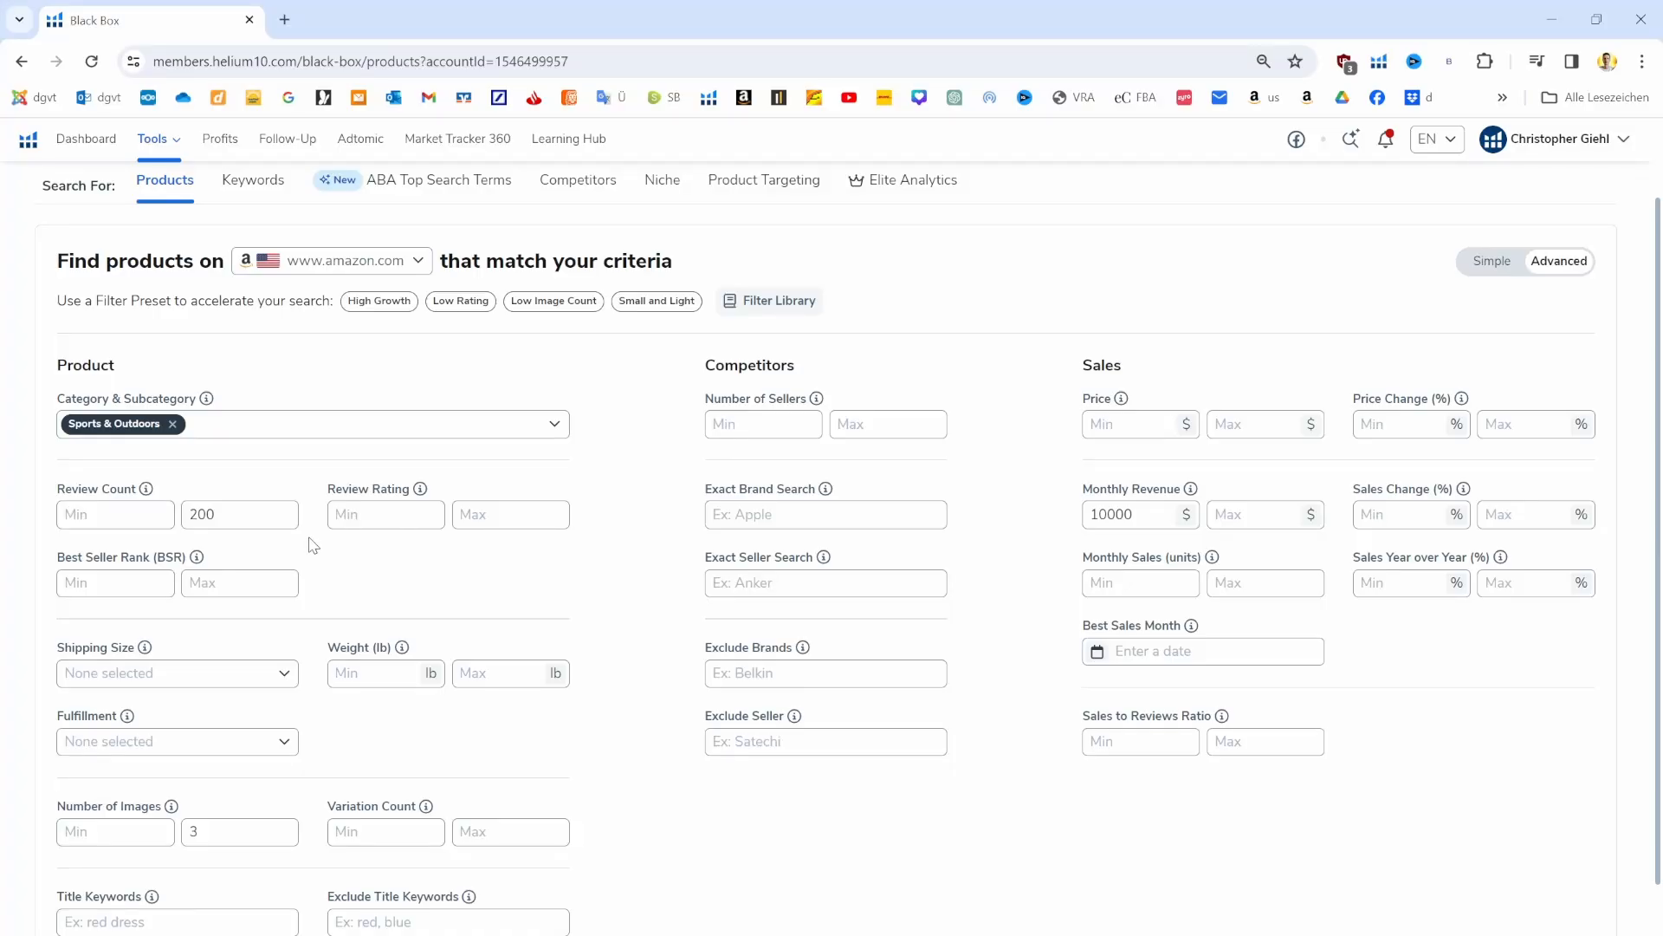
Set Review Rating Max to 3.7
left_click(239, 515)
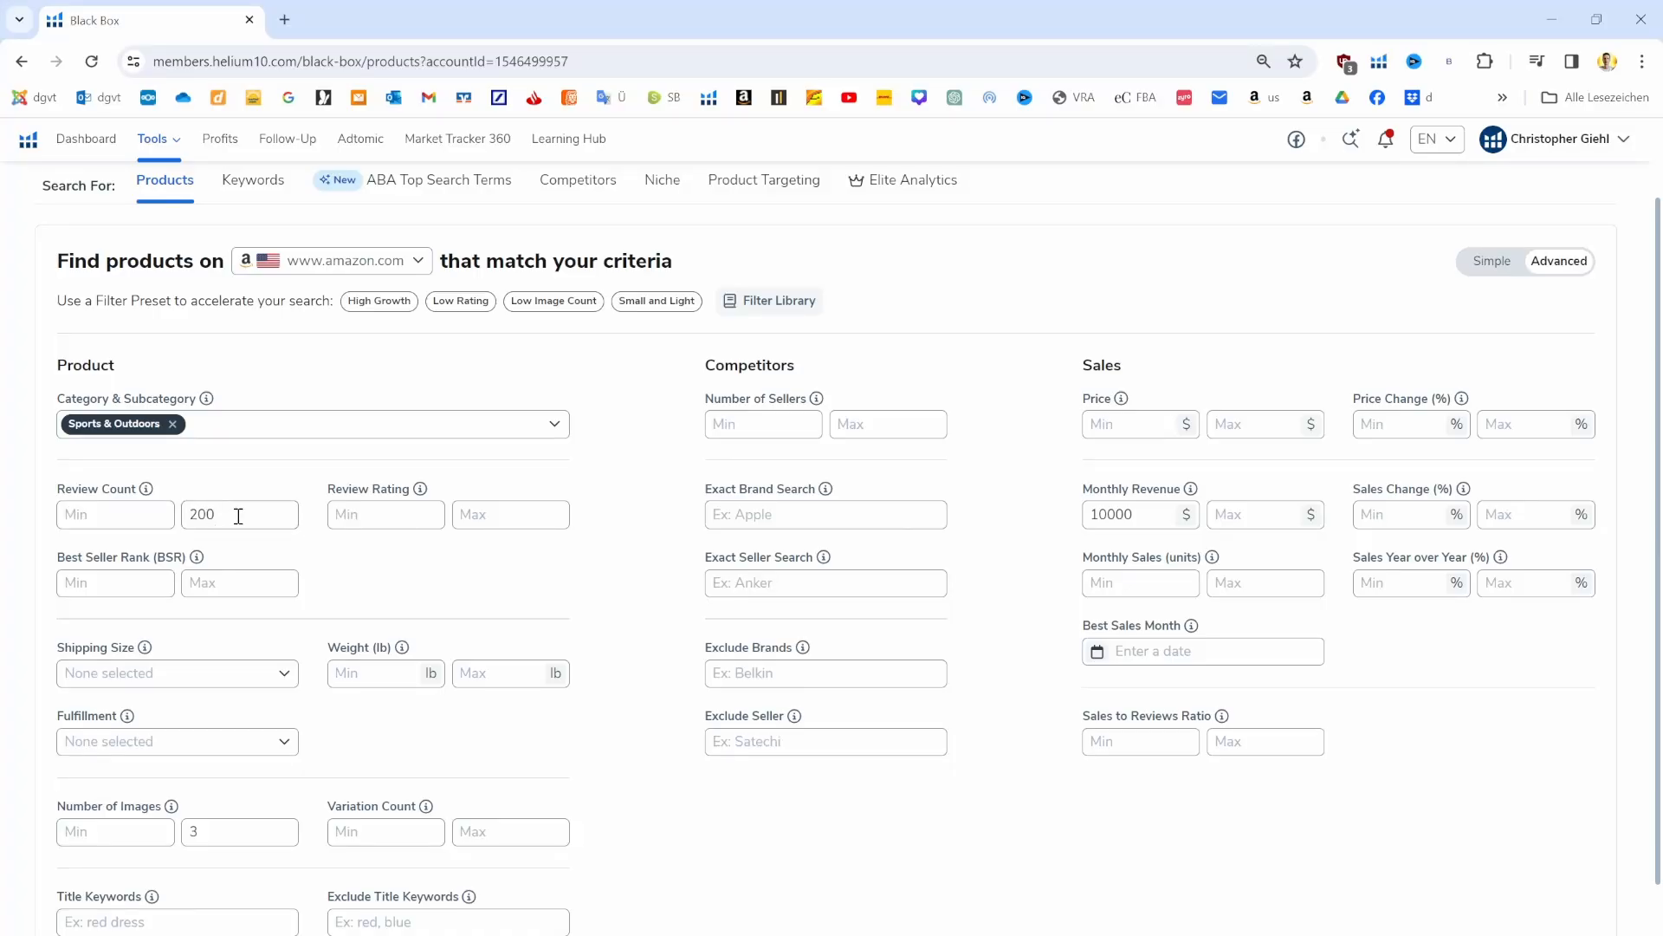
left_click(510, 514)
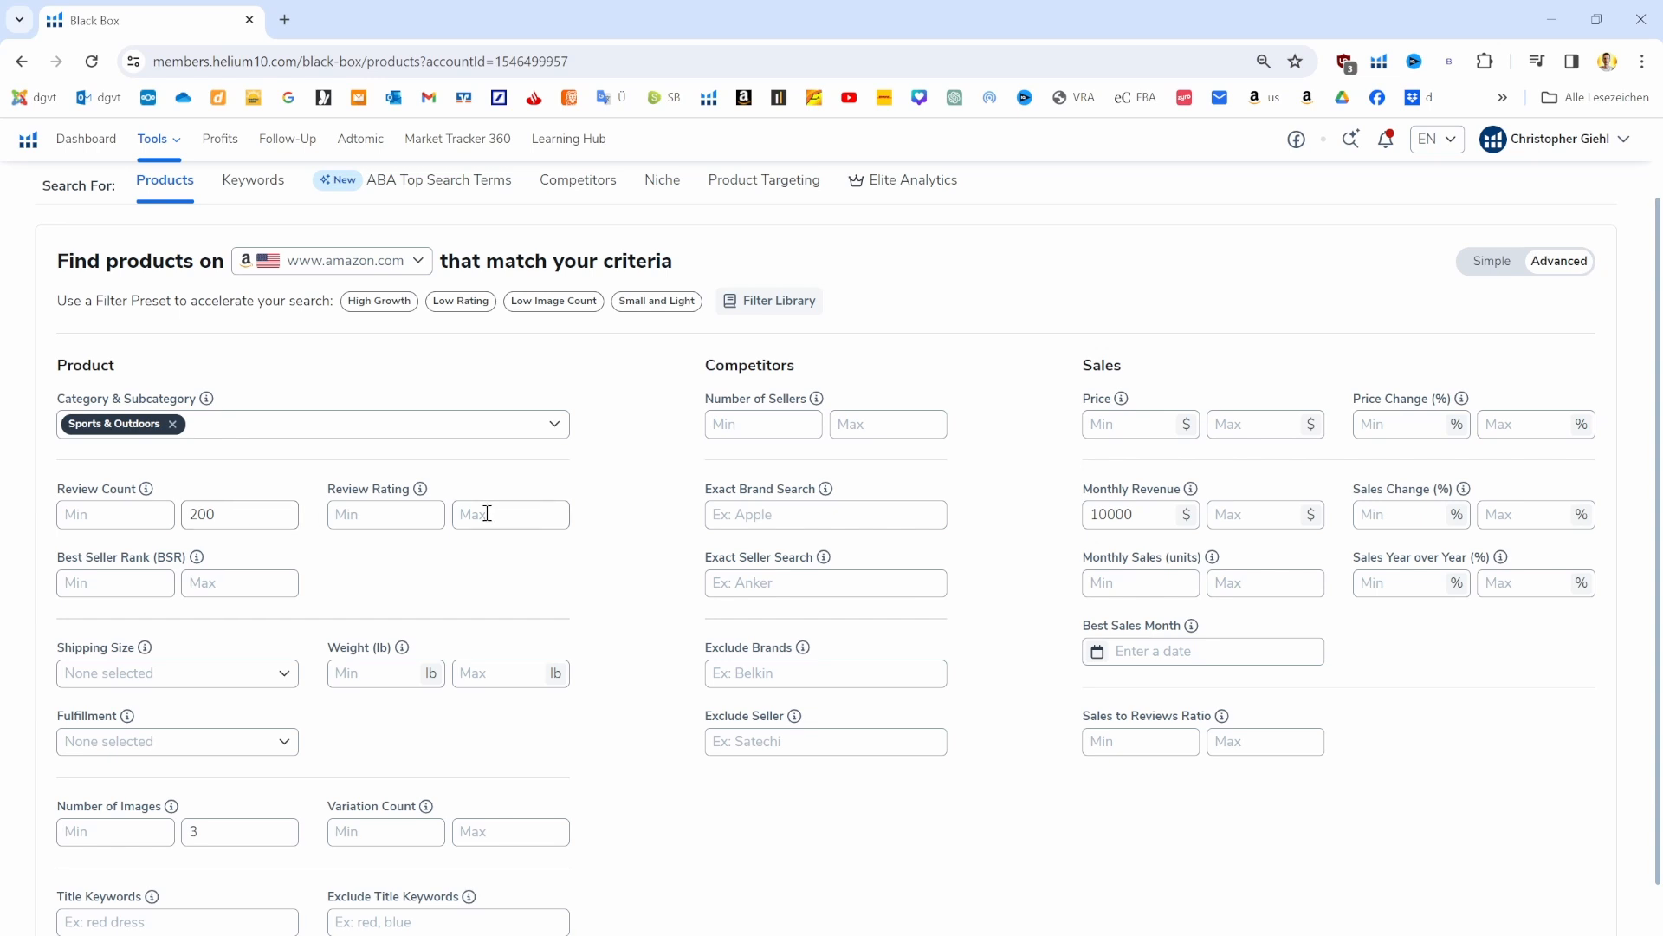
mouse_move(409, 503)
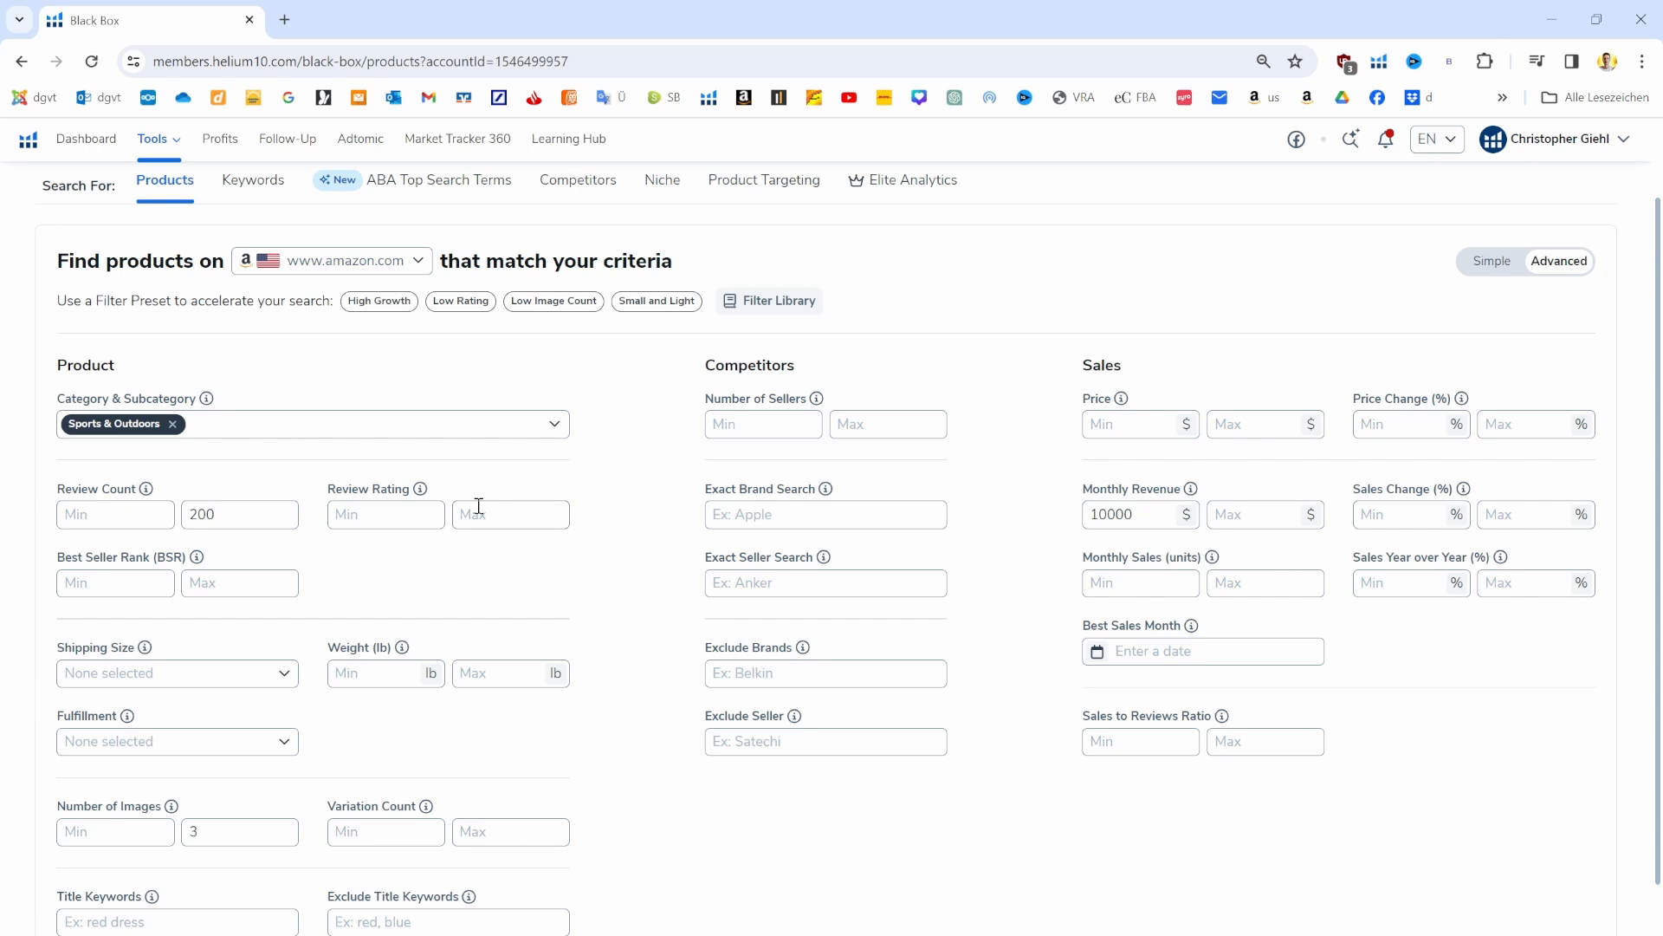
left_click(510, 513)
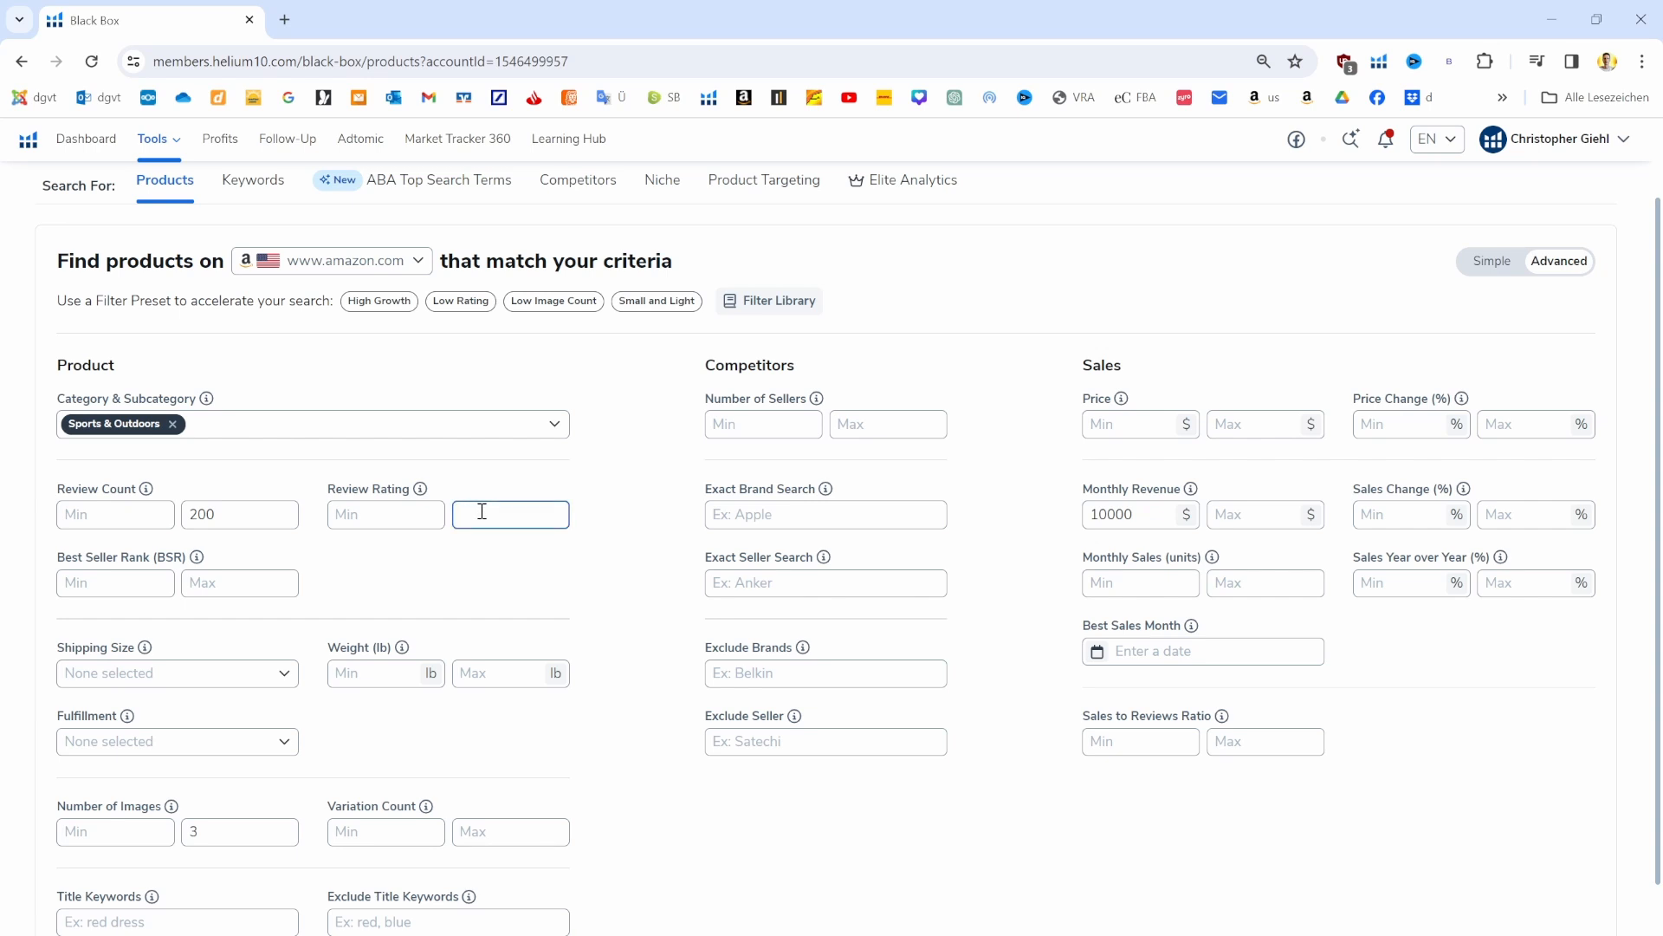
type("3.7")
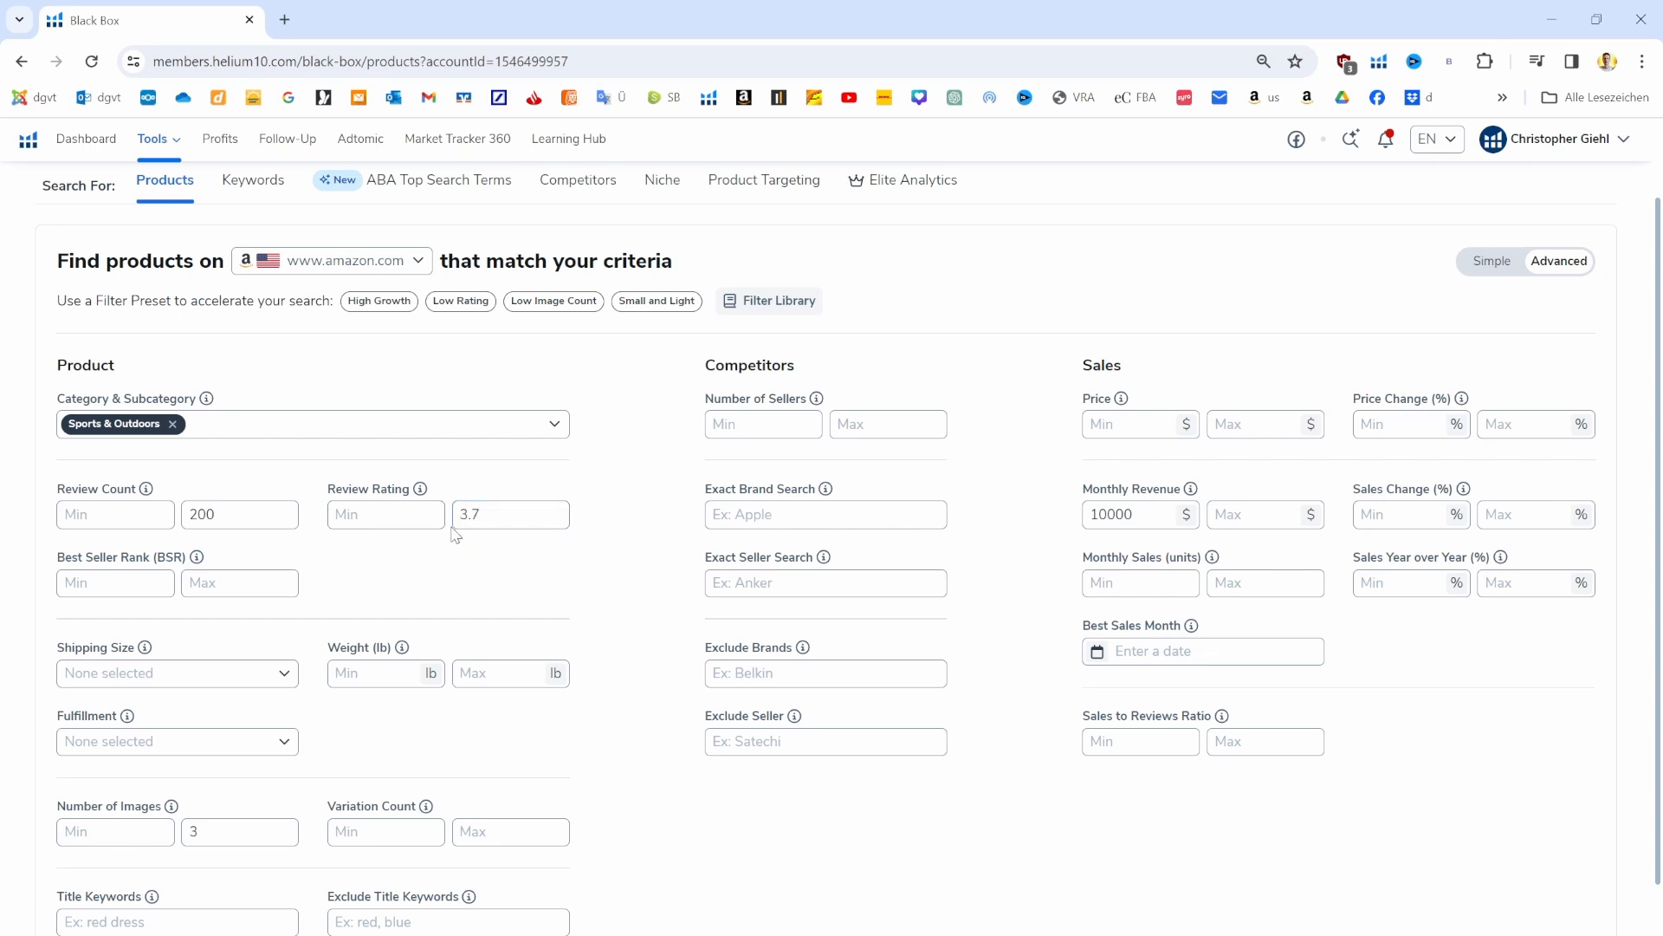
mouse_move(497, 541)
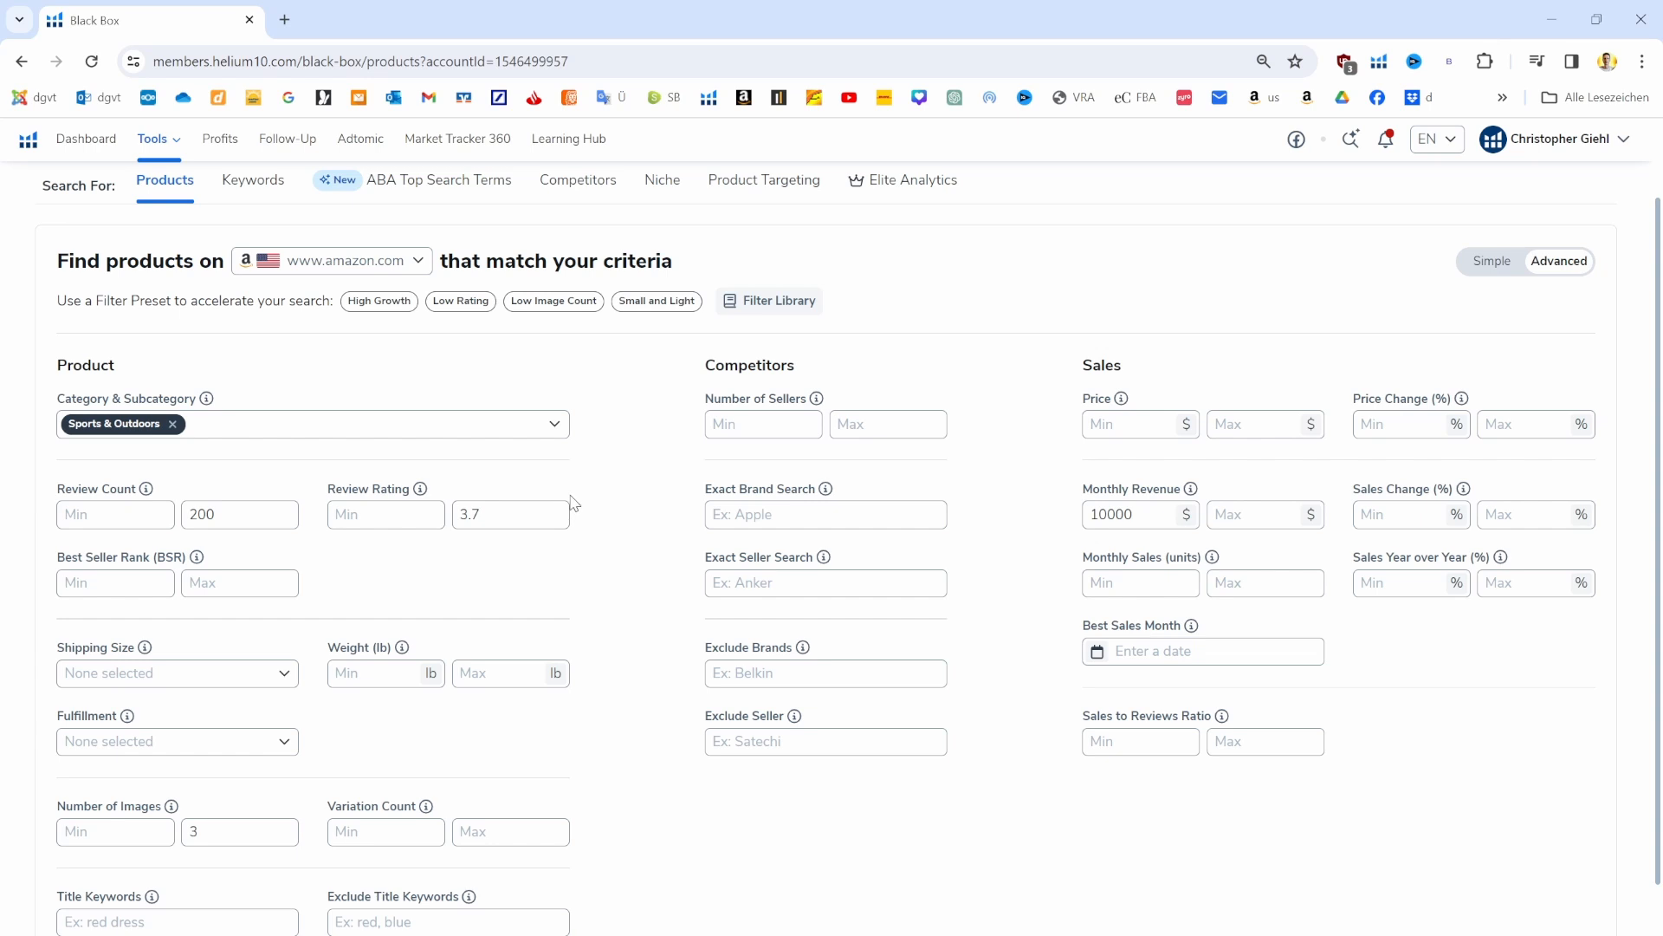
mouse_move(563, 502)
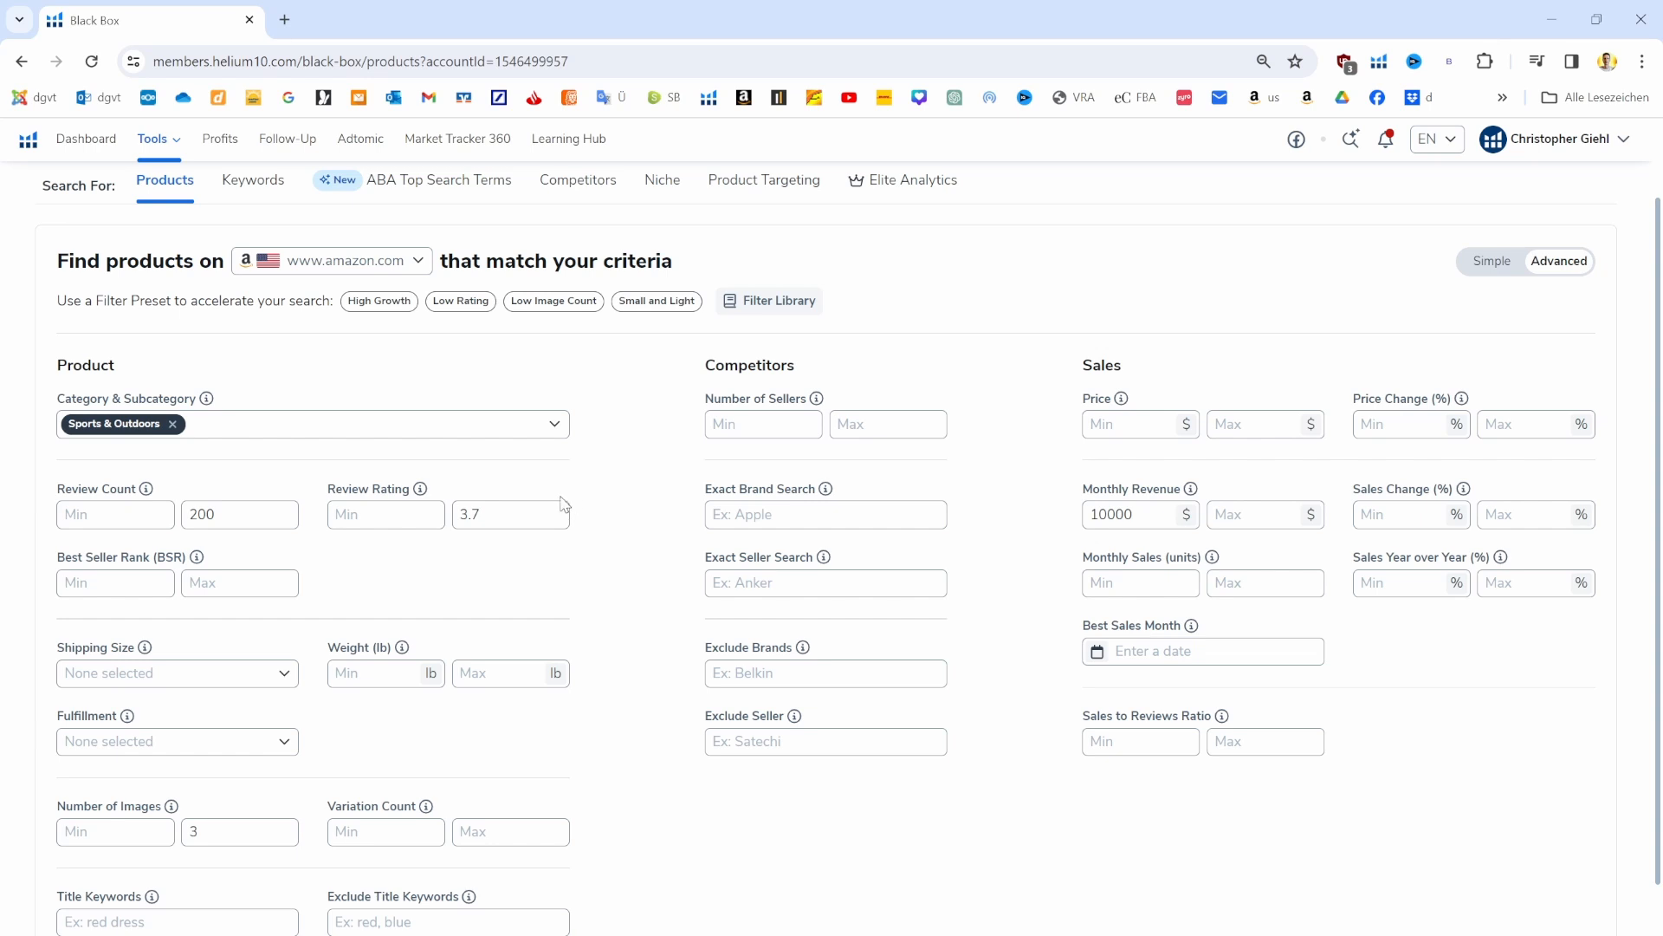
mouse_move(580, 526)
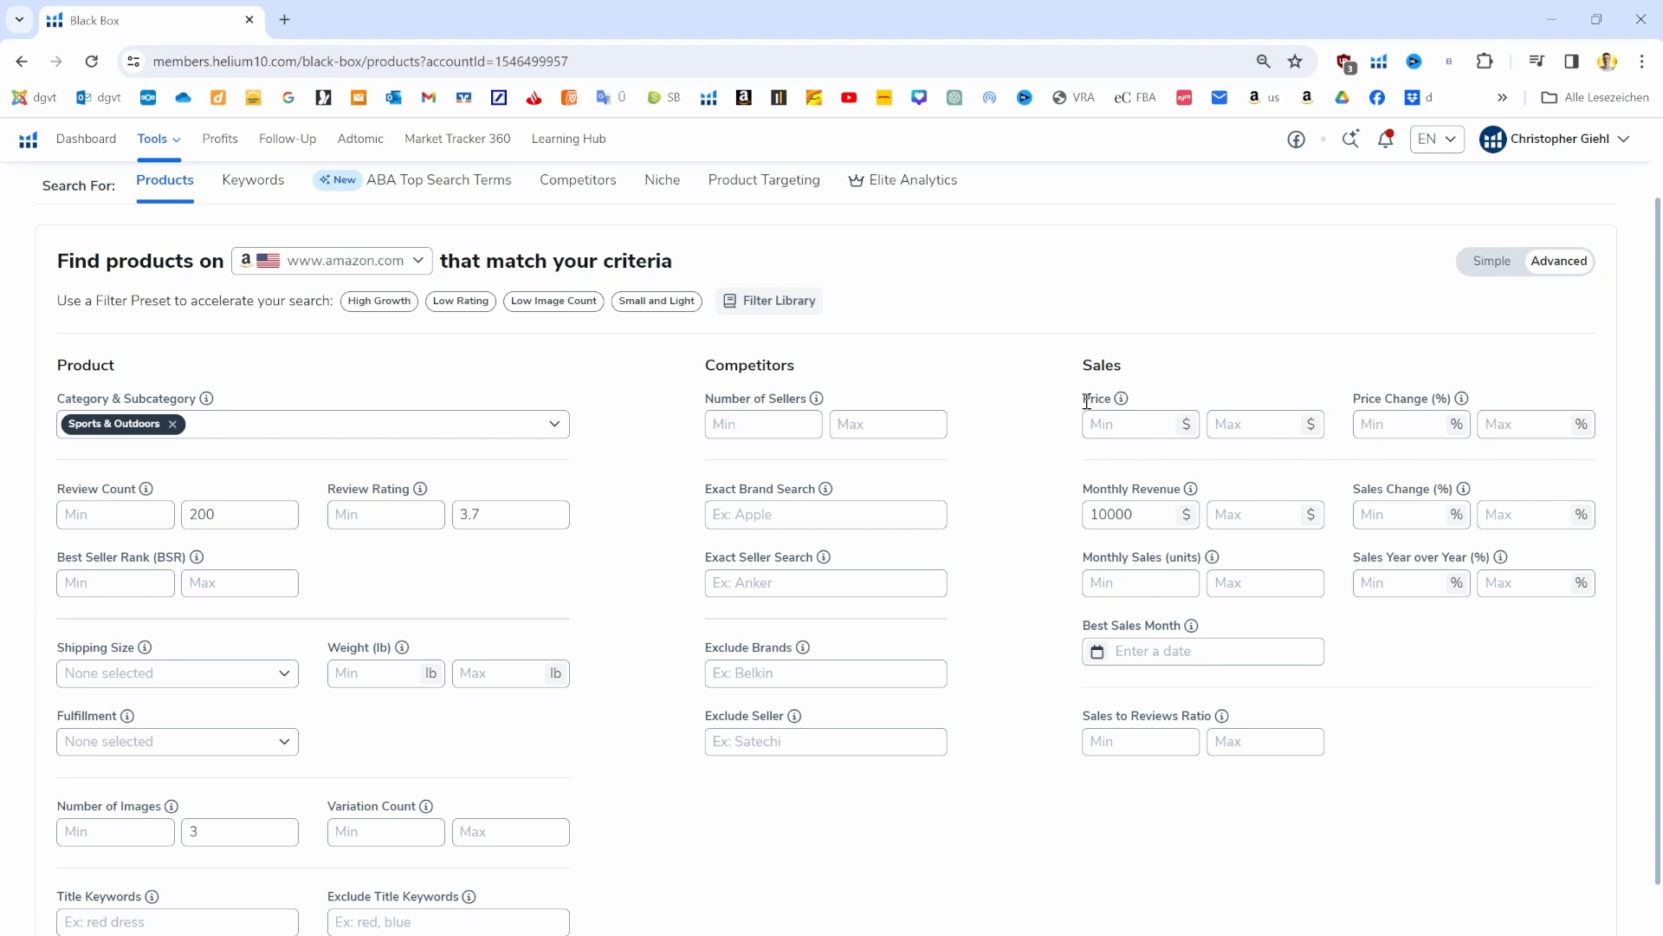
Set the Price filter to a minimum of 30 and a maximum of 200 dollars
type("25")
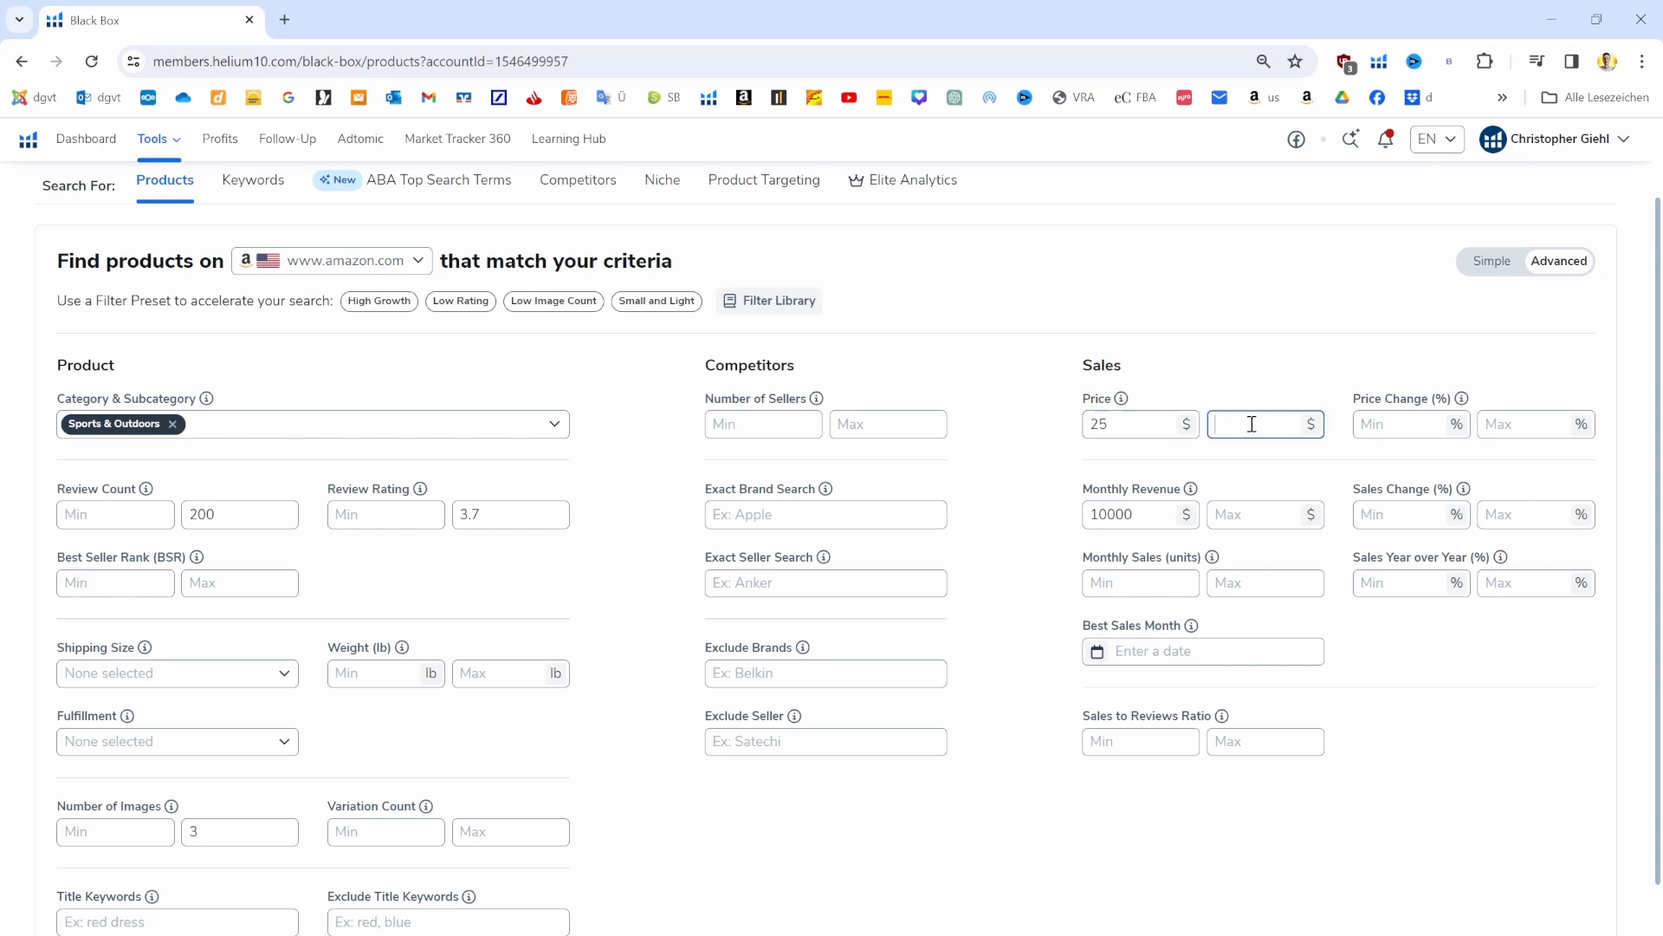
type("100")
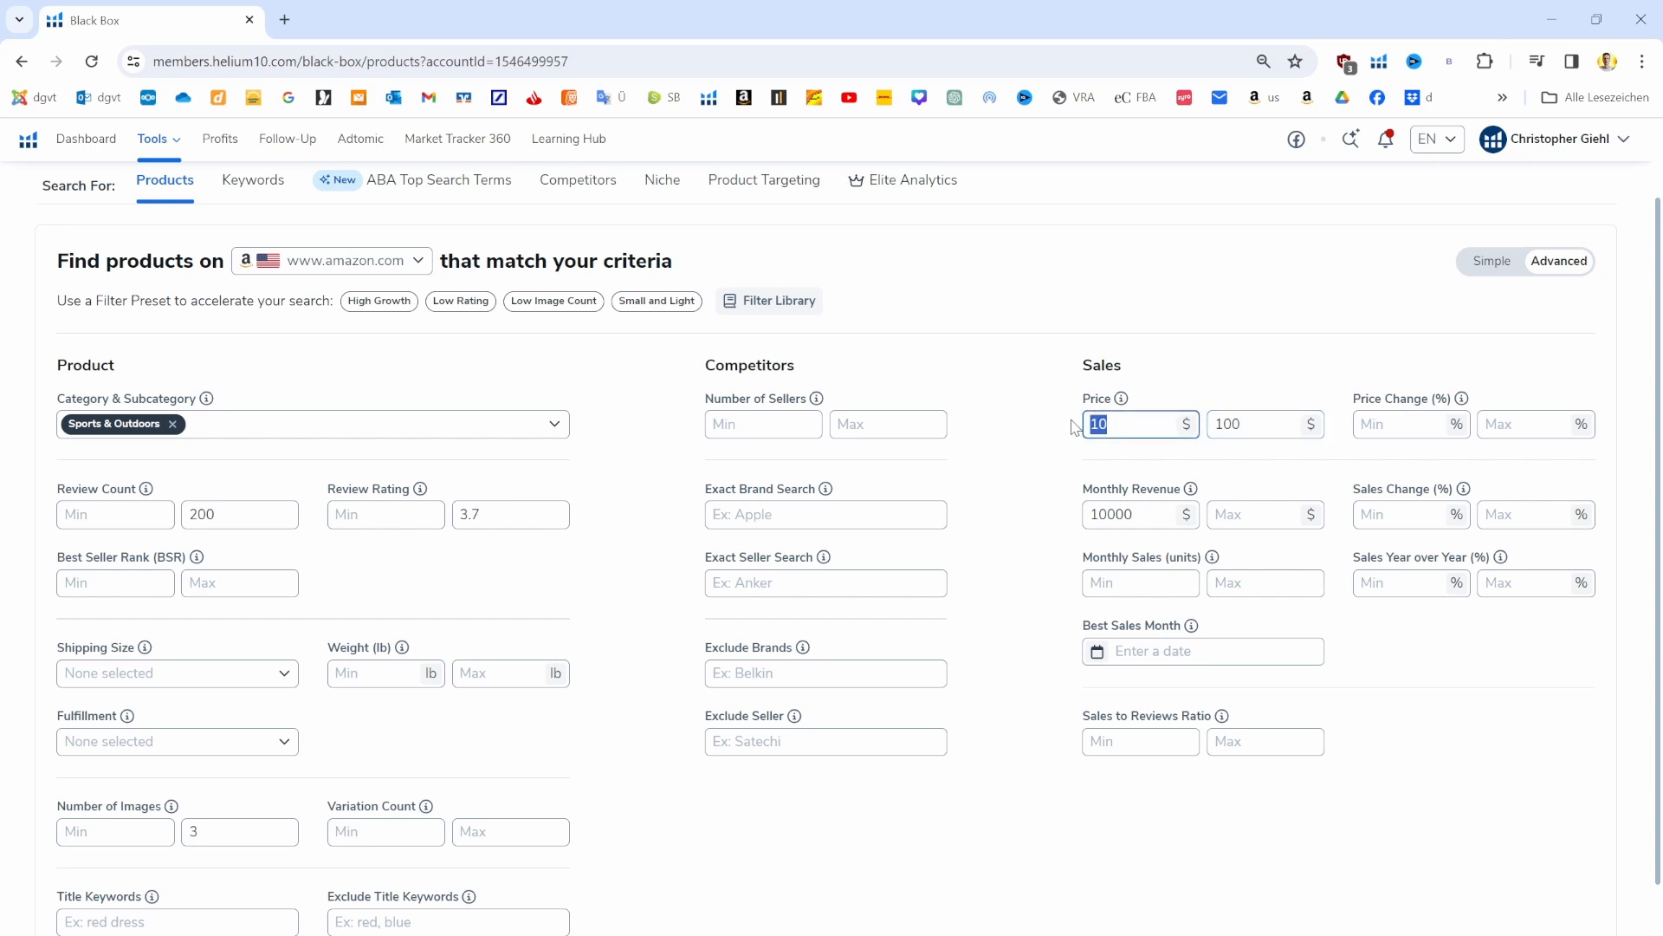
type("25")
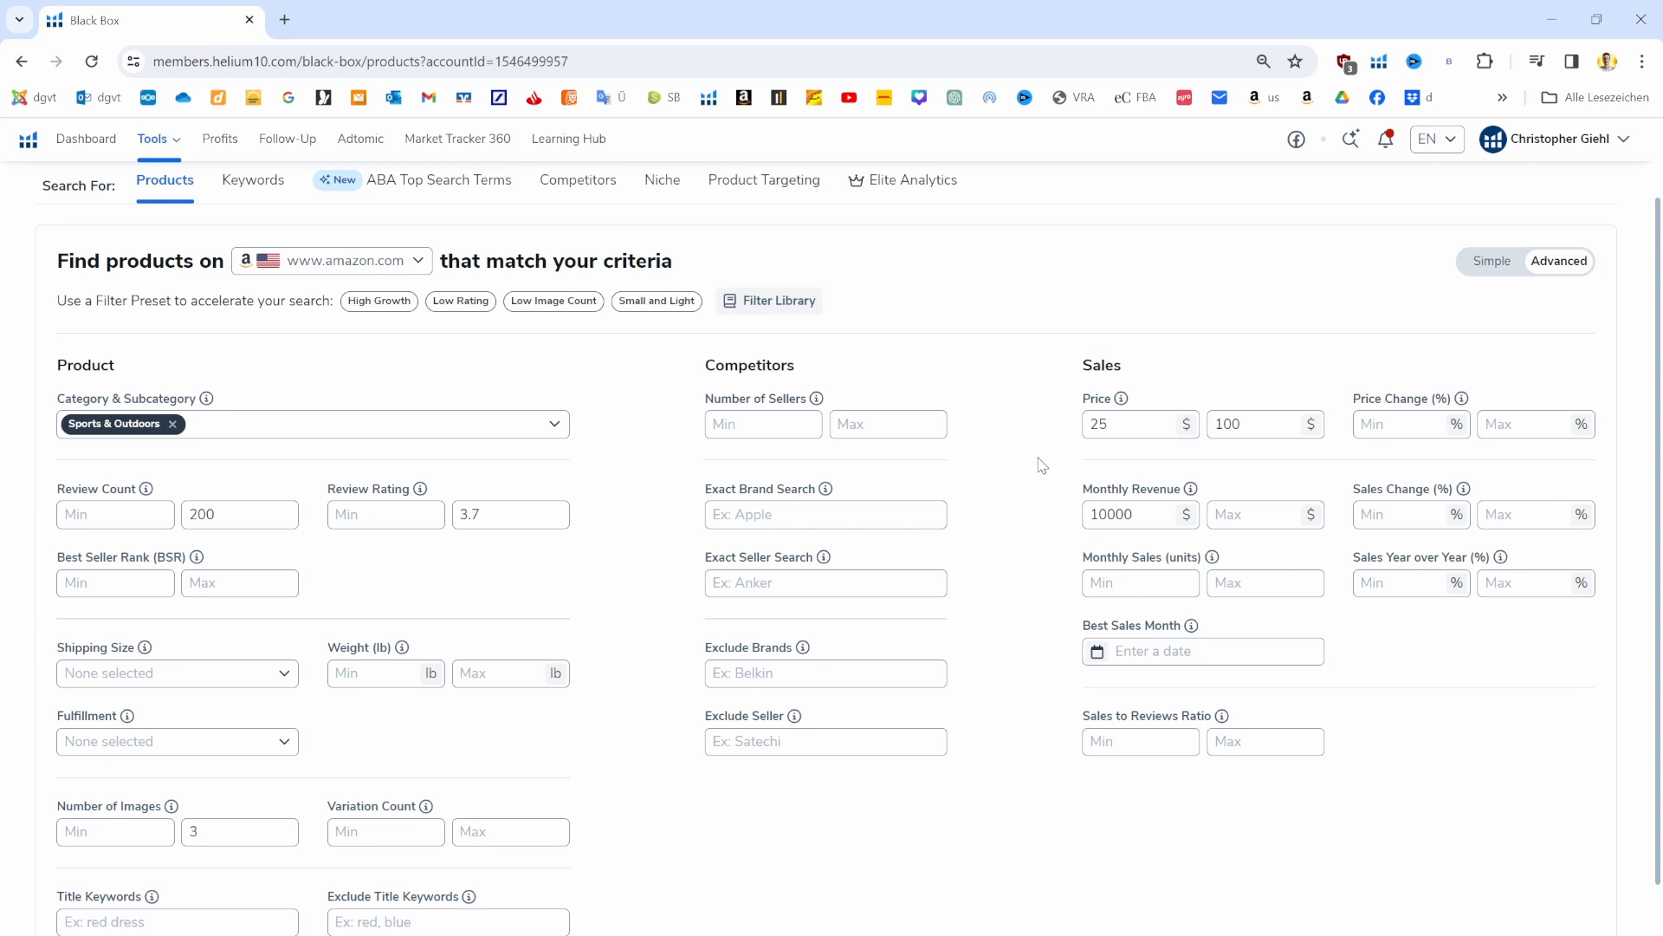
mouse_move(1029, 461)
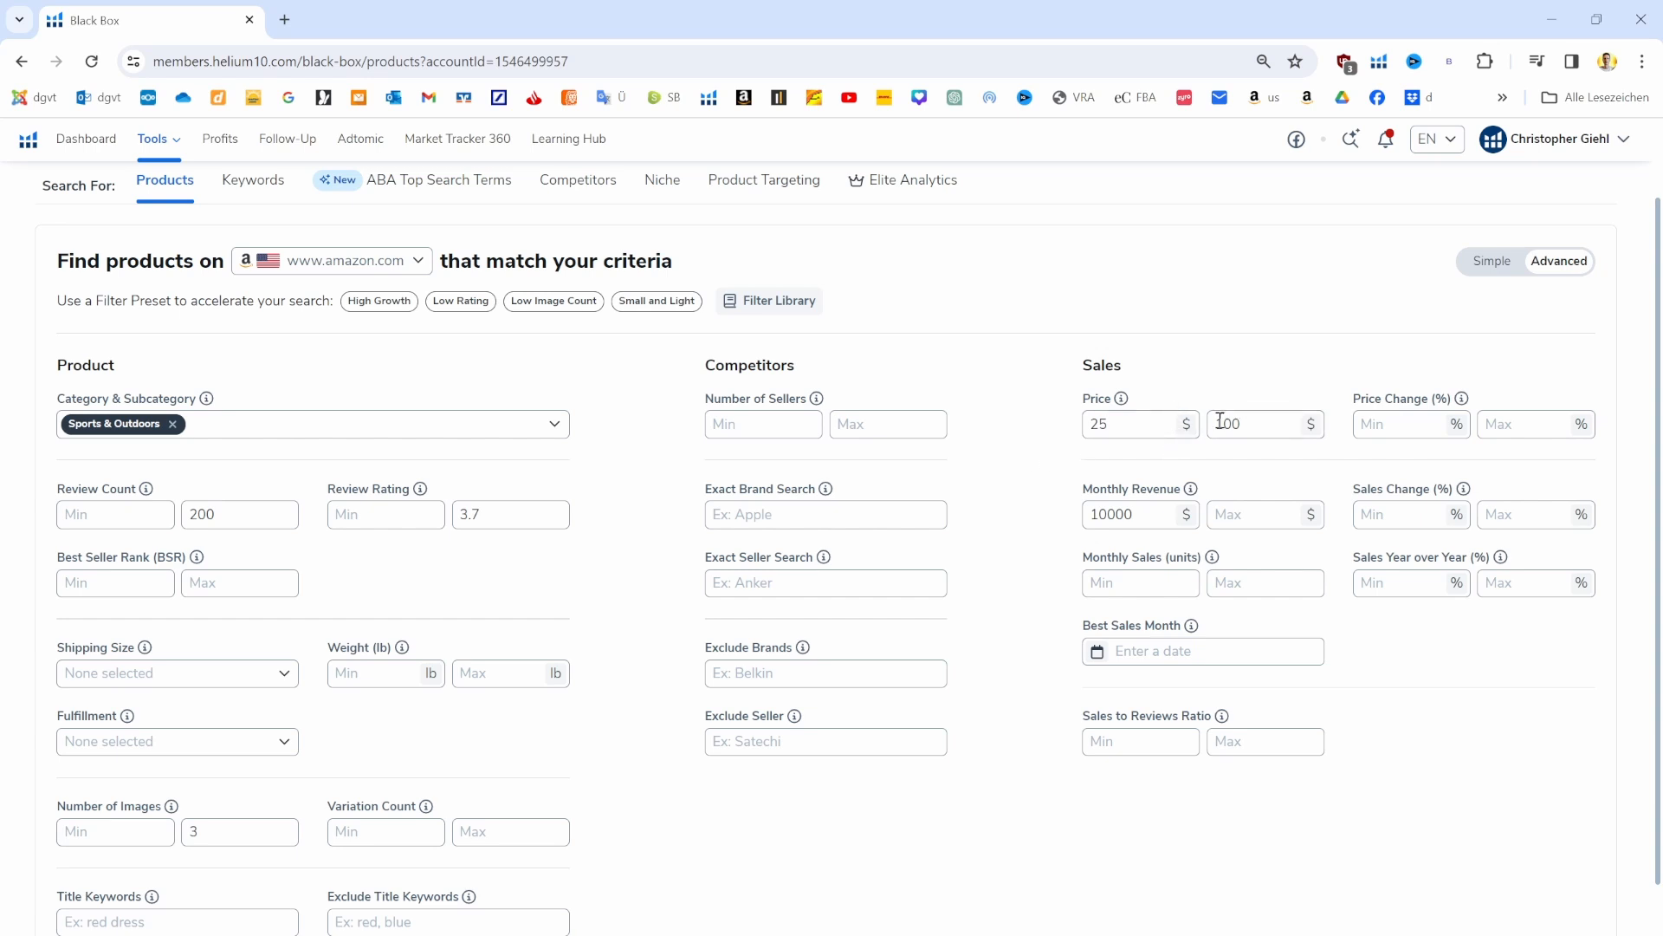
type("100")
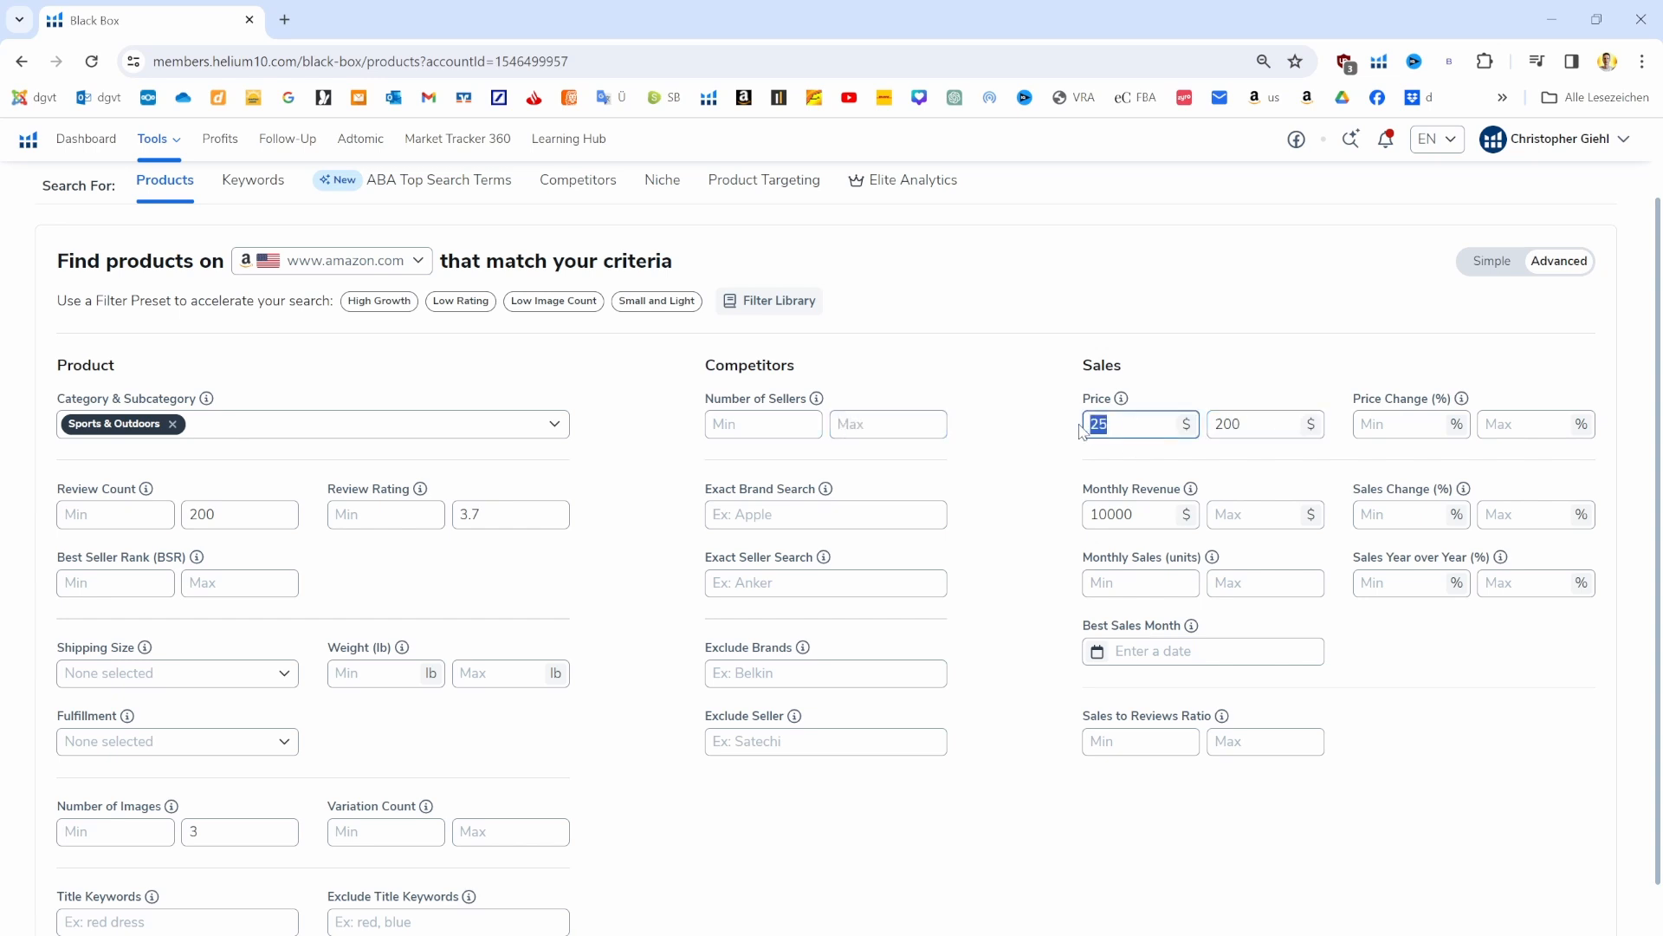
type("30")
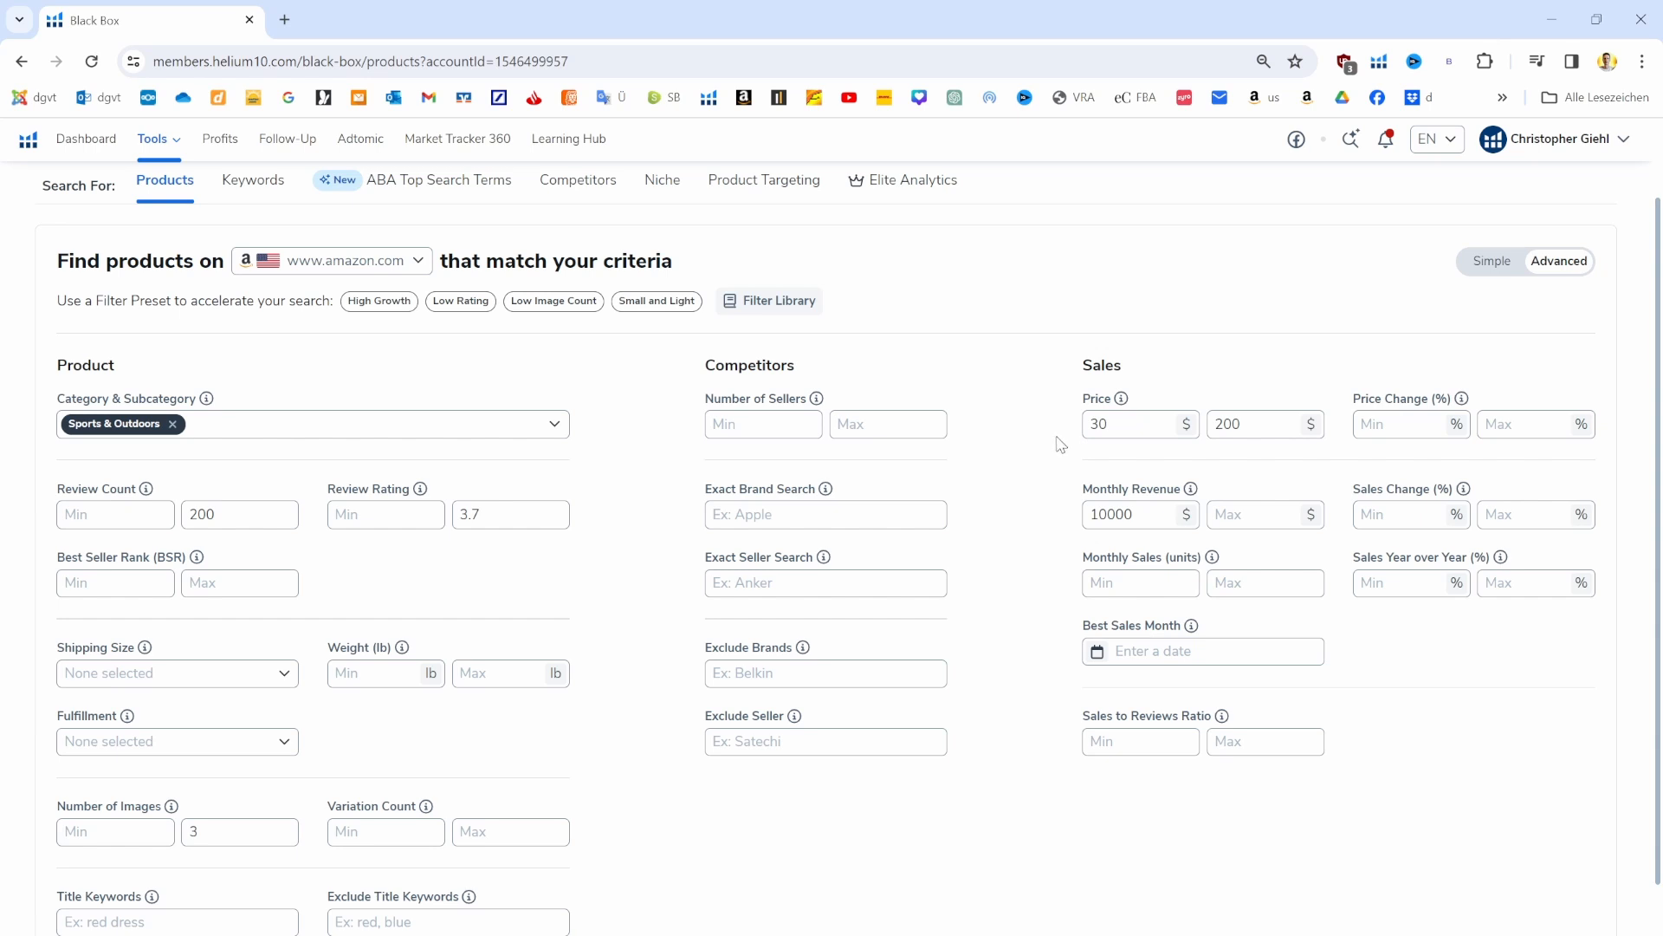
type("2")
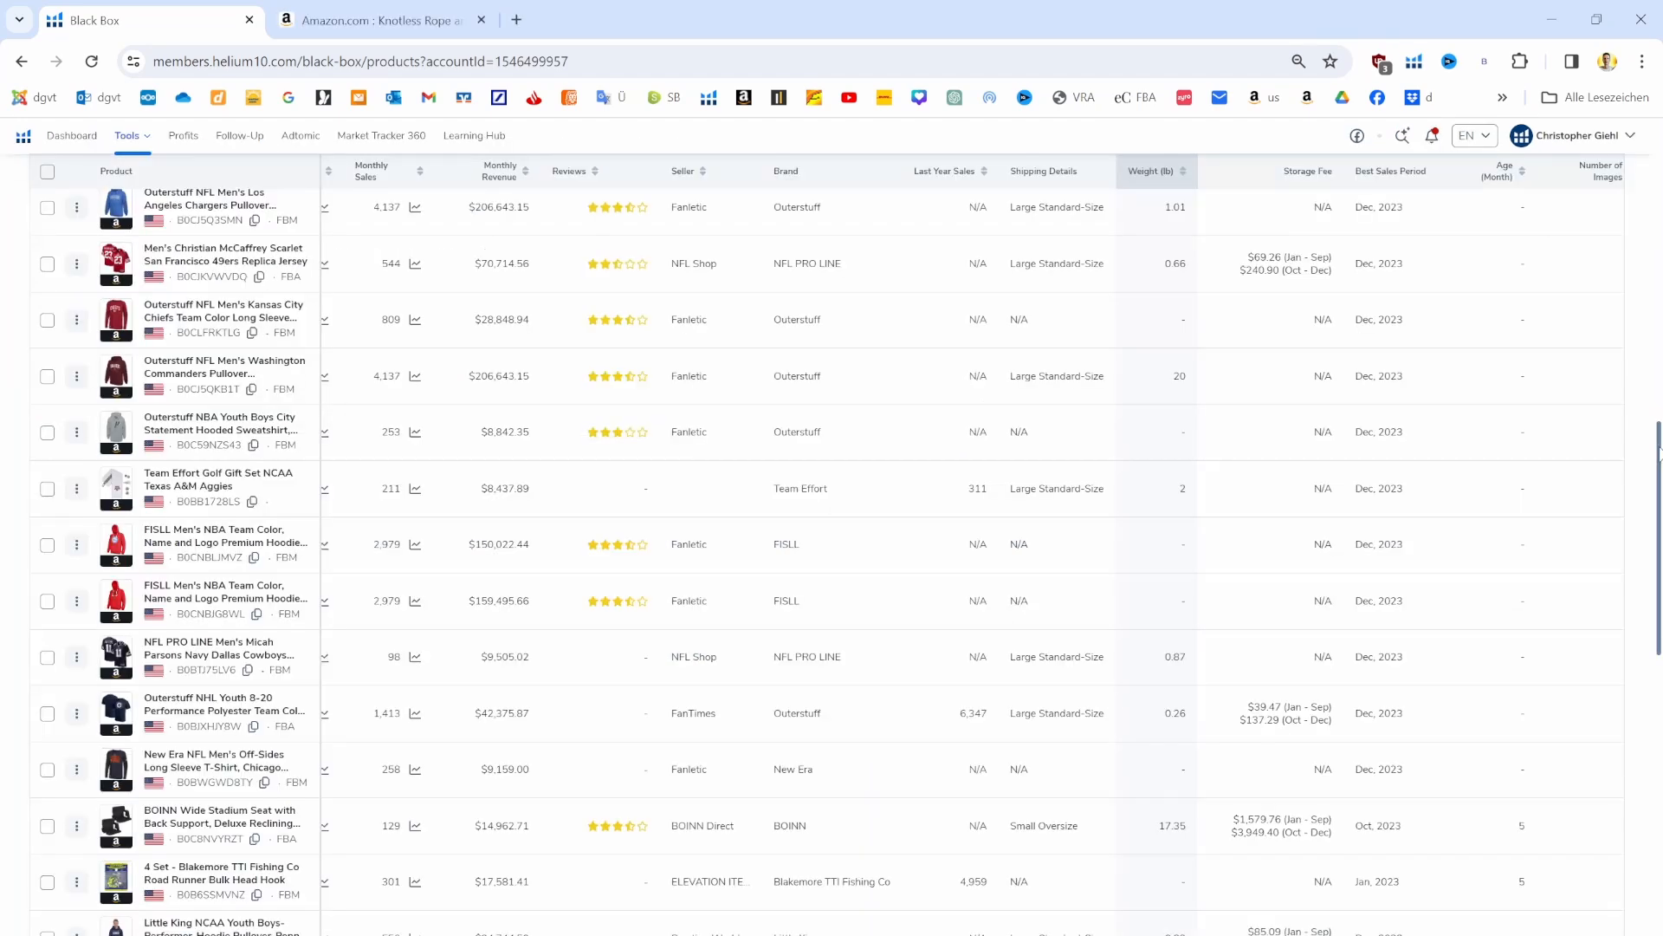
Scroll through the Black Box product results table
scroll("down", 3)
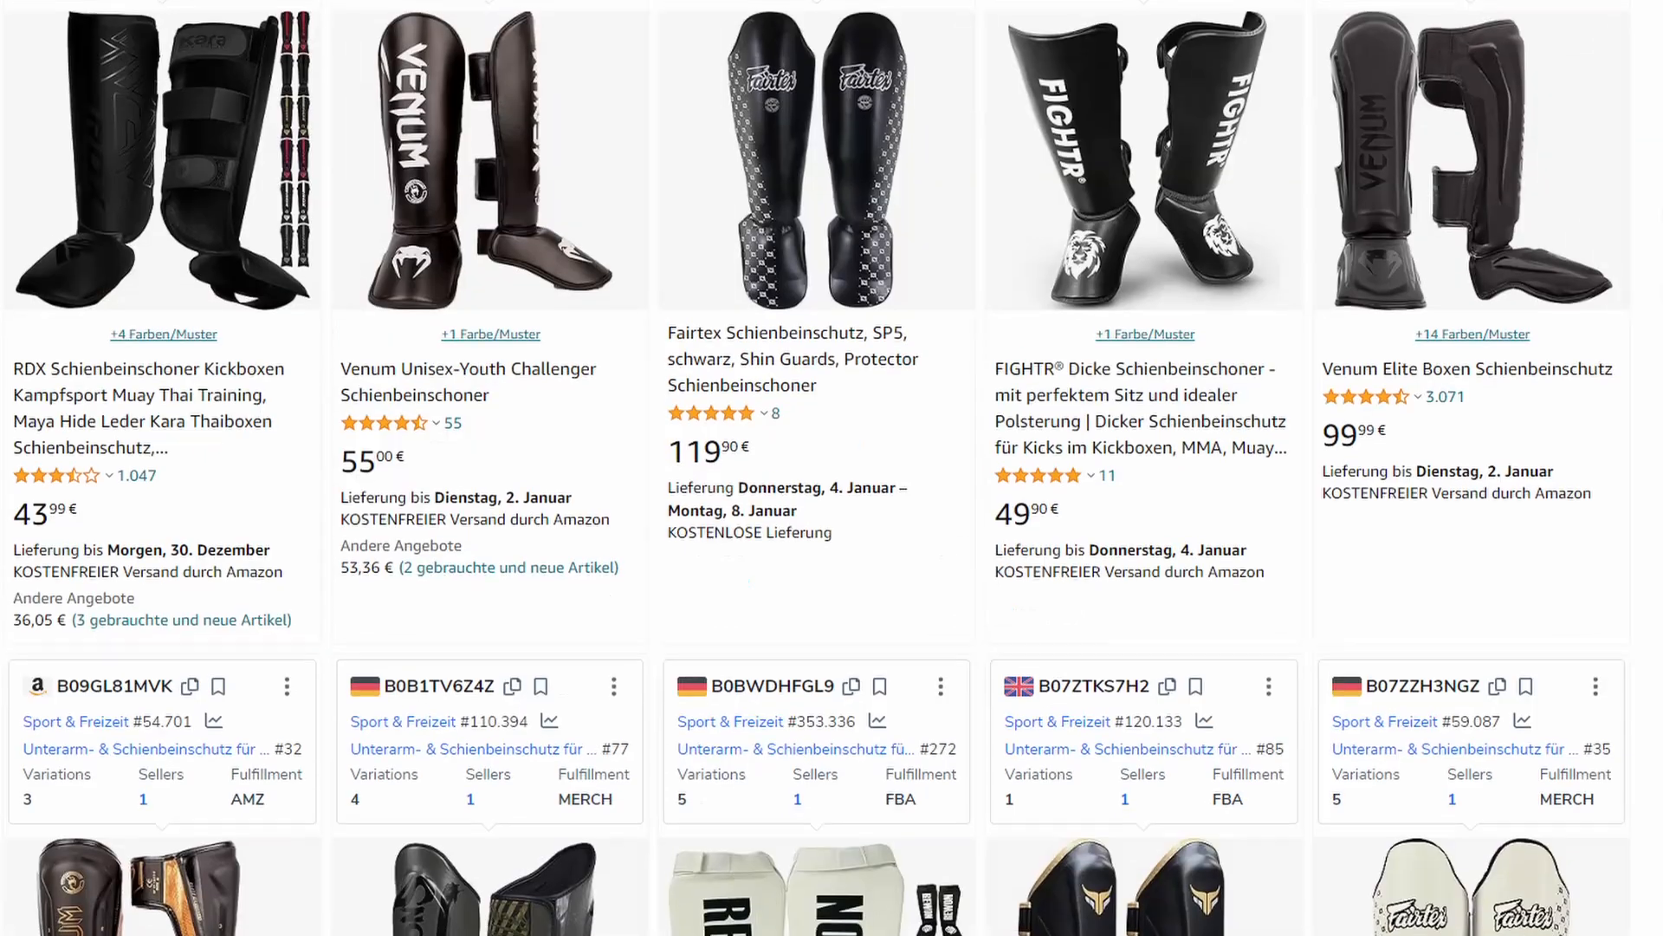
Scroll the Amazon kickboxing shin guard results with the Helium 10 data panels
scroll("down", 3)
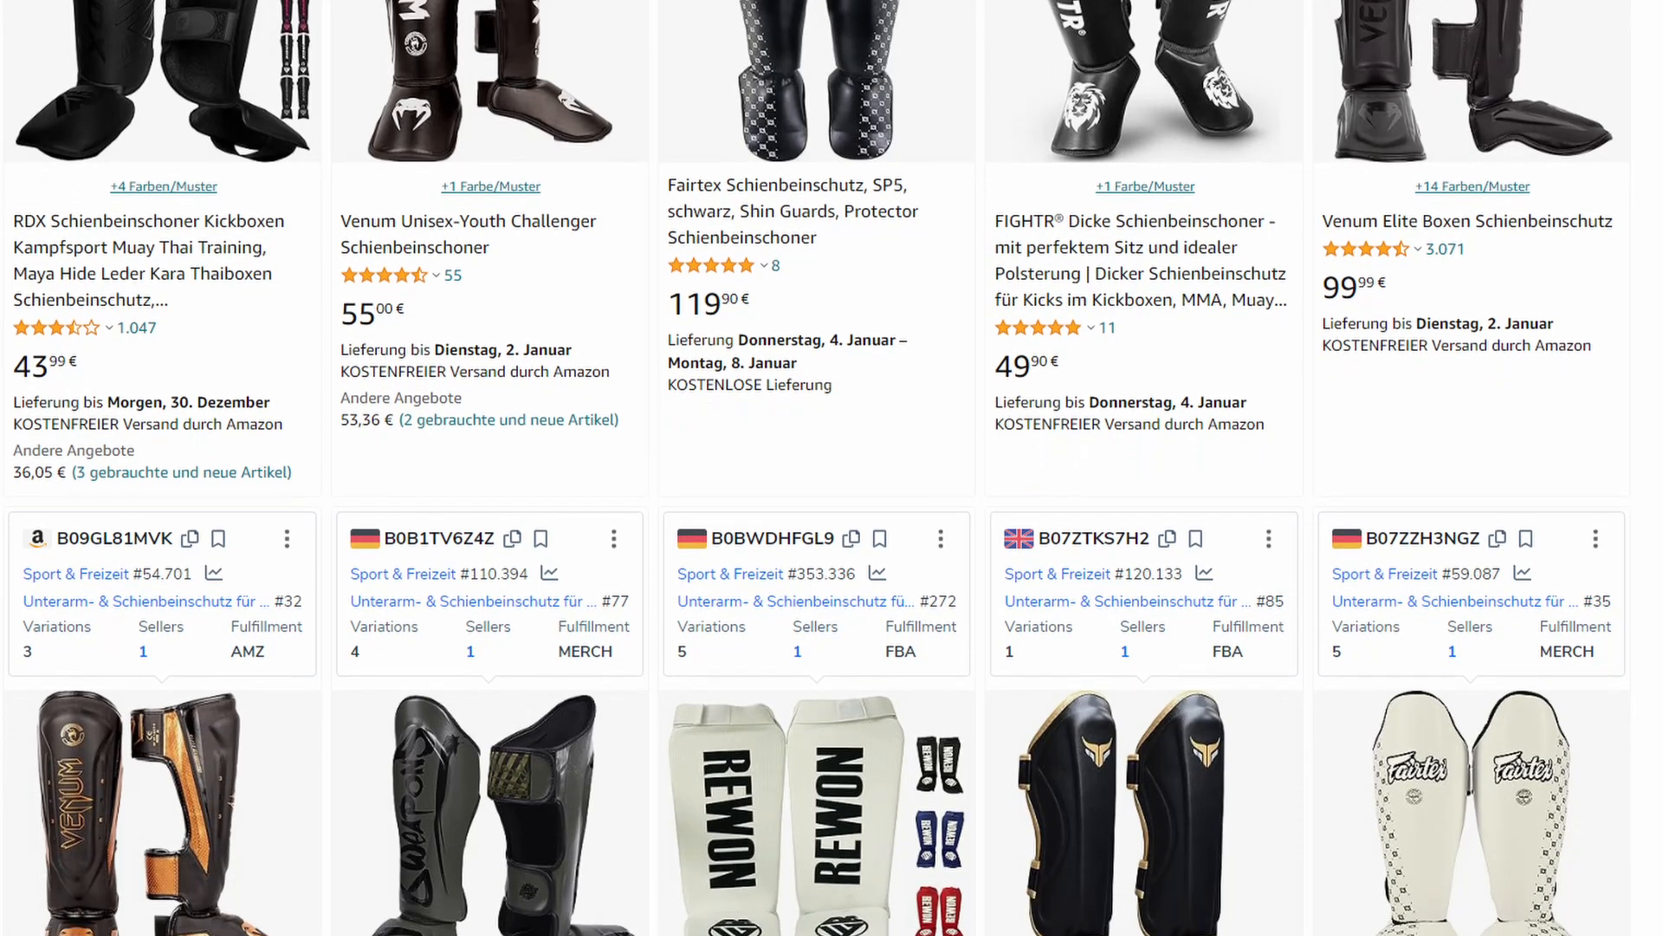
scroll("down", 3)
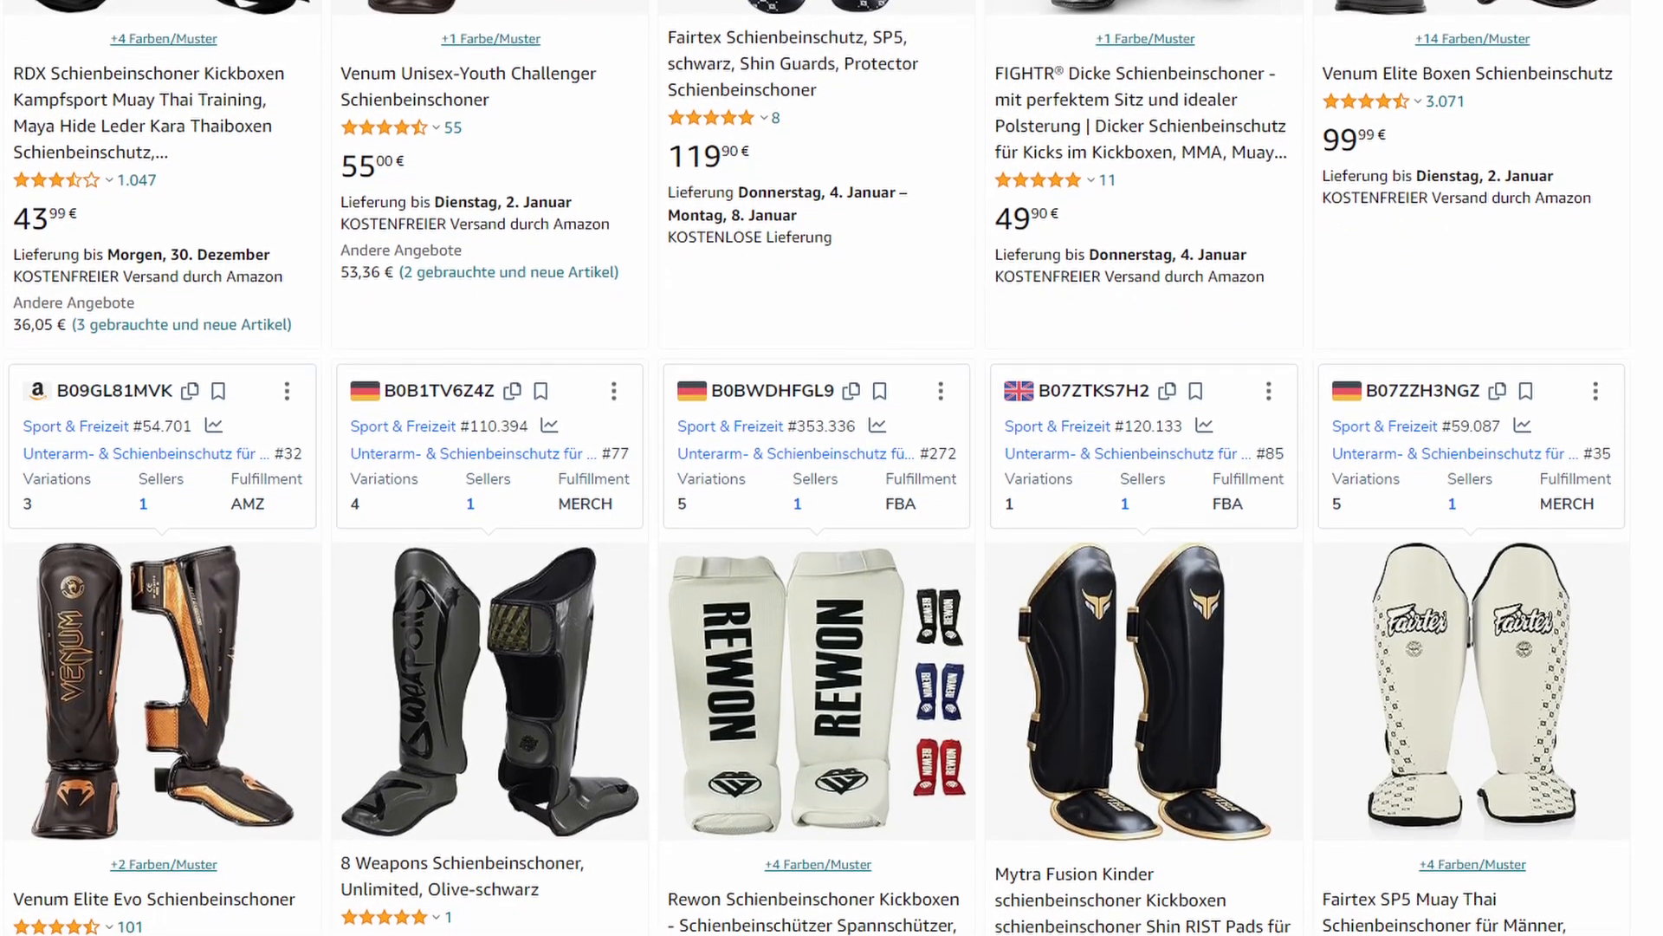
scroll("down", 3)
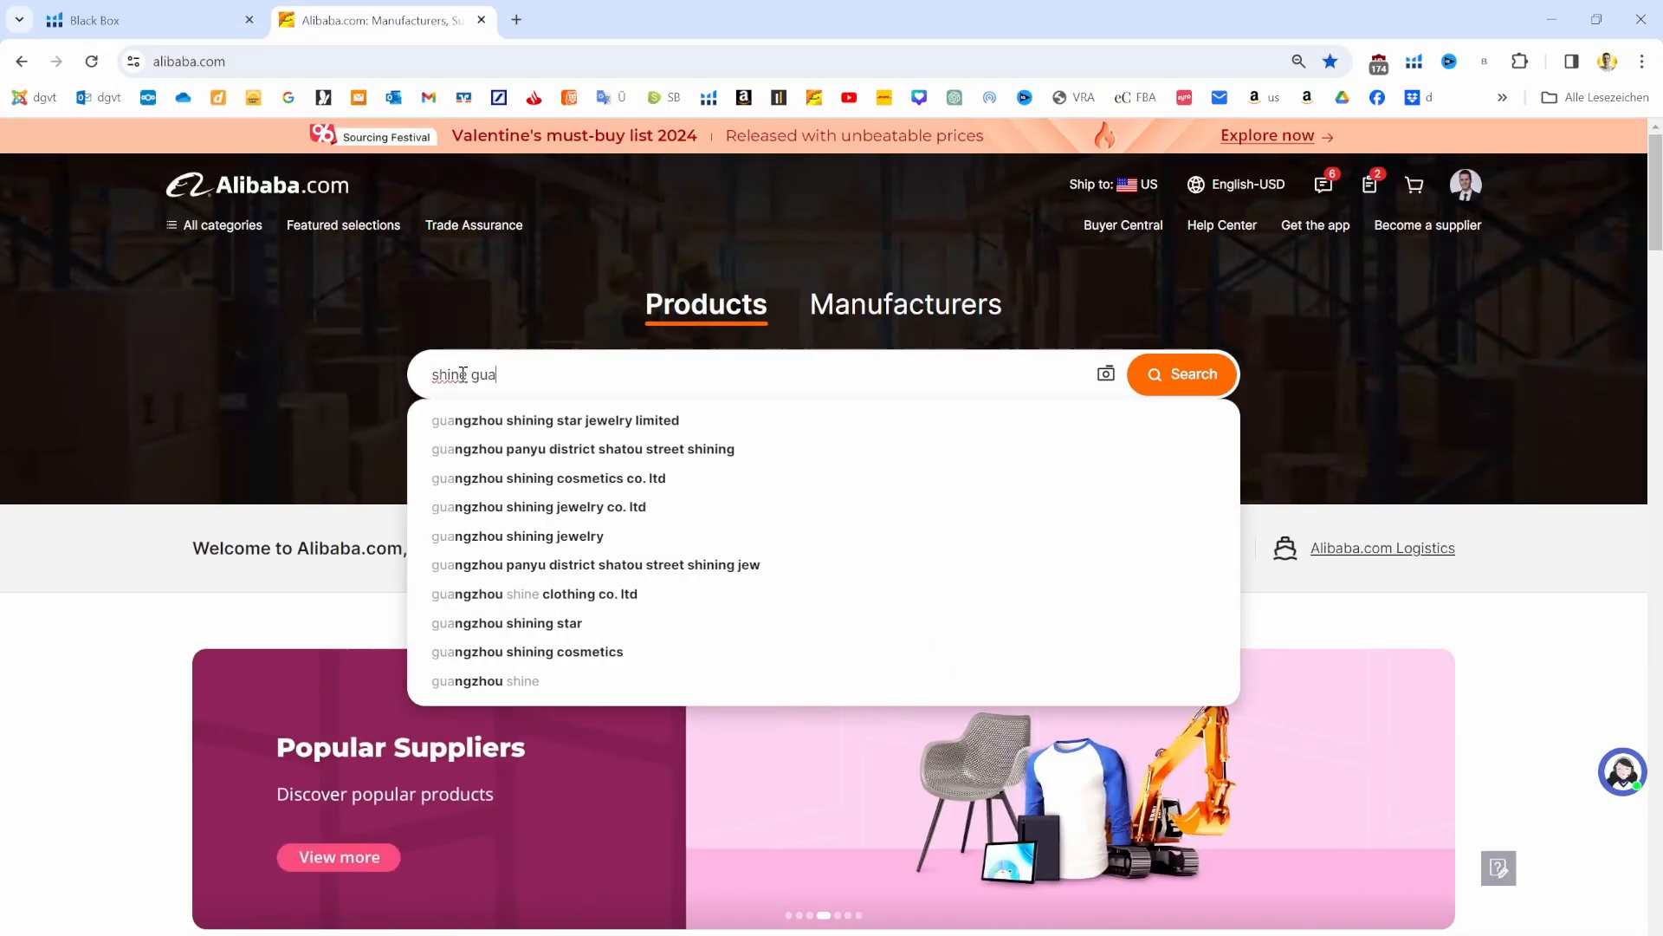
Run the Alibaba 'shin guards kickboxing' search and browse supplier prices
key("Enter")
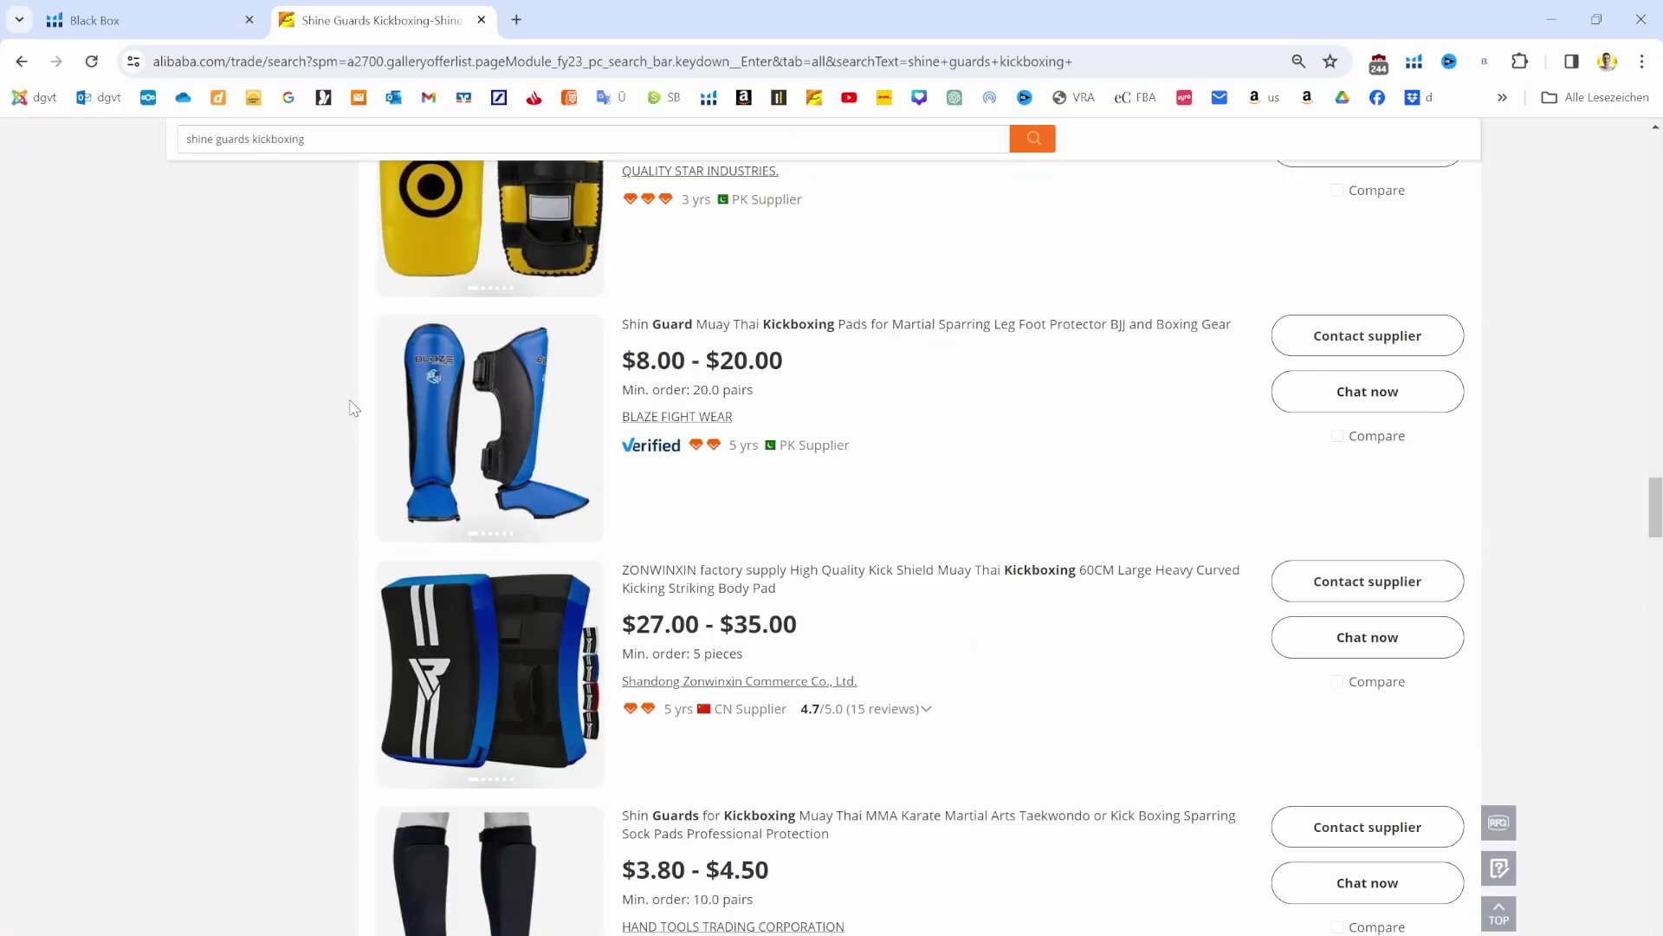
scroll("down", 3)
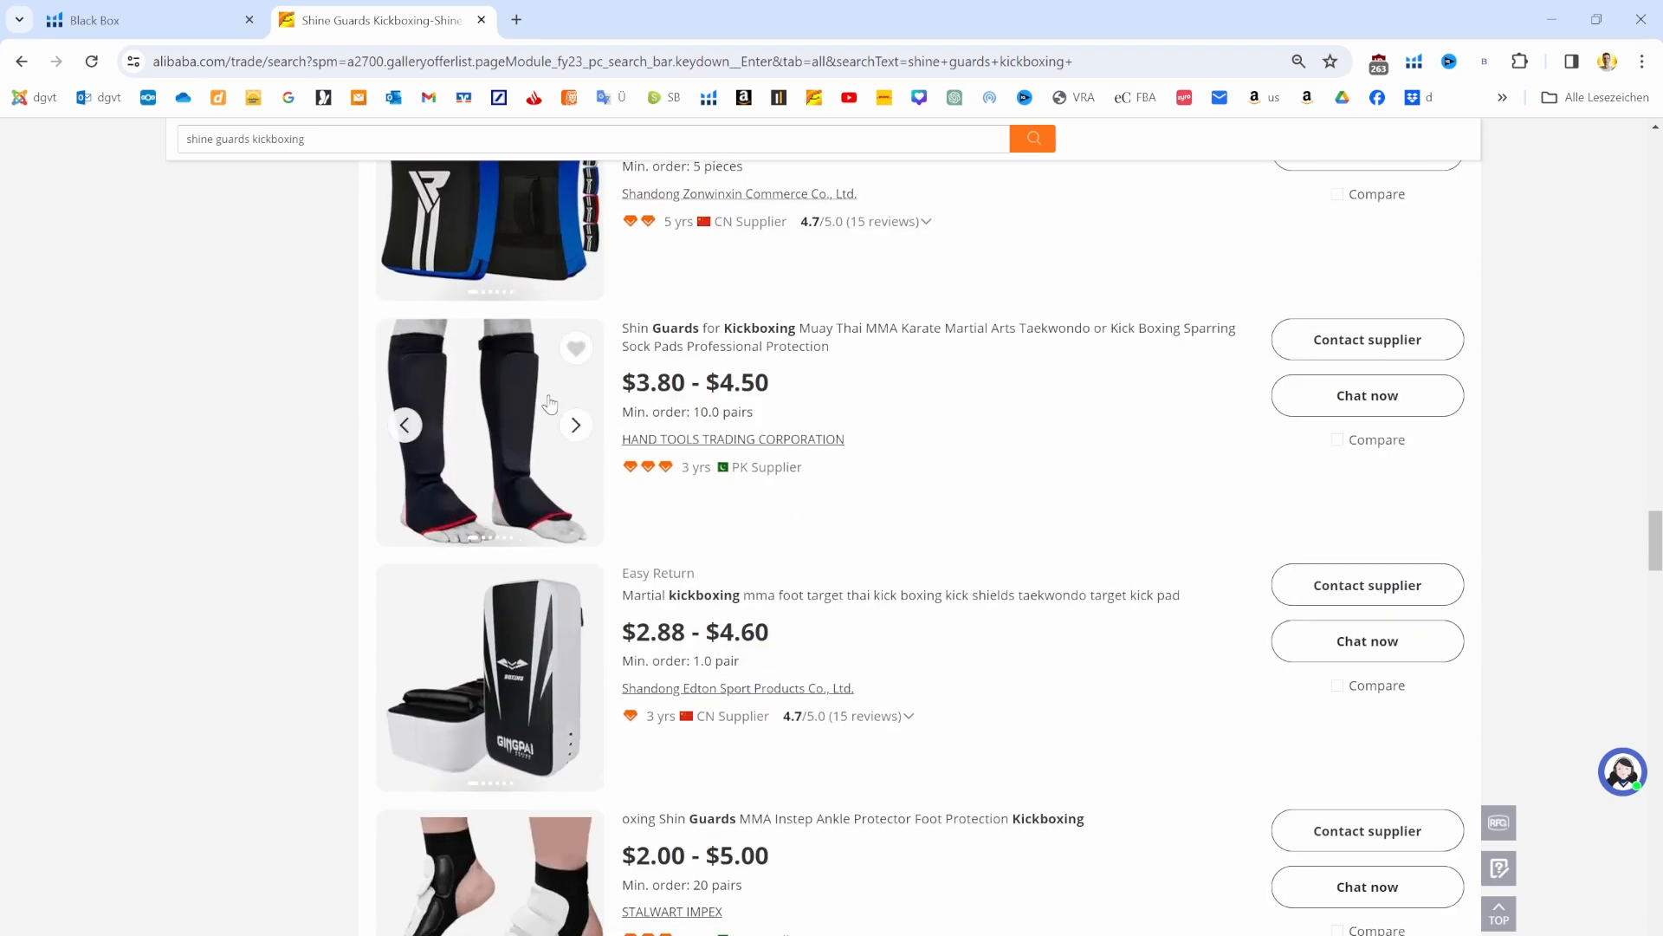
scroll("down", 3)
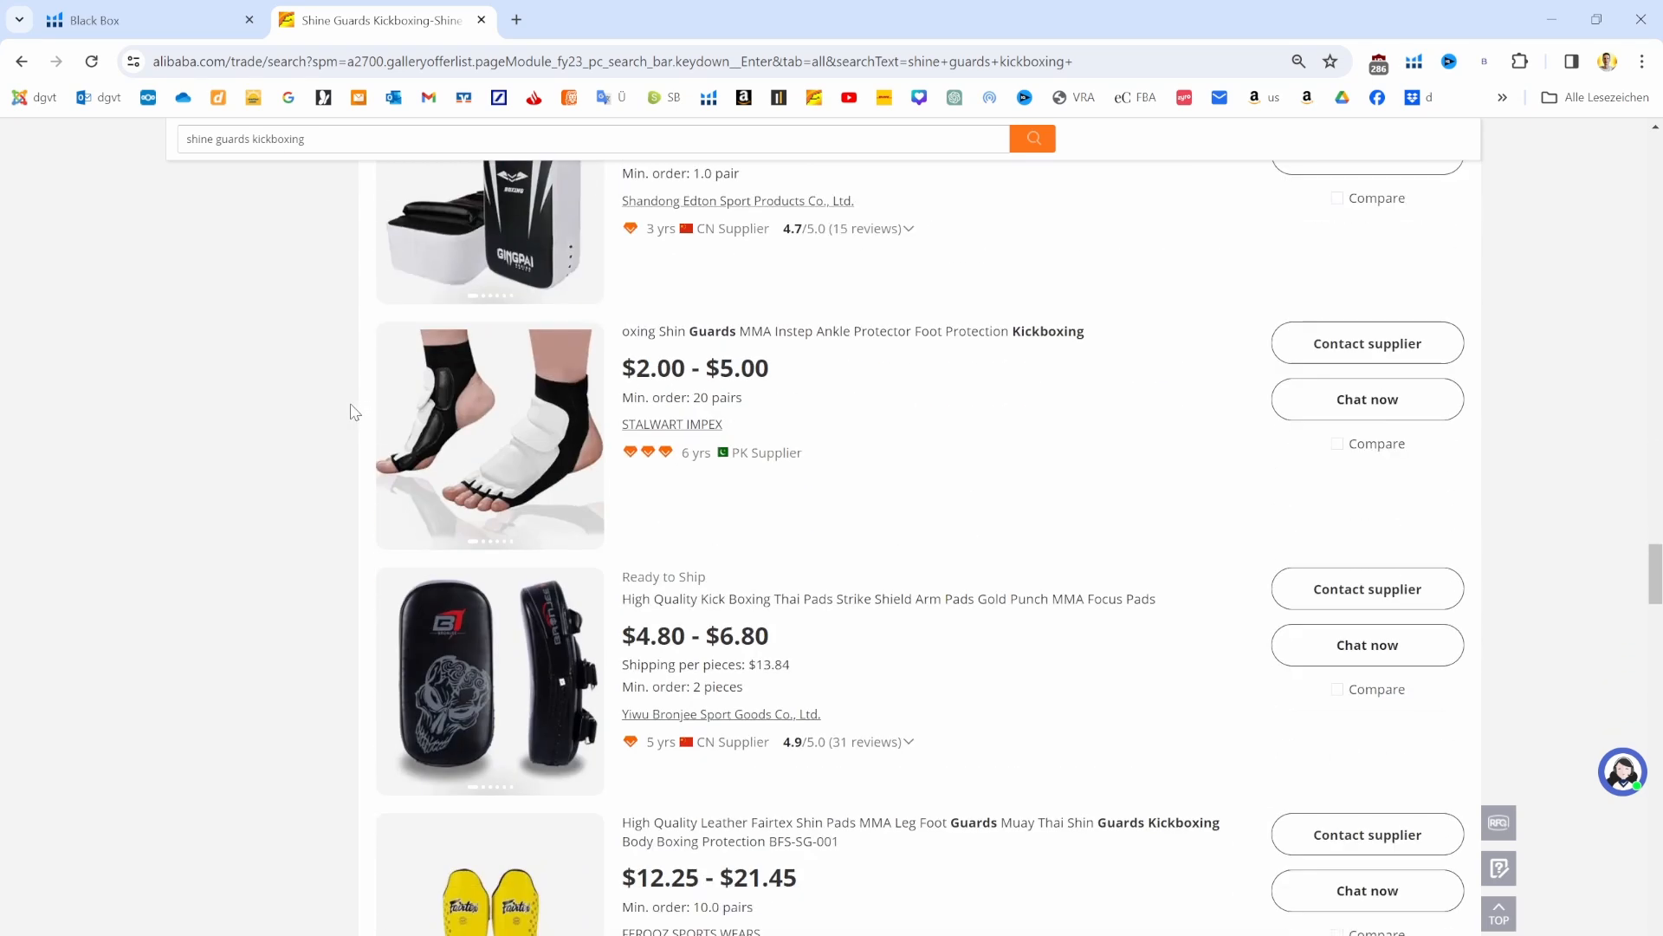
scroll("down", 3)
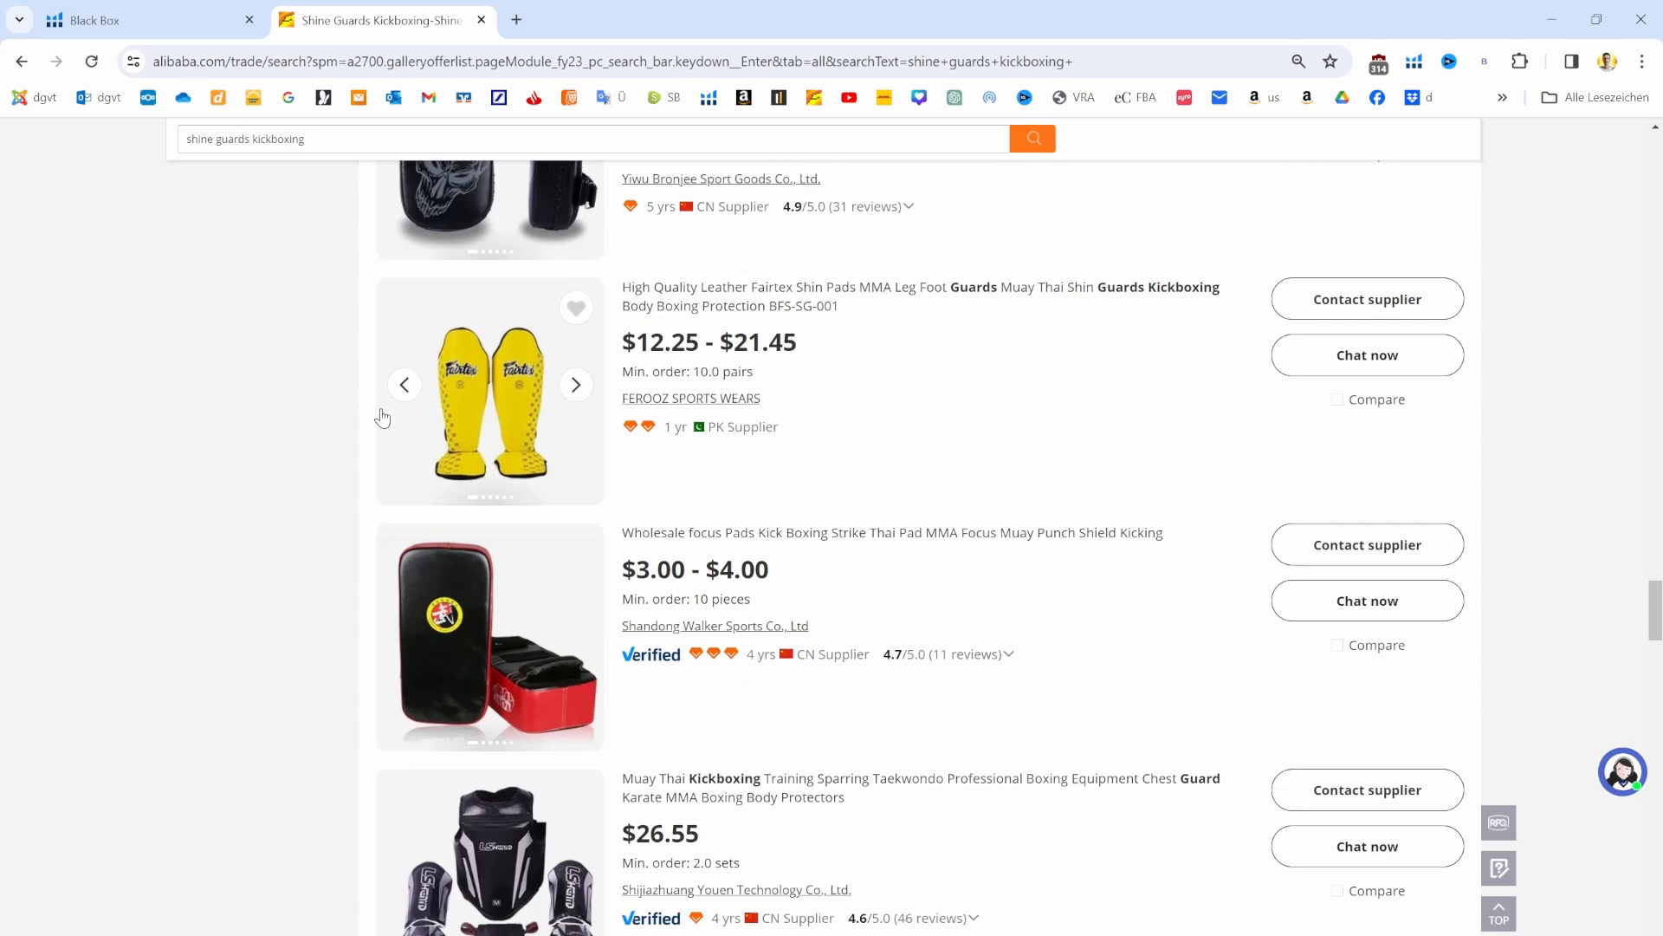
scroll("down", 3)
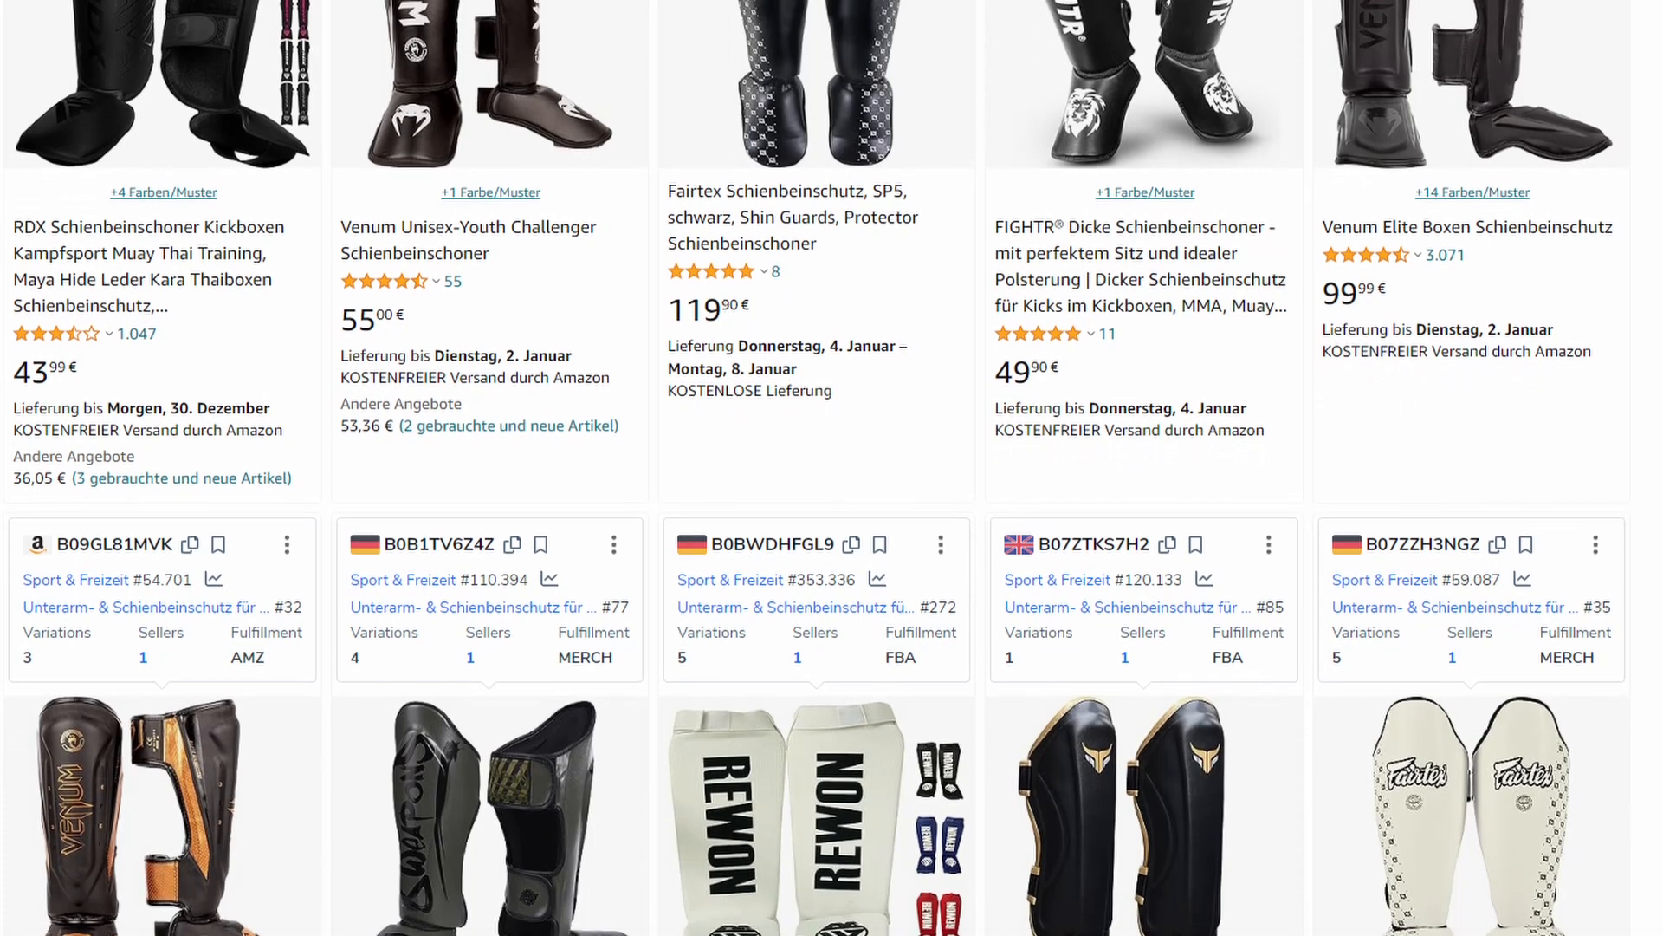
scroll("down", 3)
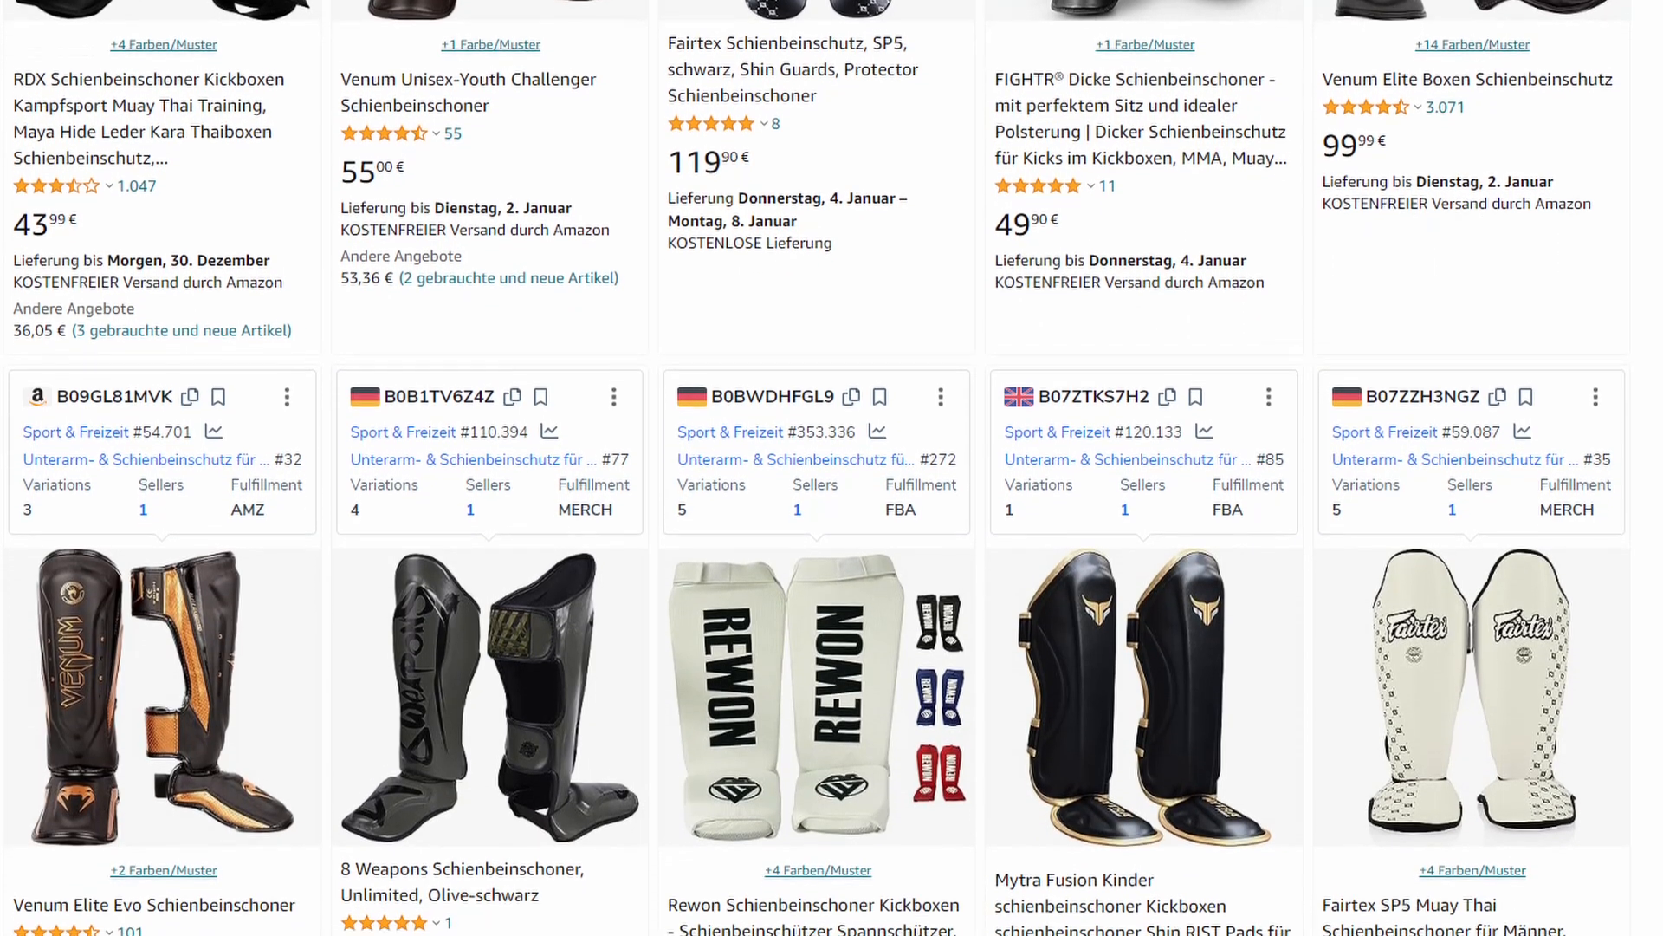
scroll("down", 3)
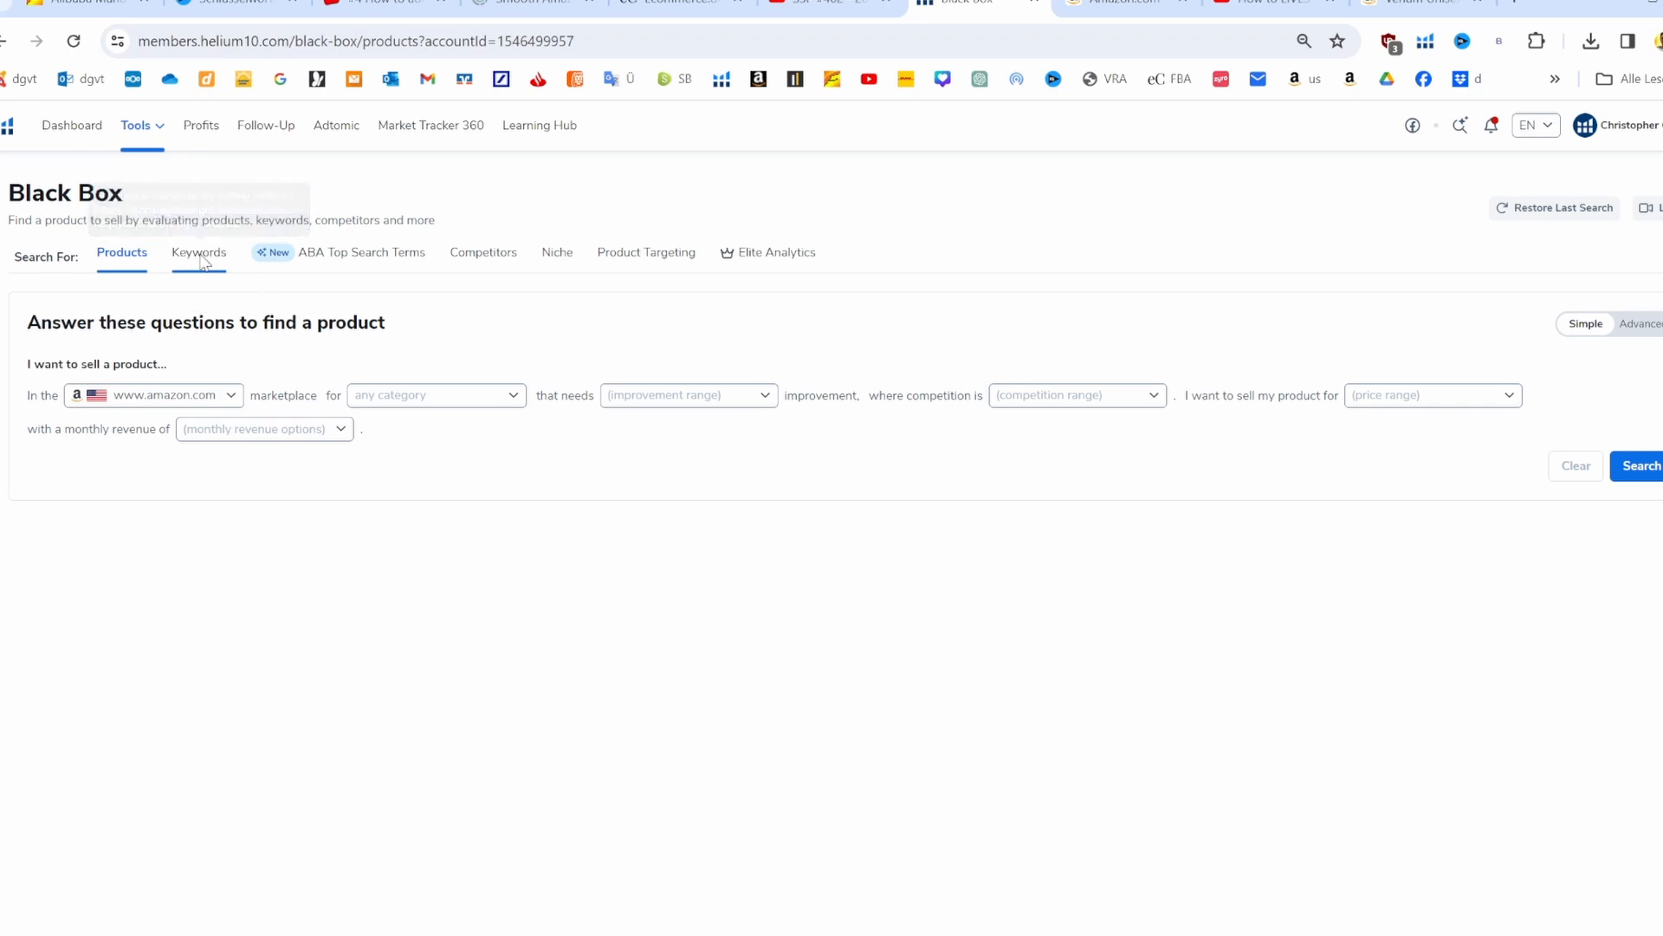
Switch Black Box to Keywords and set search volume to 5000–8000
left_click(197, 253)
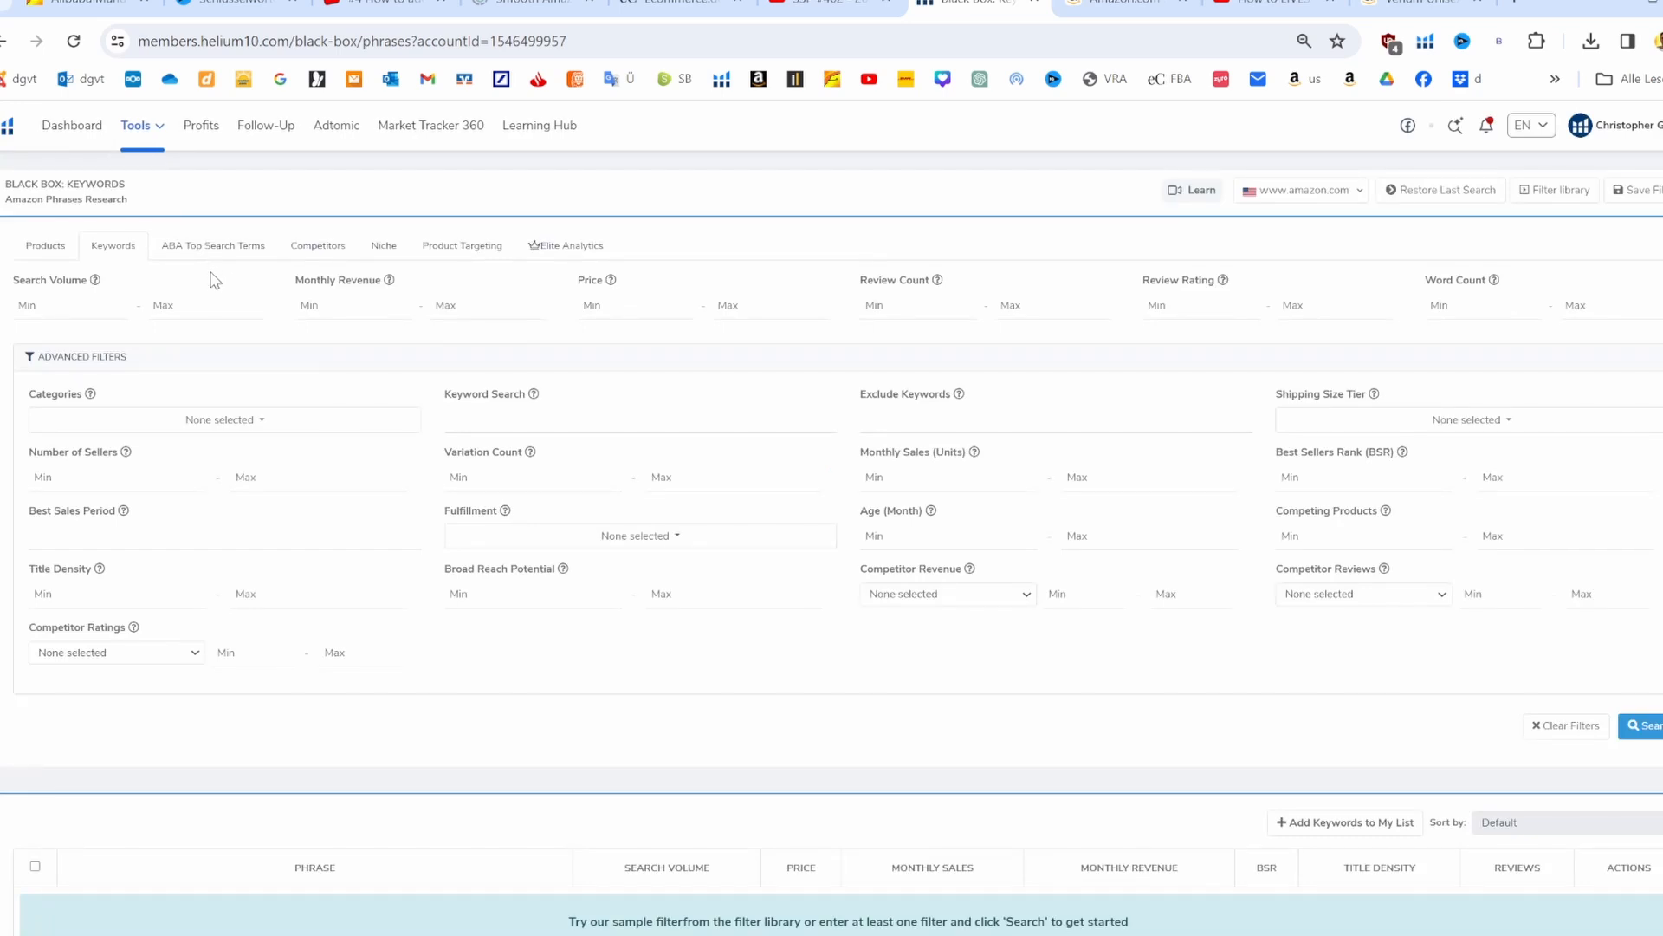
mouse_move(69, 183)
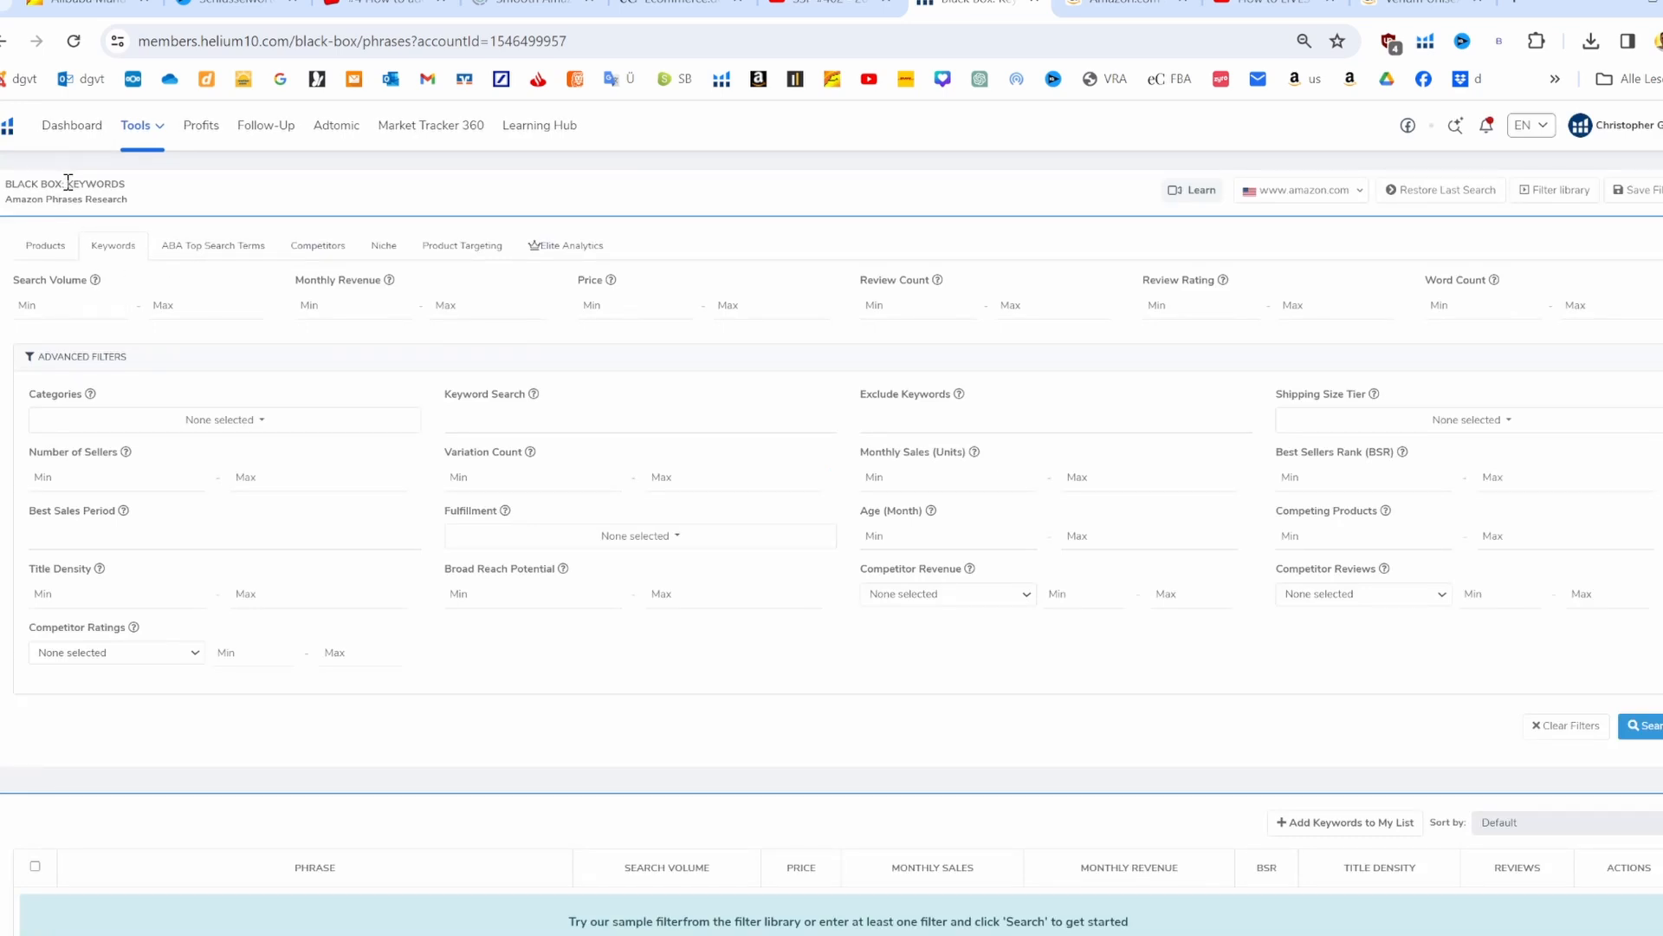
double_click(94, 183)
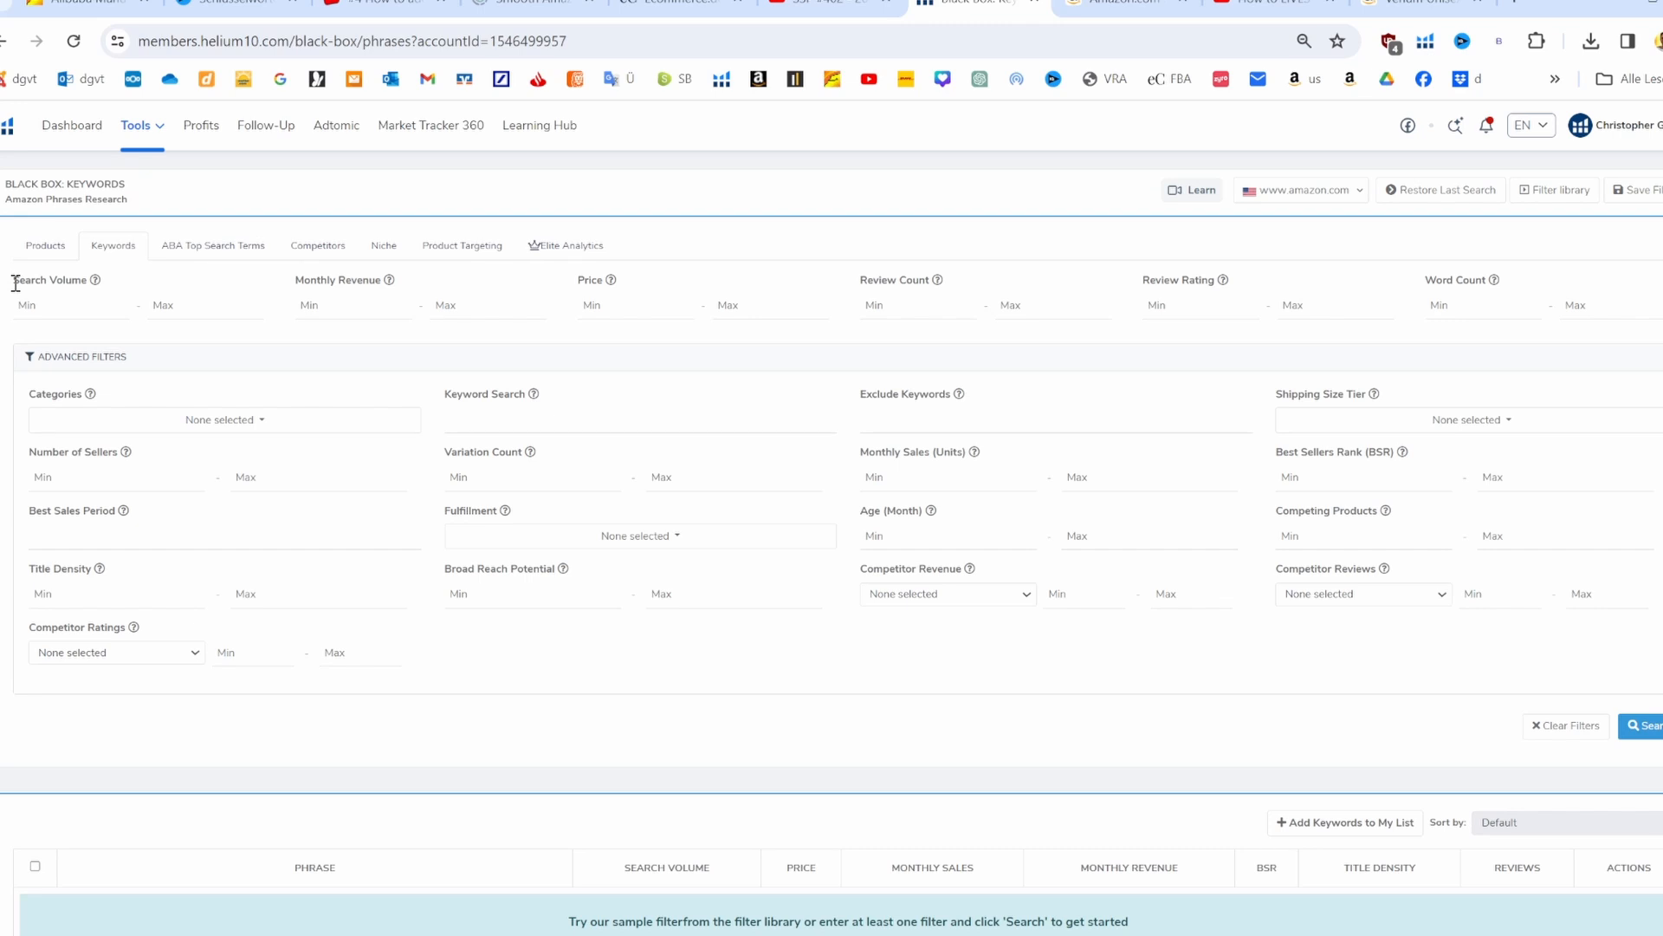
double_click(26, 281)
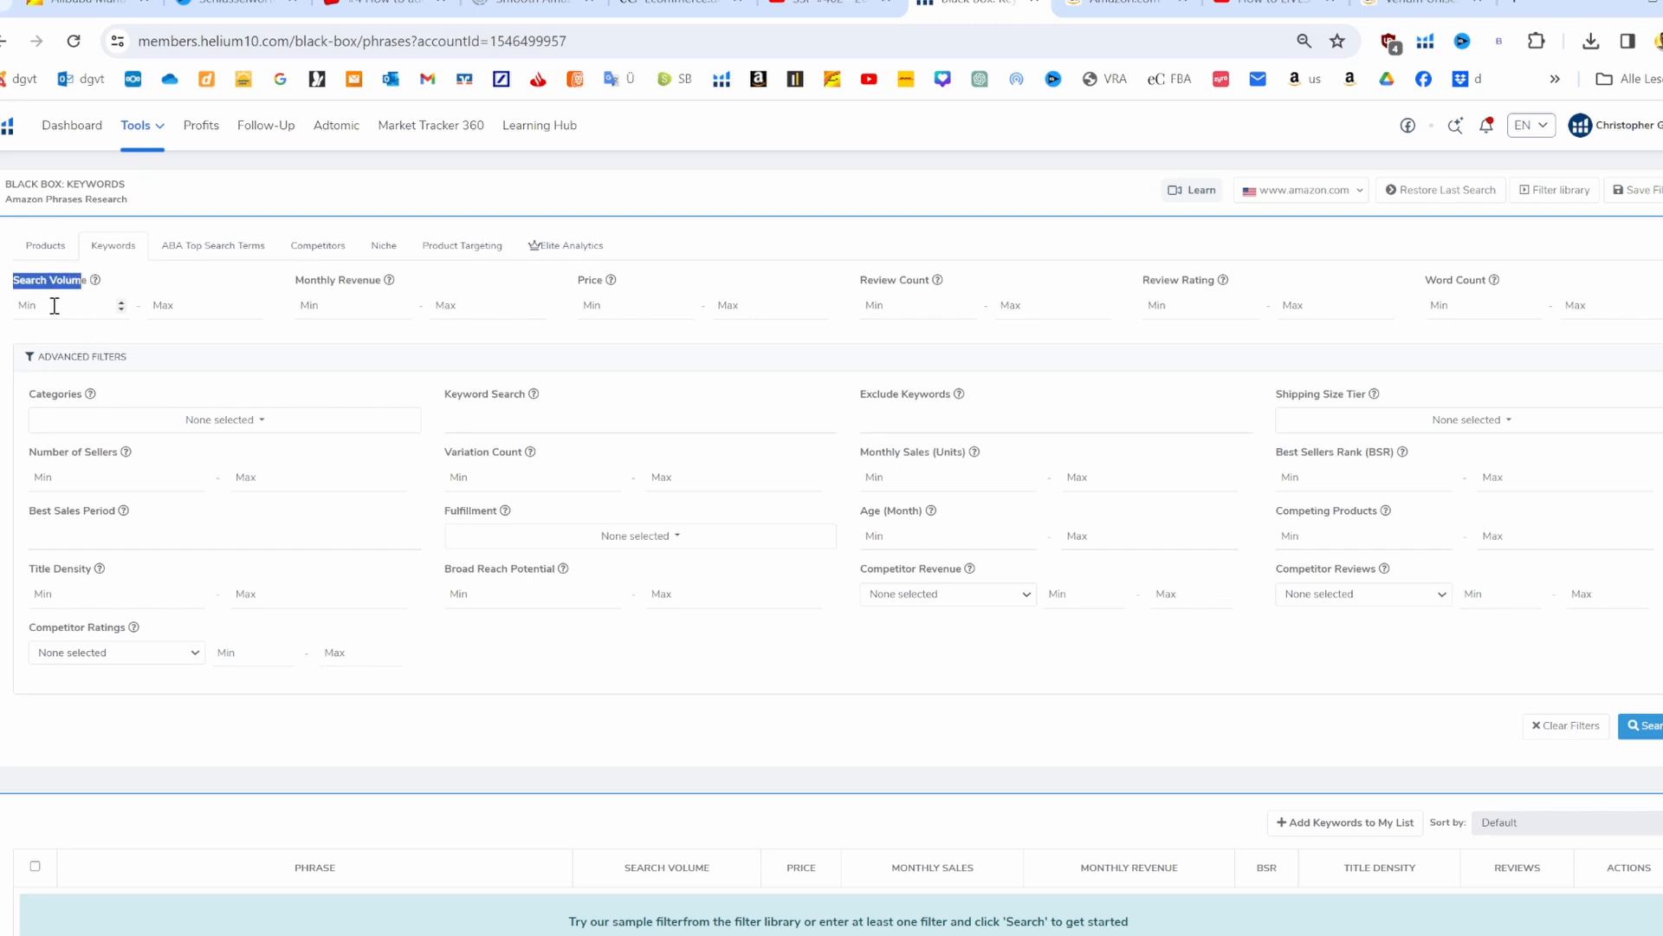
left_click(54, 305)
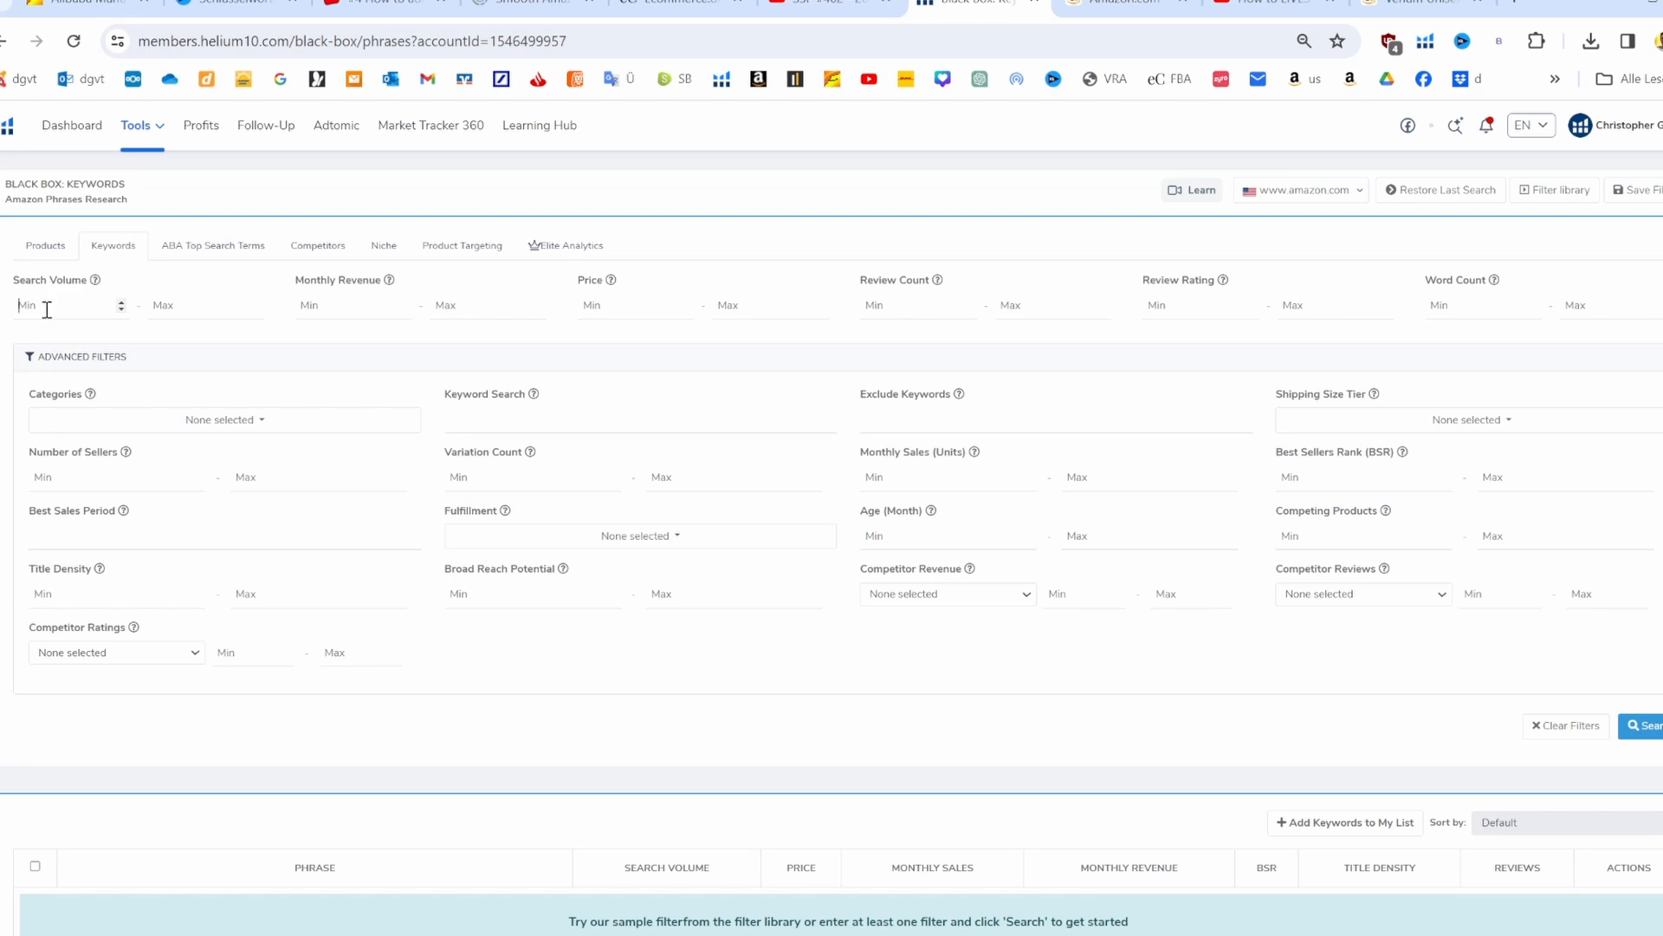
type("5000")
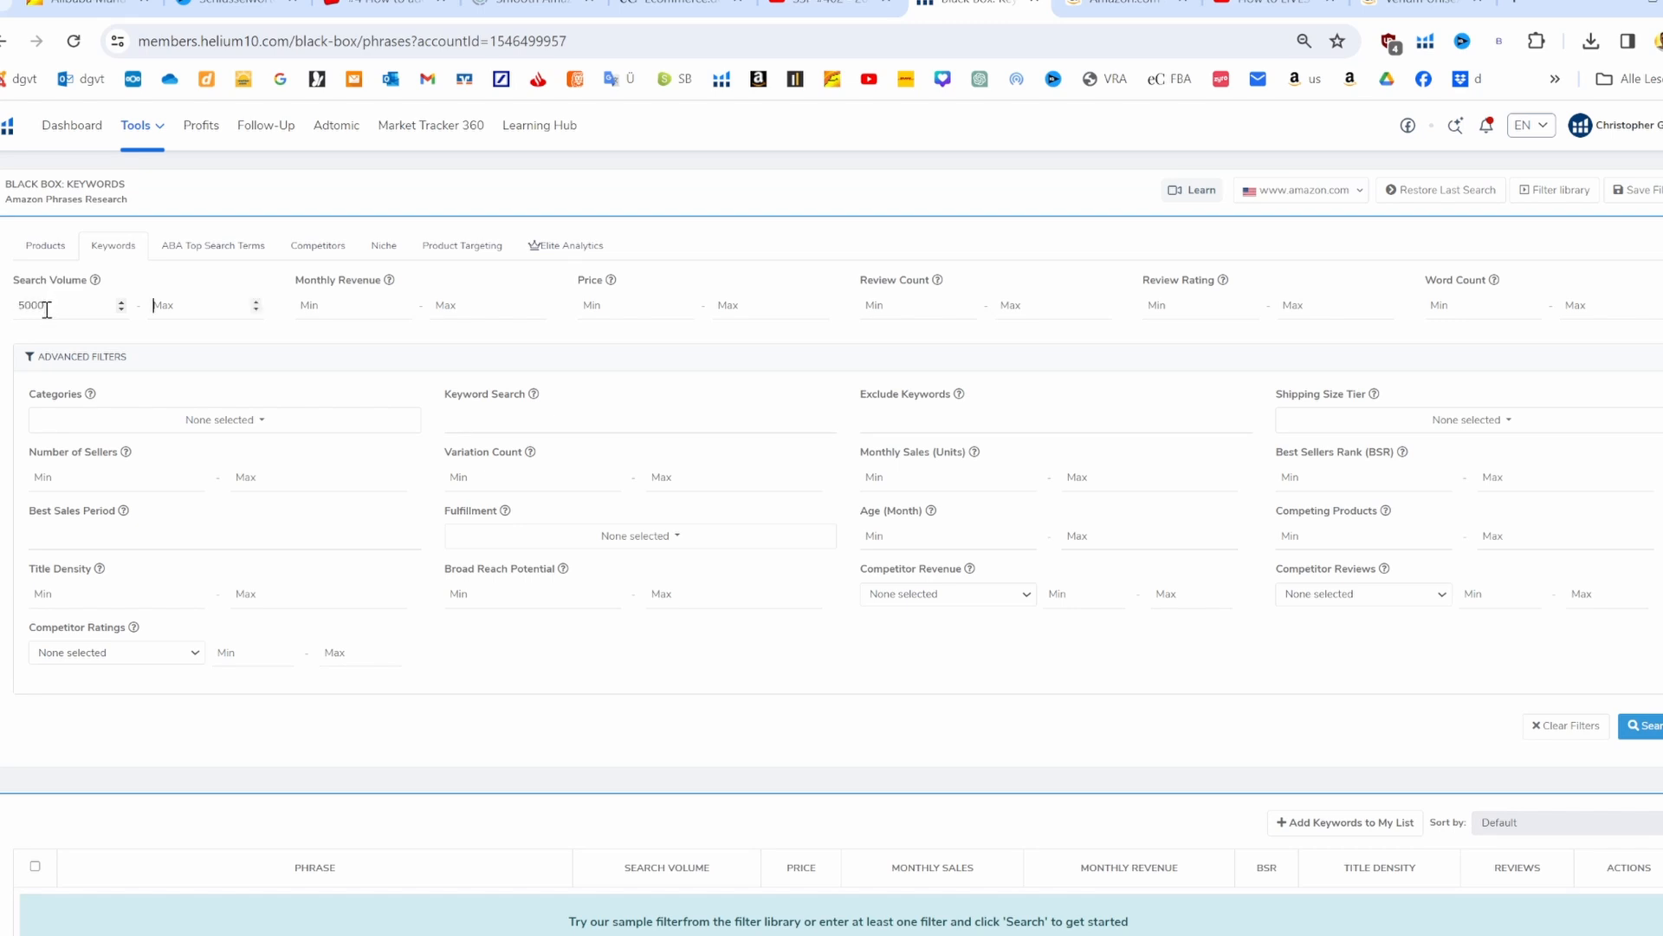
type("8000")
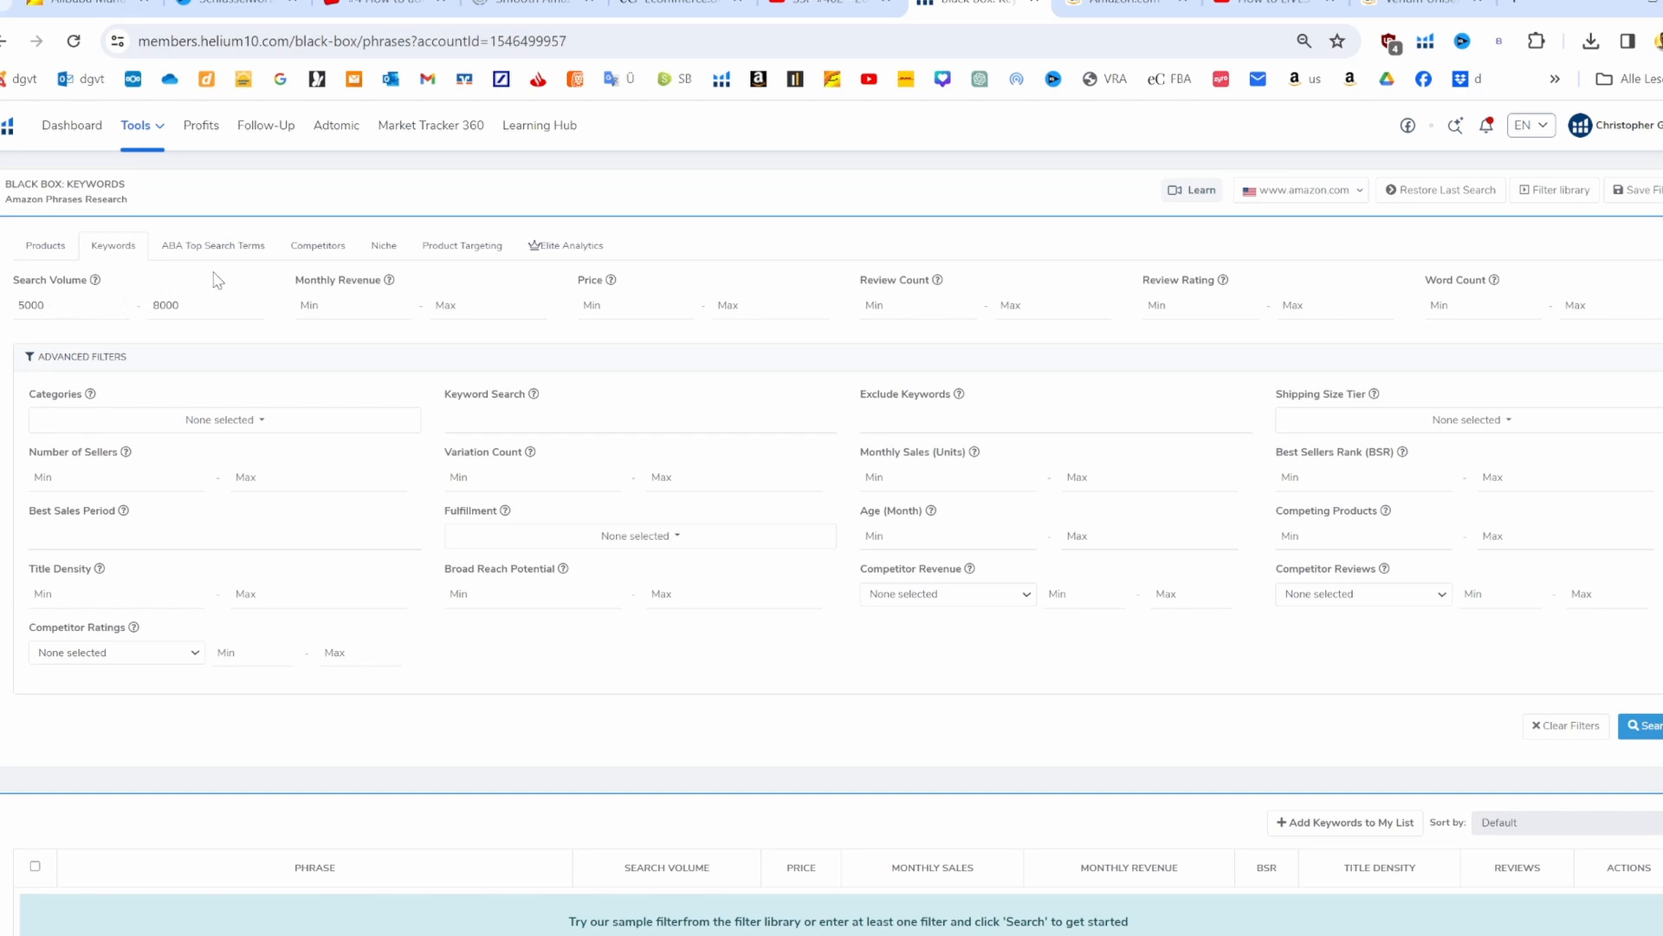
mouse_move(359, 356)
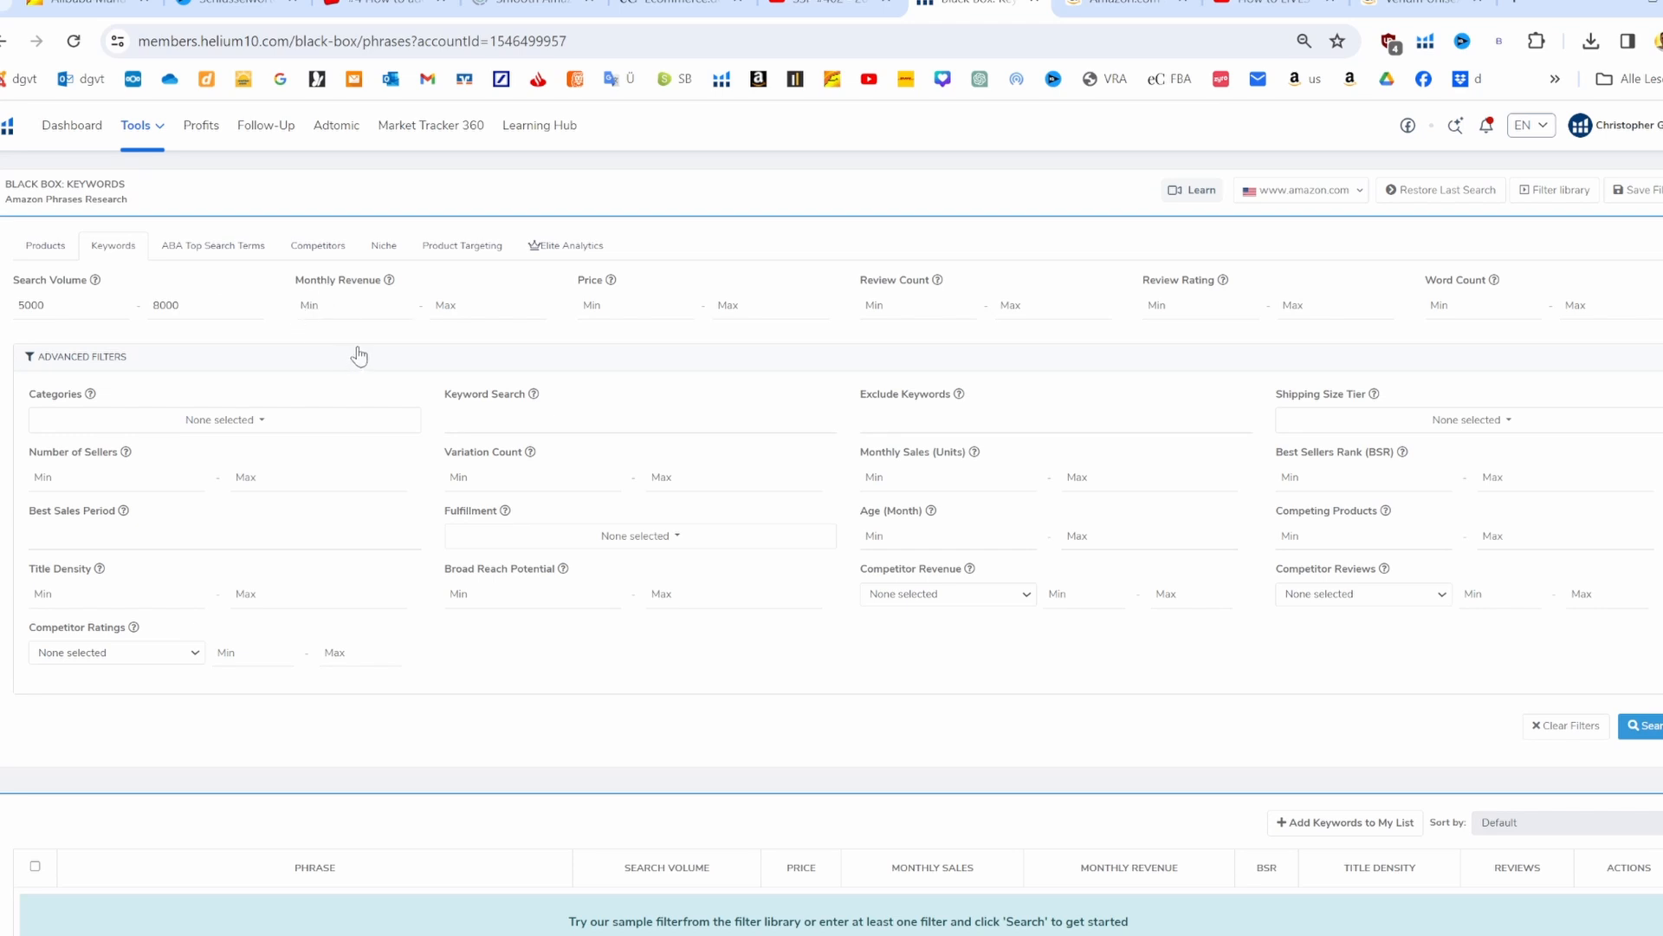
mouse_move(336, 343)
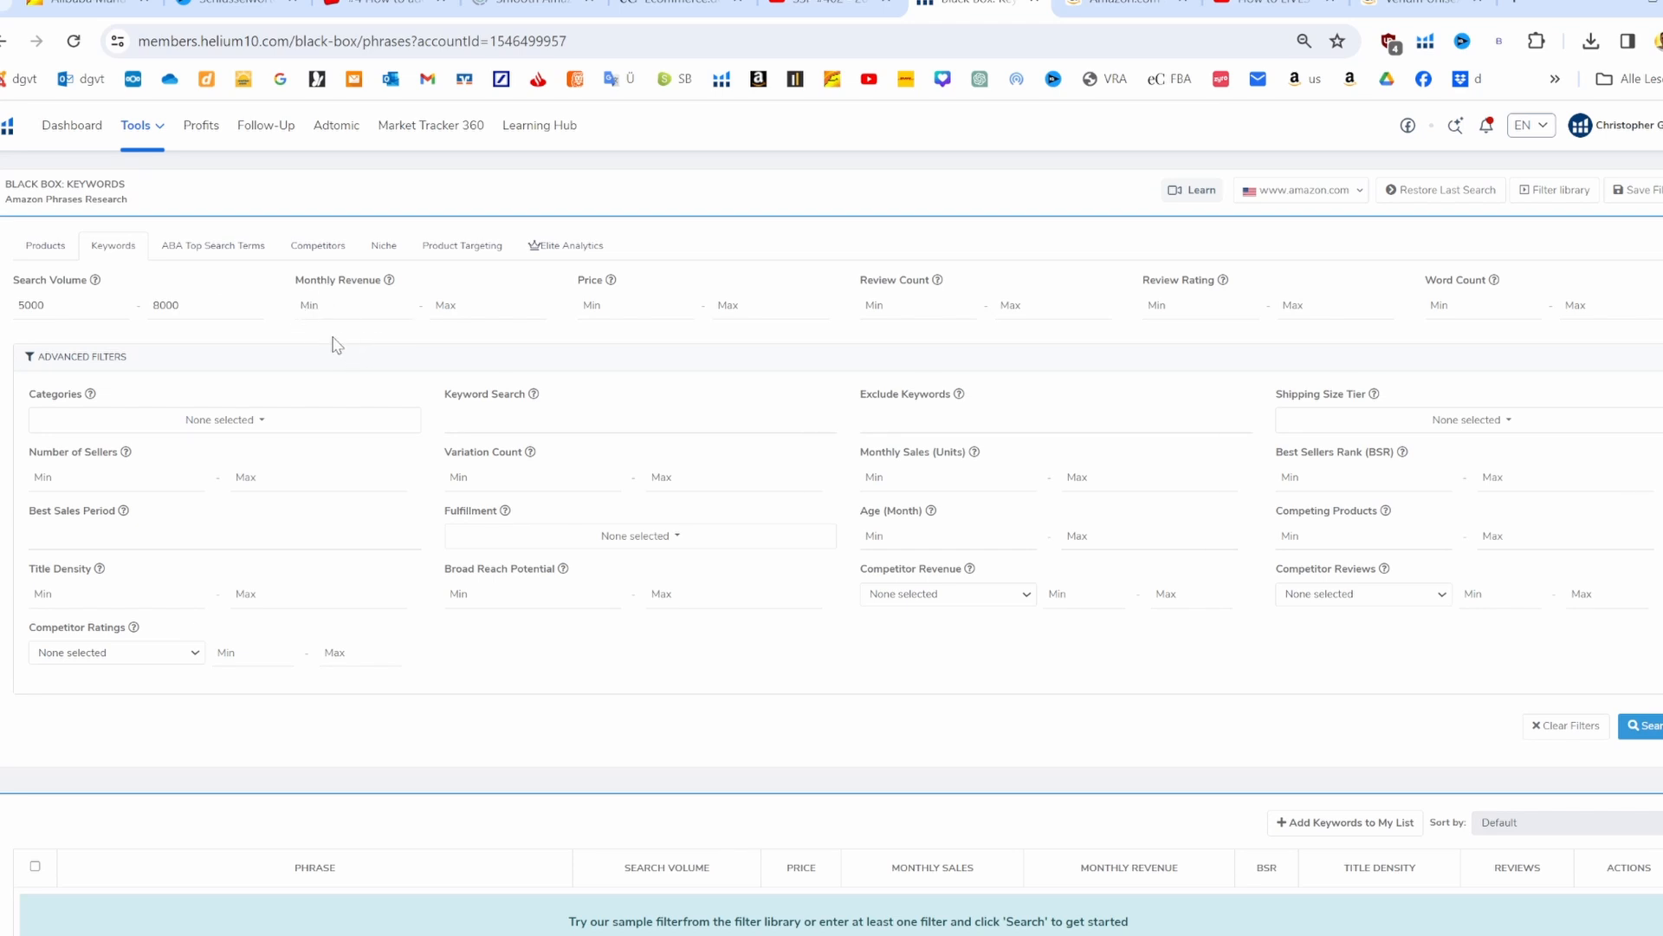
mouse_move(596, 279)
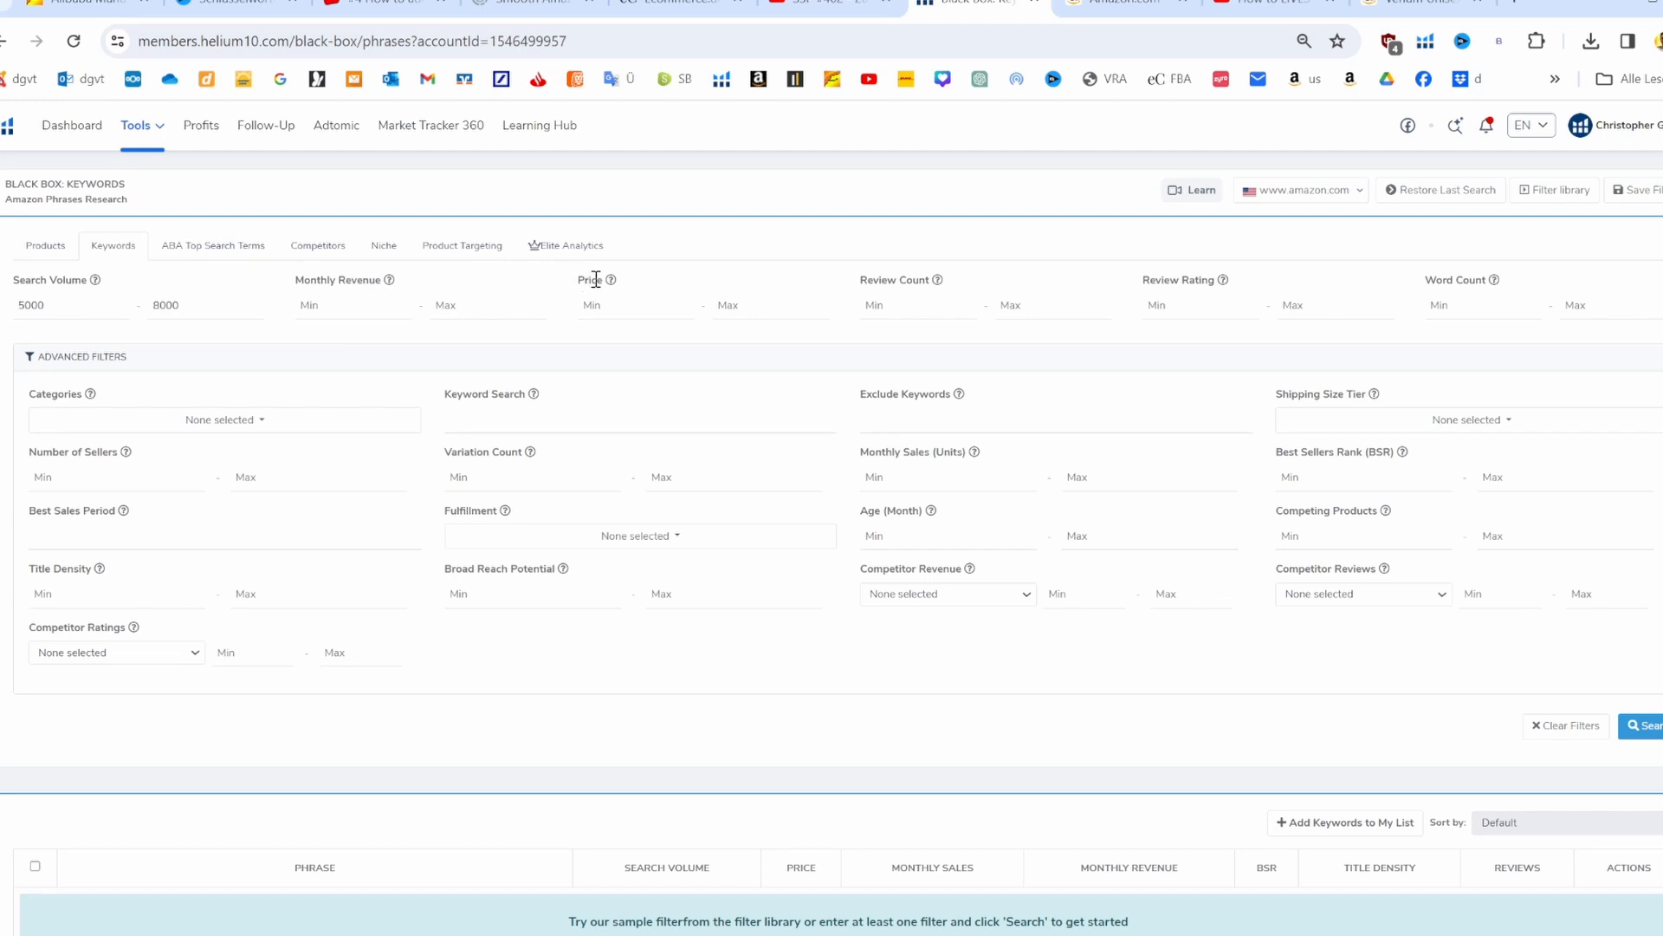
mouse_move(816, 295)
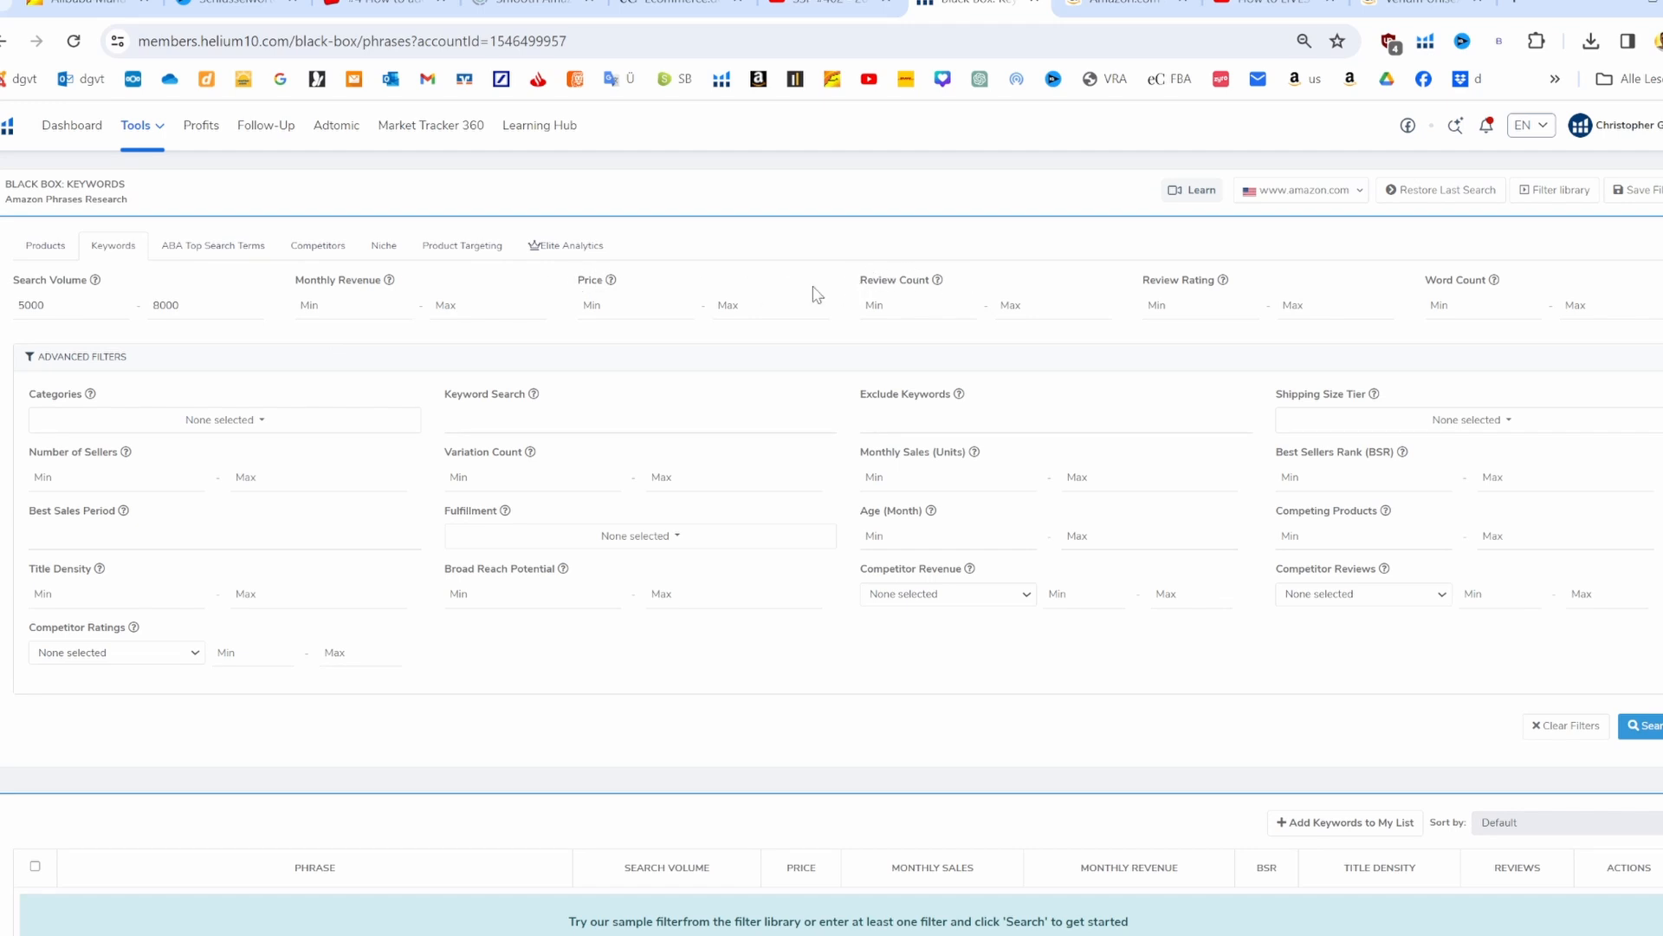
mouse_move(562, 298)
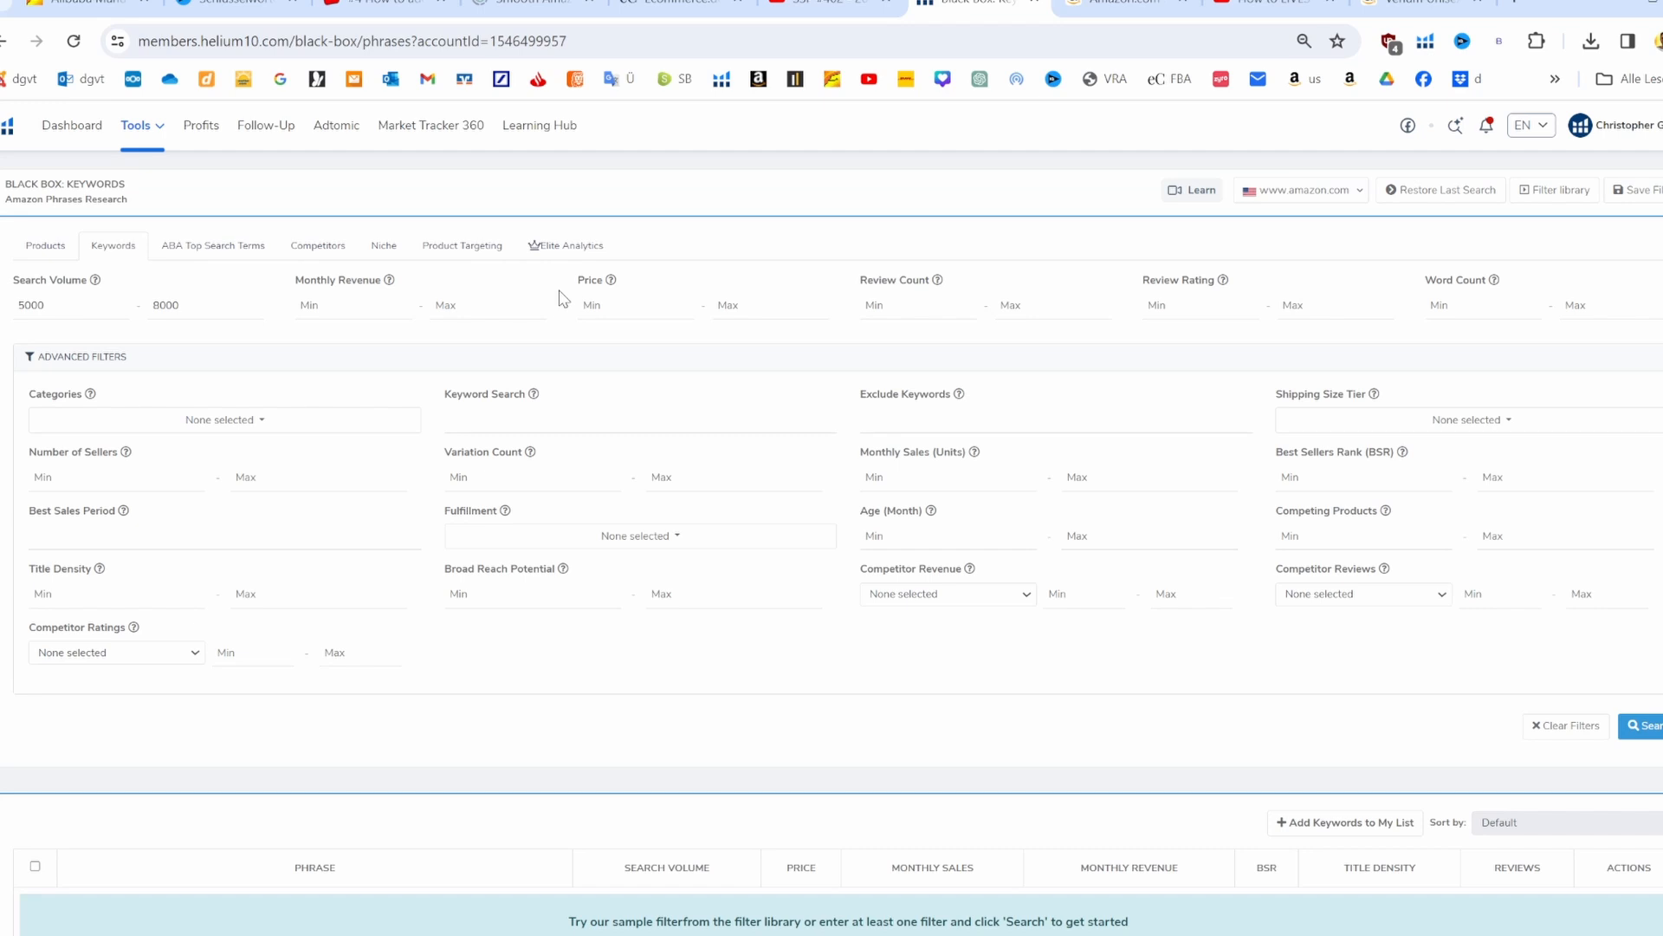
mouse_move(574, 292)
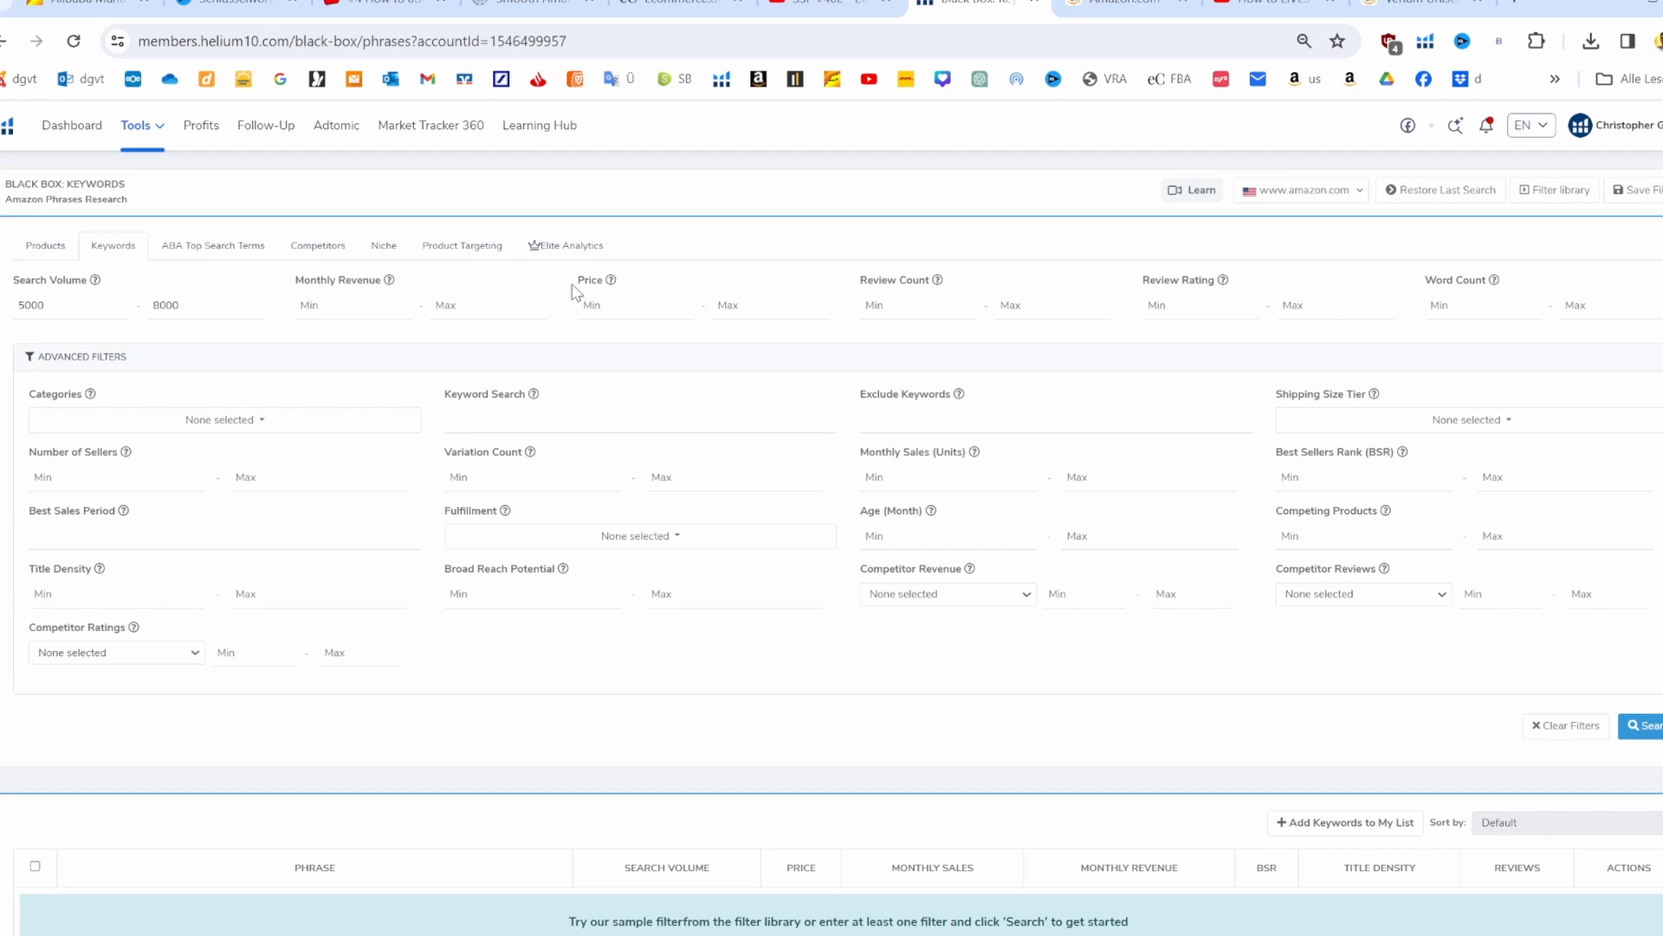
mouse_move(582, 295)
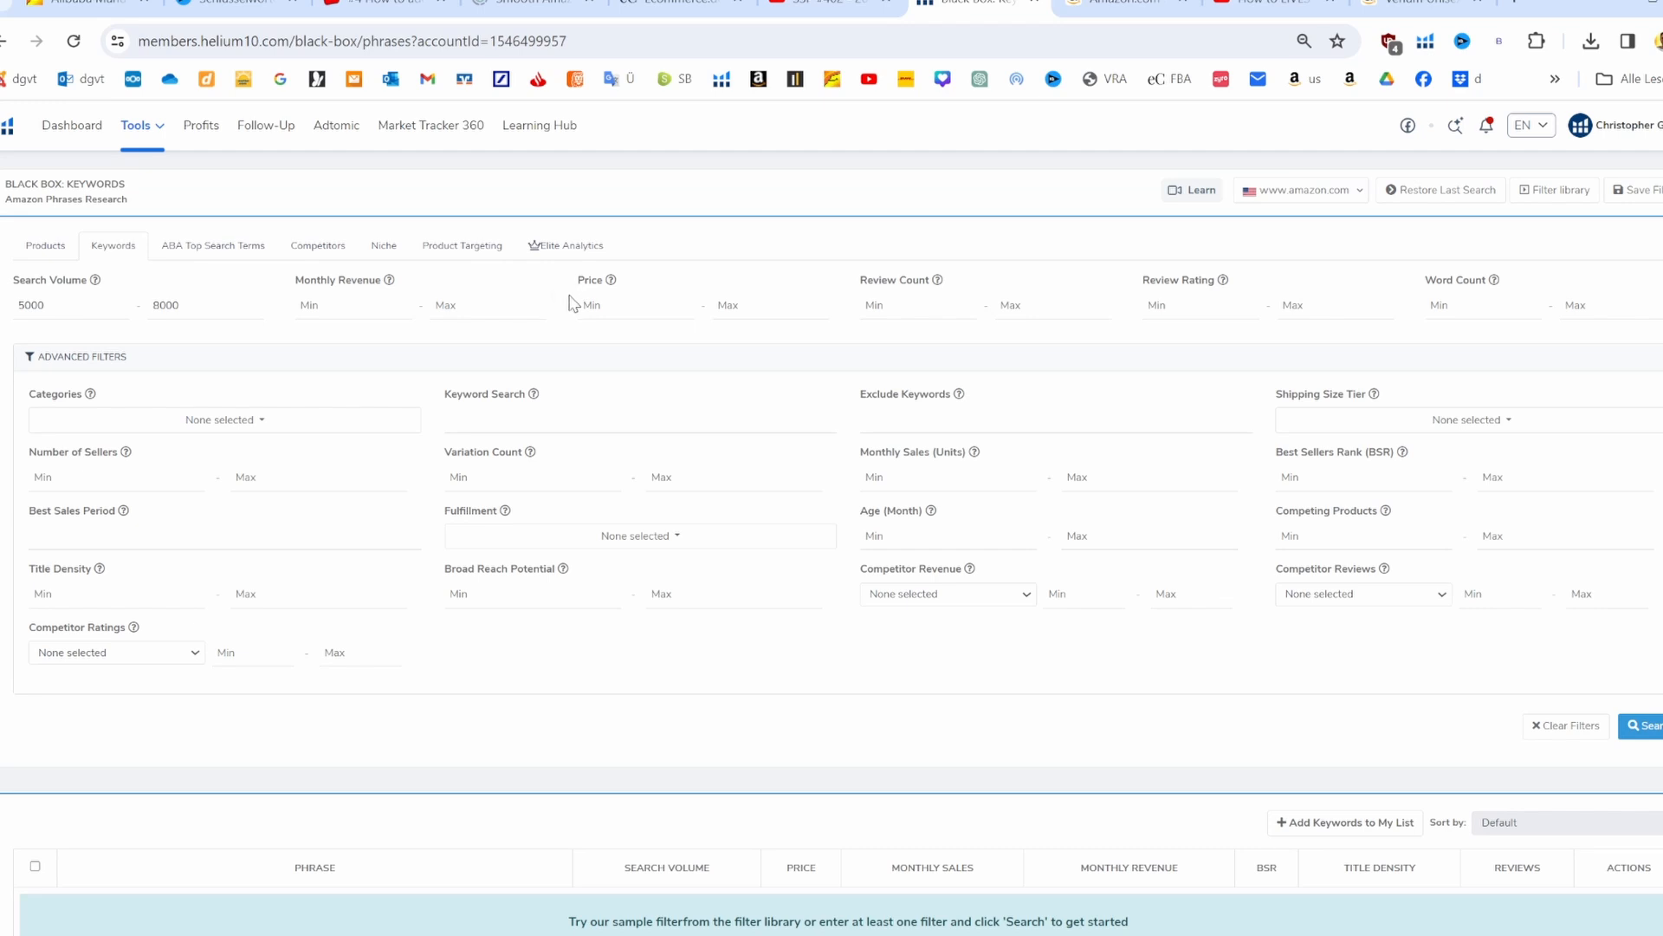
Set price 35–85, review count at most 200 and word count at least 2
left_click(617, 305)
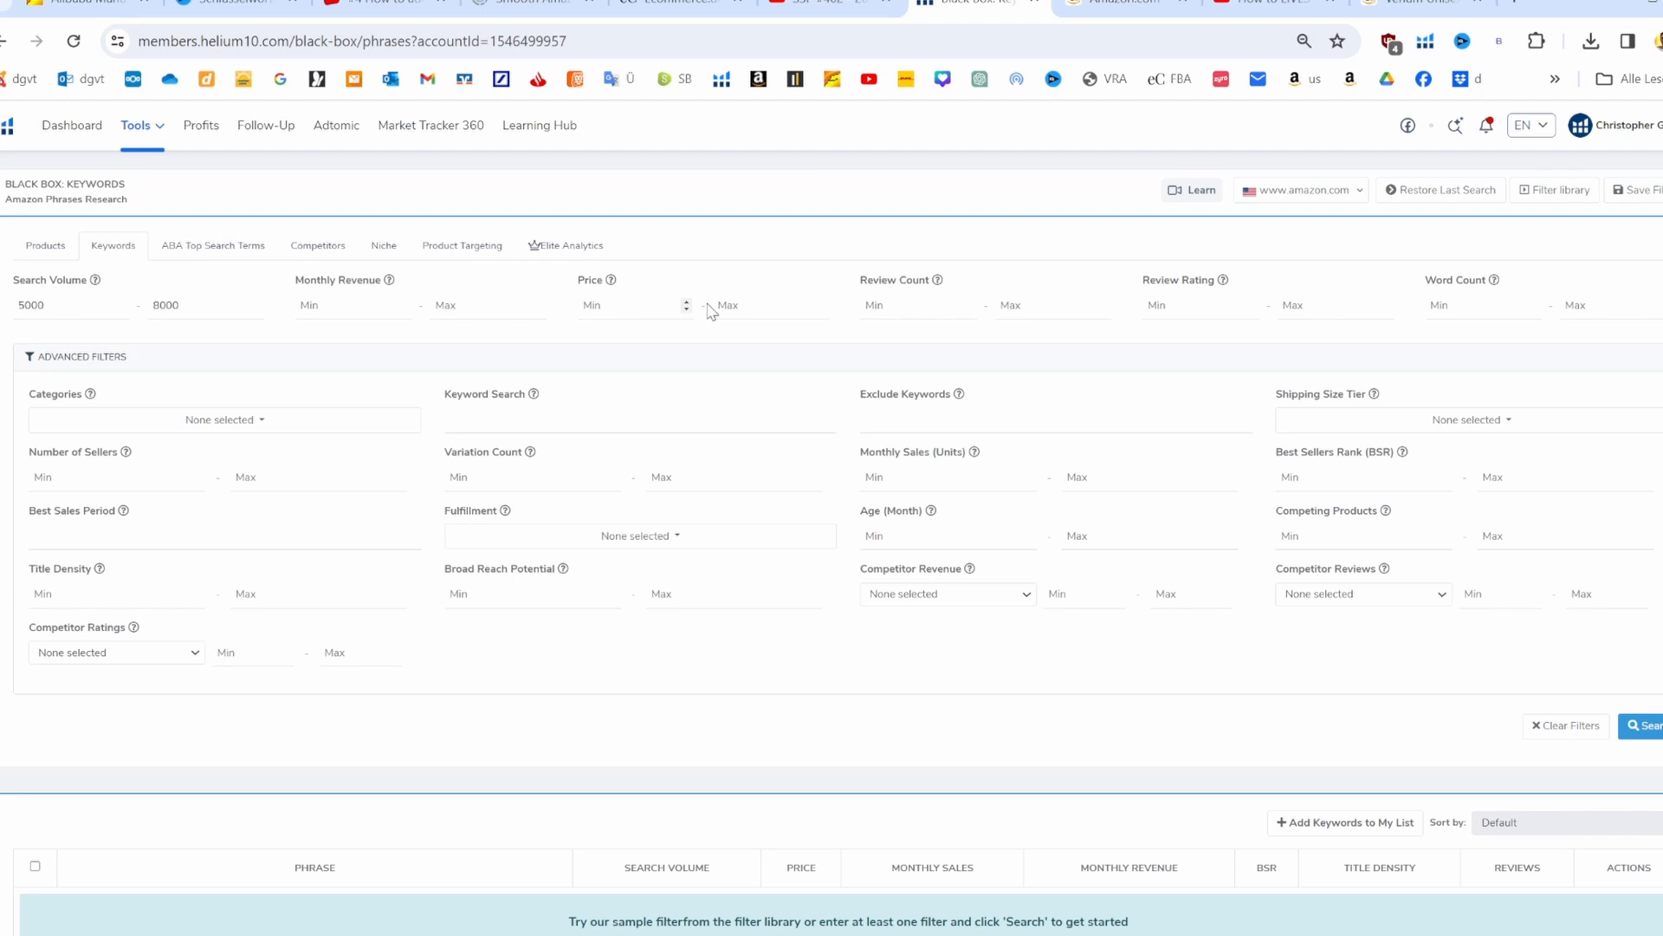
type("35")
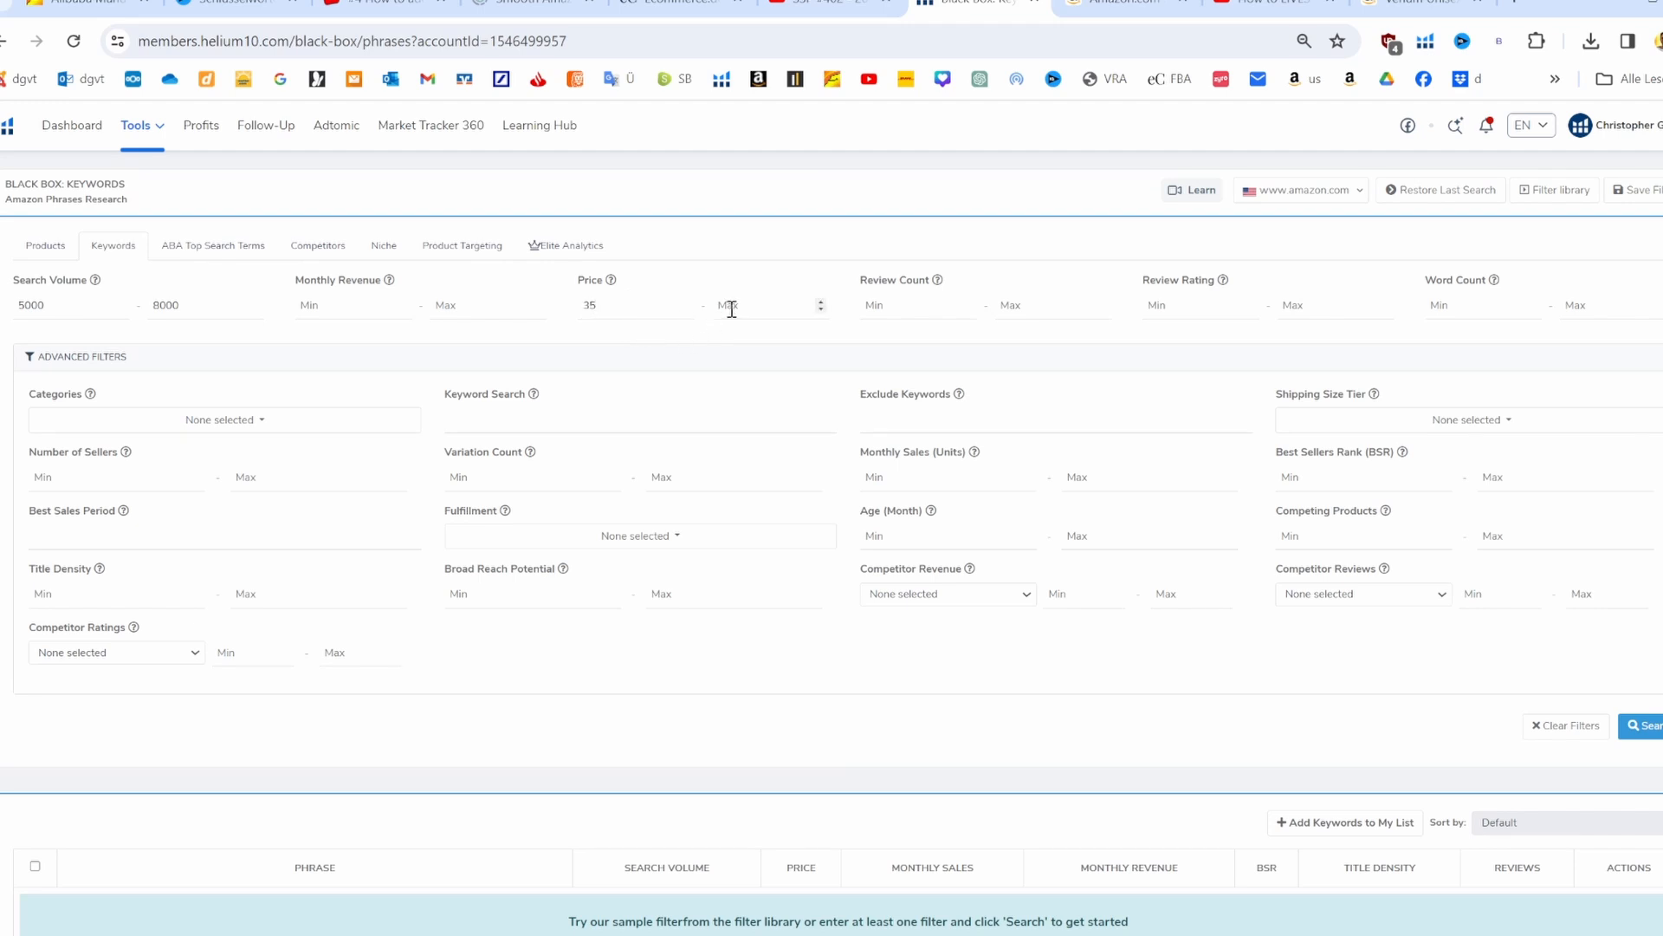
type("85")
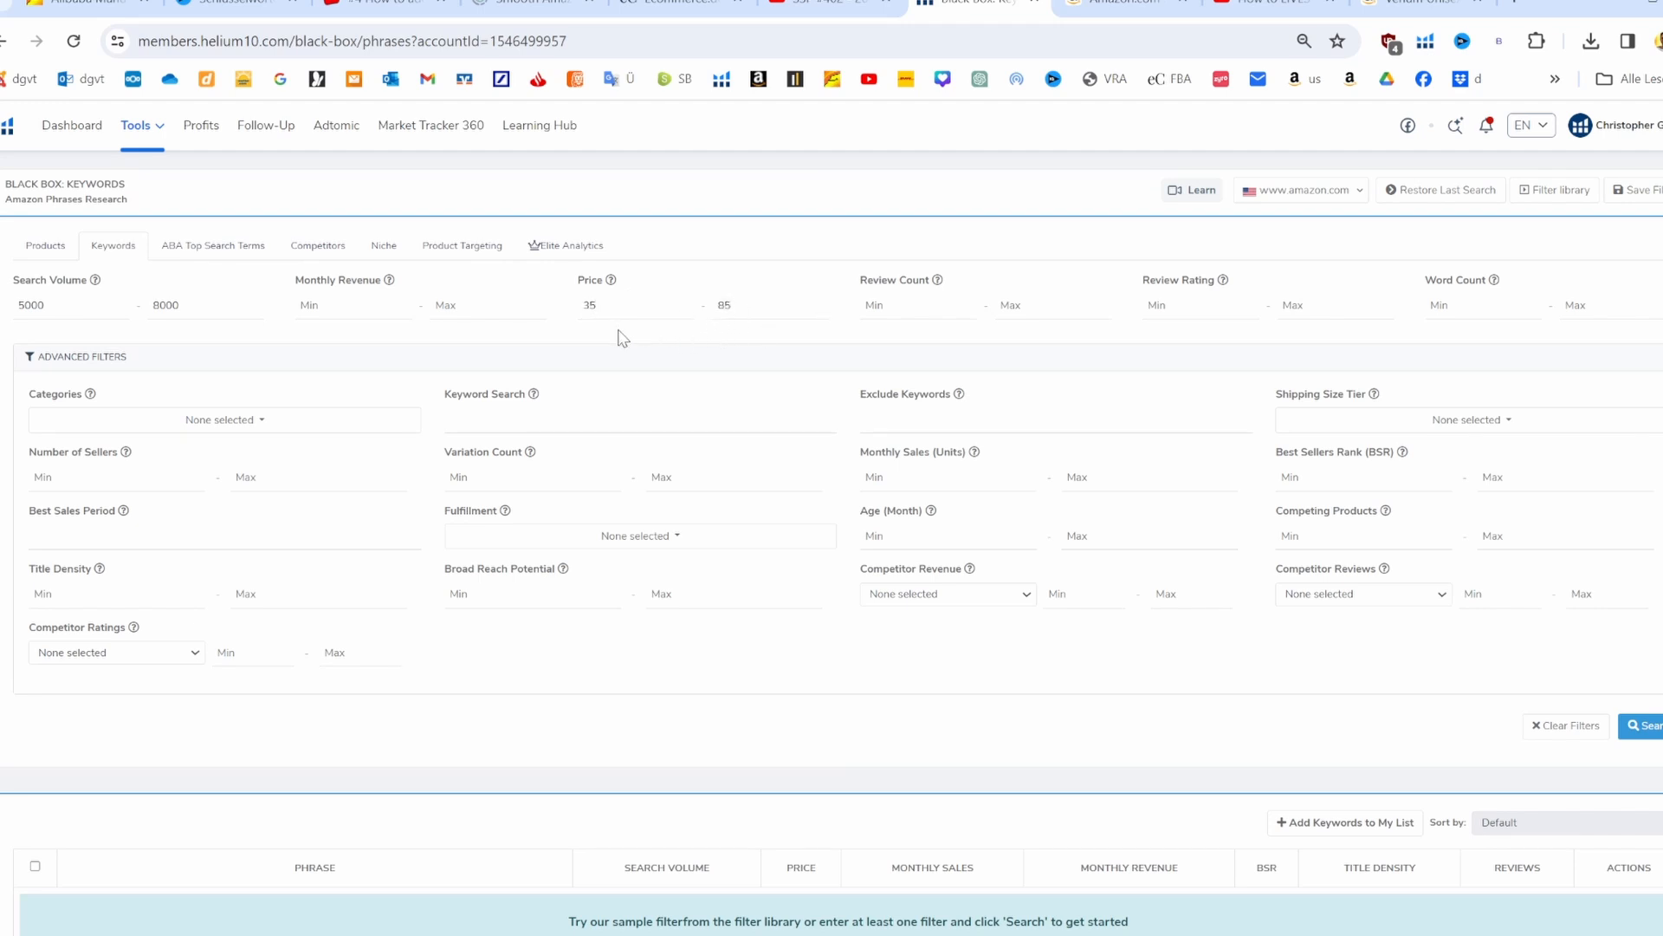
mouse_move(666, 336)
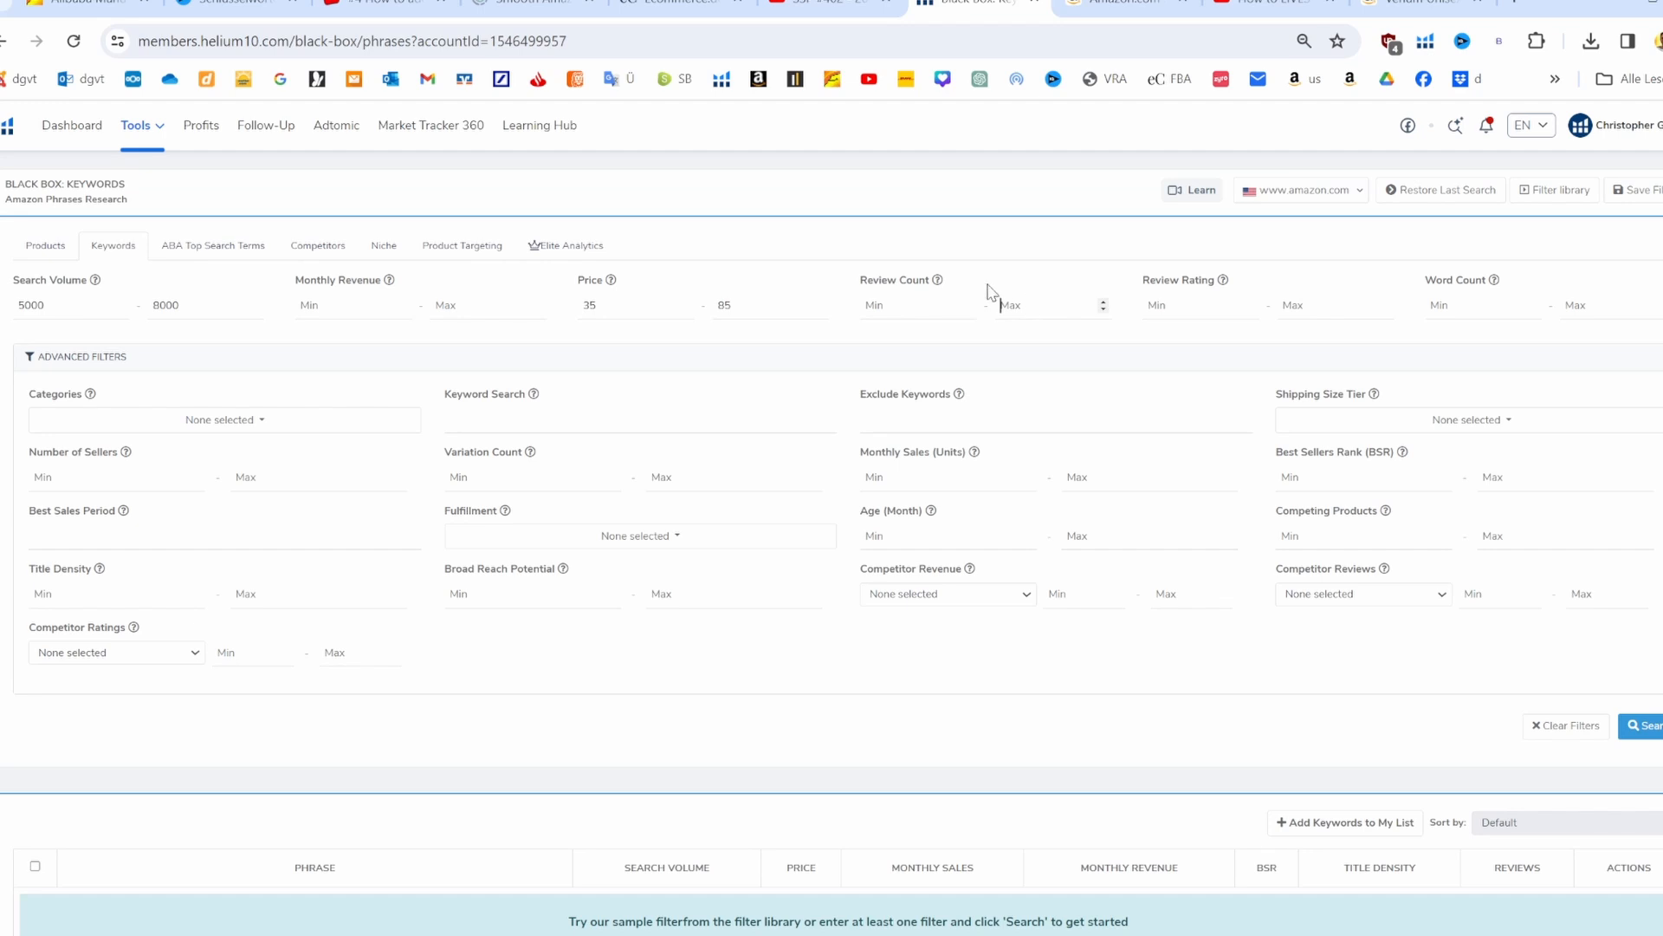
type("200")
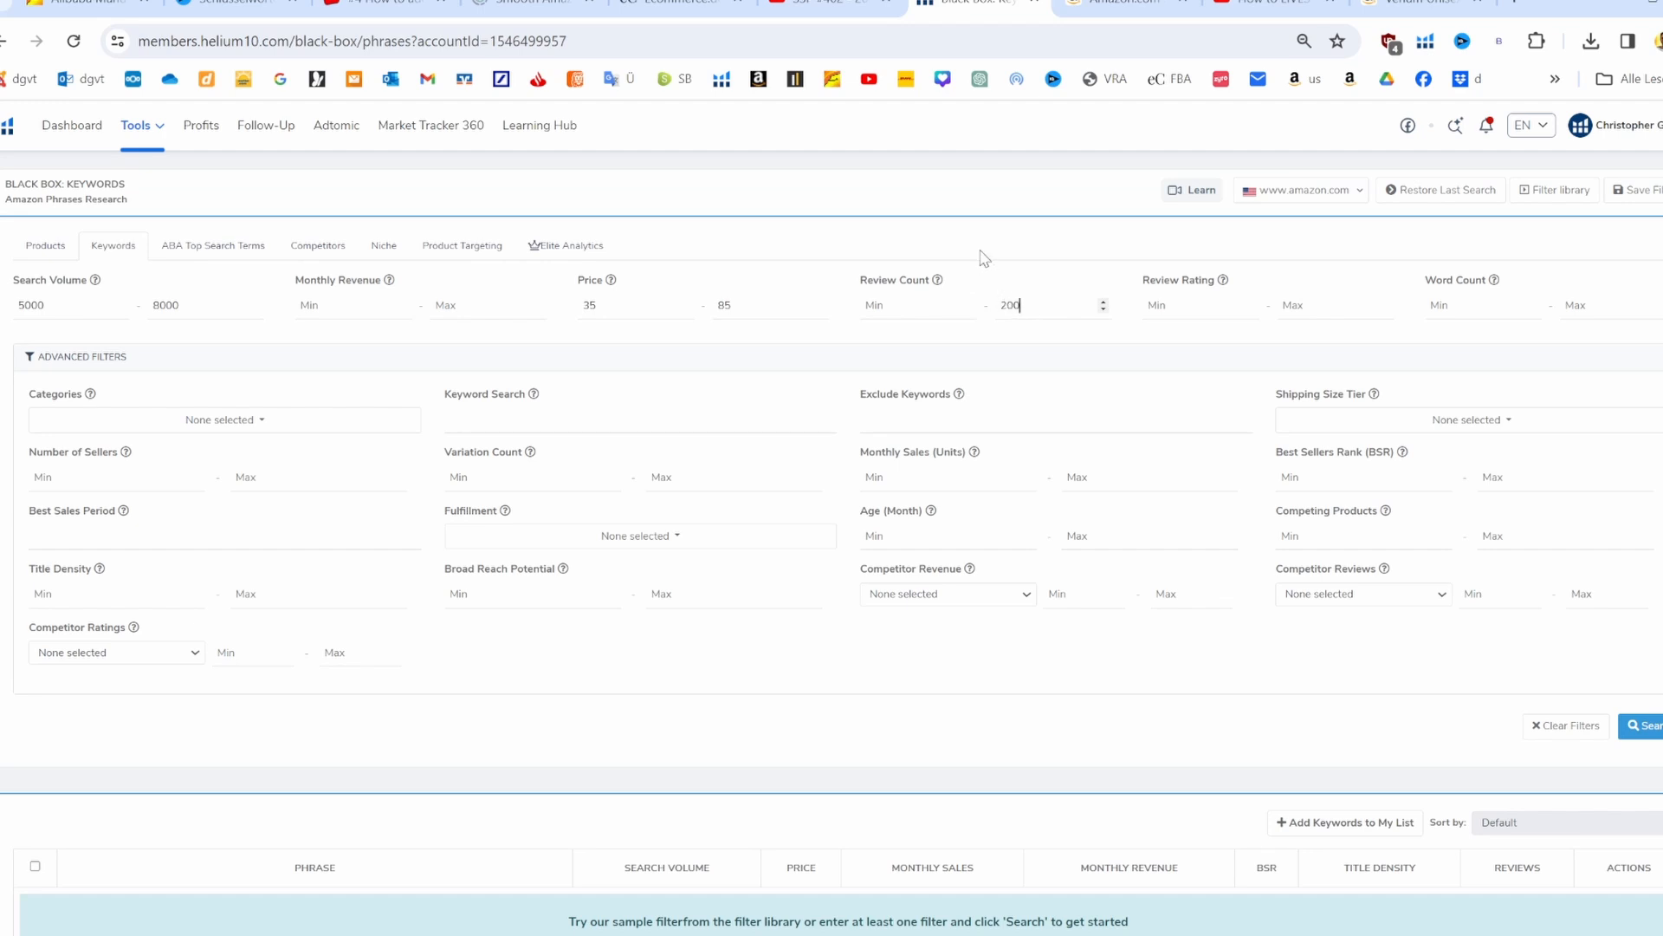
mouse_move(967, 255)
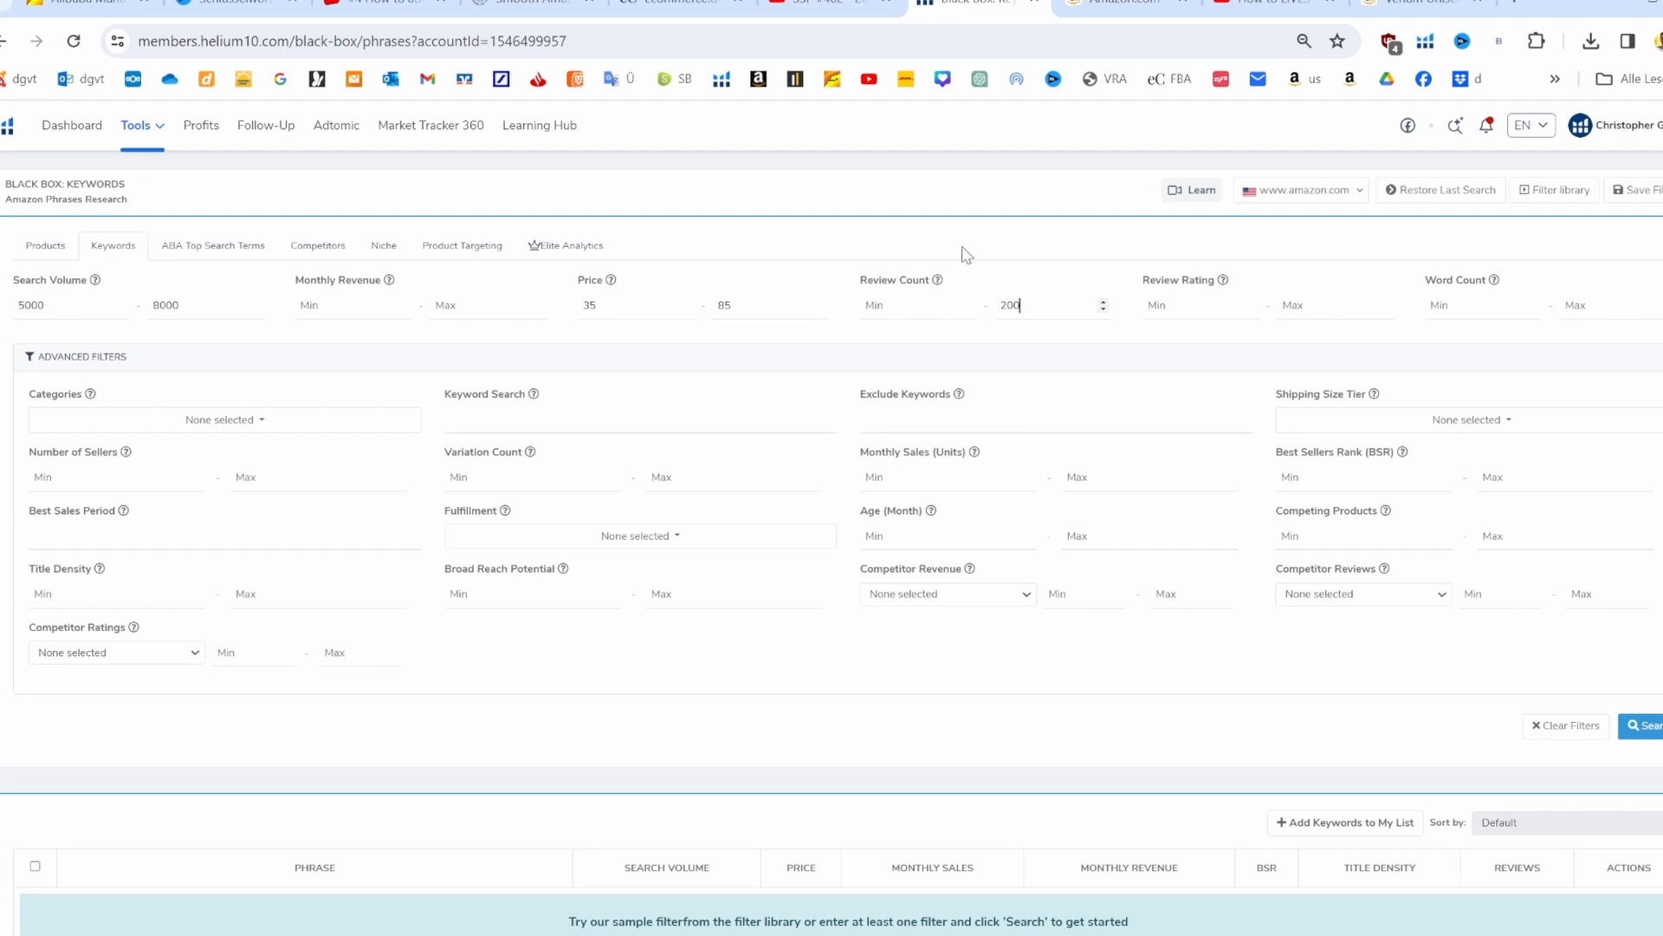
mouse_move(958, 248)
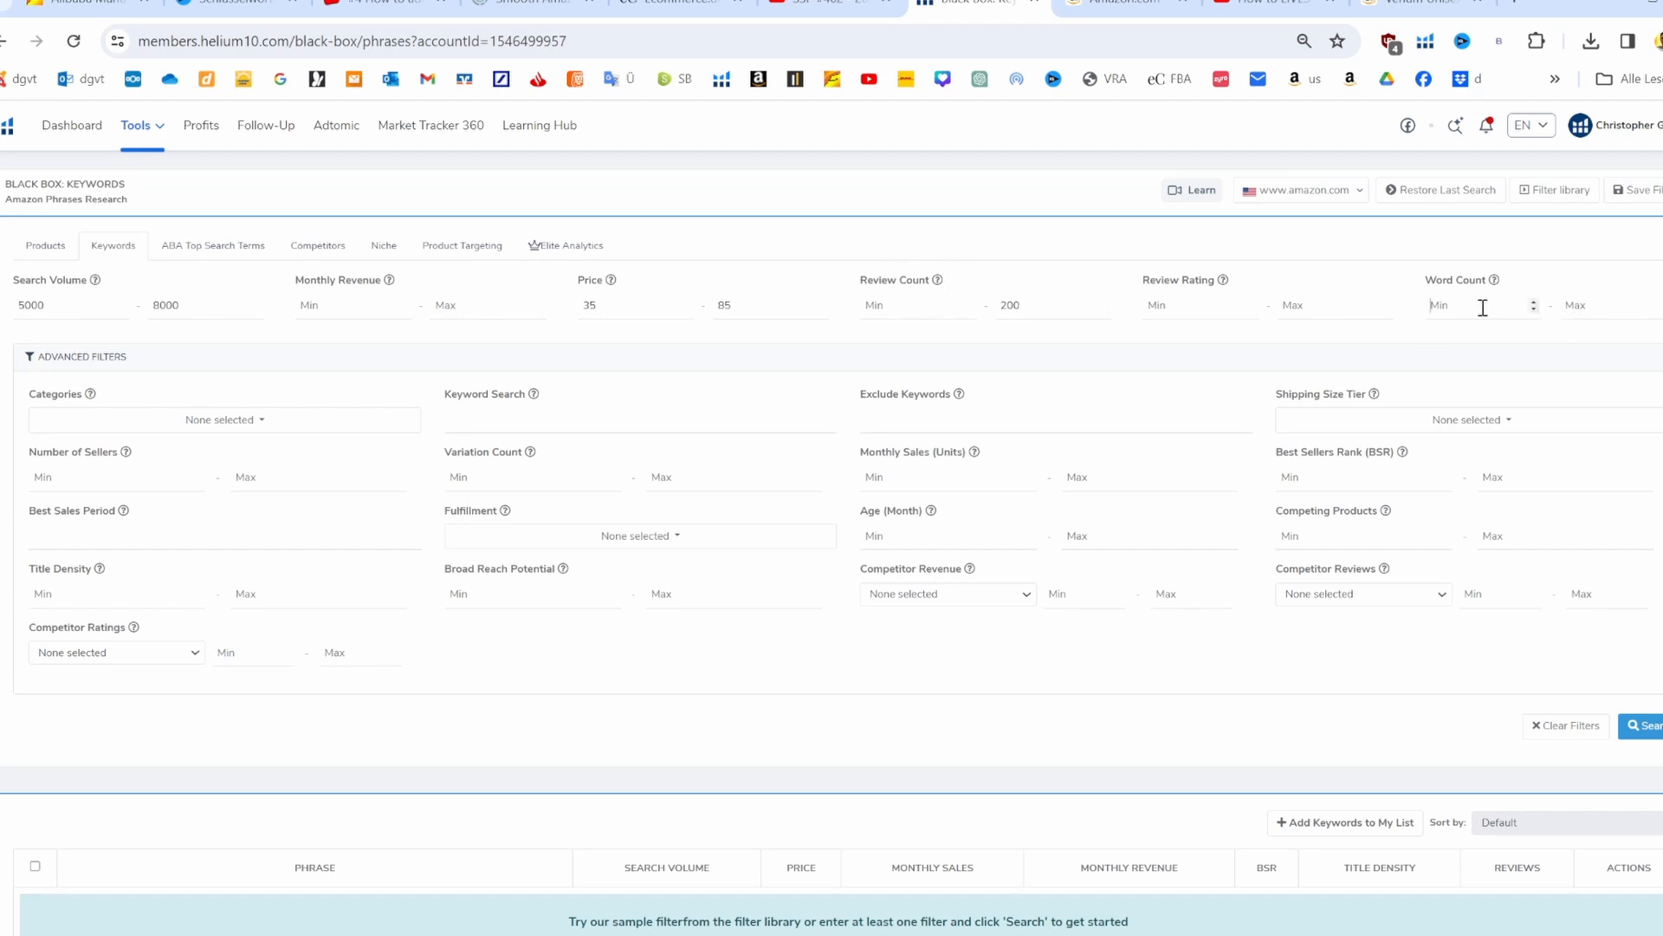
type("2")
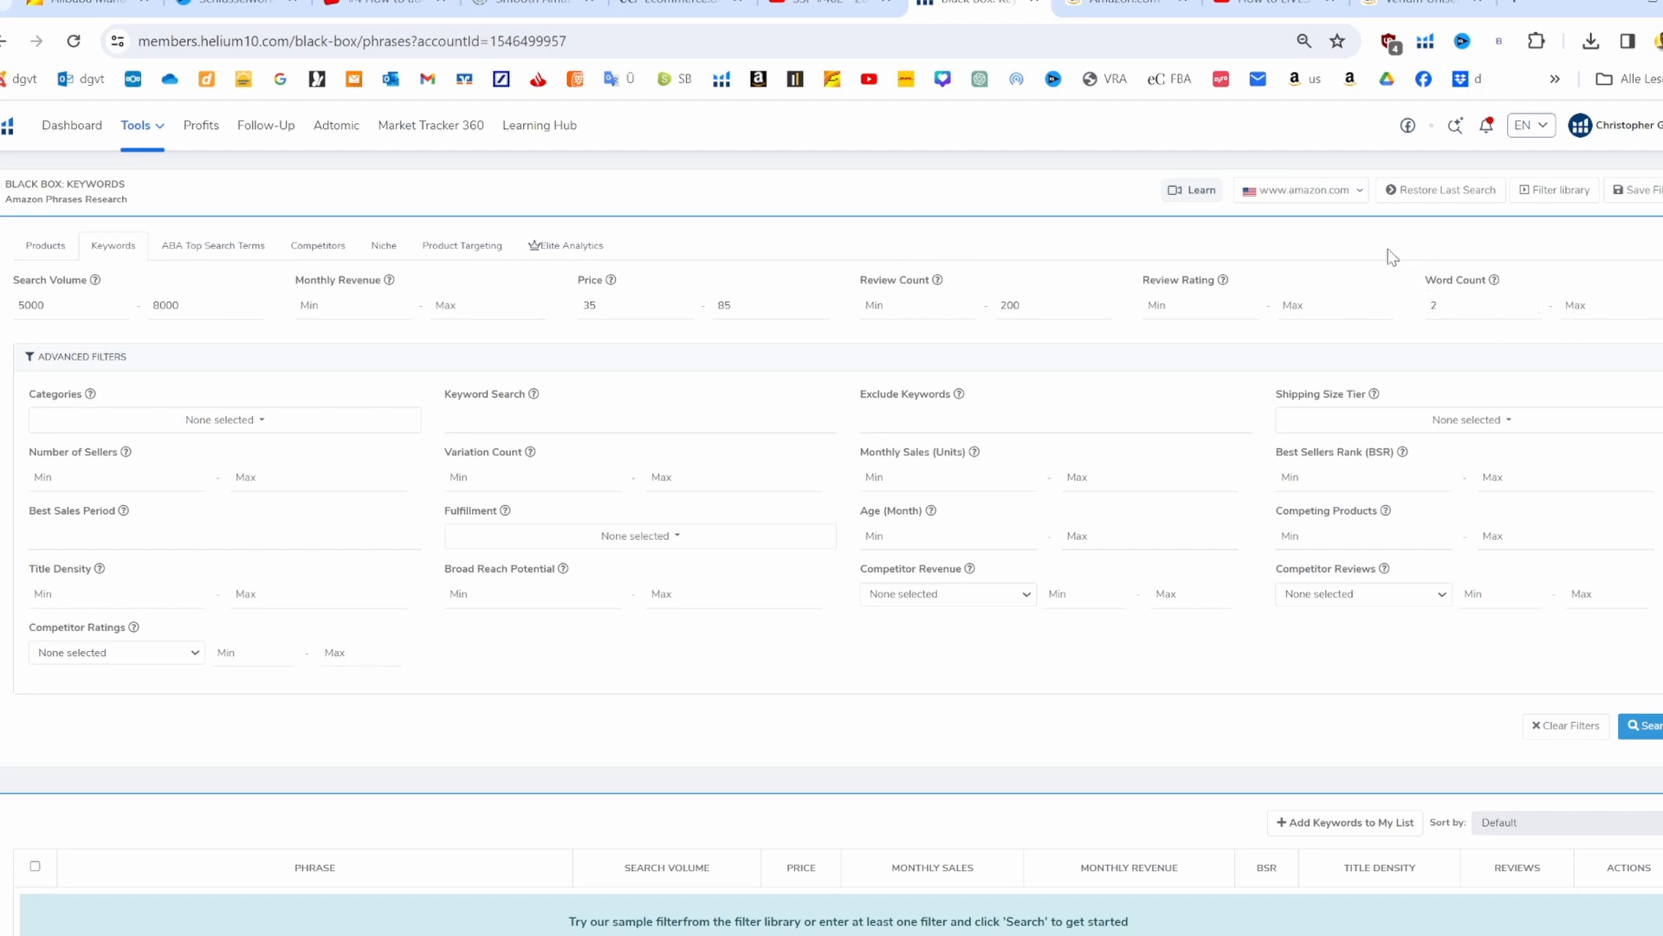
left_click(223, 420)
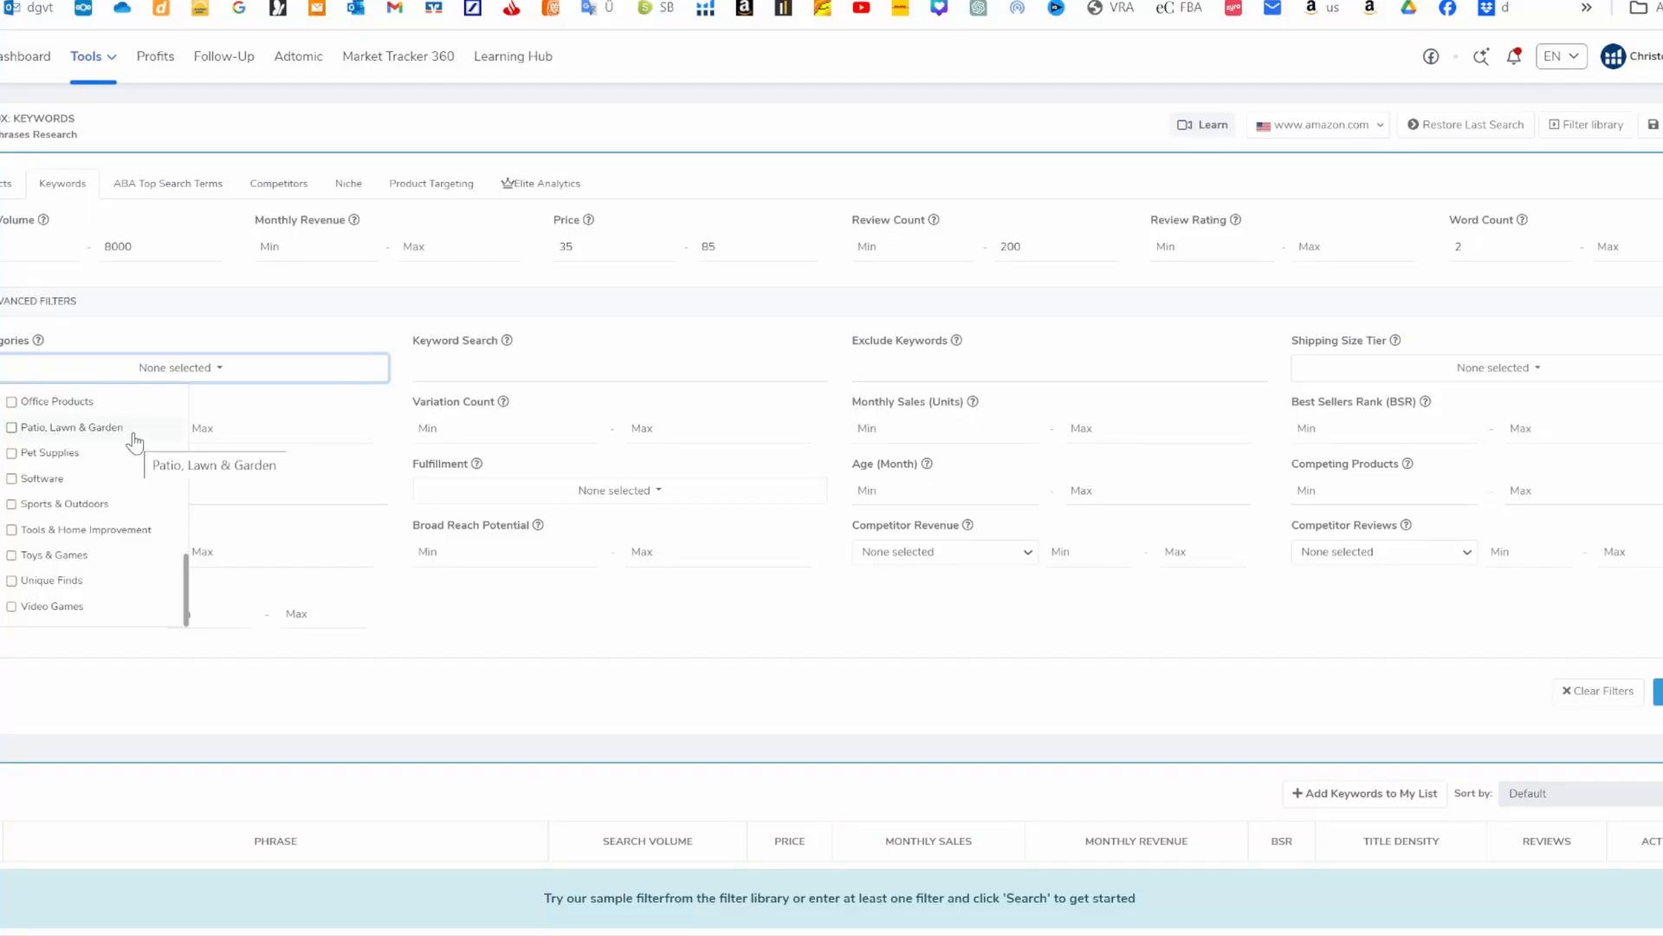
Limit keywords to Sports & Outdoors and browse the results down to snow scooter
left_click(12, 502)
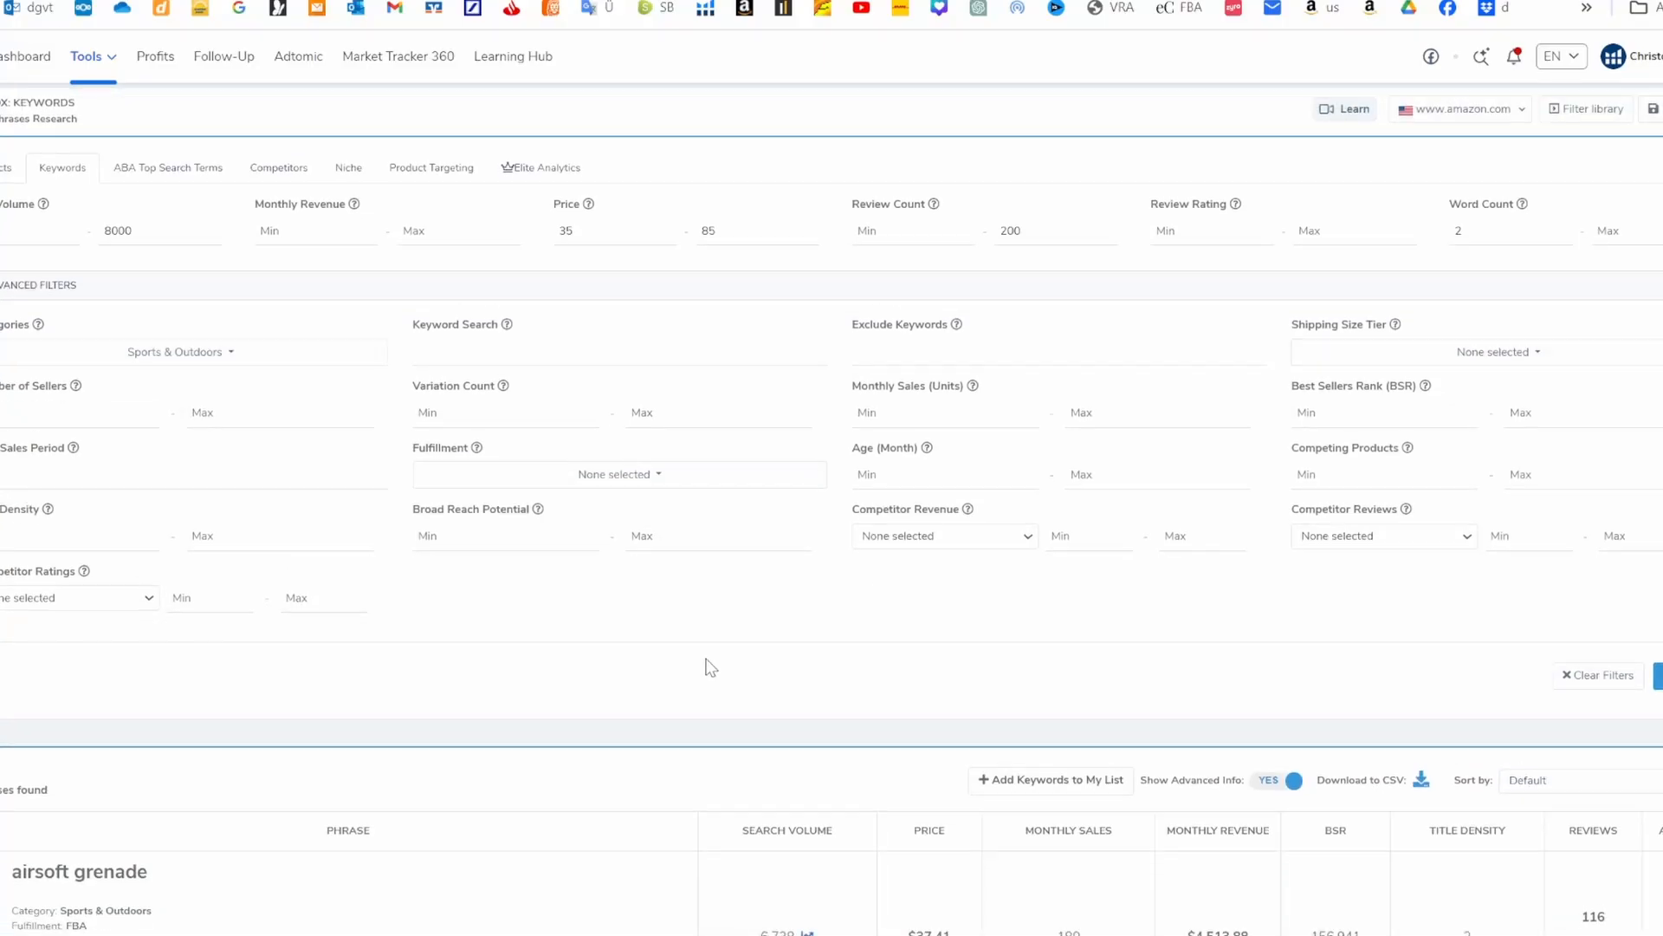
scroll("down", 3)
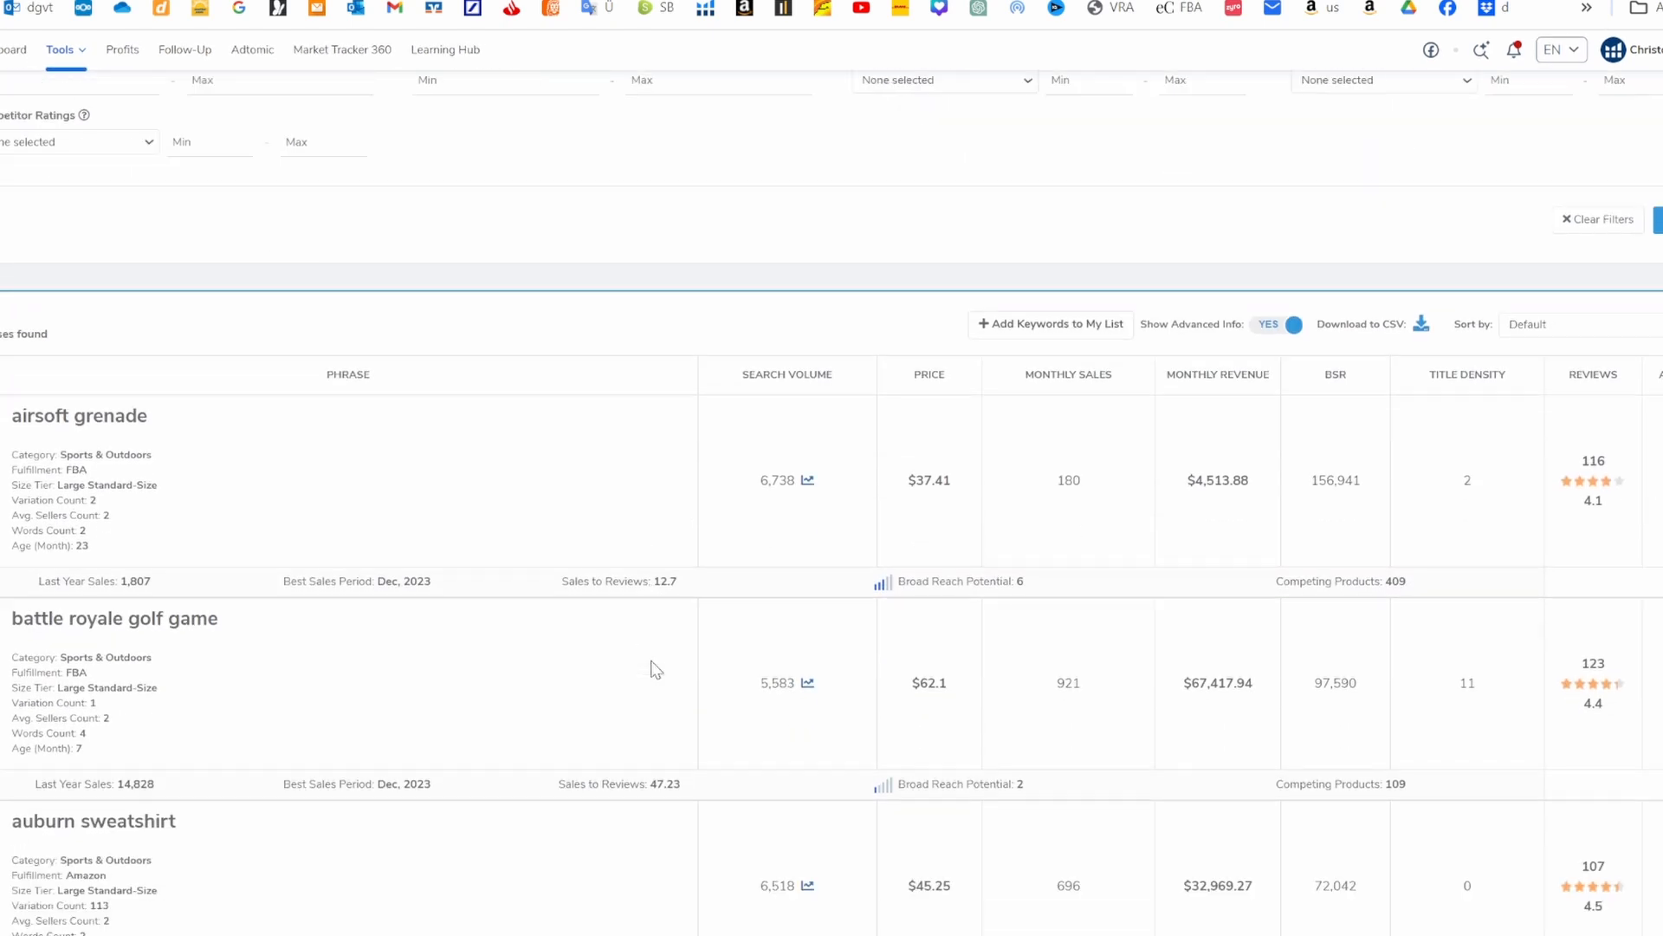
scroll("down", 3)
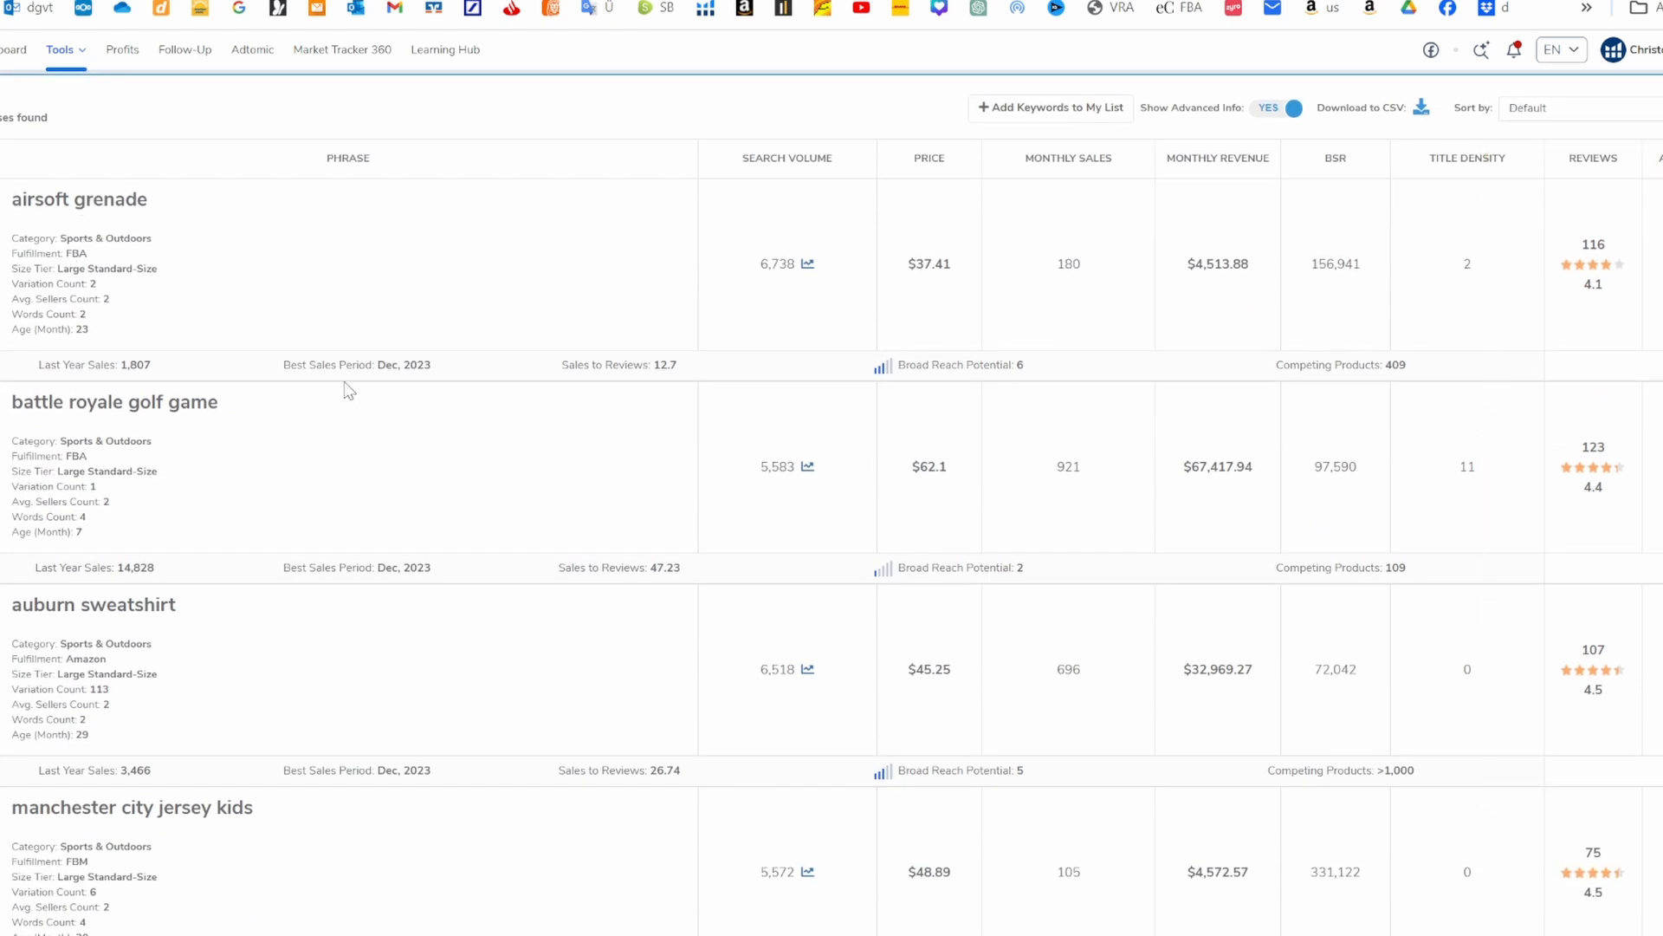
scroll("down", 3)
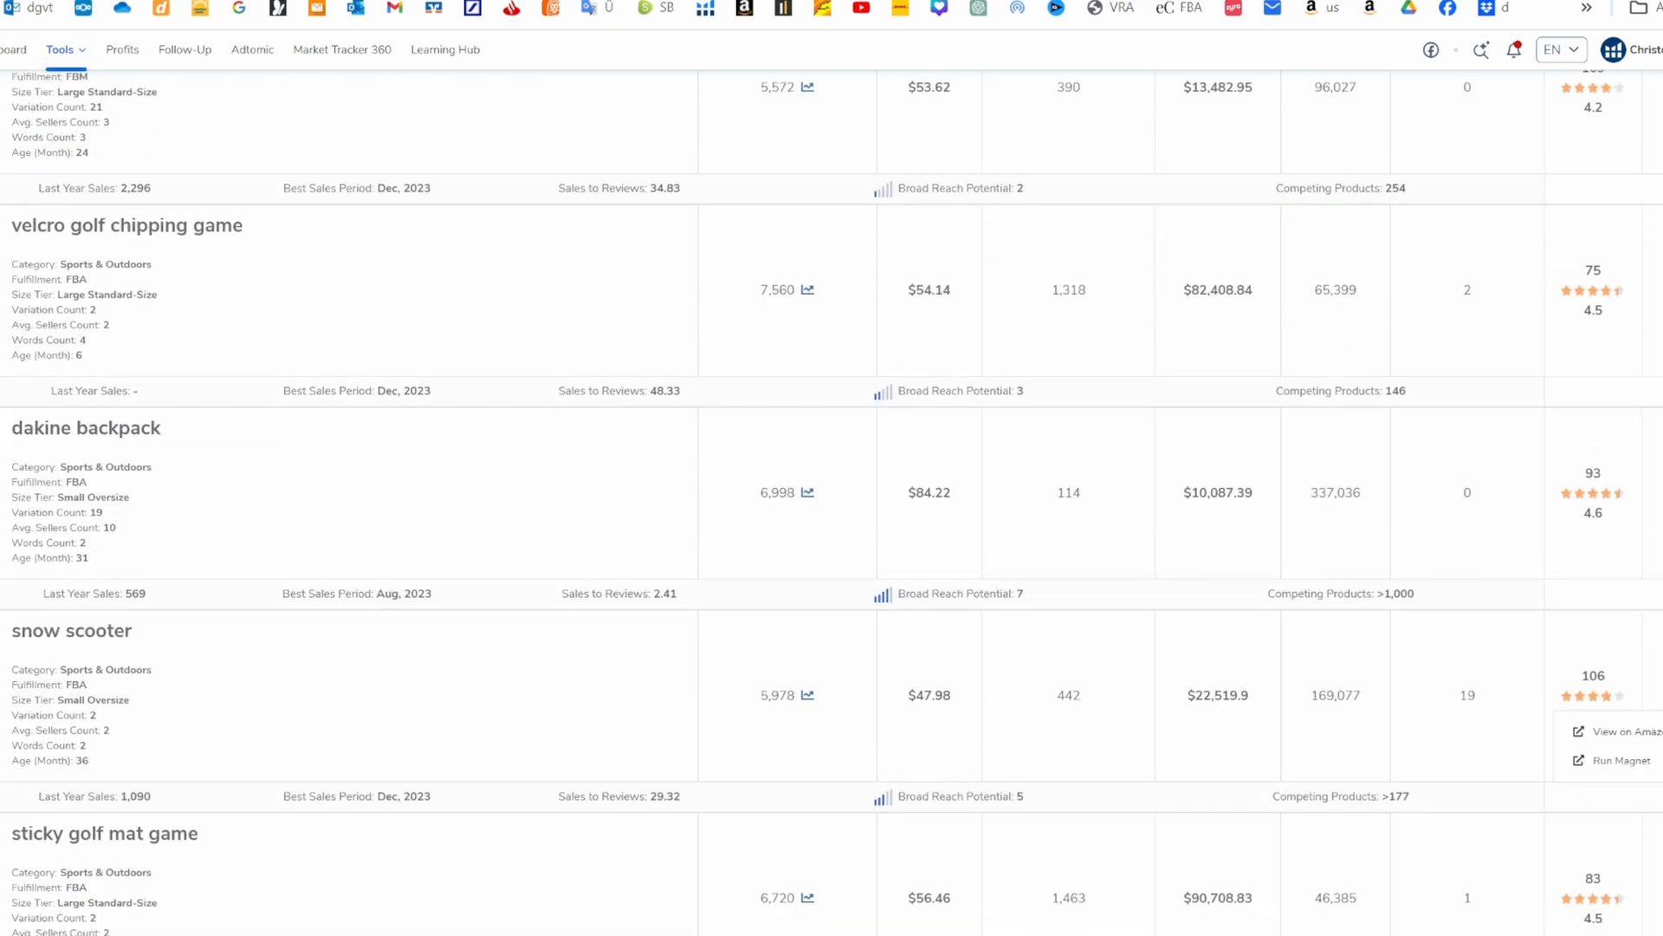
View the snow scooter keyword on Amazon and browse its search results
left_click(1607, 730)
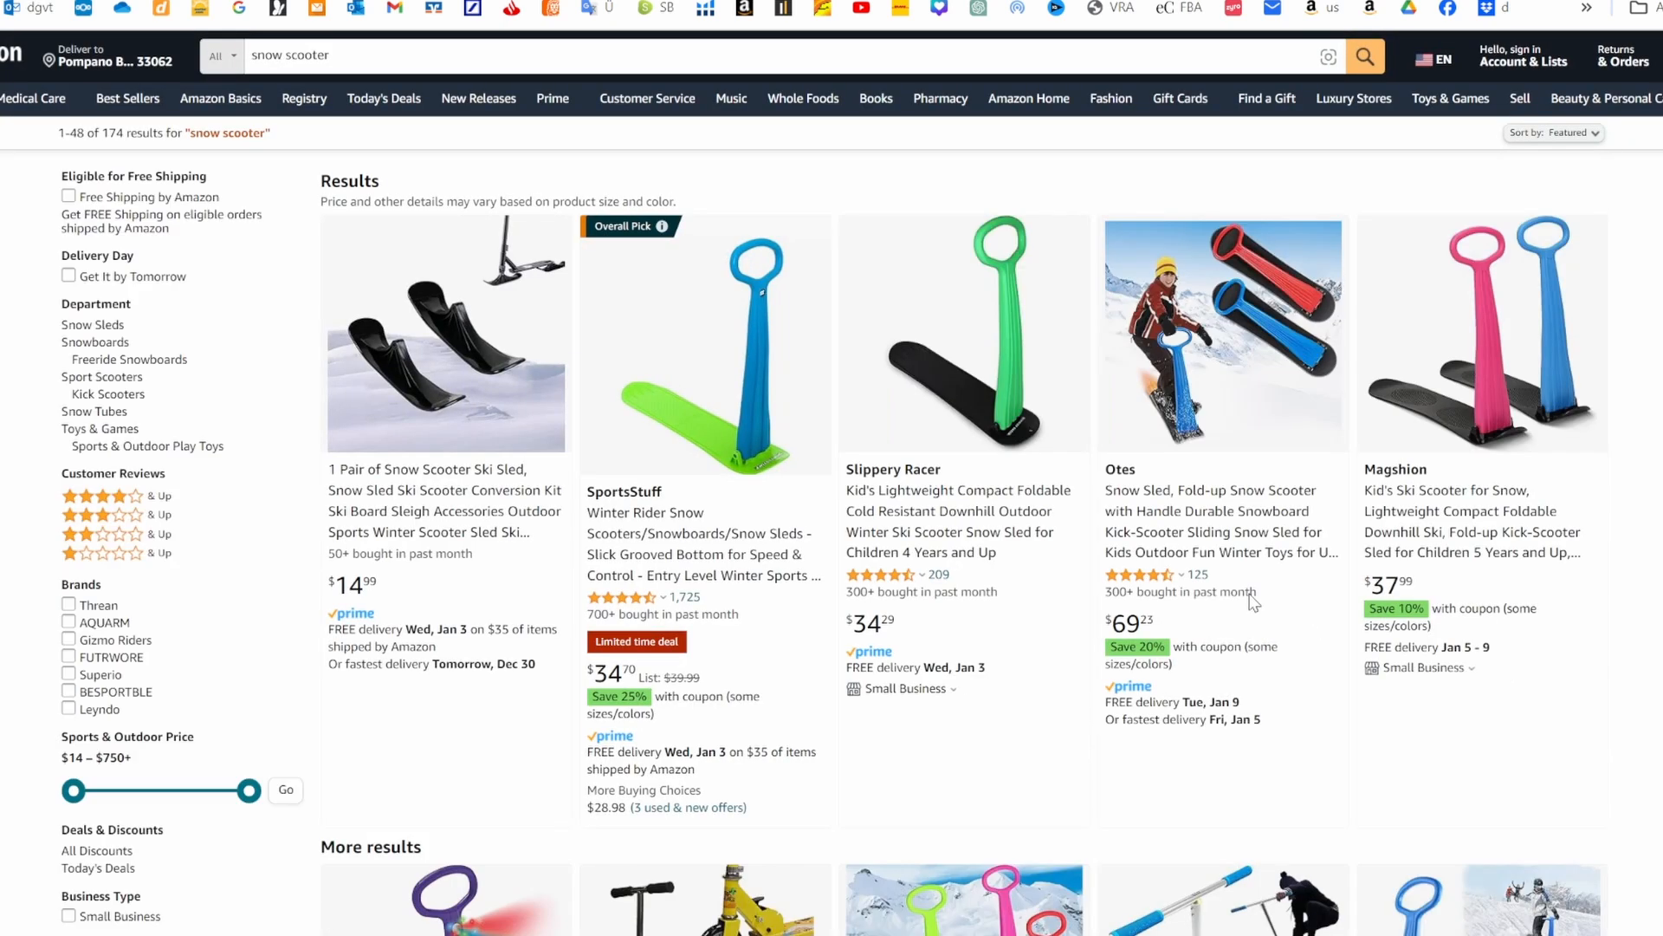
scroll("down", 3)
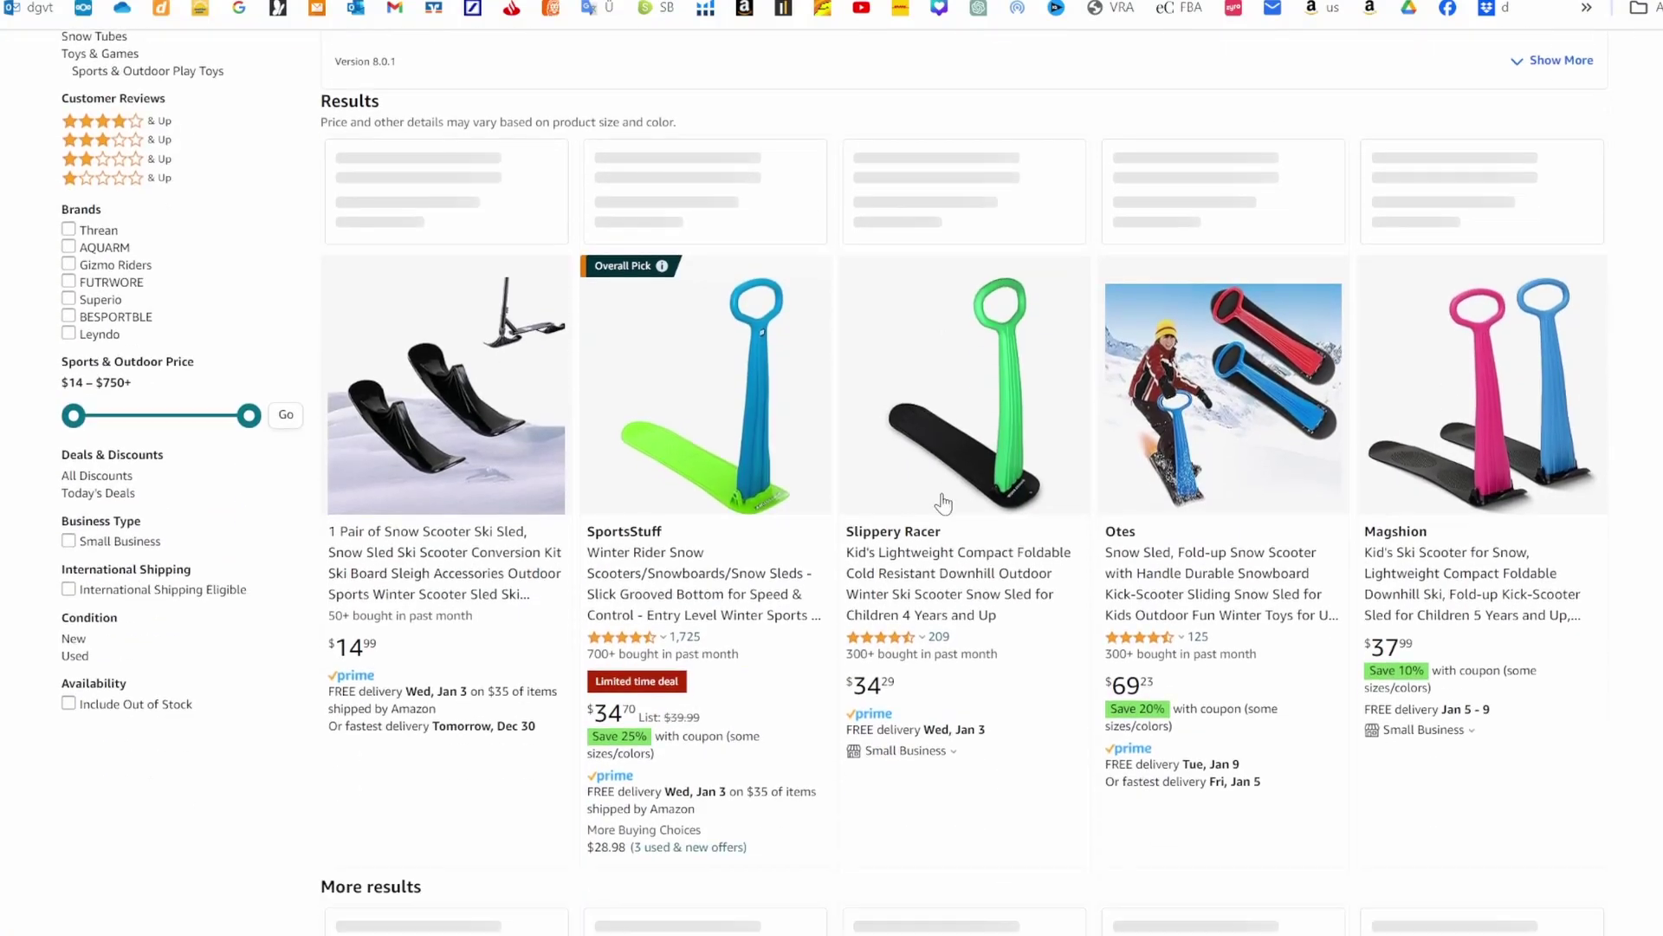
scroll("down", 3)
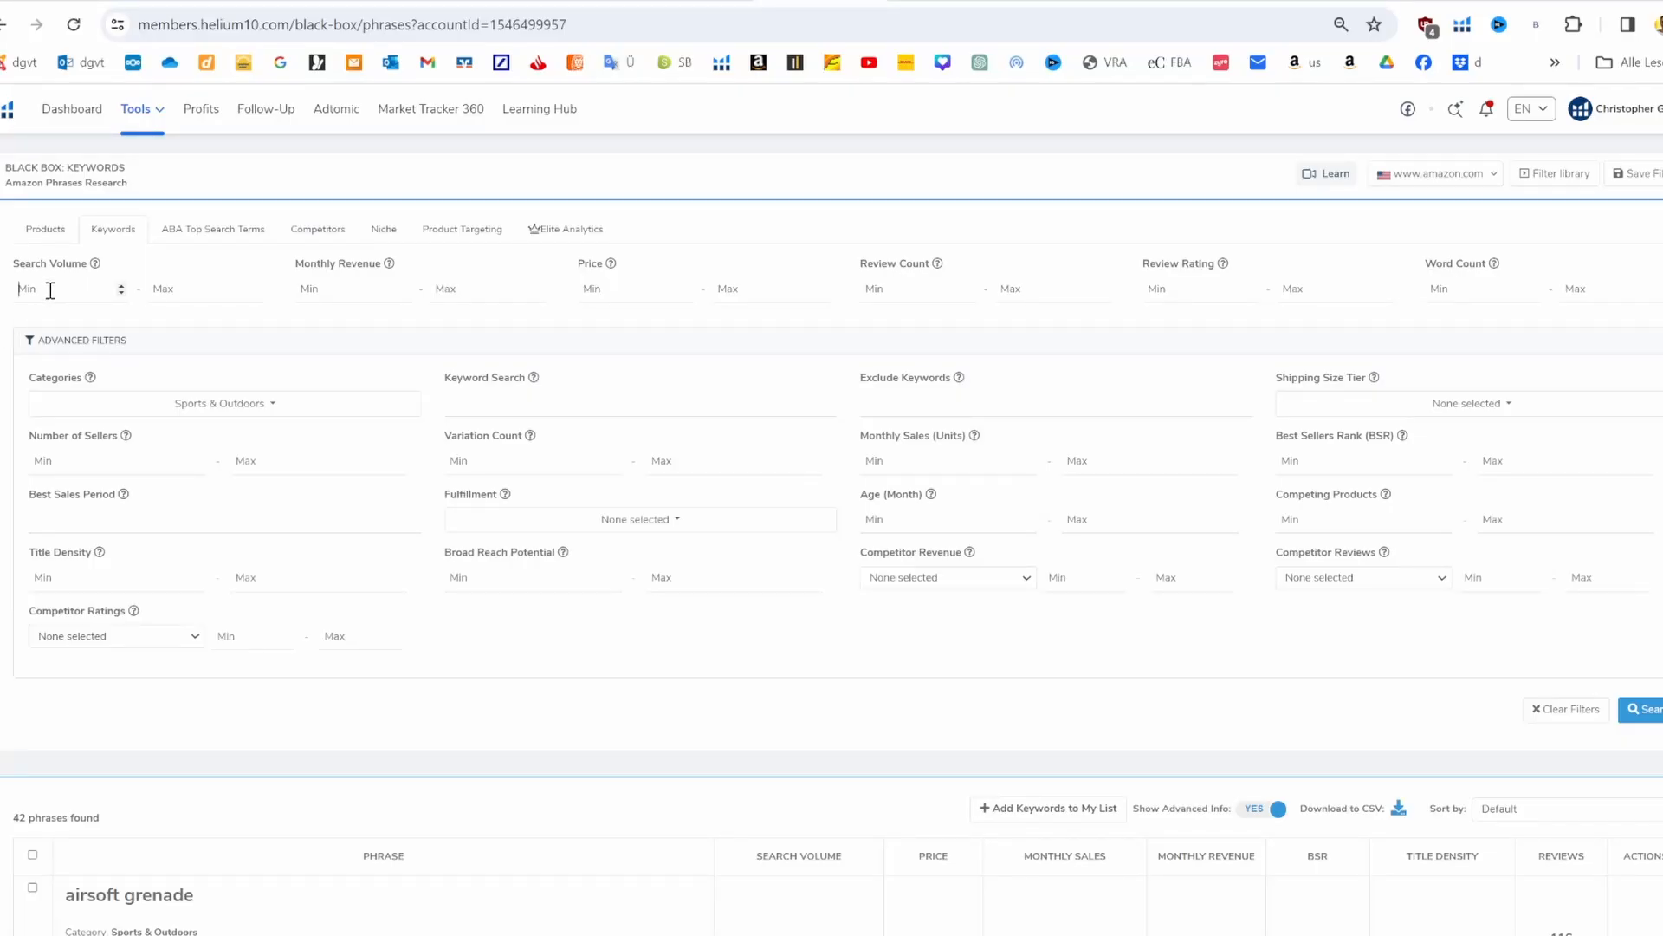
Set search volume minimum 4000 and price 30–85
type("4")
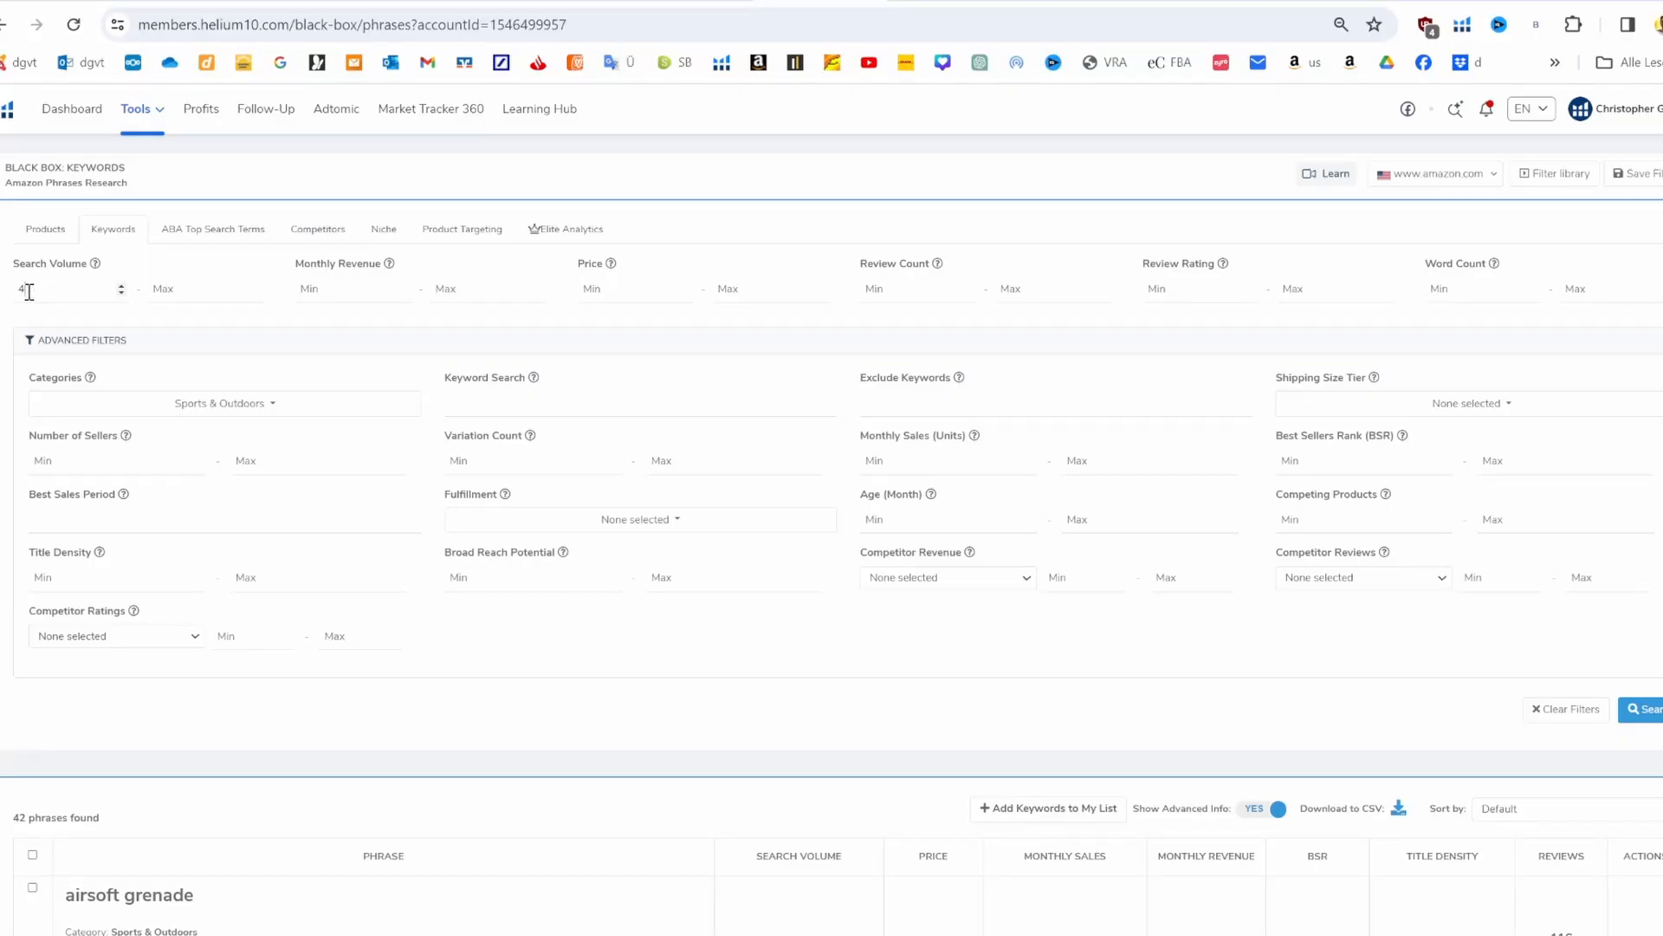
type("000")
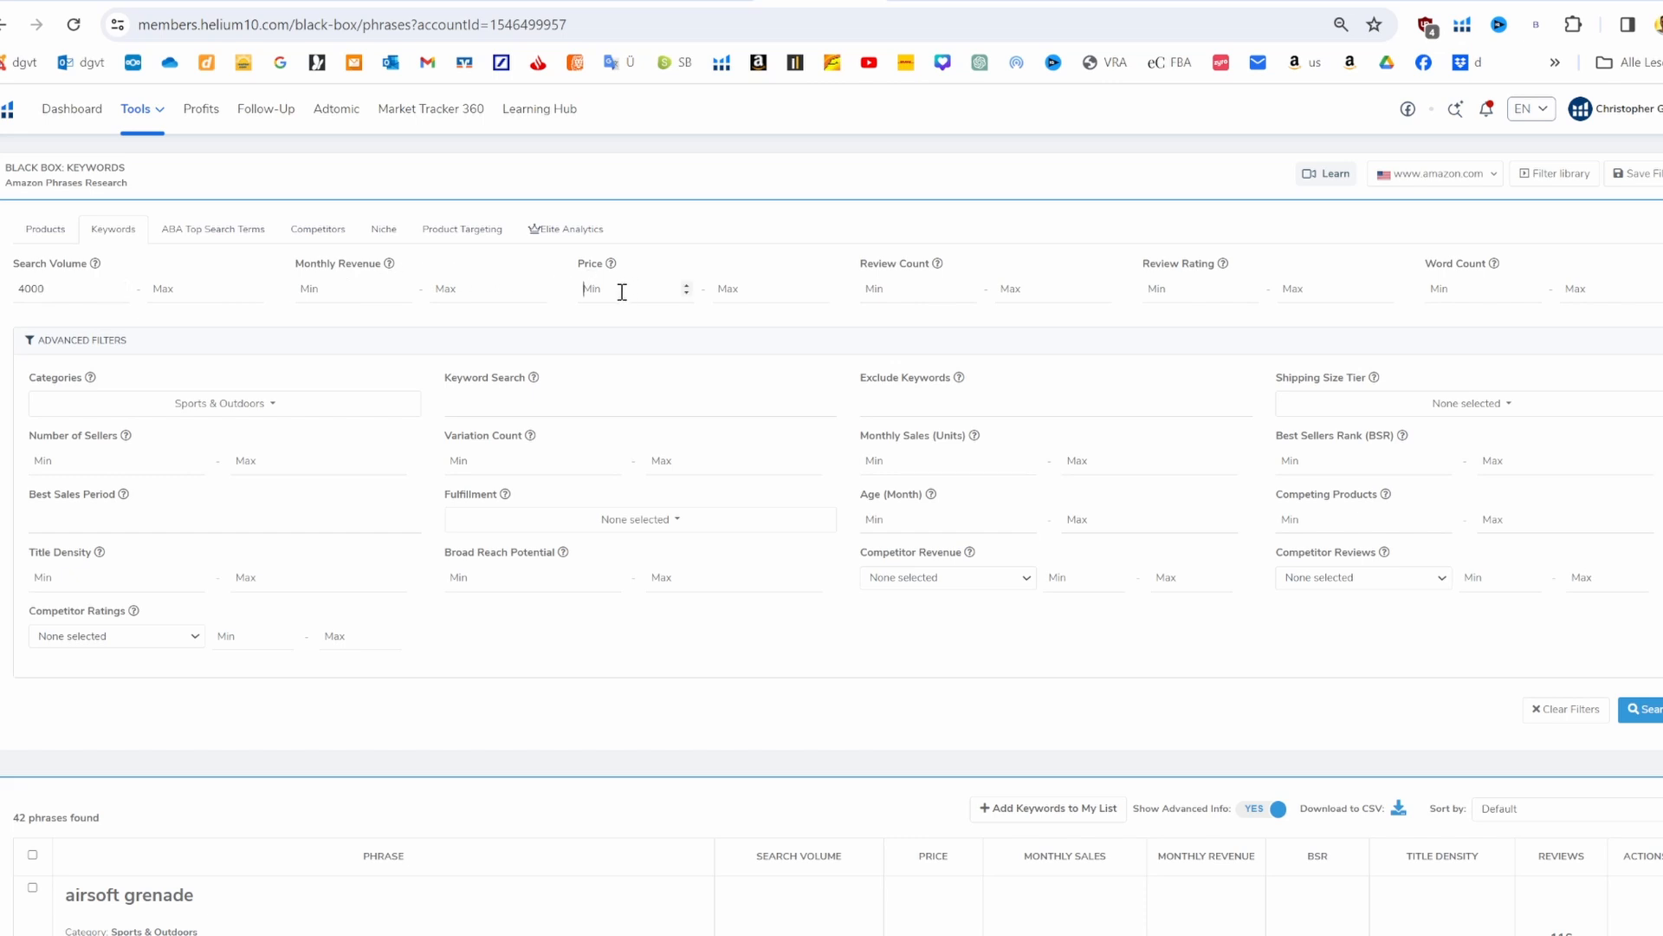
type("85")
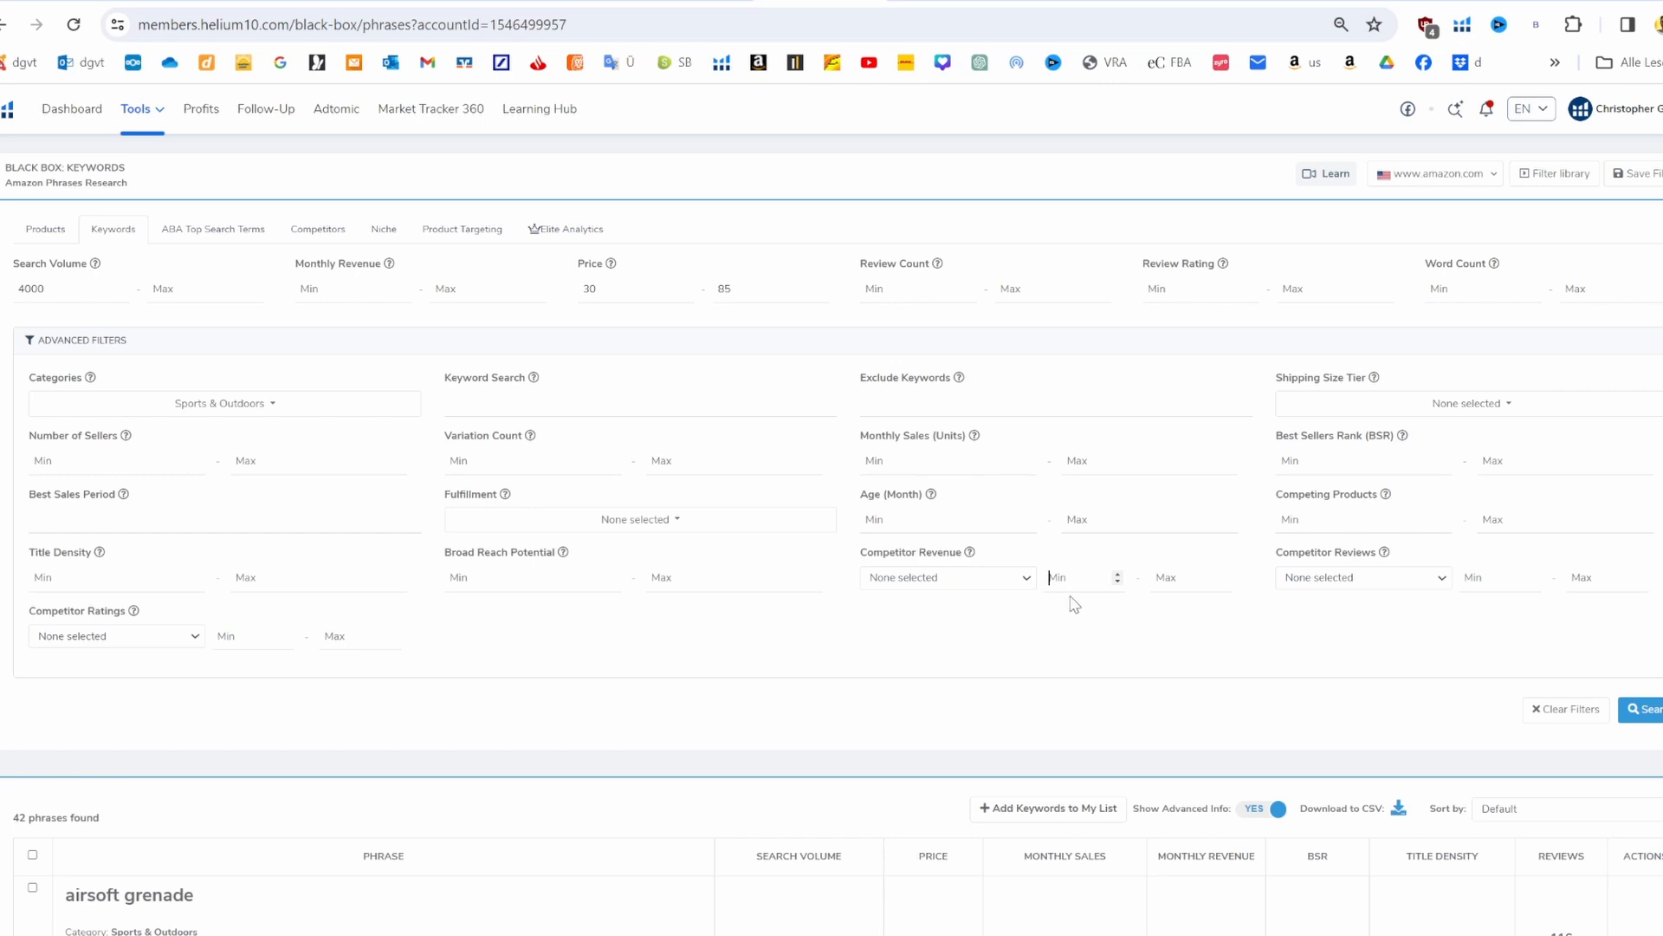
Require 4 competitors with revenue over 5000 and 6 with fewer than 75 reviews, then search
left_click(948, 577)
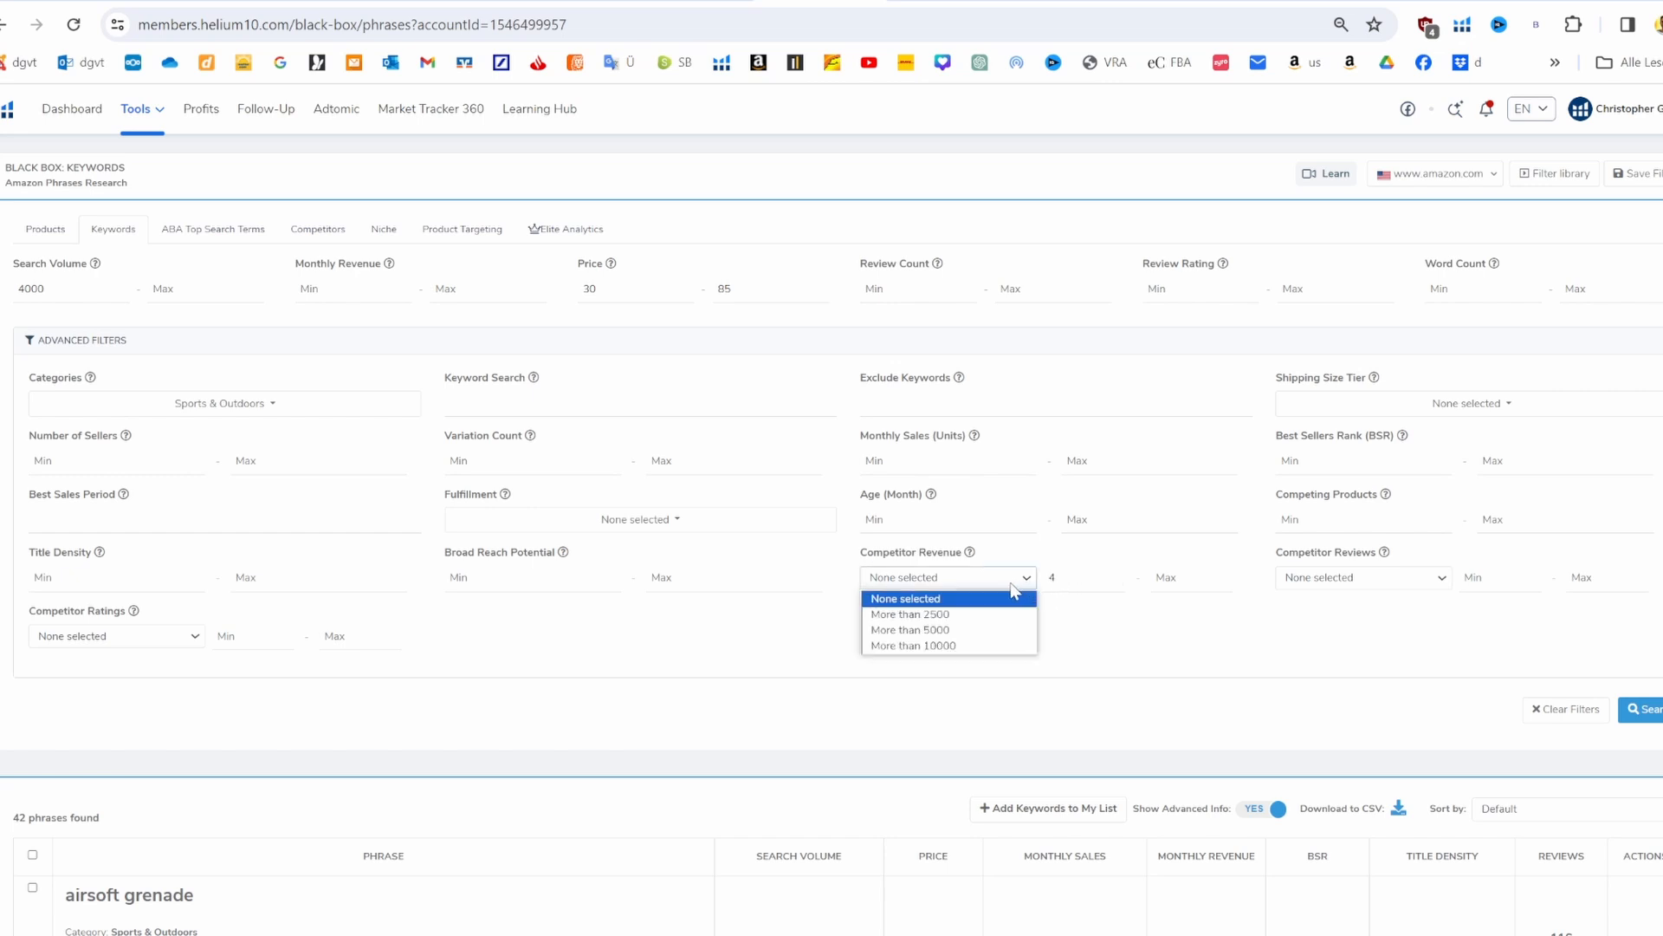
left_click(910, 629)
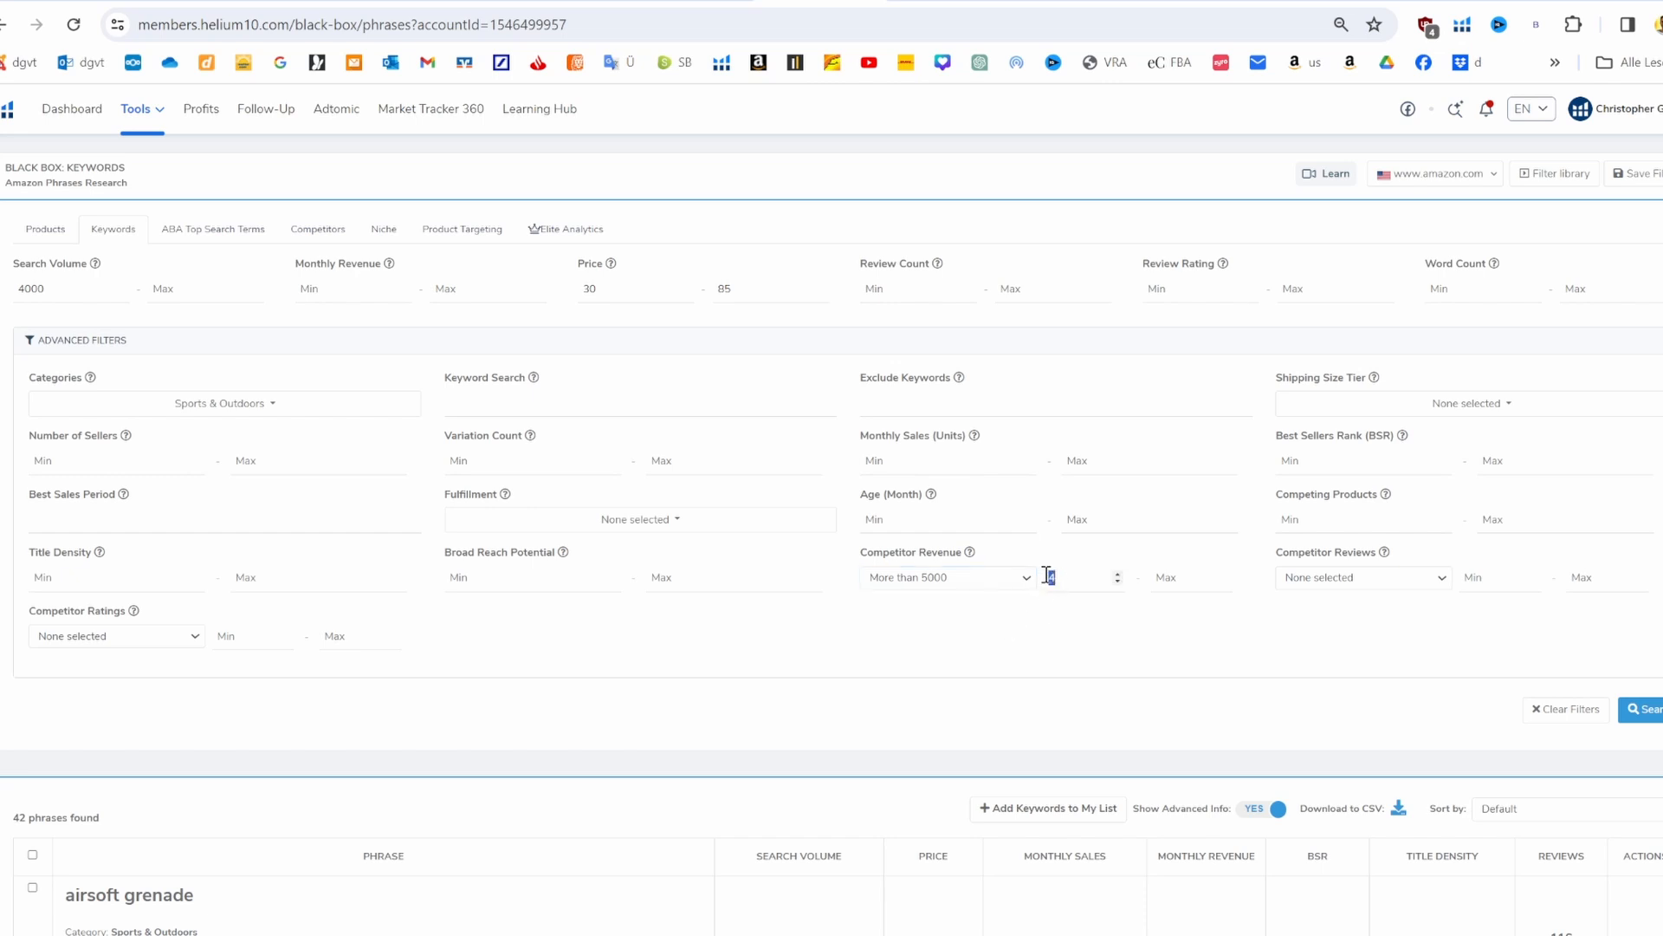
type("4")
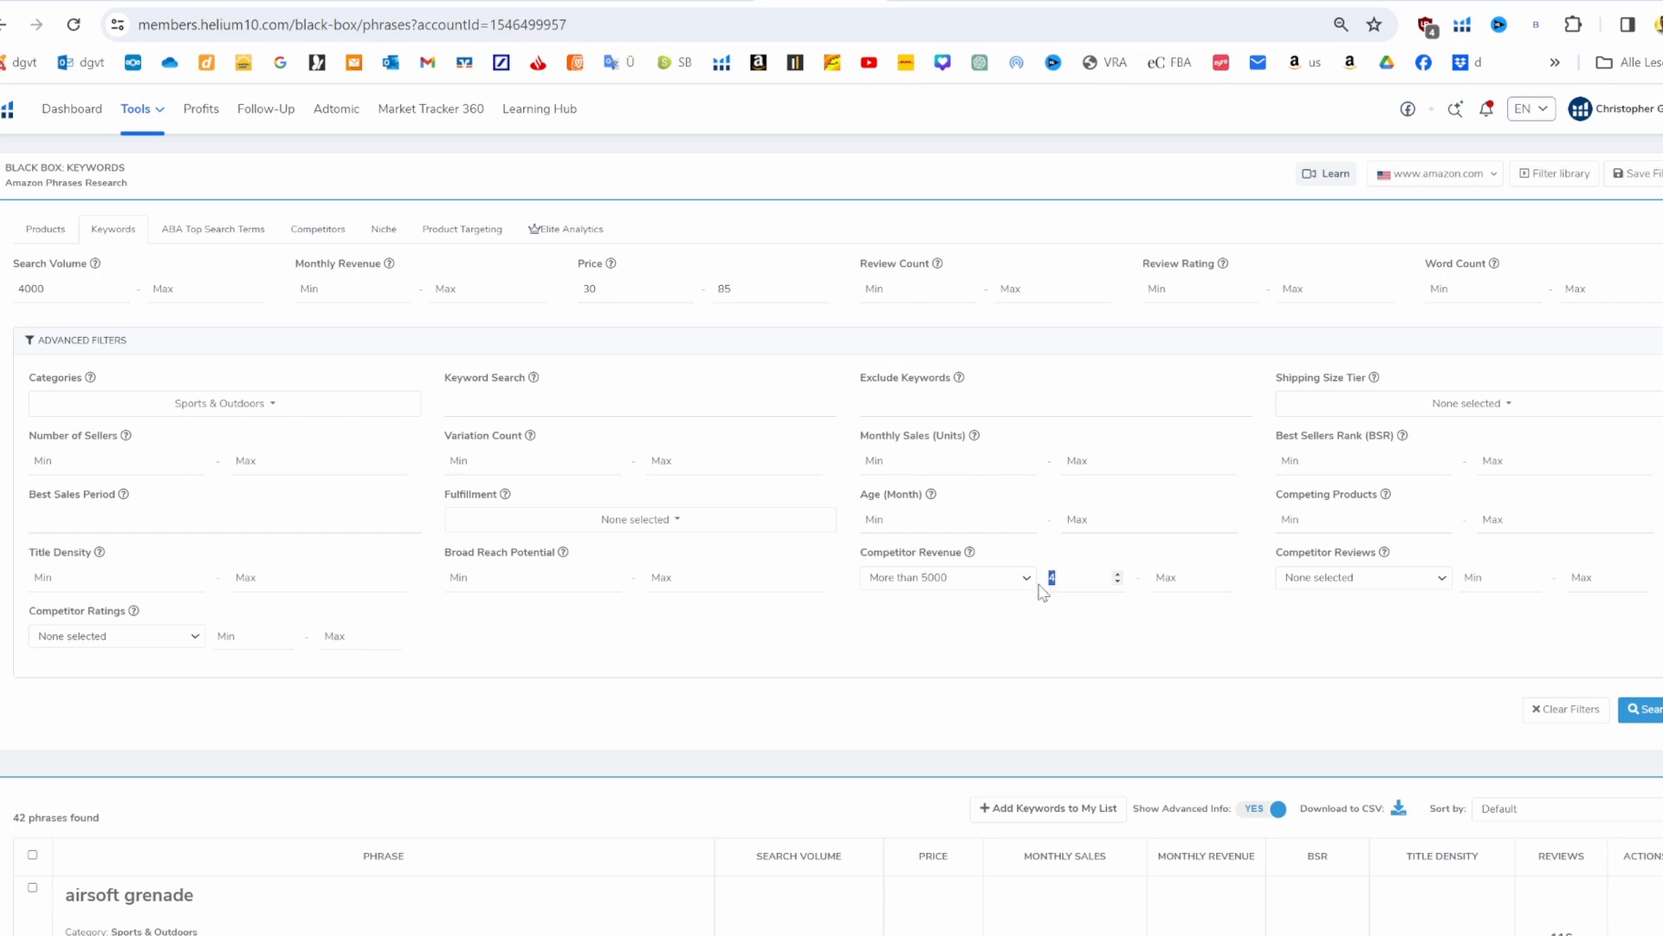
mouse_move(1078, 605)
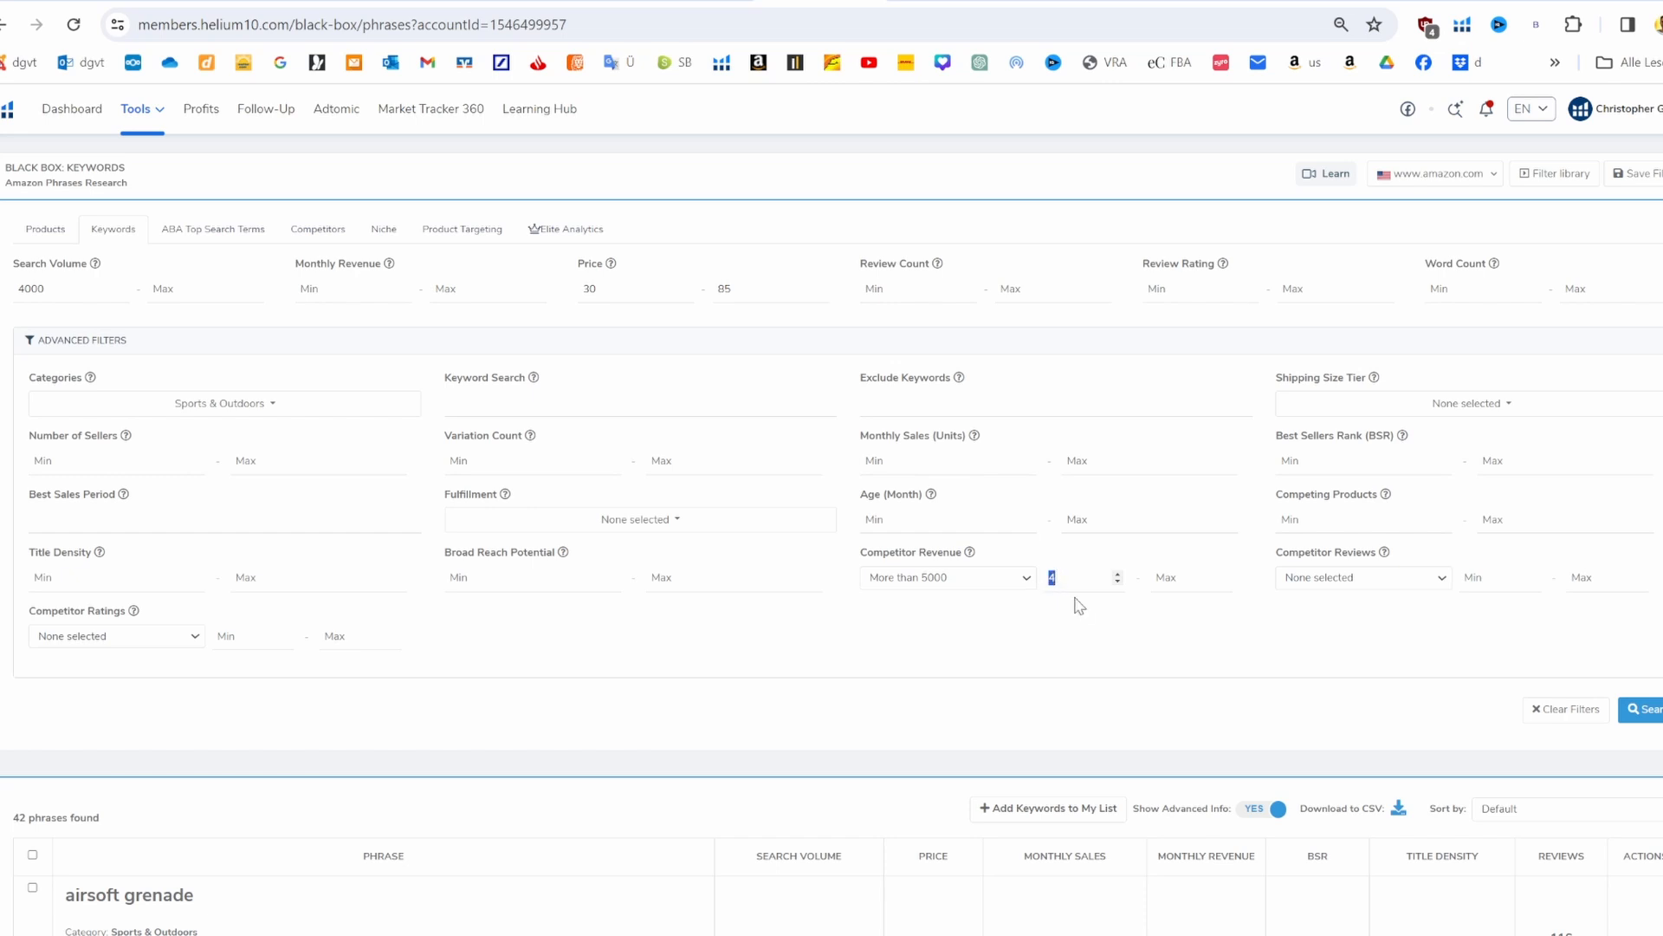
mouse_move(1376, 660)
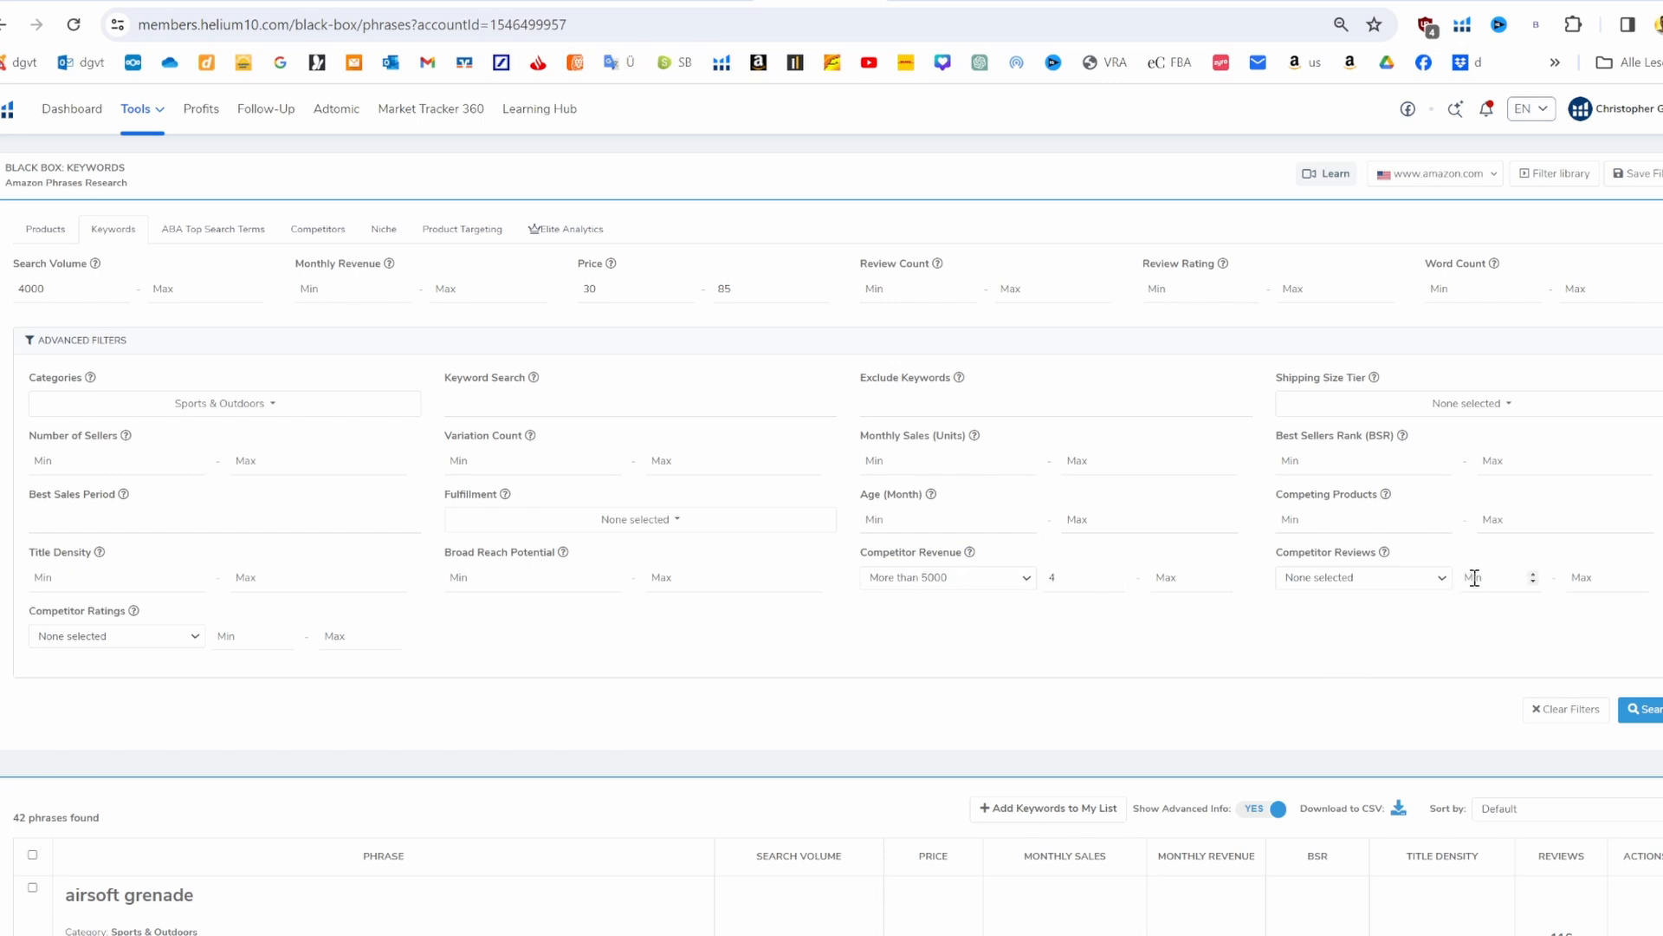
left_click(1363, 577)
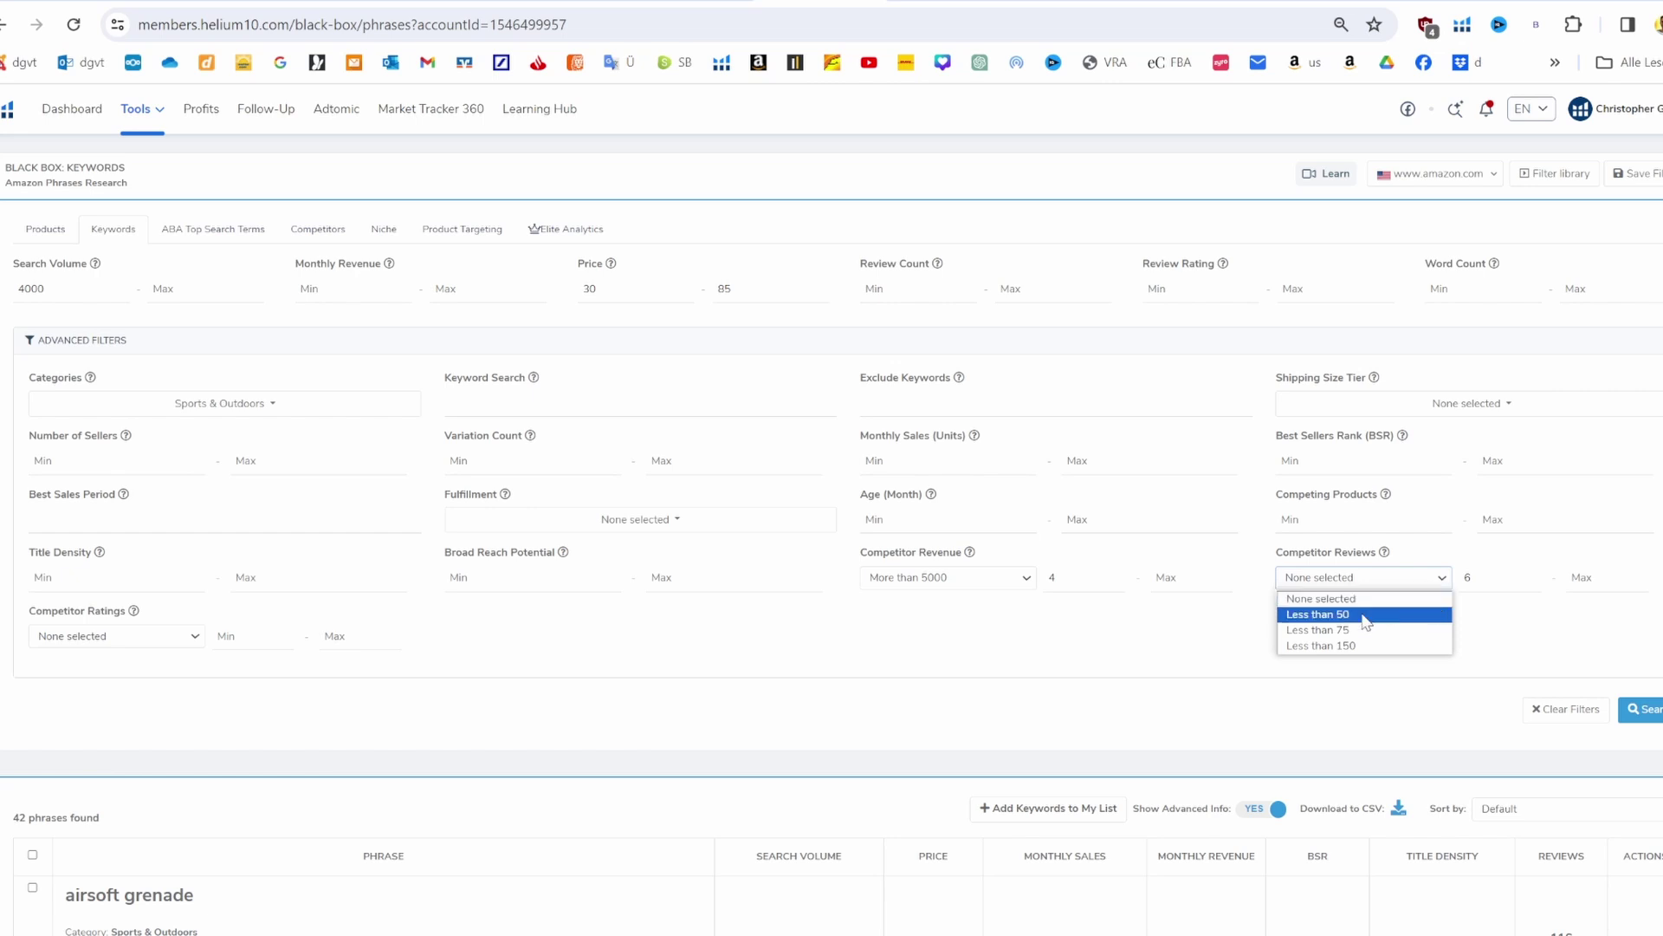
left_click(1317, 631)
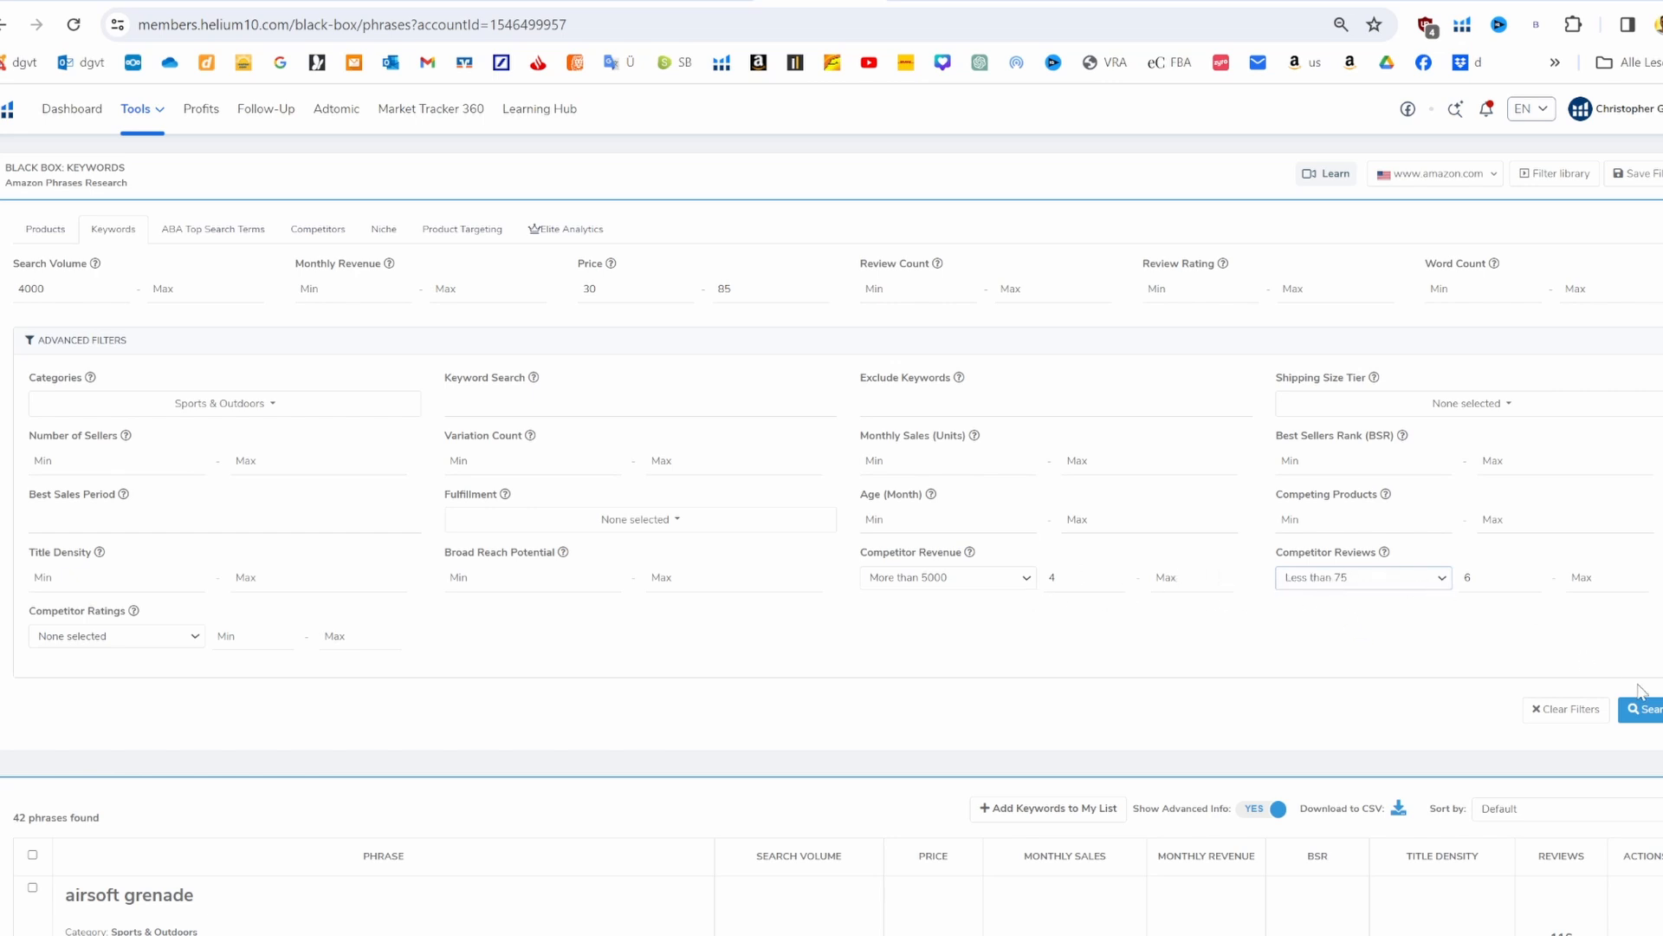
left_click(1655, 710)
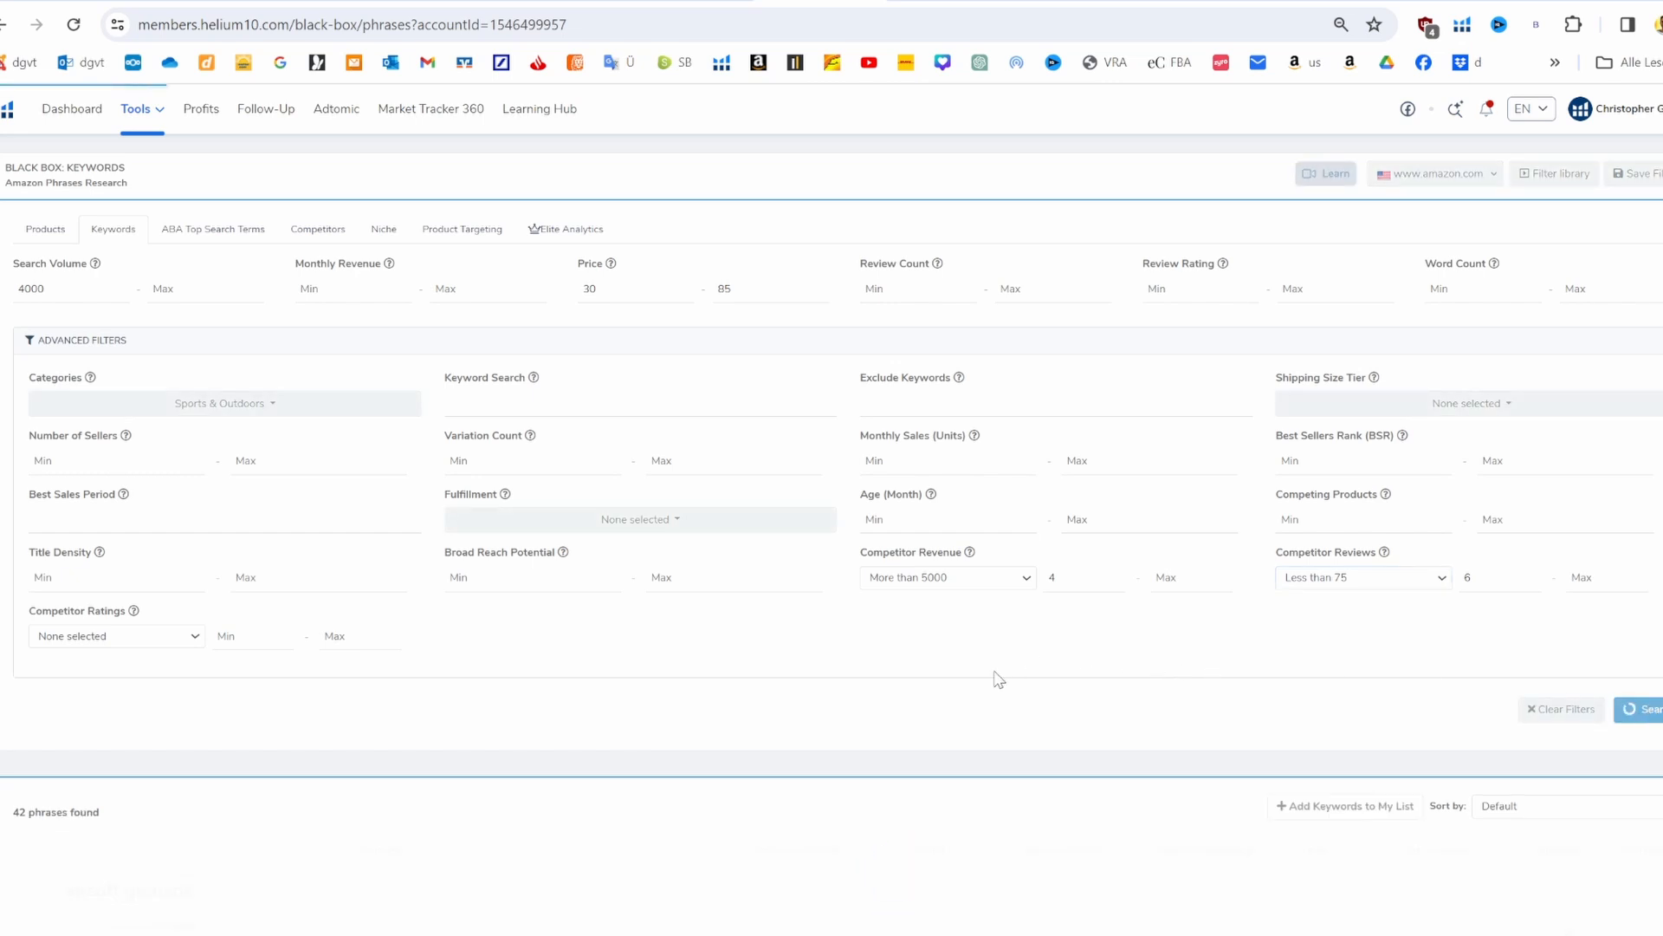
Keep the less-than-75 competitor reviews threshold and rerun the search for 79 phrases
left_click(1362, 577)
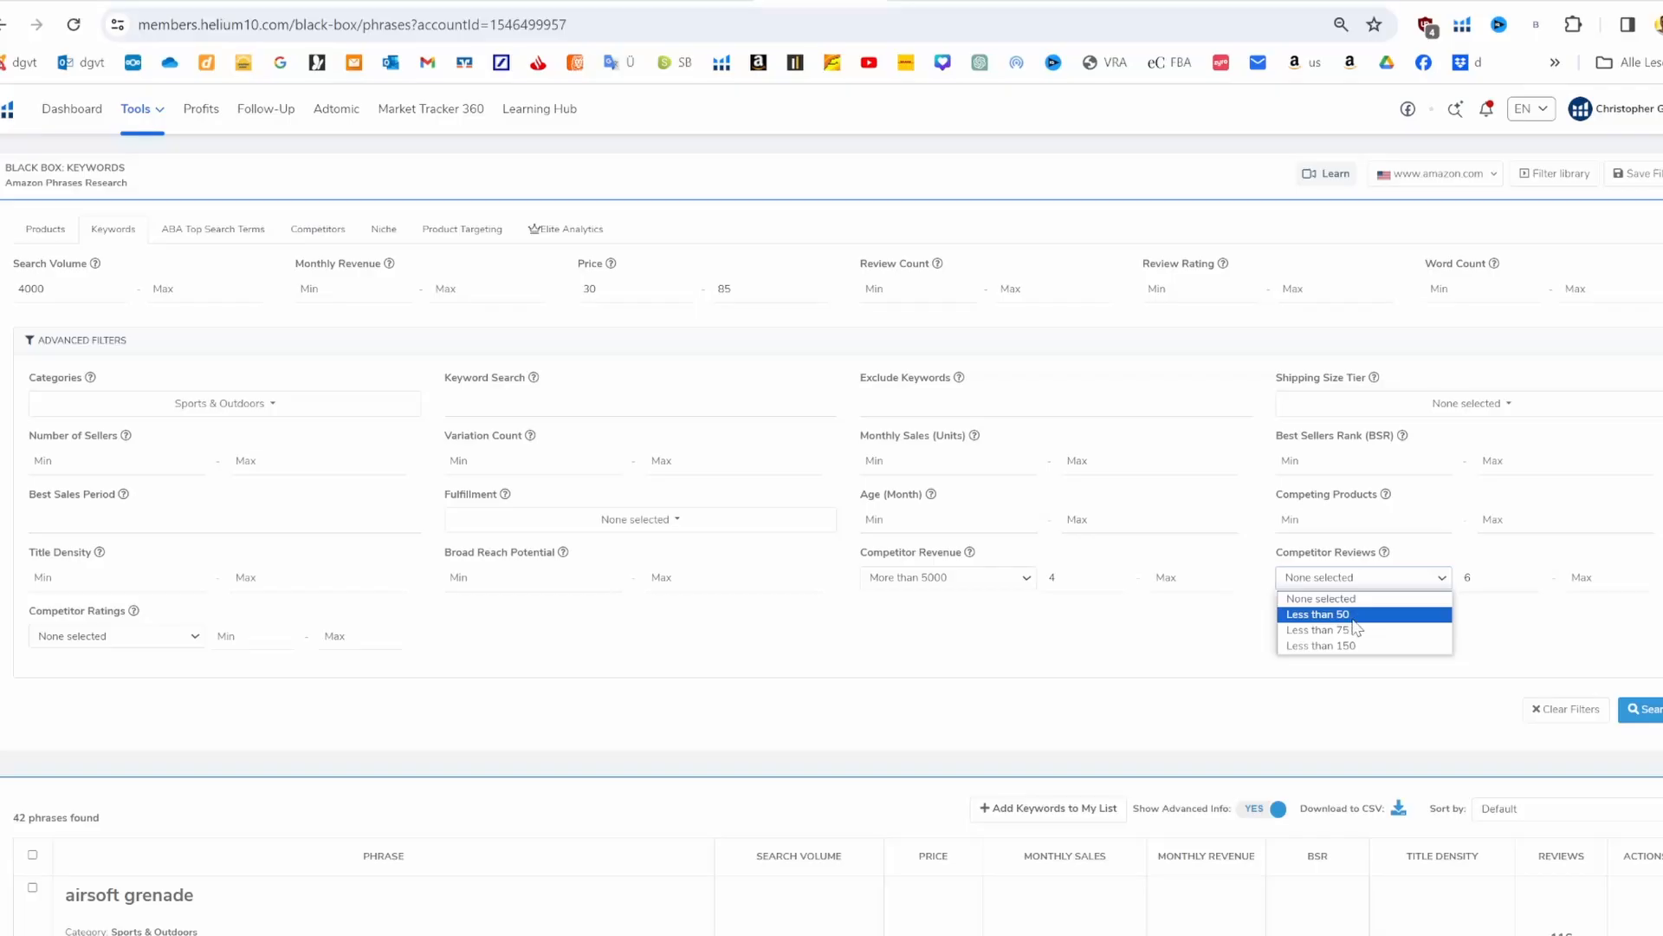
left_click(1321, 631)
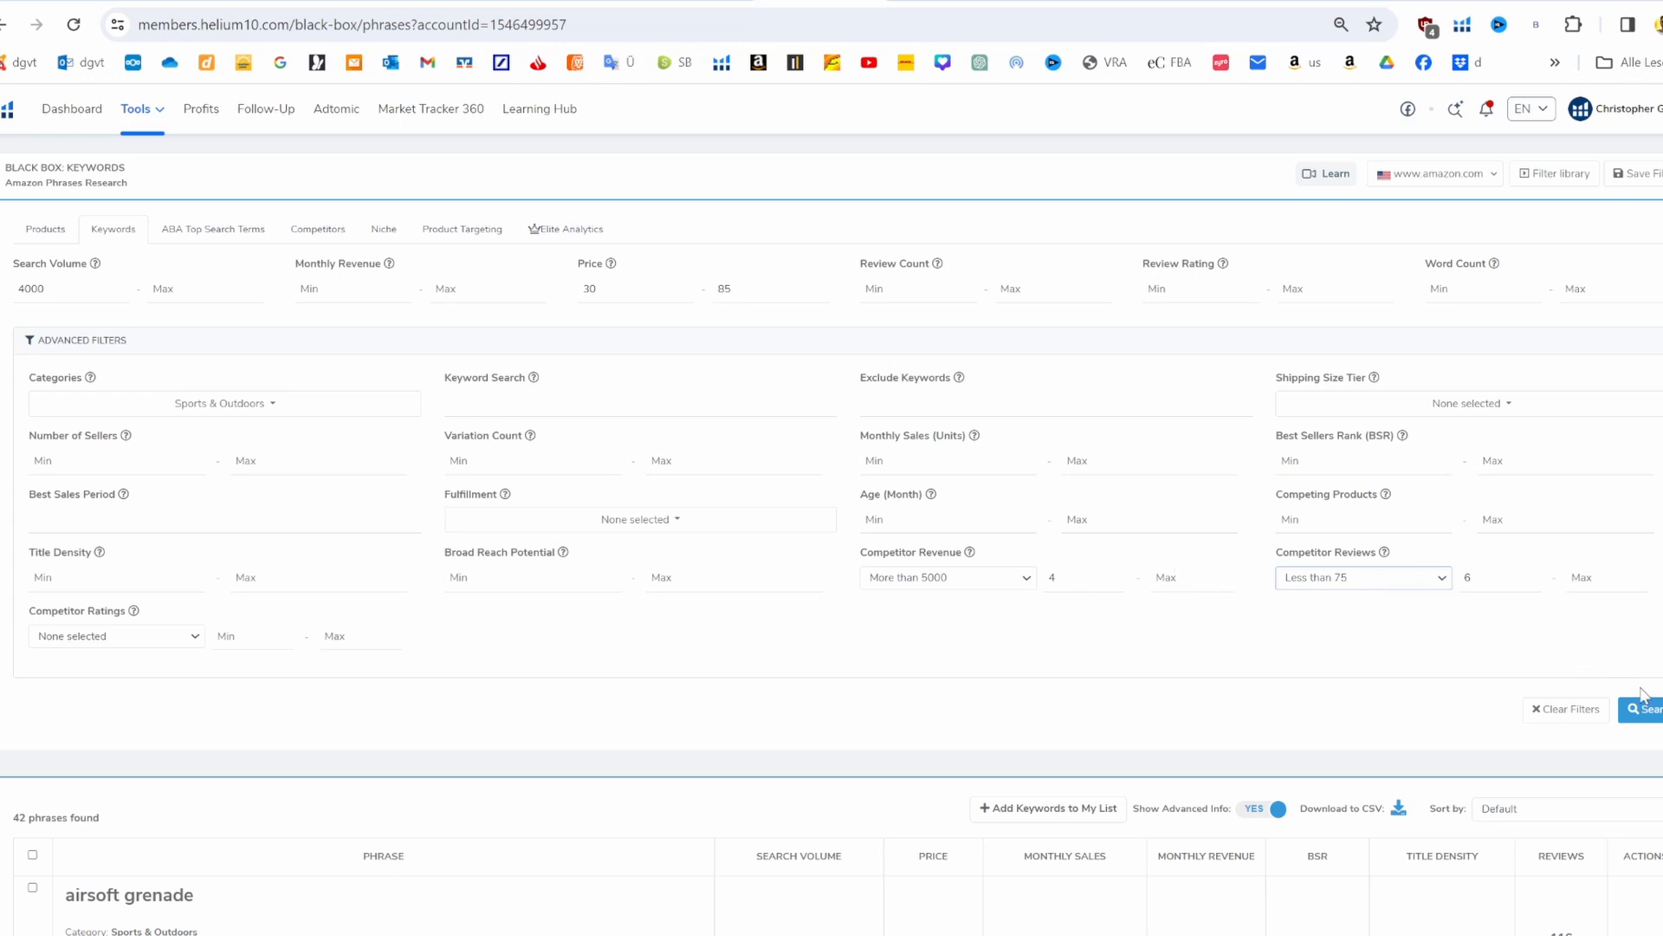
left_click(1650, 710)
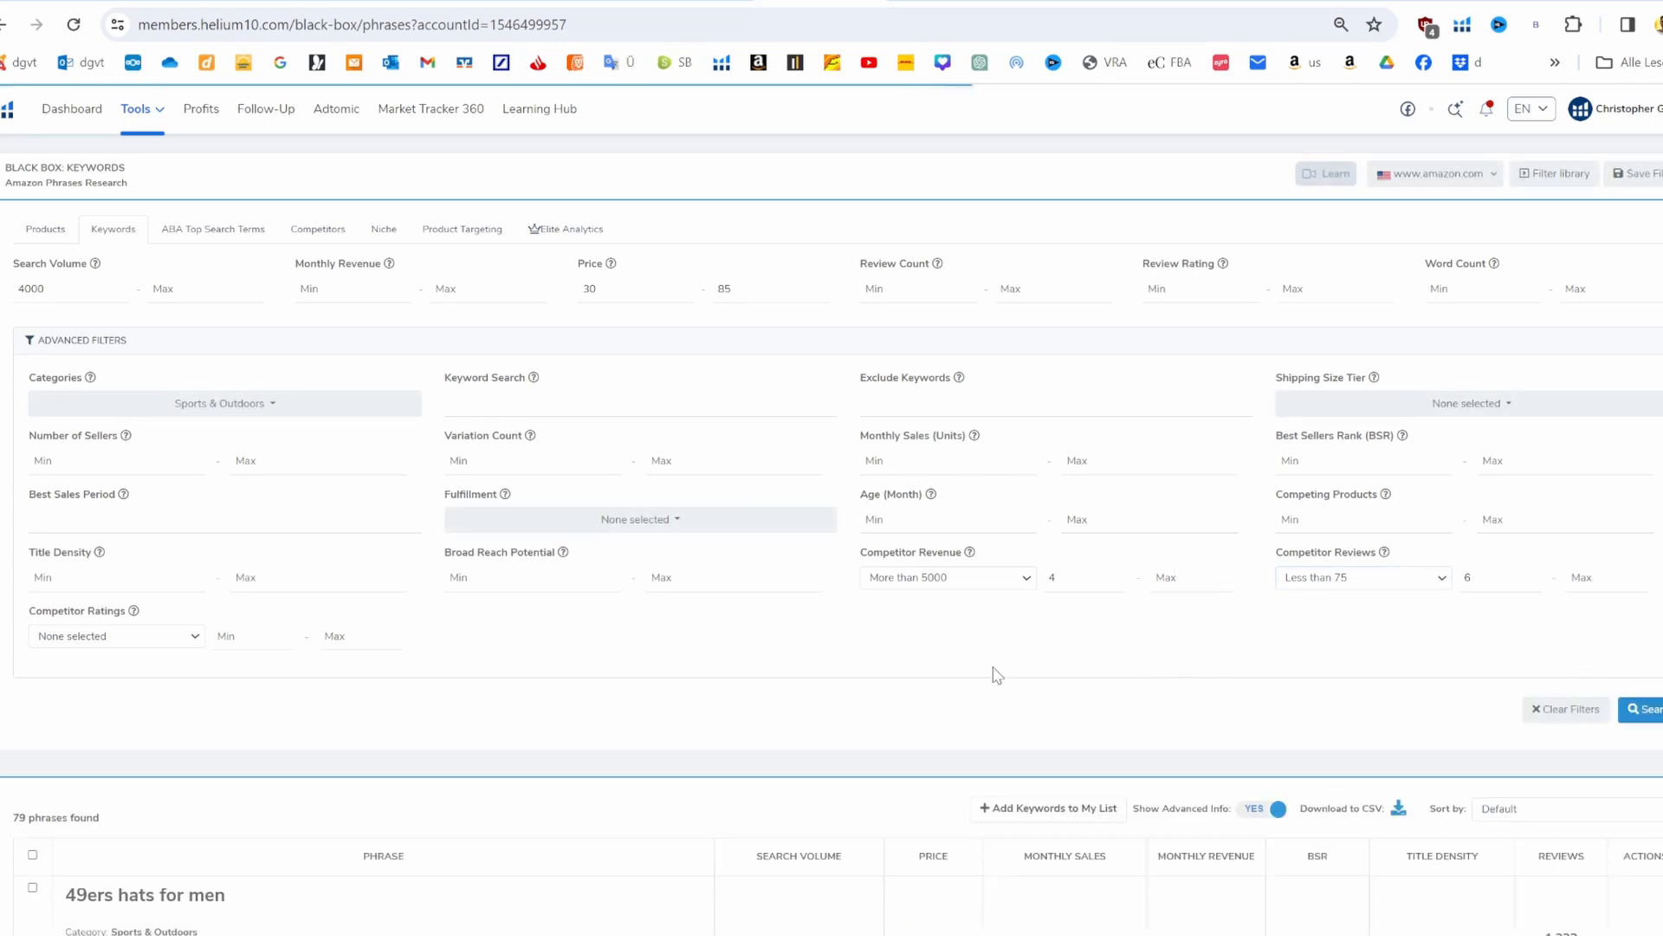
Browse the results and view battle royale golf game on Amazon
scroll("down", 3)
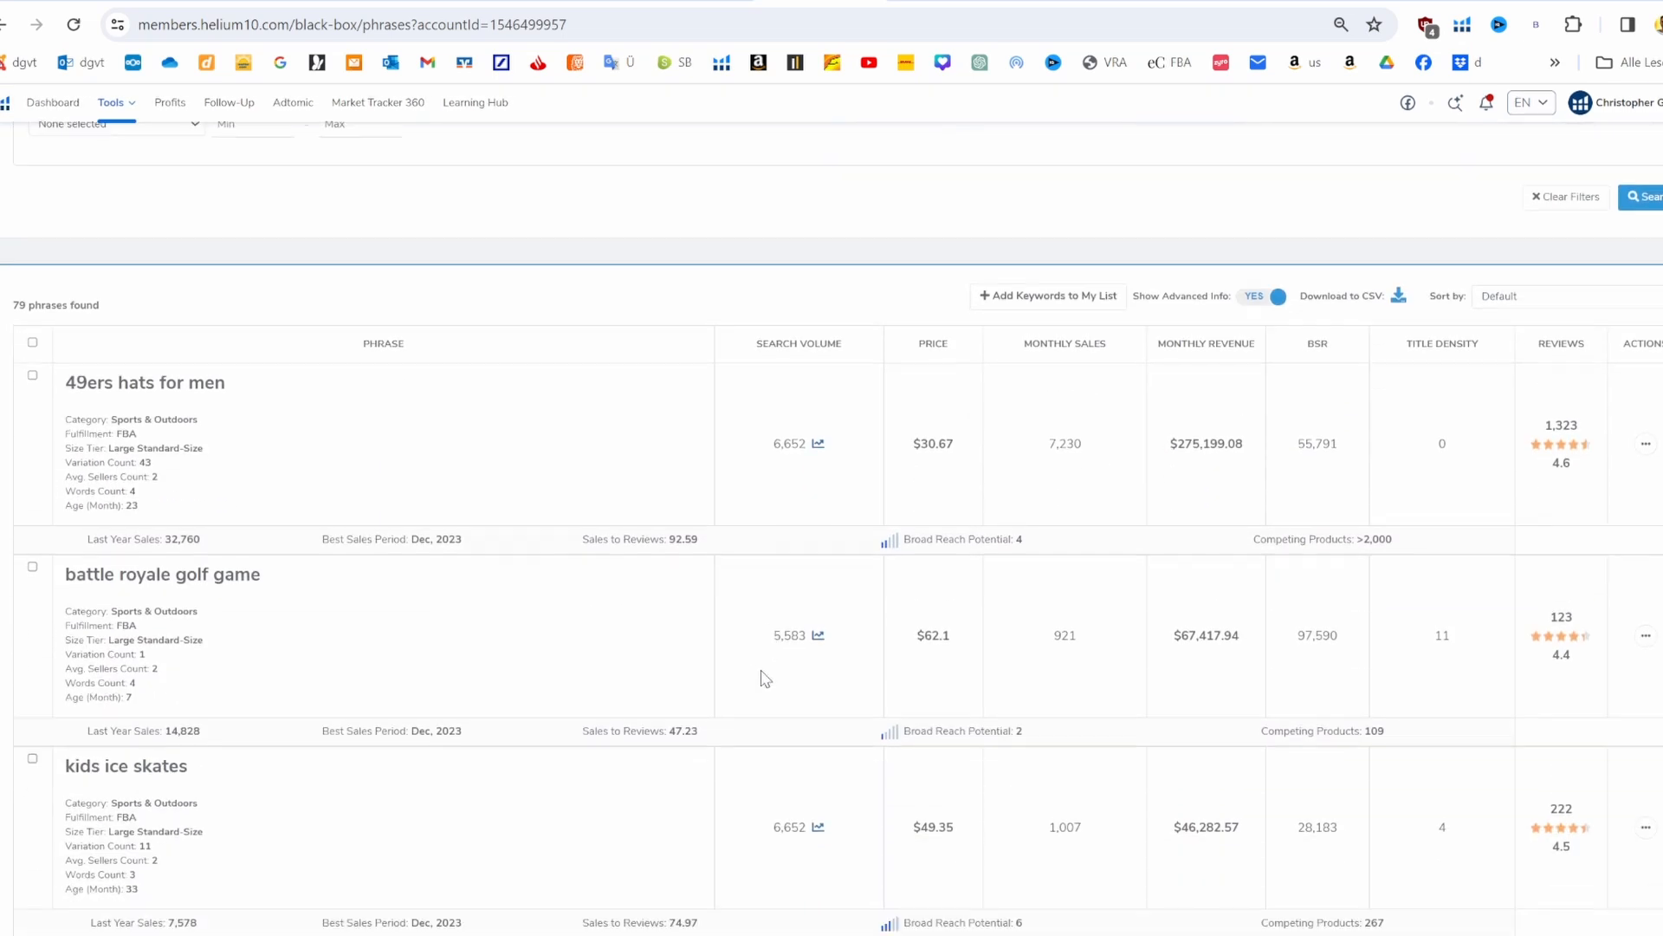
scroll("down", 3)
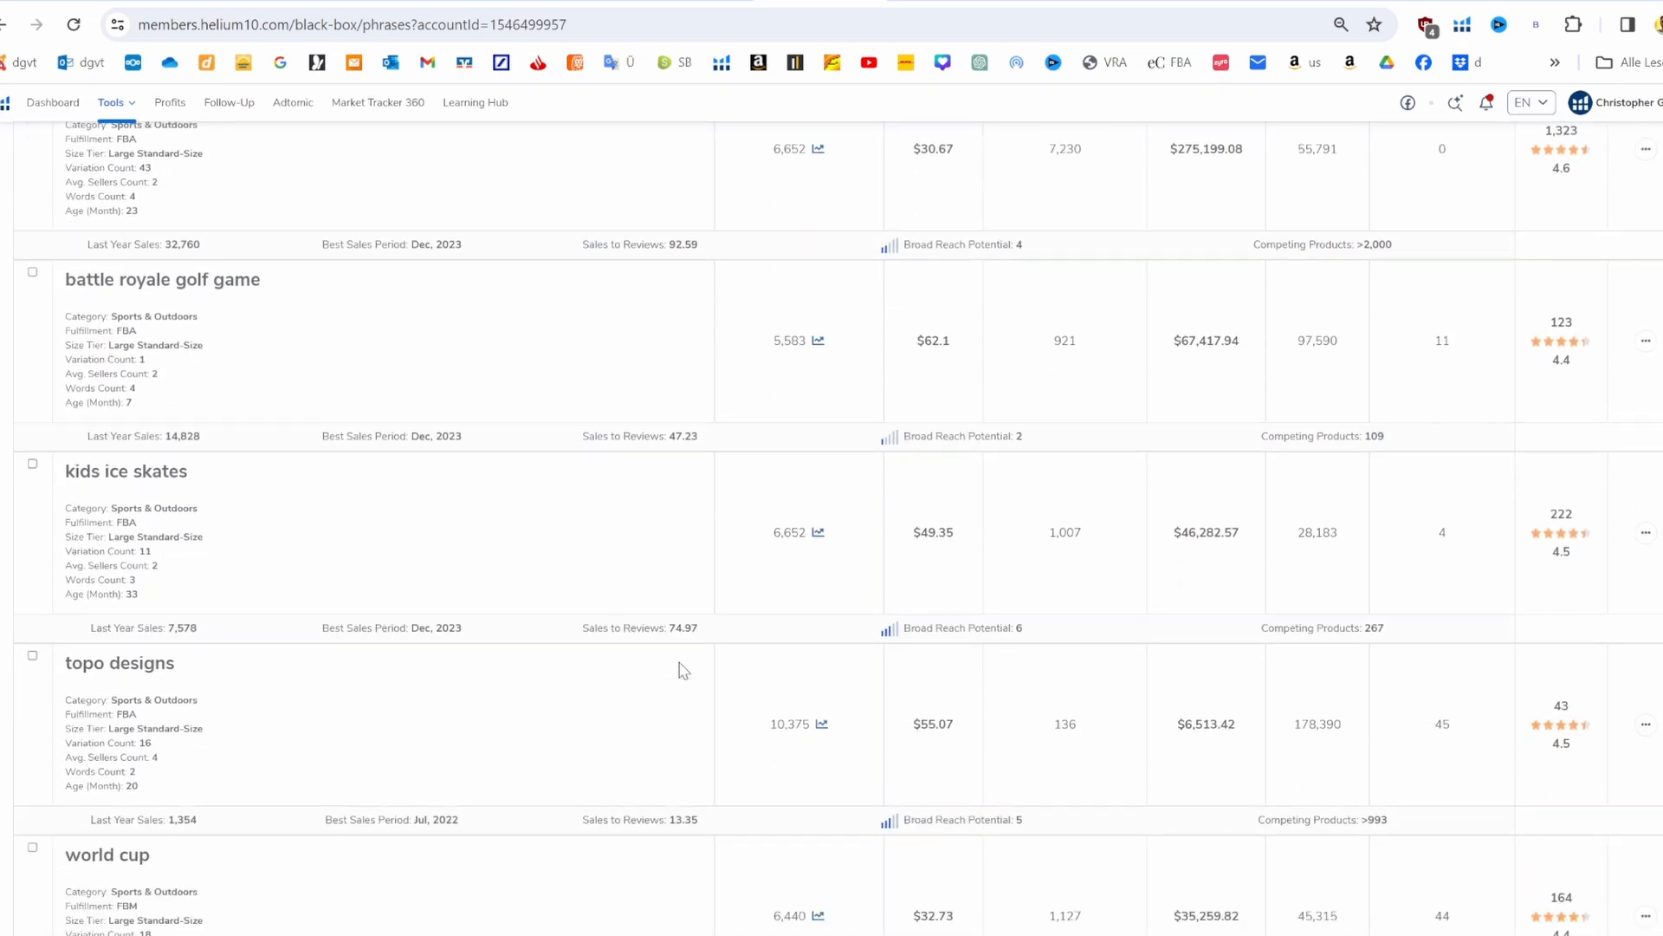
left_click(161, 279)
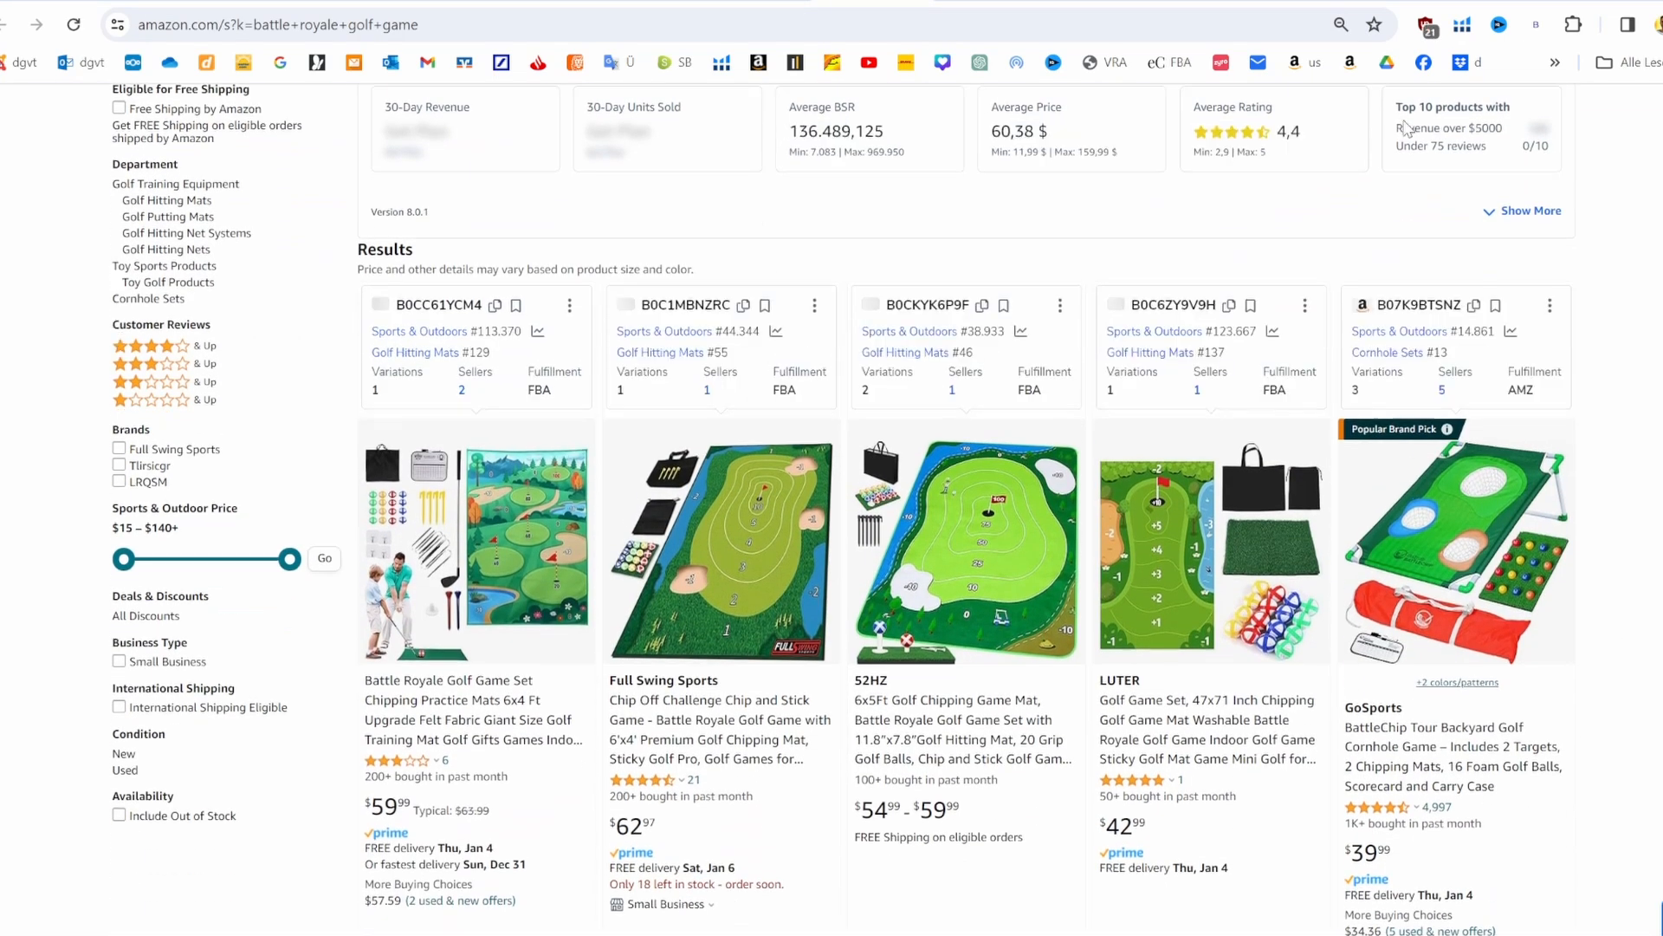
Run Helium 10 Xray product research on the battle royale golf game results
left_click(1459, 24)
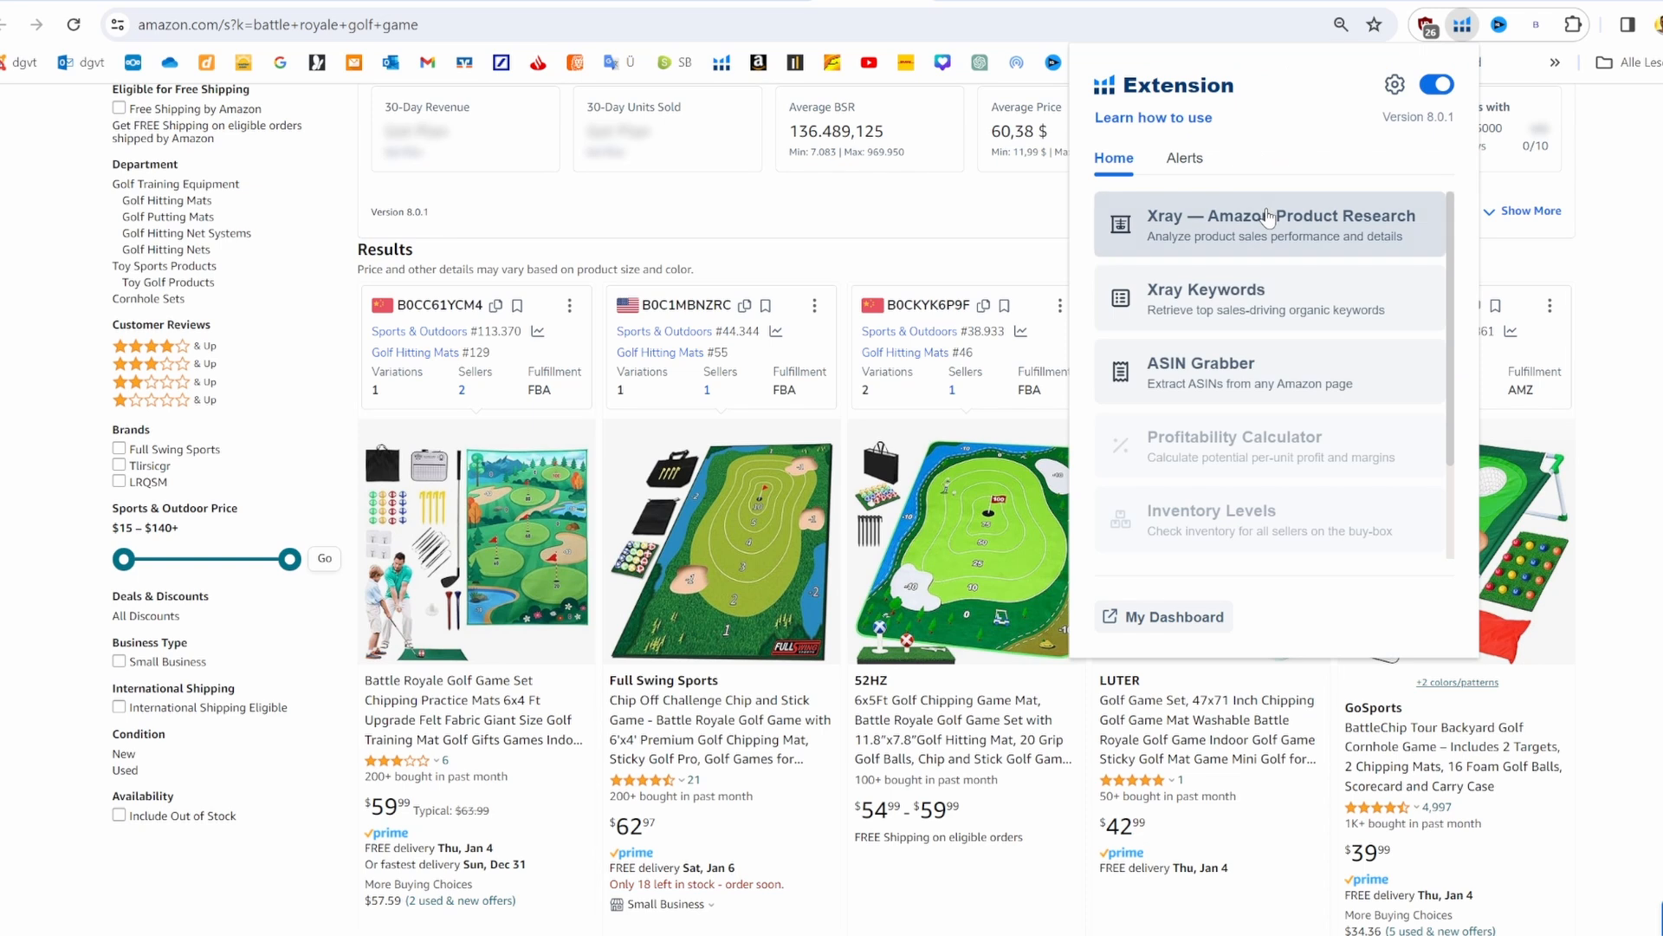
left_click(1272, 223)
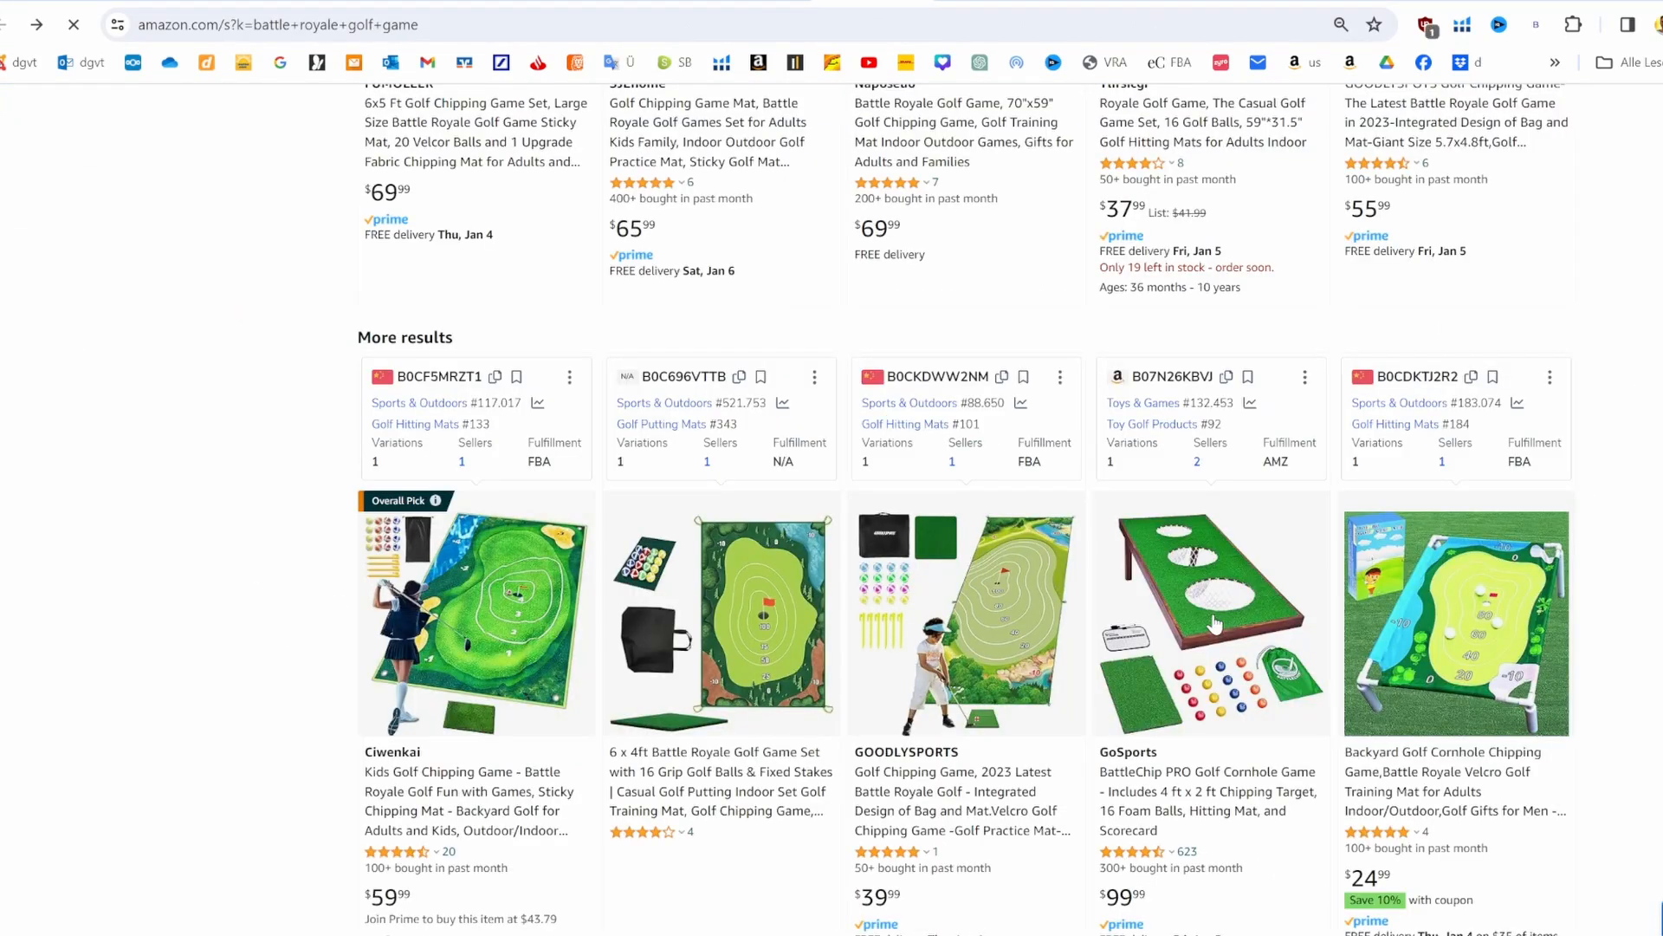
left_click(1209, 621)
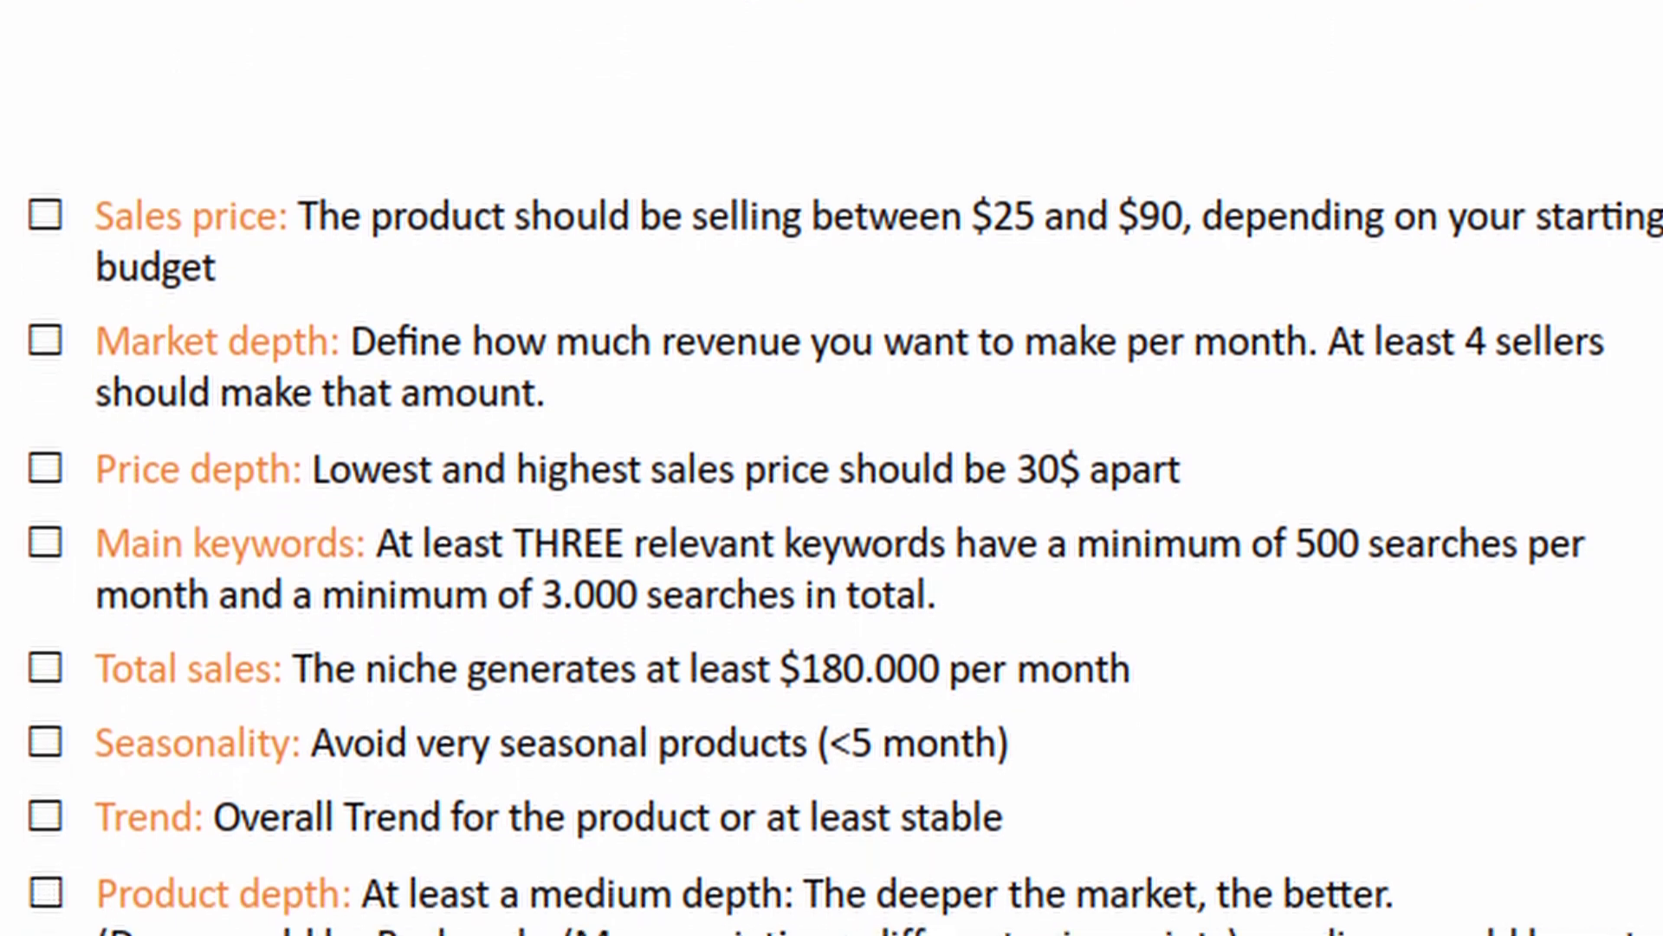
Scroll down the product criteria checklist to product depth and categories to avoid
scroll("down", 3)
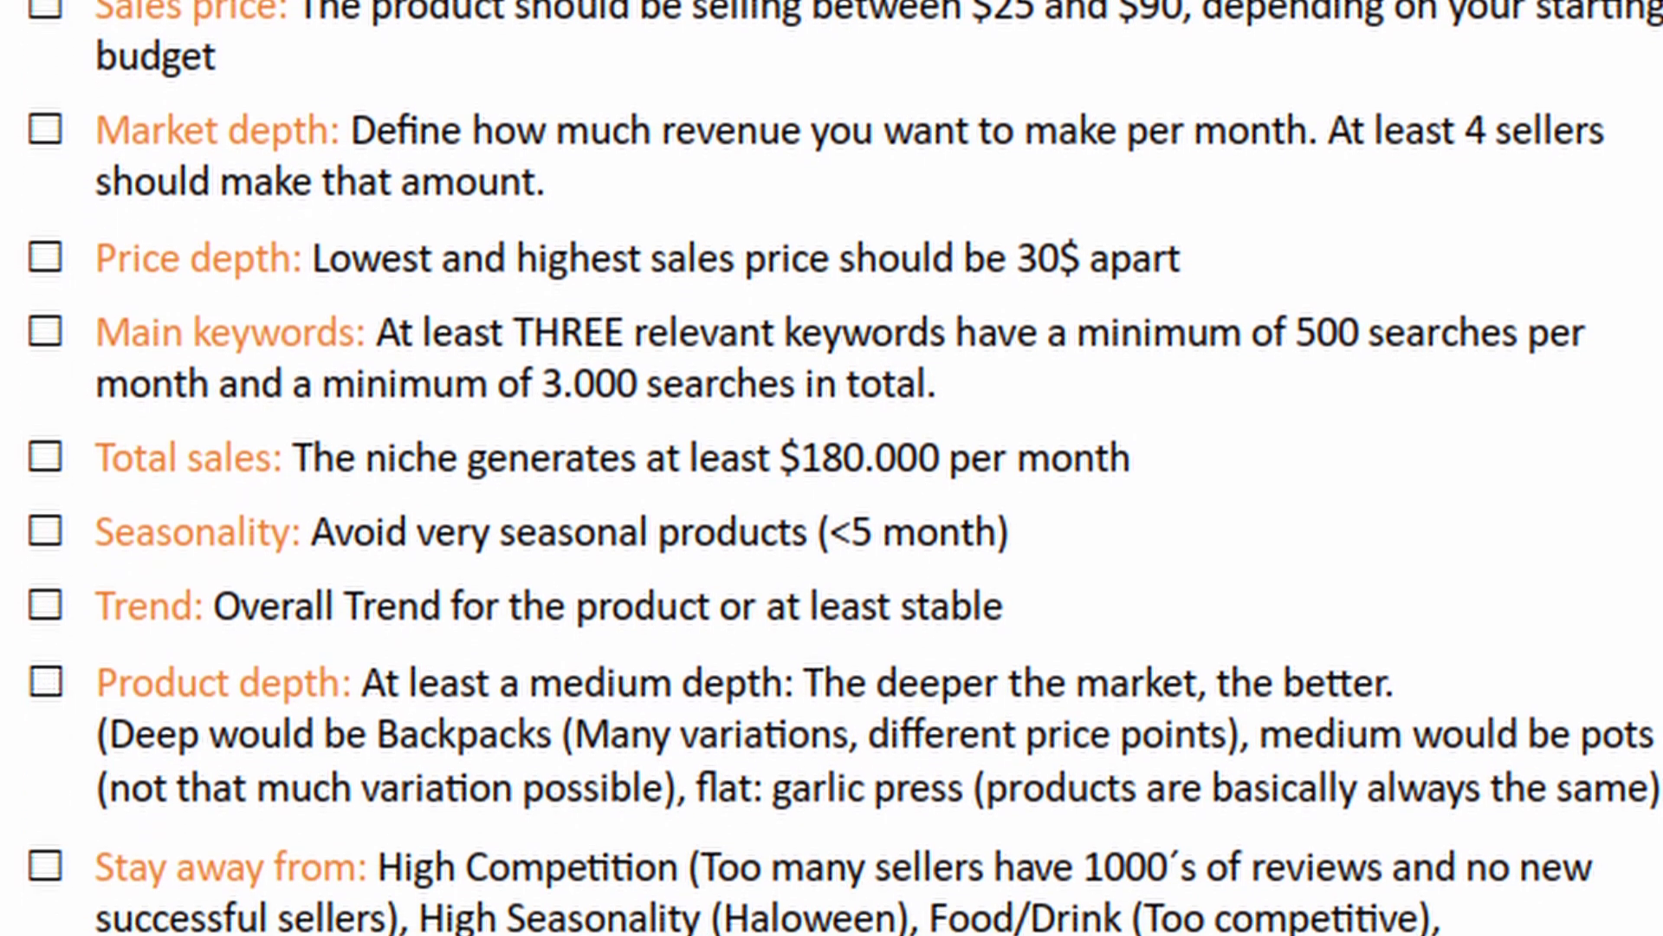